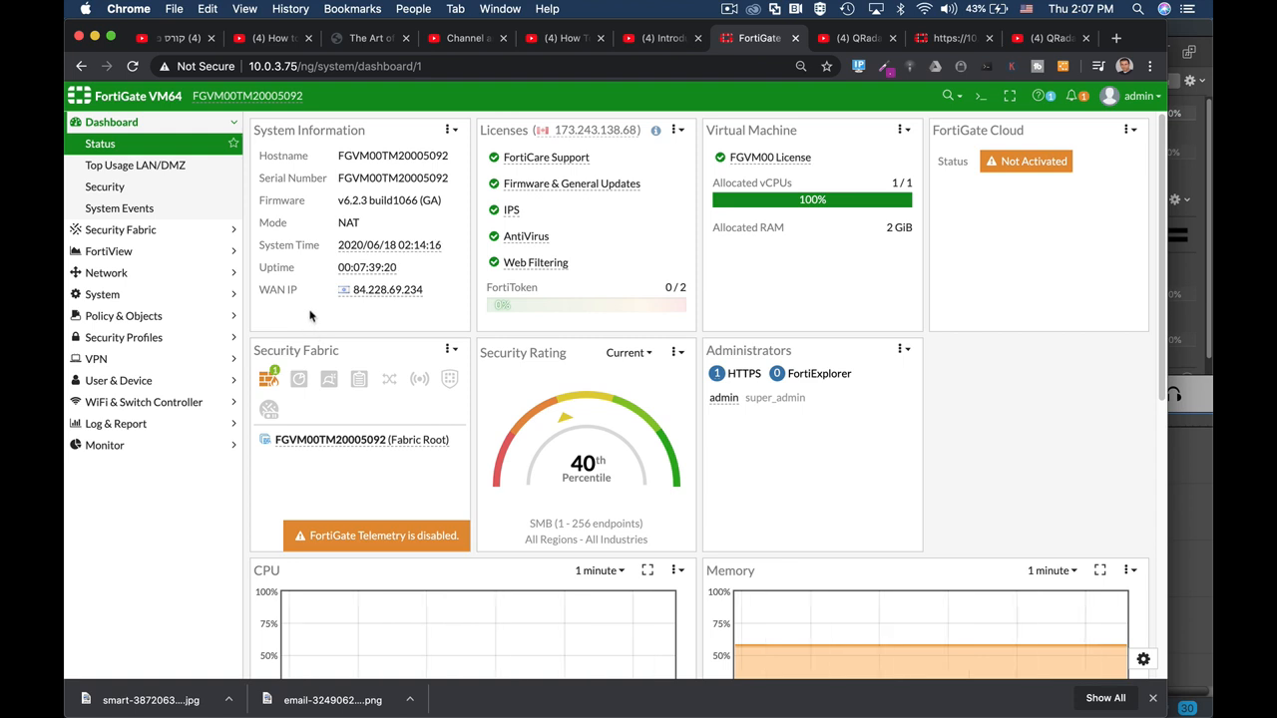
pyautogui.moveTo(197, 252)
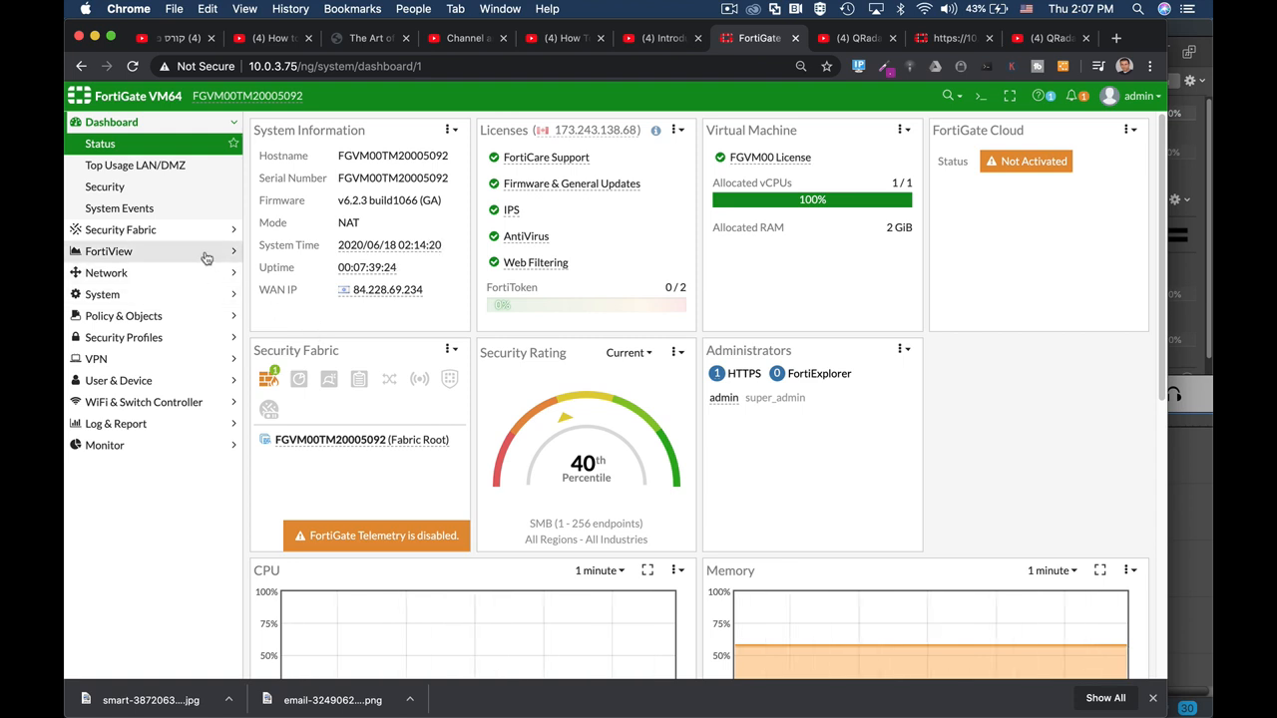
pyautogui.moveTo(106, 272)
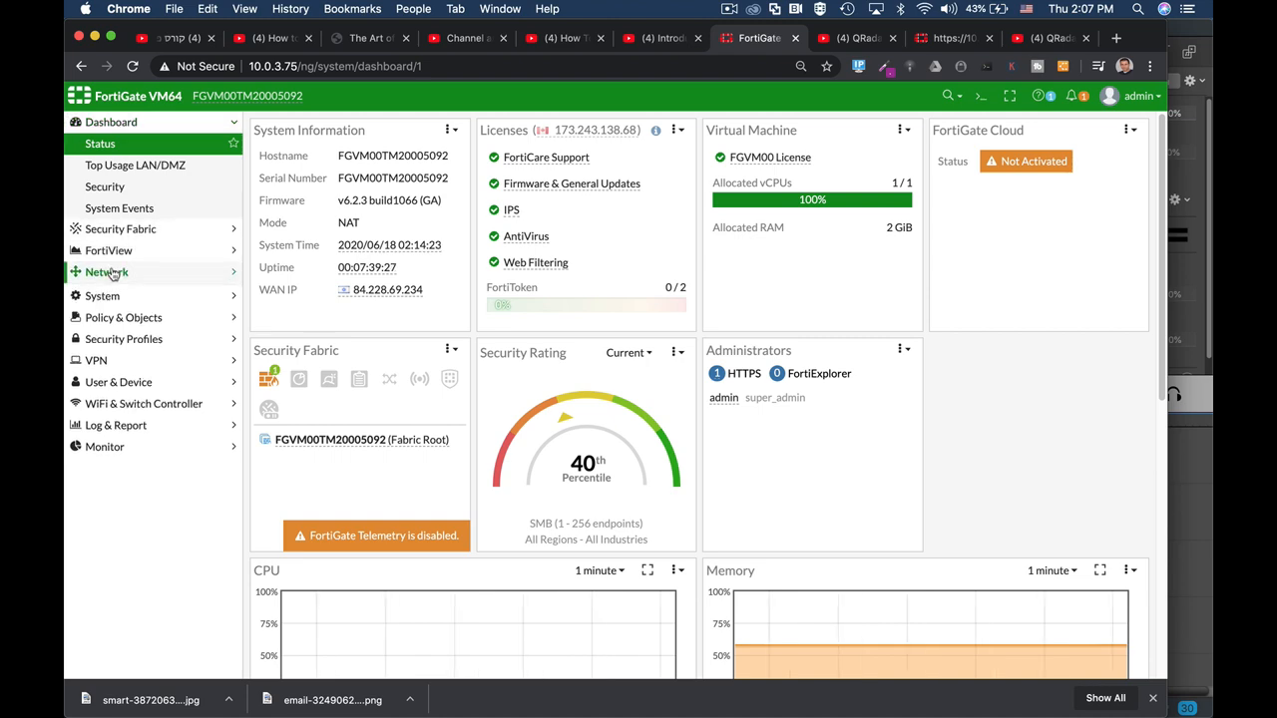
# Open Network > Interfaces to list ports such as finance, marketing and wan1
pyautogui.click(107, 272)
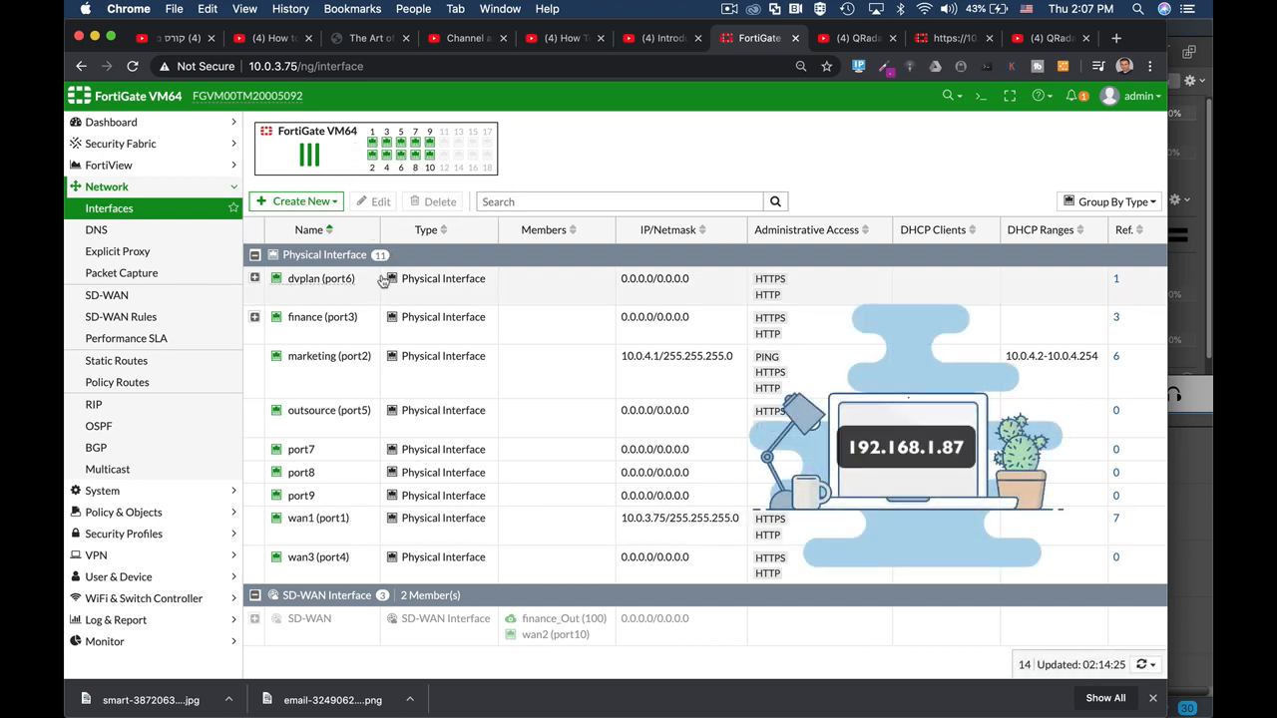
pyautogui.moveTo(318, 517)
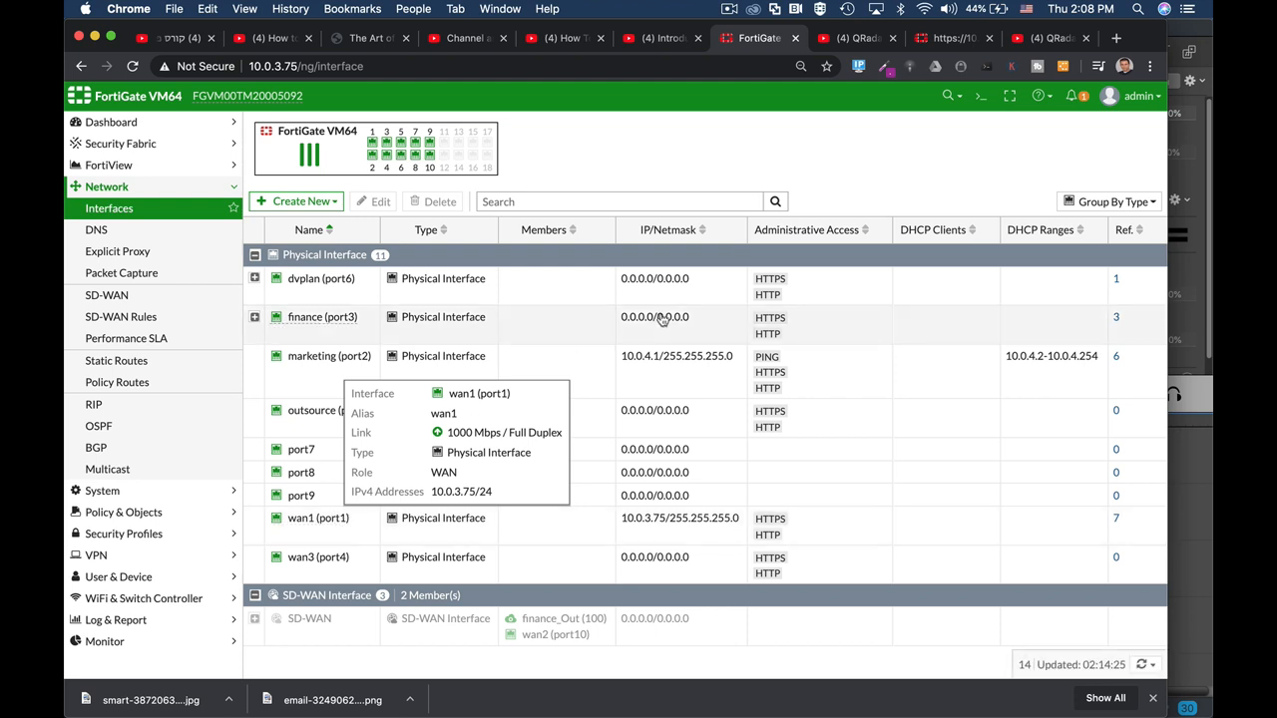
# Navigate past DNS, Policy & Objects and System to the Feature Visibility page
pyautogui.click(95, 229)
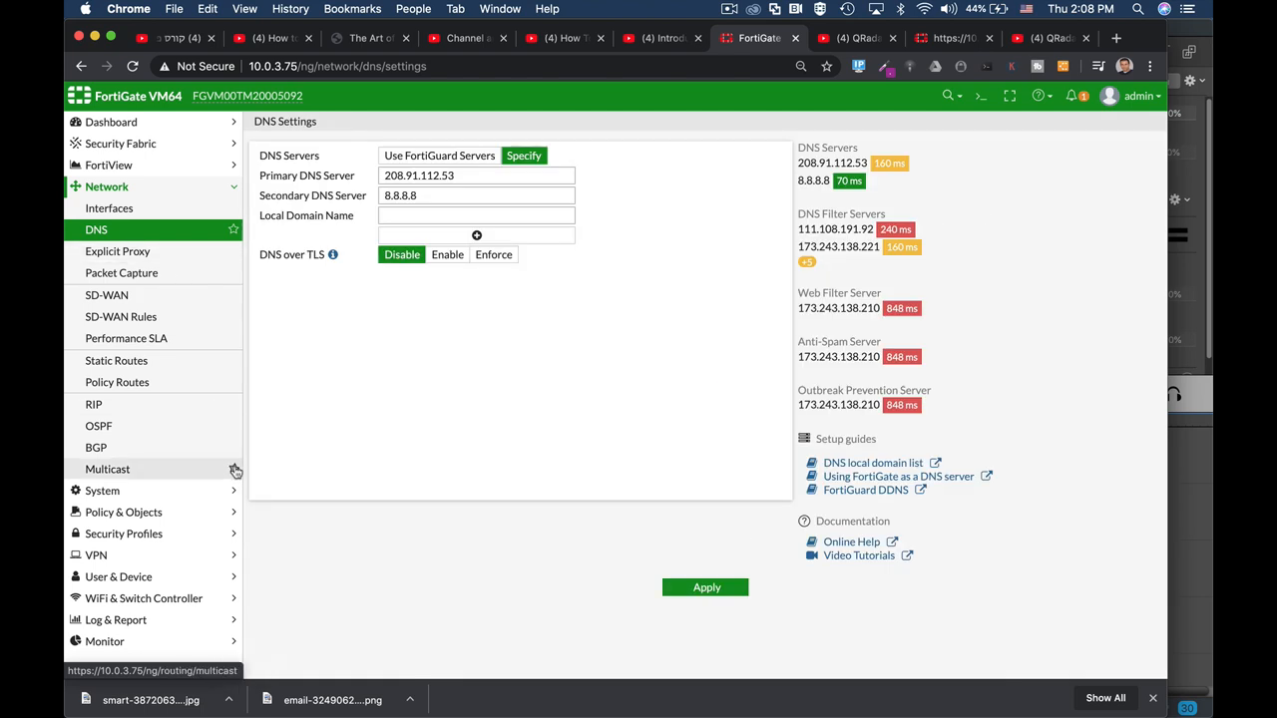
pyautogui.click(123, 229)
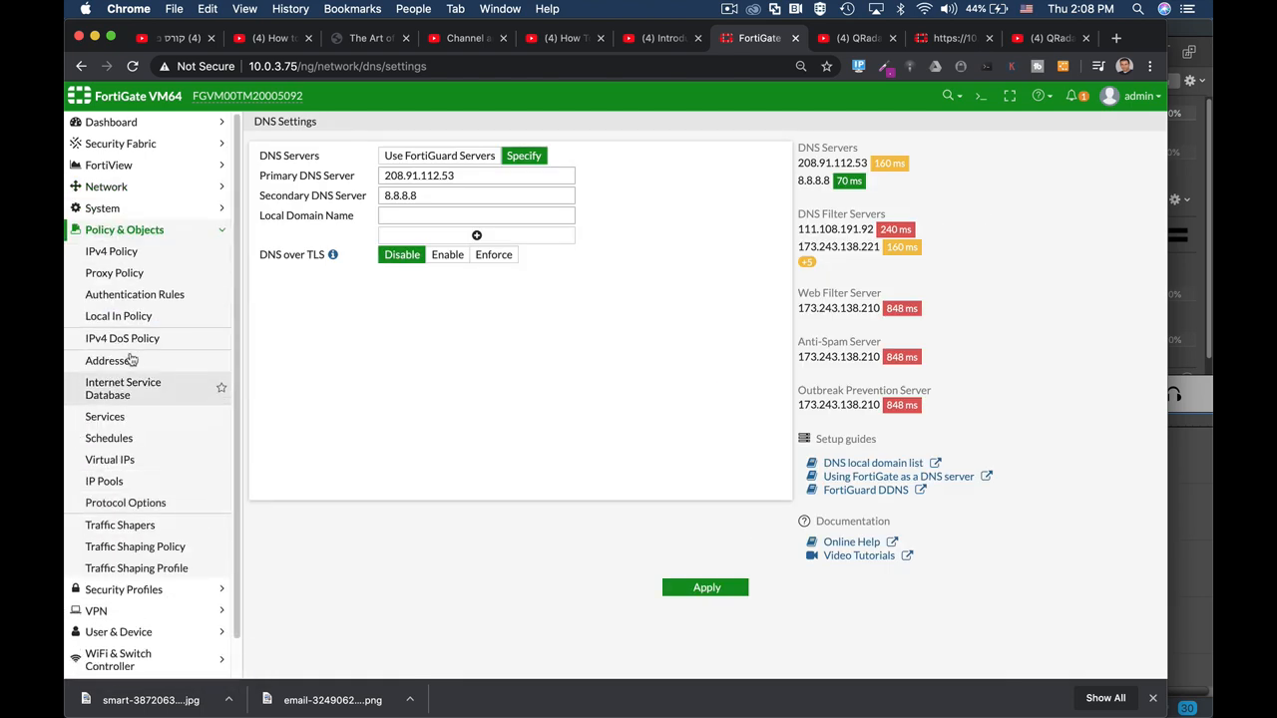
pyautogui.click(103, 207)
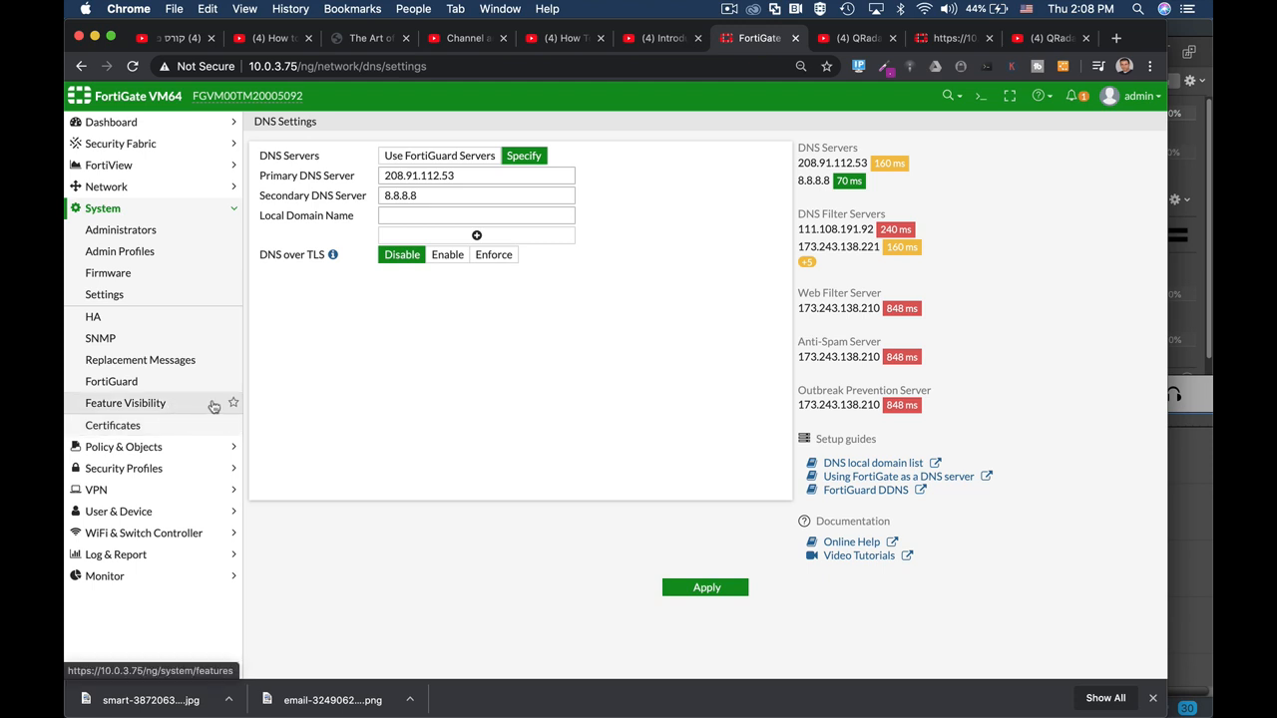
pyautogui.moveTo(140, 407)
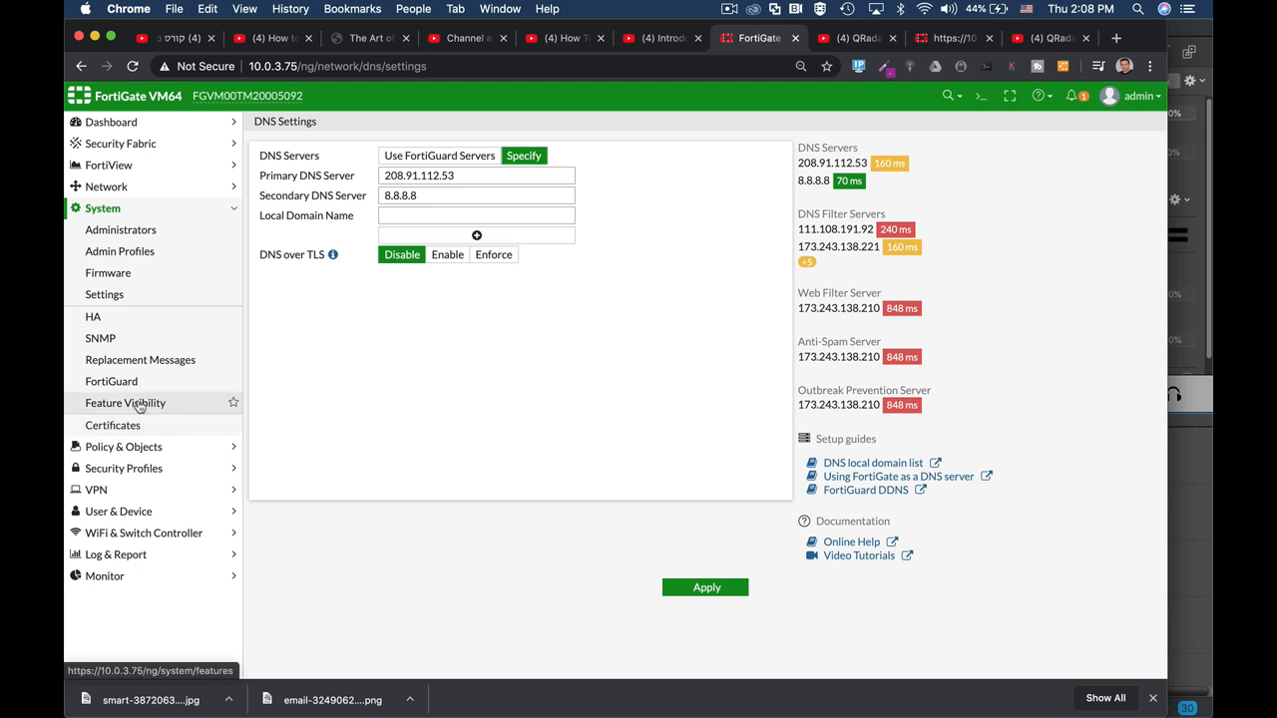
pyautogui.click(126, 403)
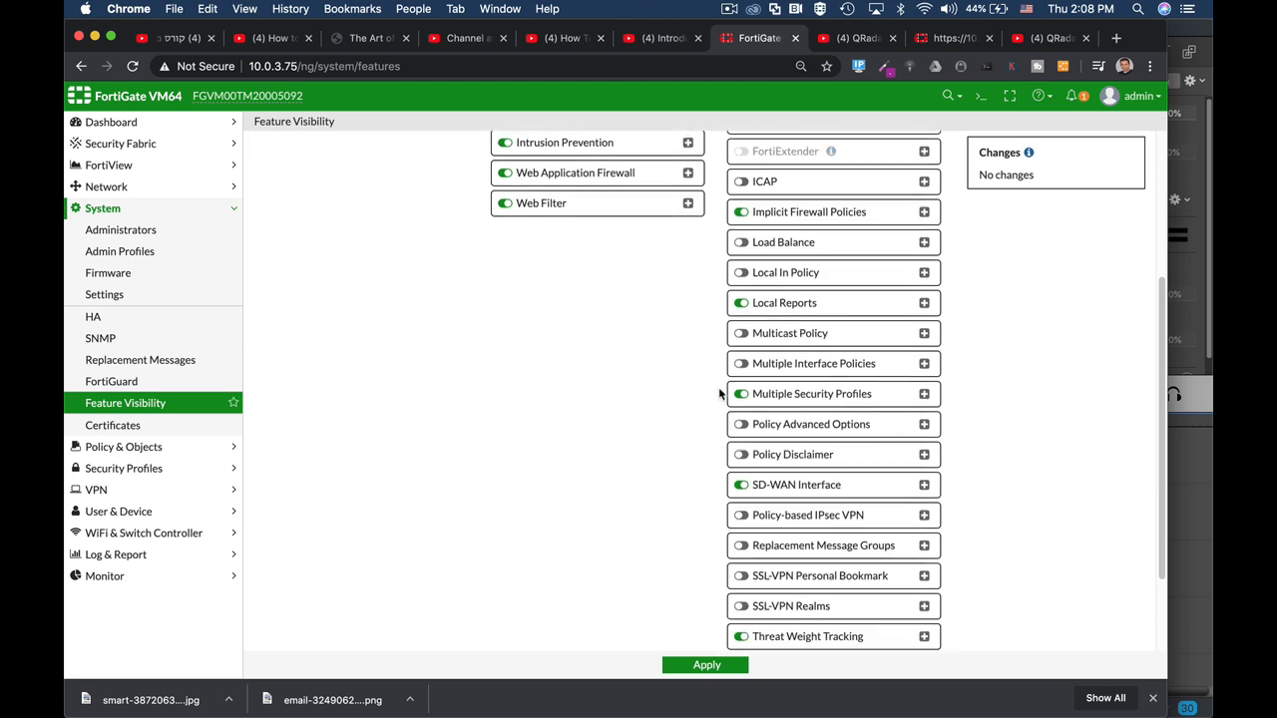
pyautogui.scroll(-3)
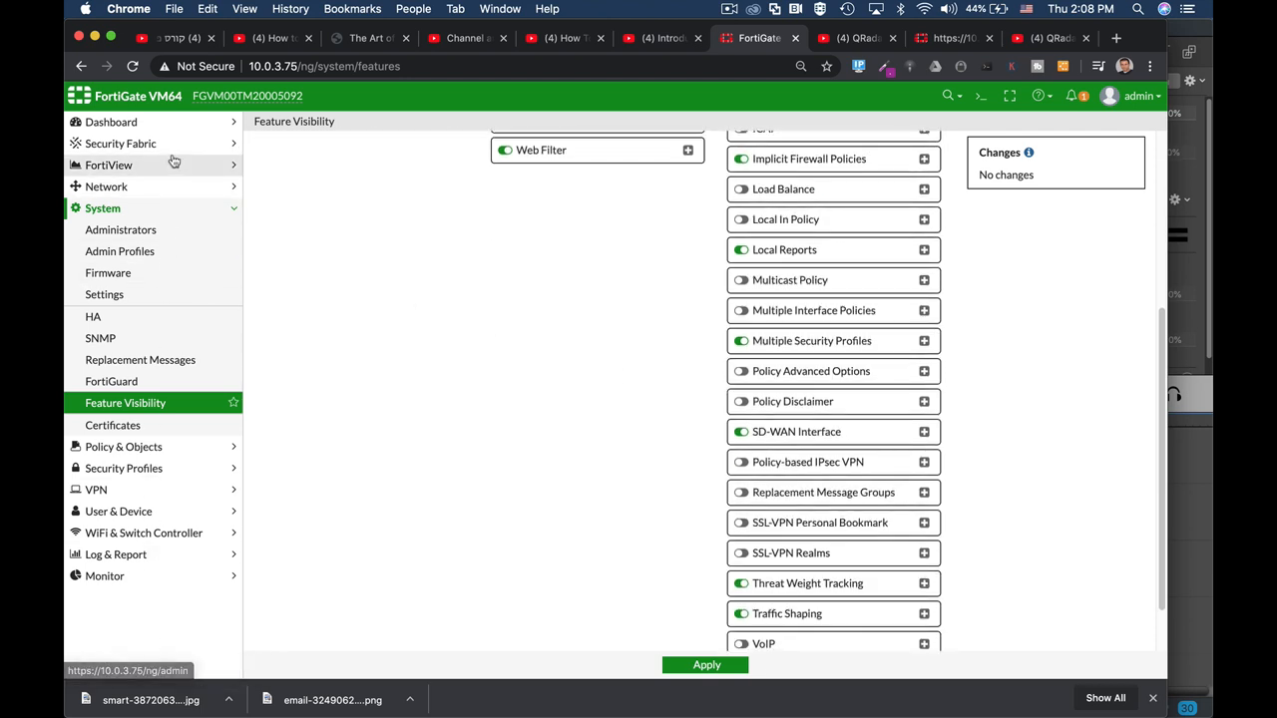
pyautogui.moveTo(183, 238)
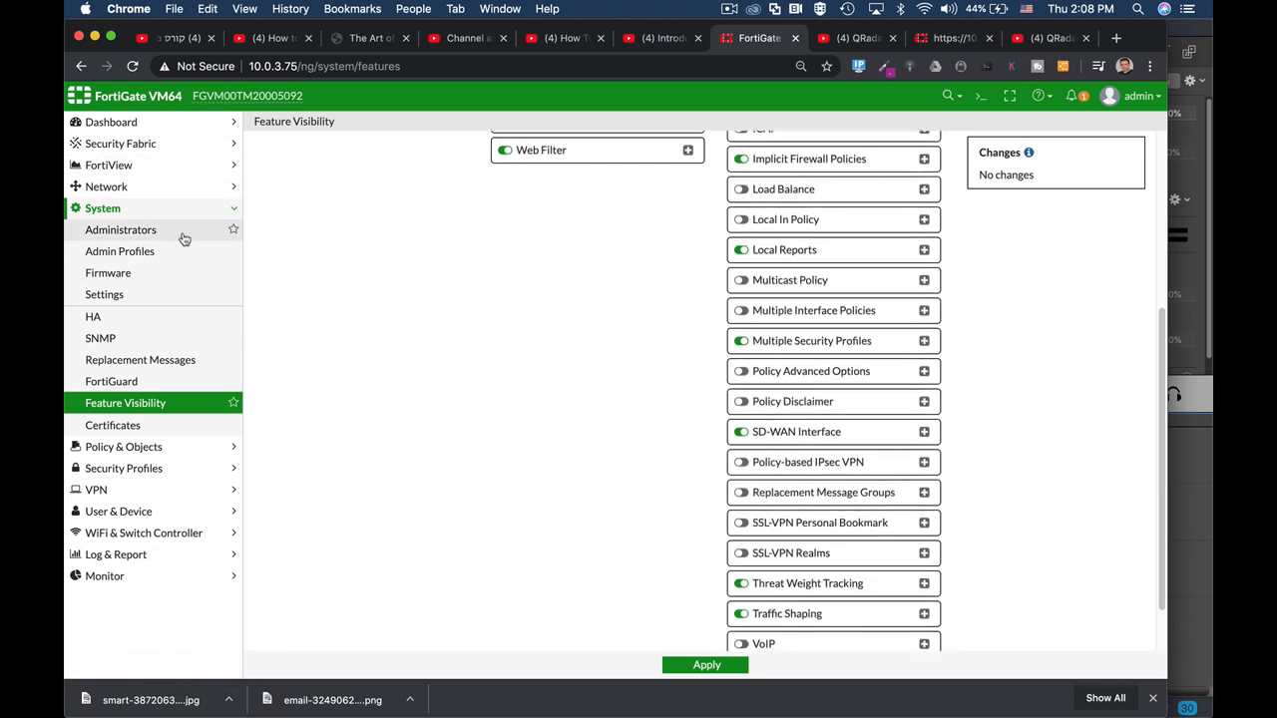
pyautogui.click(110, 121)
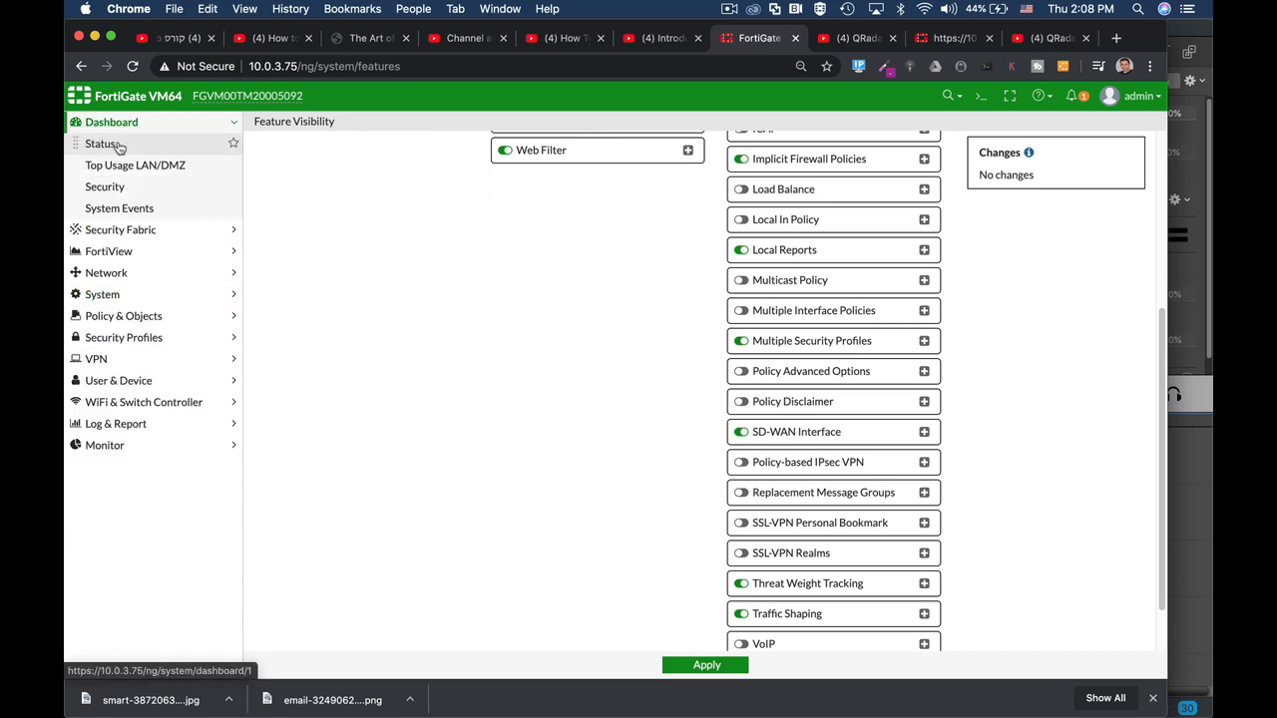
# Run 'get system status' in the CLI console, showing firmware v6.2.3 in NAT mode
pyautogui.click(100, 142)
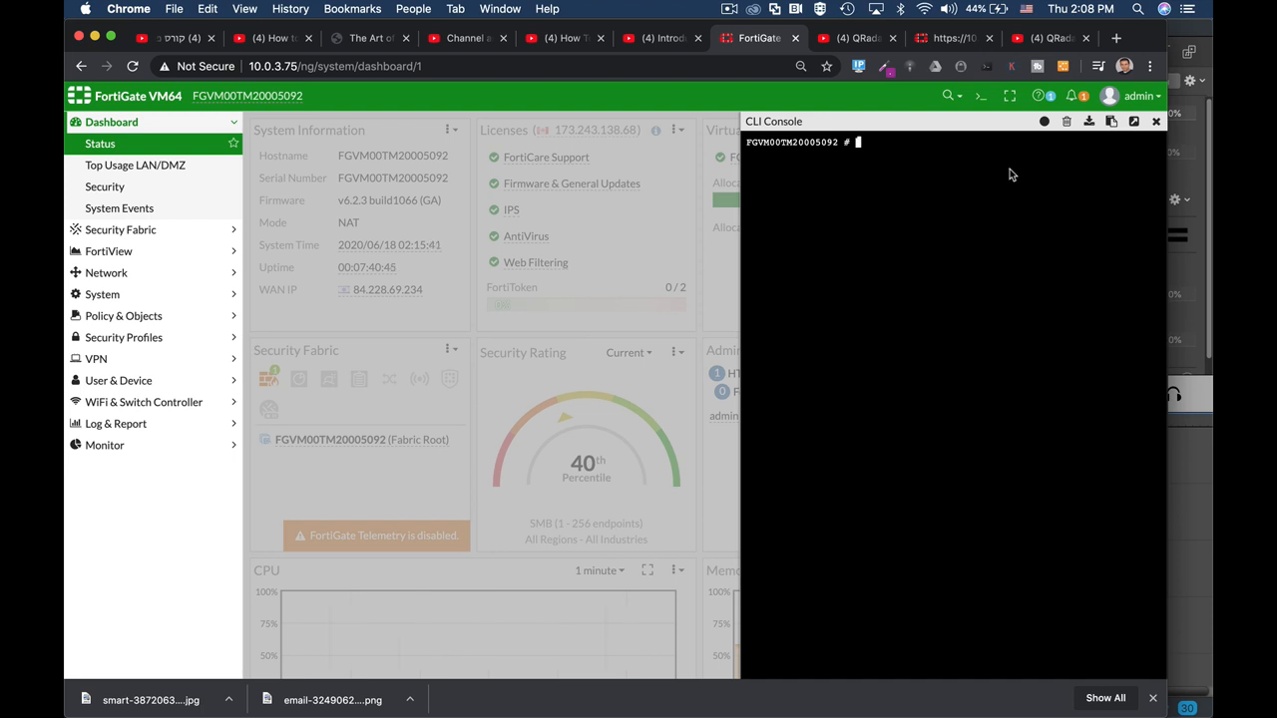
pyautogui.moveTo(936, 205)
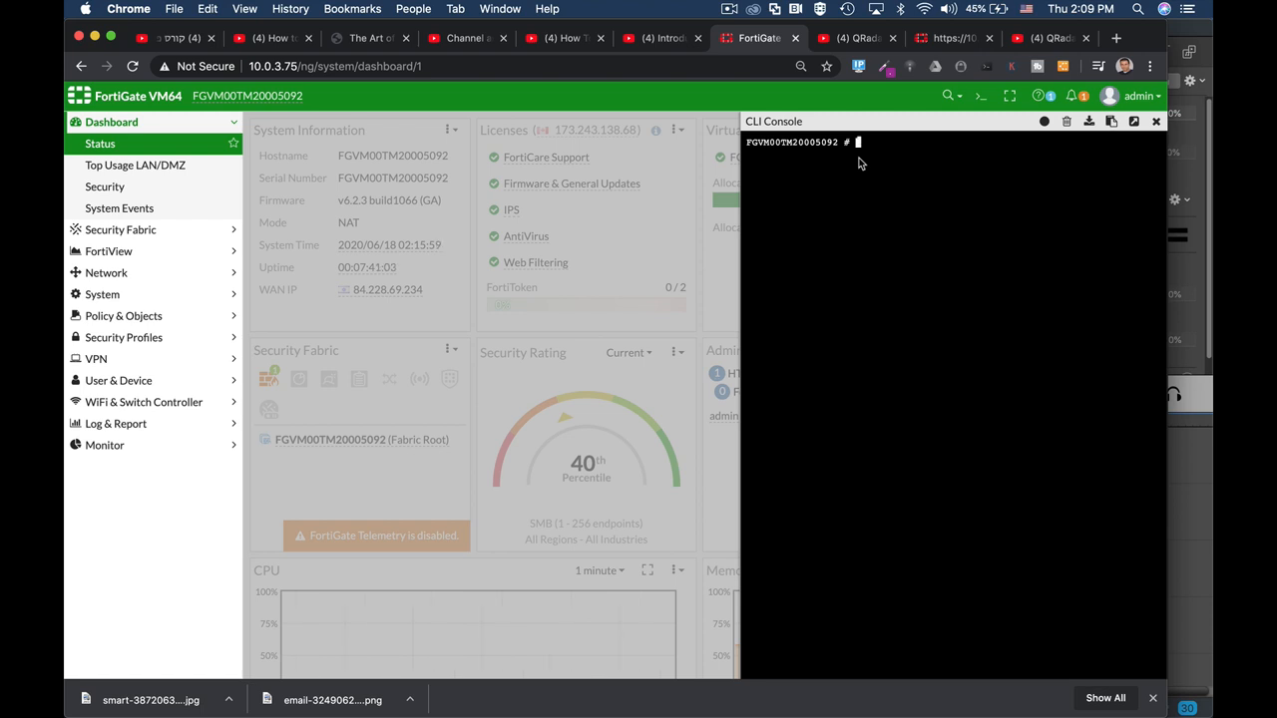
pyautogui.write('get system')
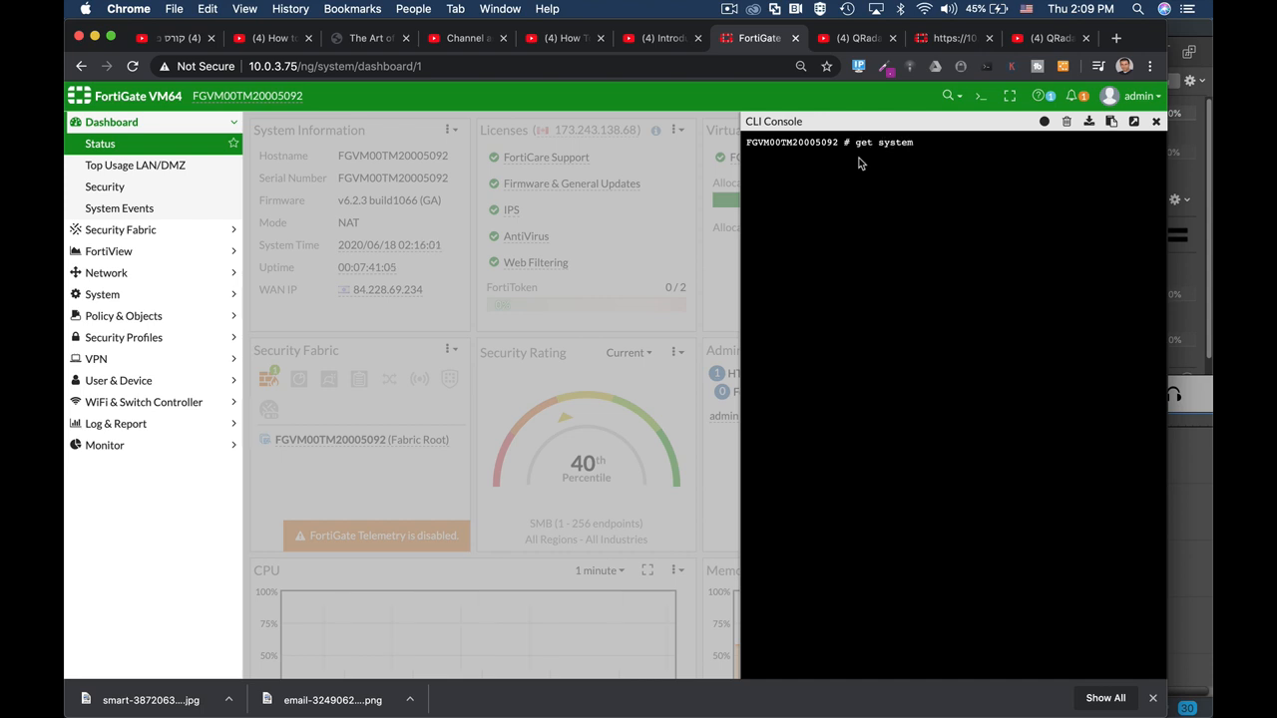
pyautogui.write('s')
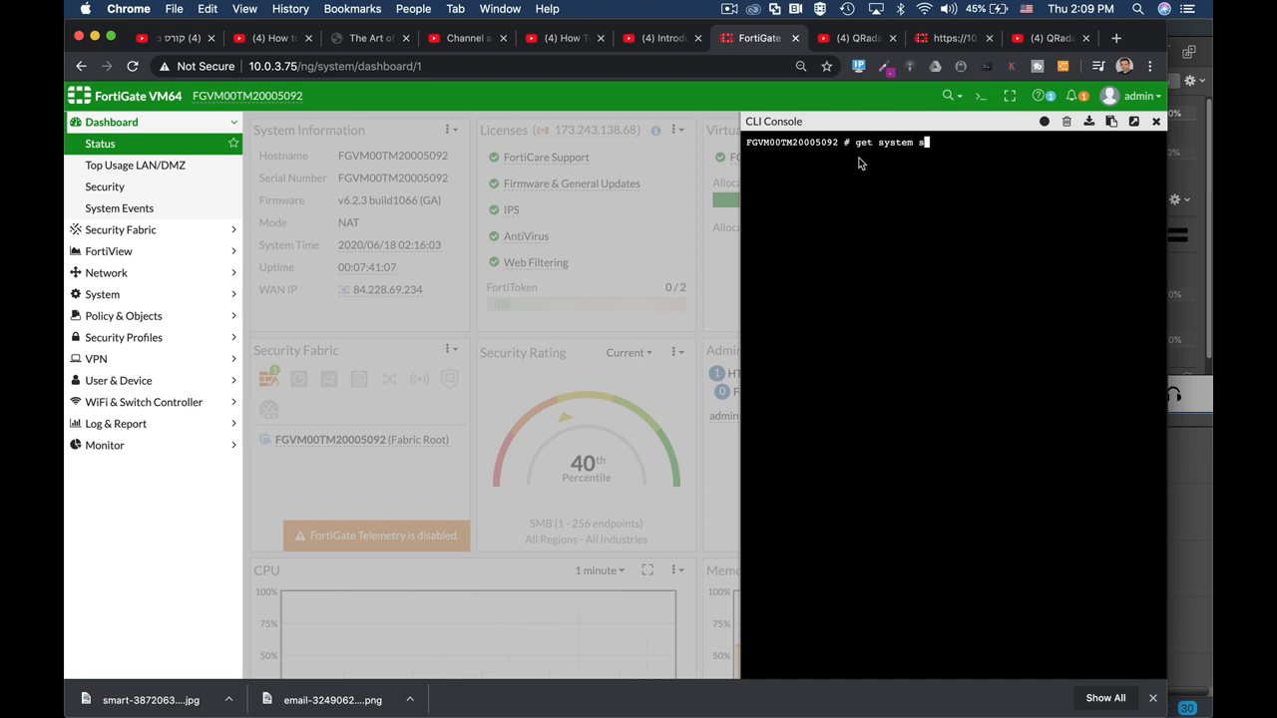
pyautogui.write('tatus')
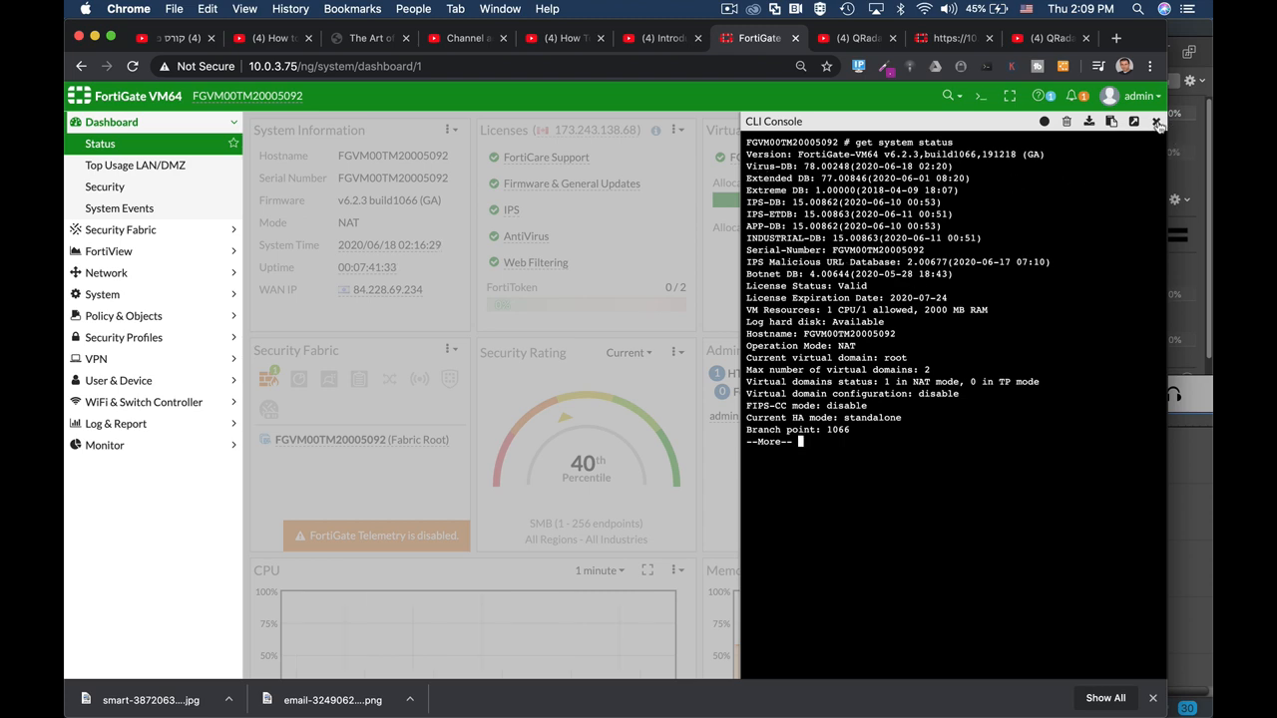
# Close the CLI console and select port8 in the Interfaces list
pyautogui.click(1157, 121)
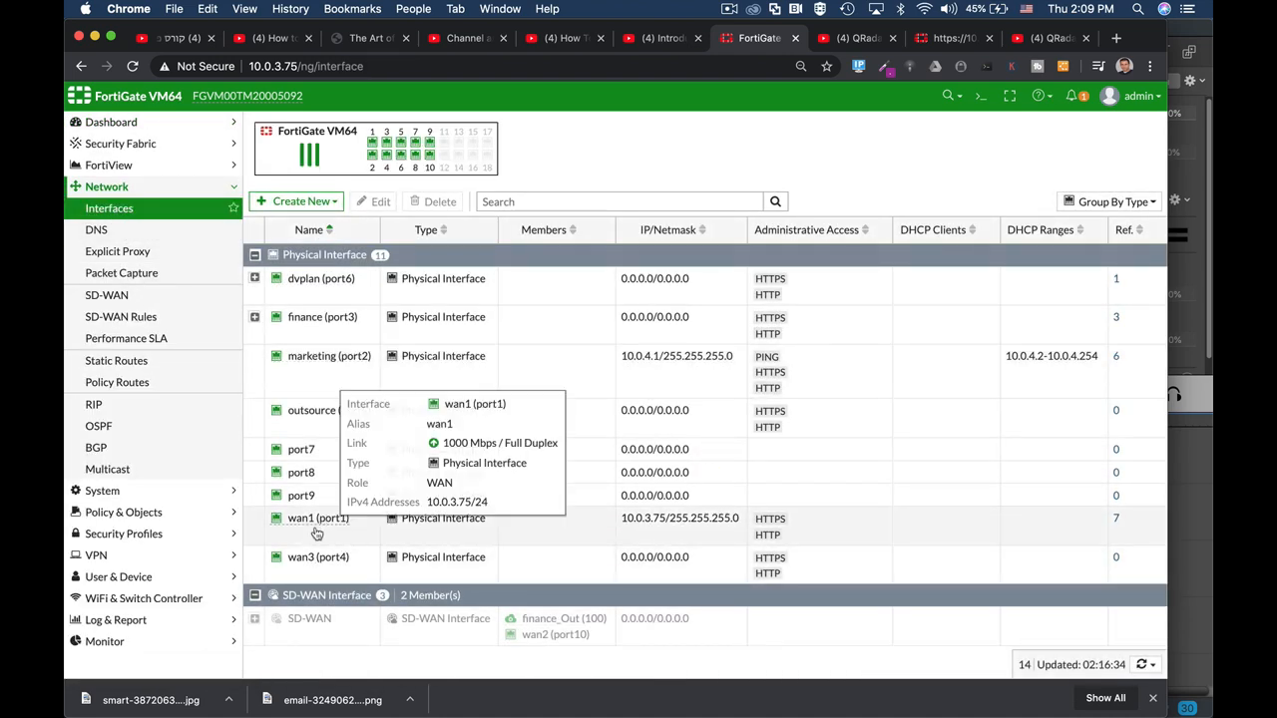
pyautogui.moveTo(360, 527)
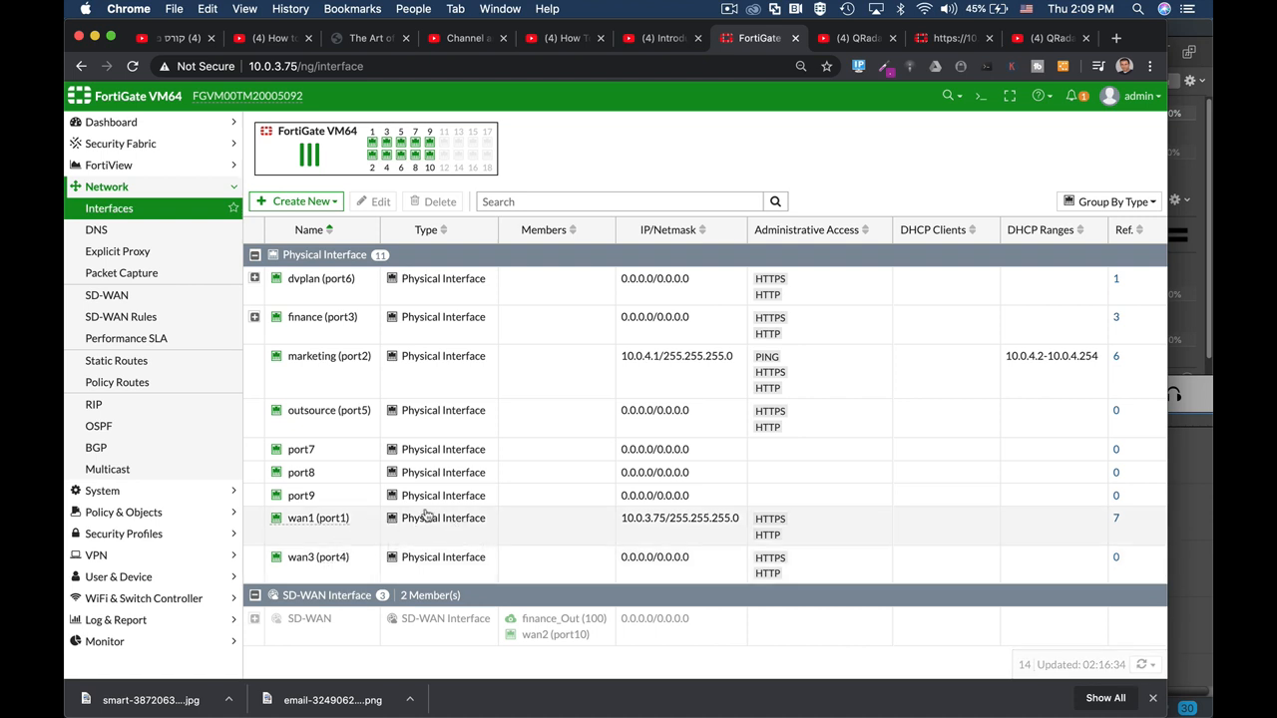
pyautogui.moveTo(421, 549)
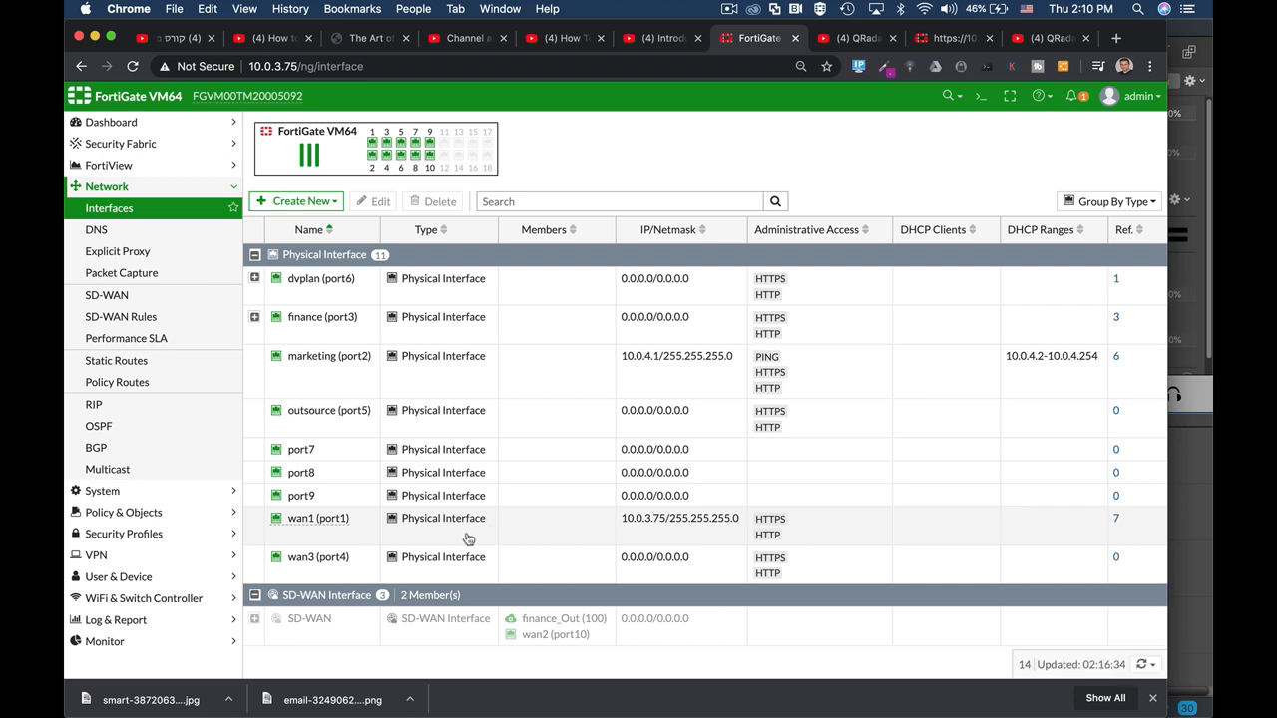
pyautogui.moveTo(439, 551)
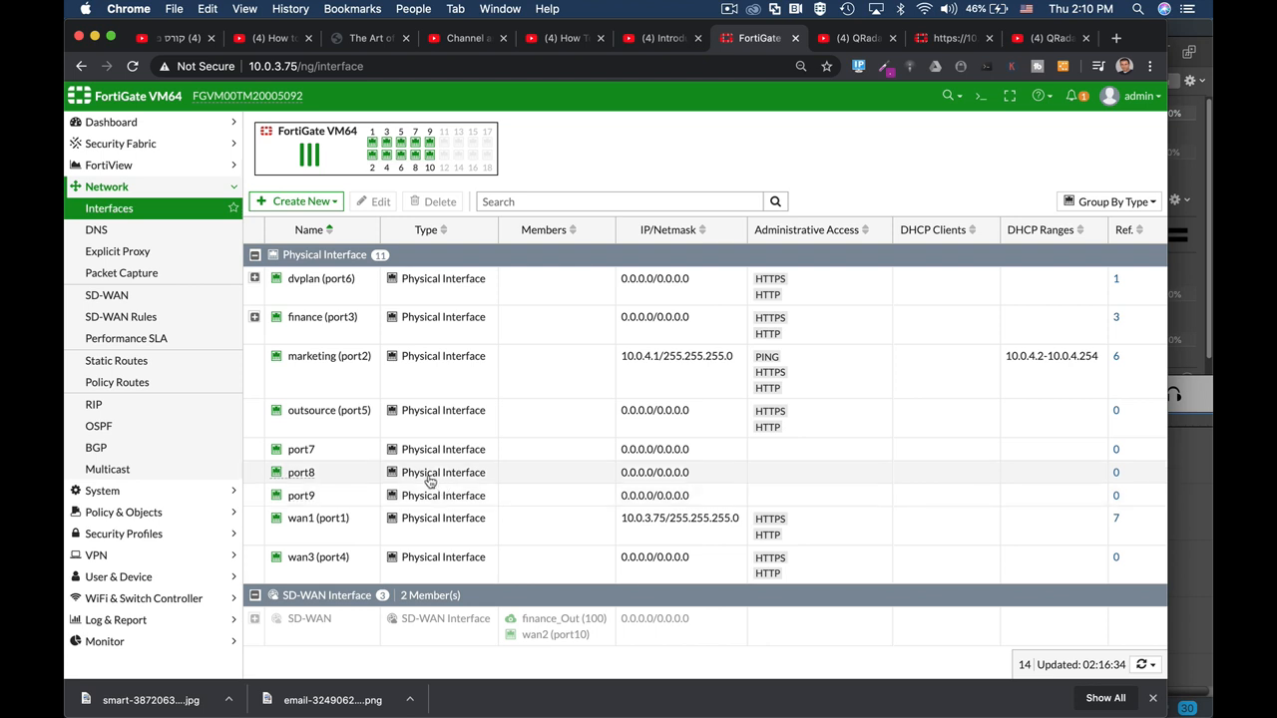
pyautogui.click(301, 472)
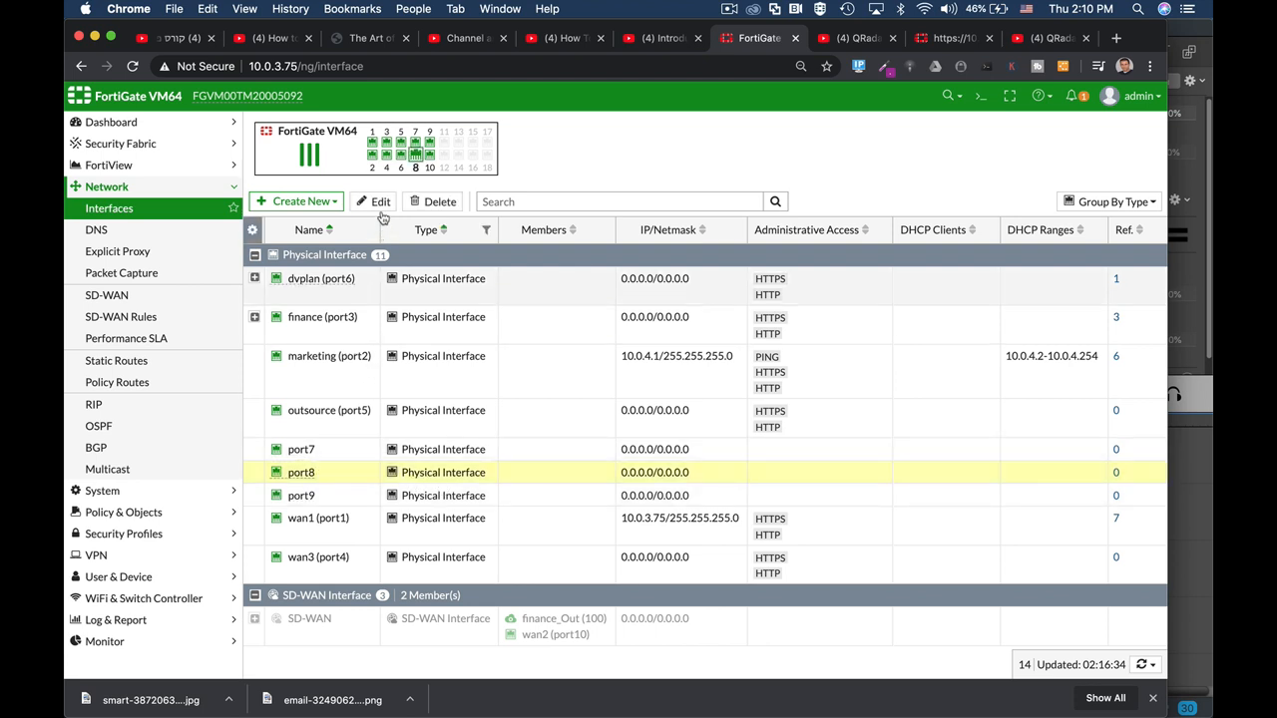
# Edit port8 to use alias 'management' with the LAN role
pyautogui.click(380, 201)
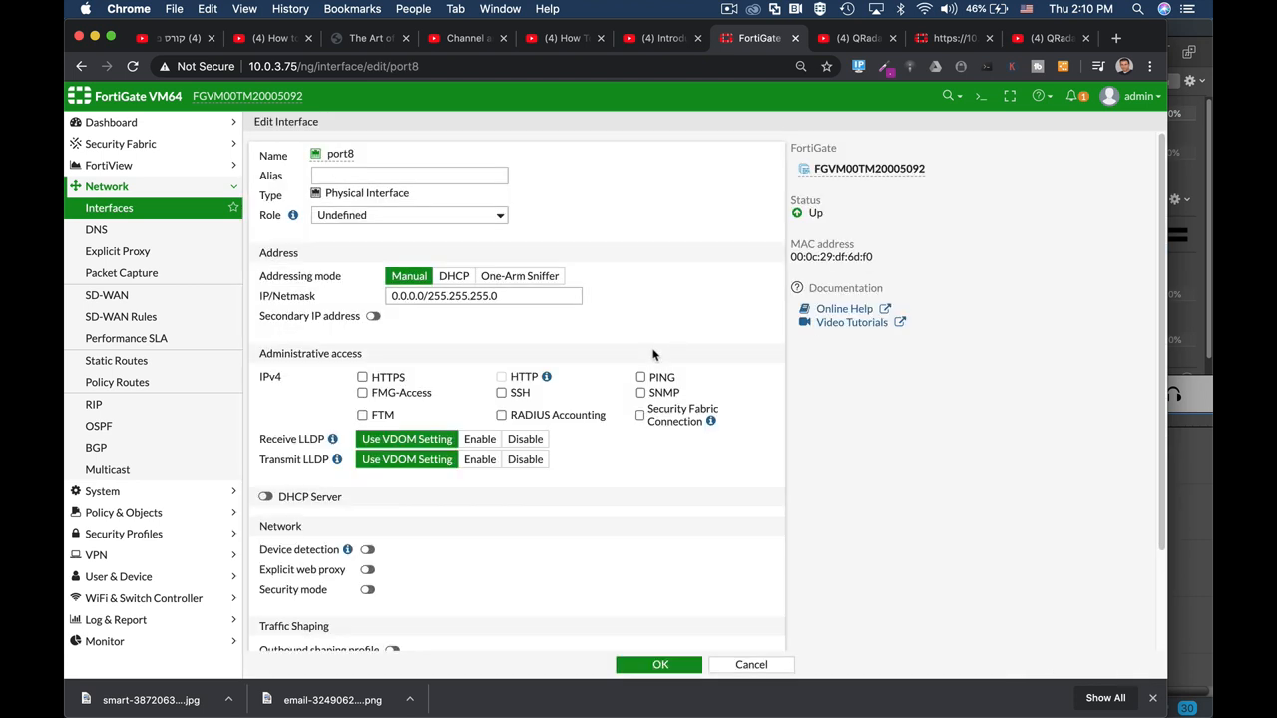
pyautogui.click(408, 175)
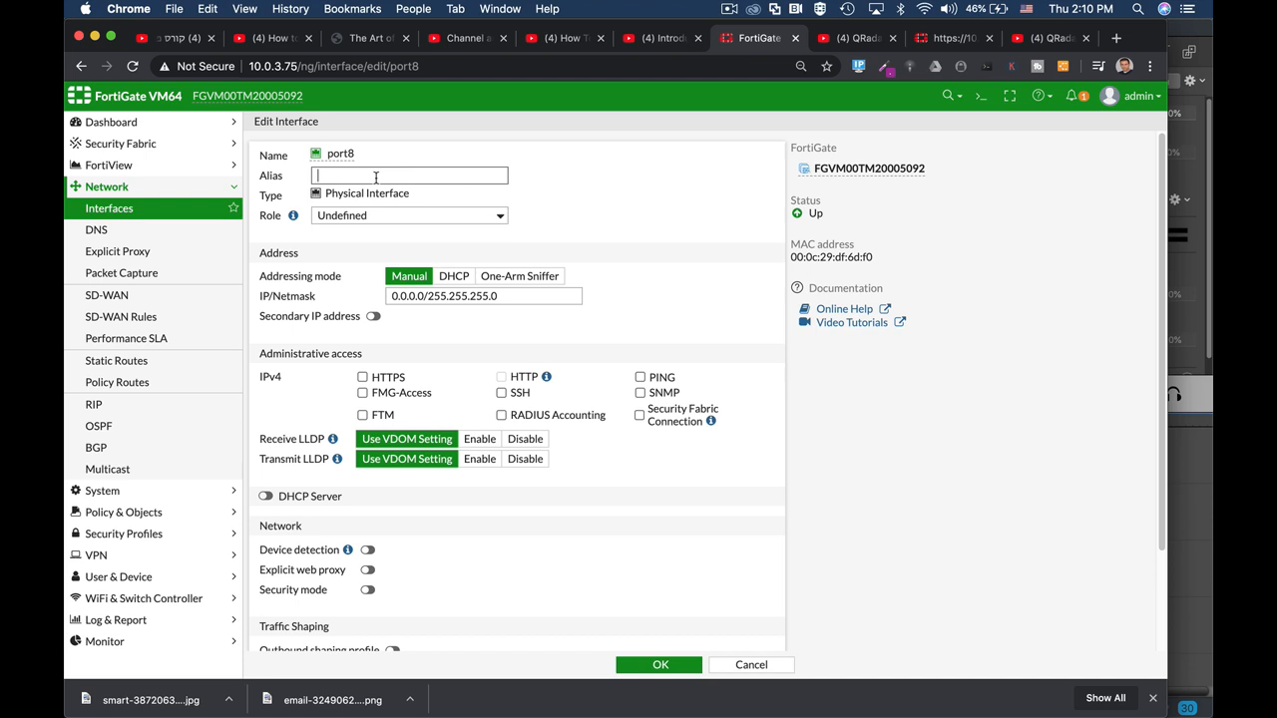
pyautogui.write('management')
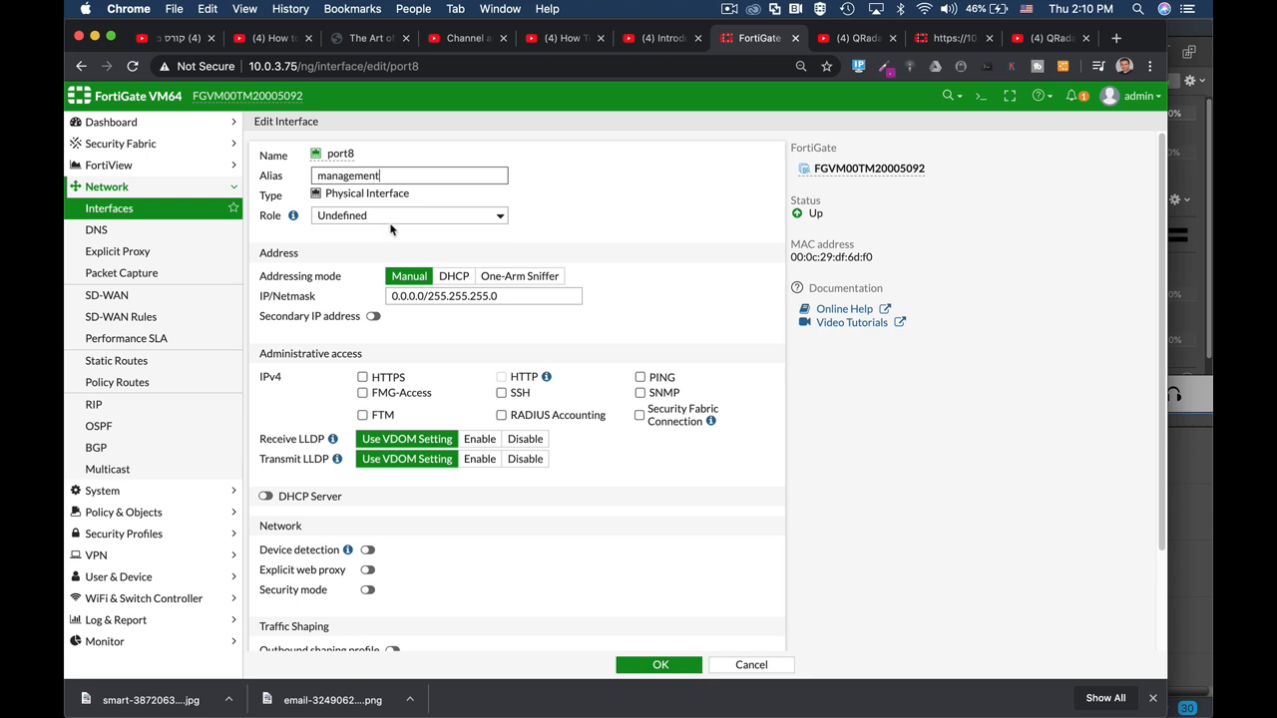
pyautogui.click(409, 215)
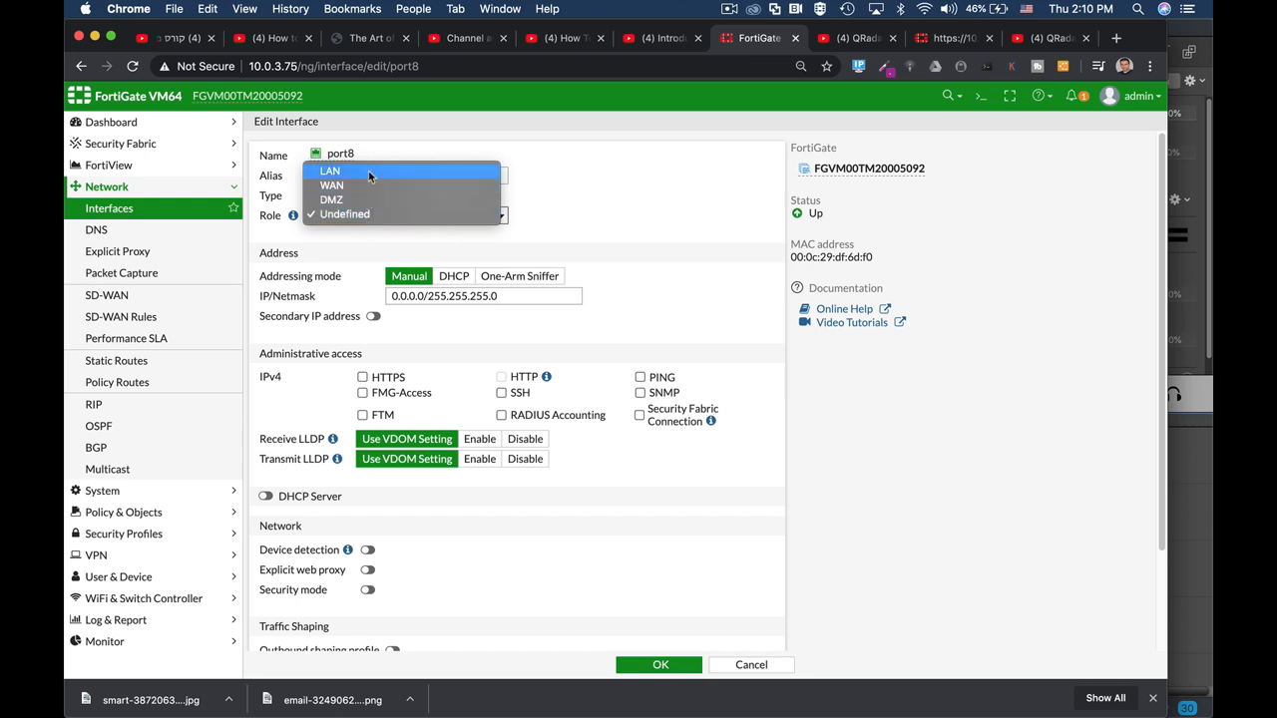
pyautogui.moveTo(371, 215)
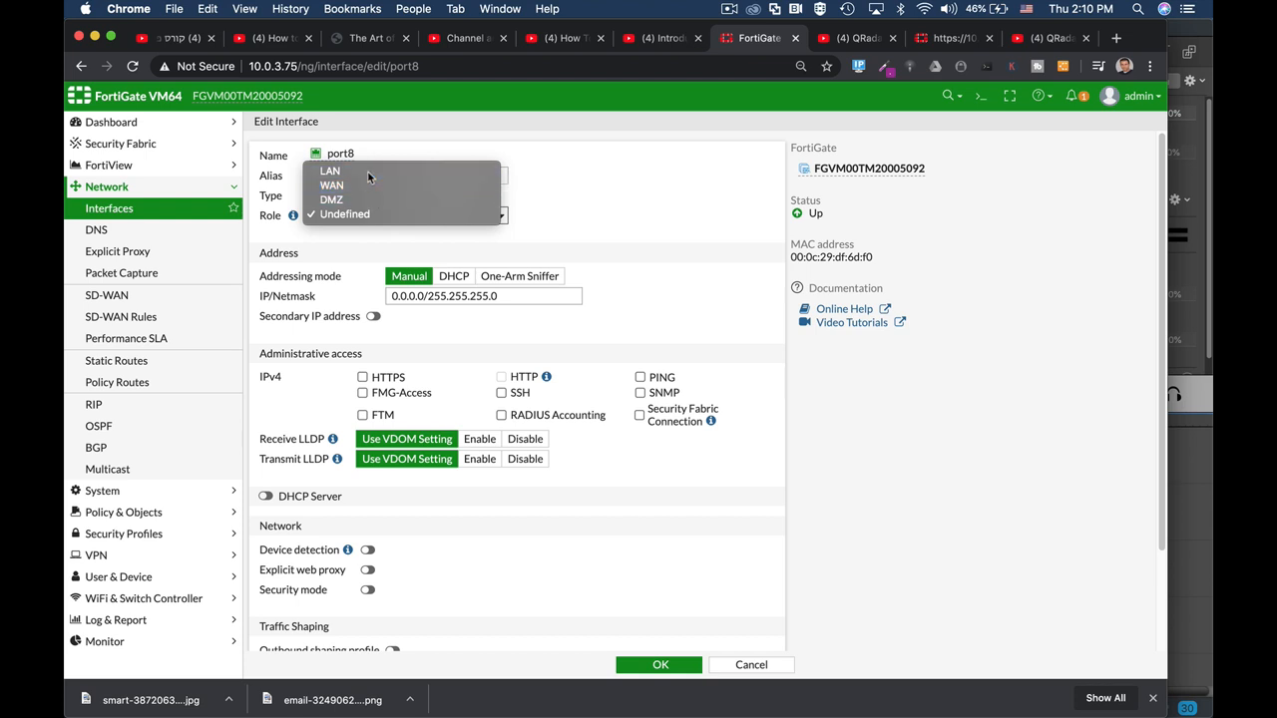
pyautogui.click(329, 171)
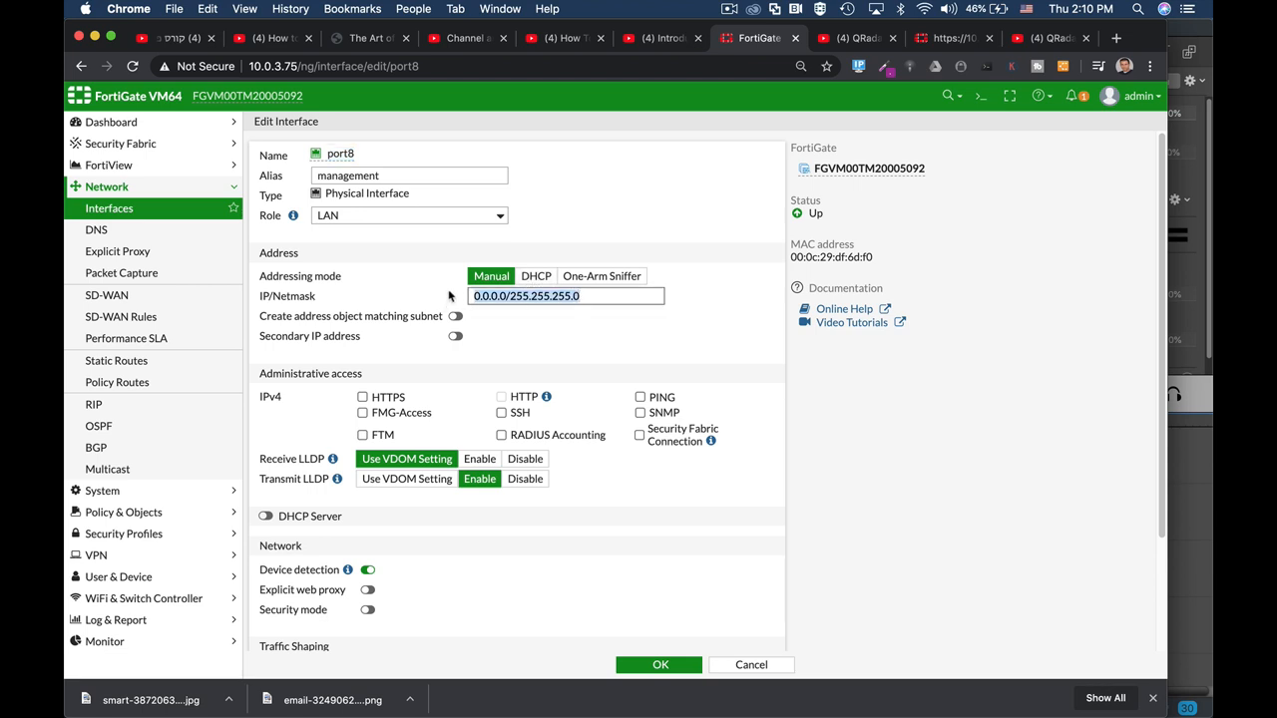
pyautogui.write('192.')
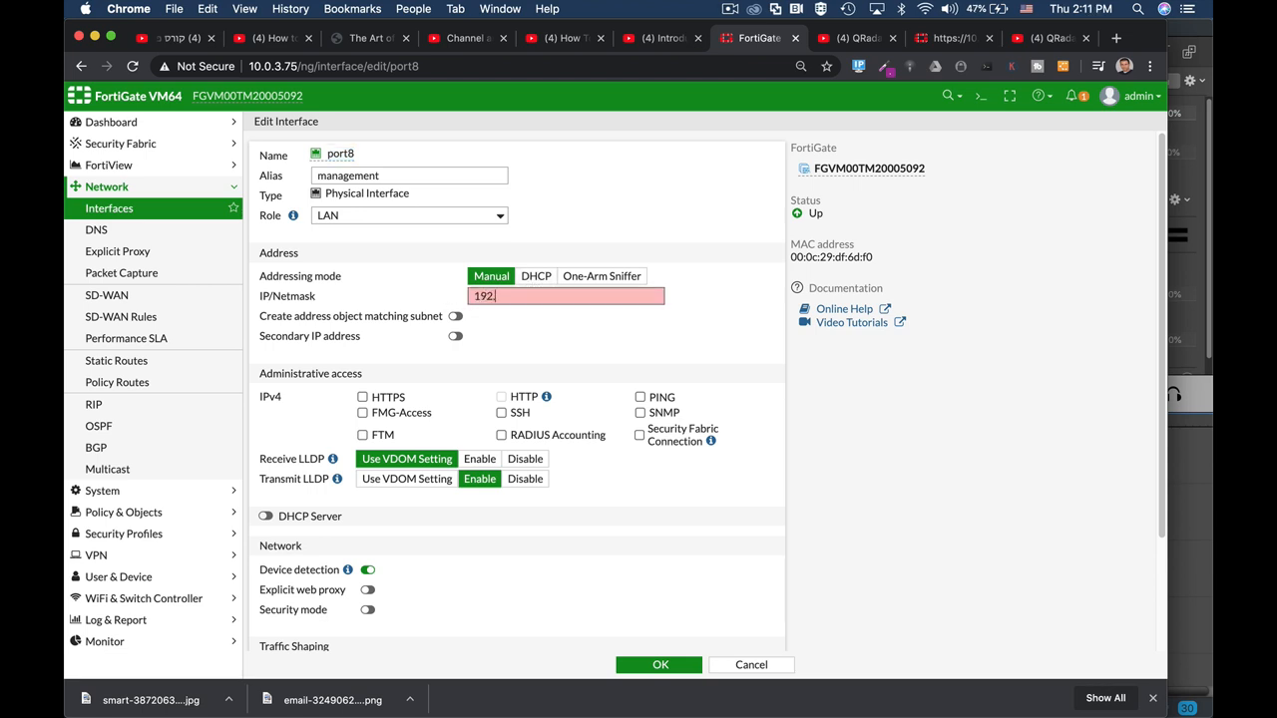
pyautogui.write('168.2.1/24')
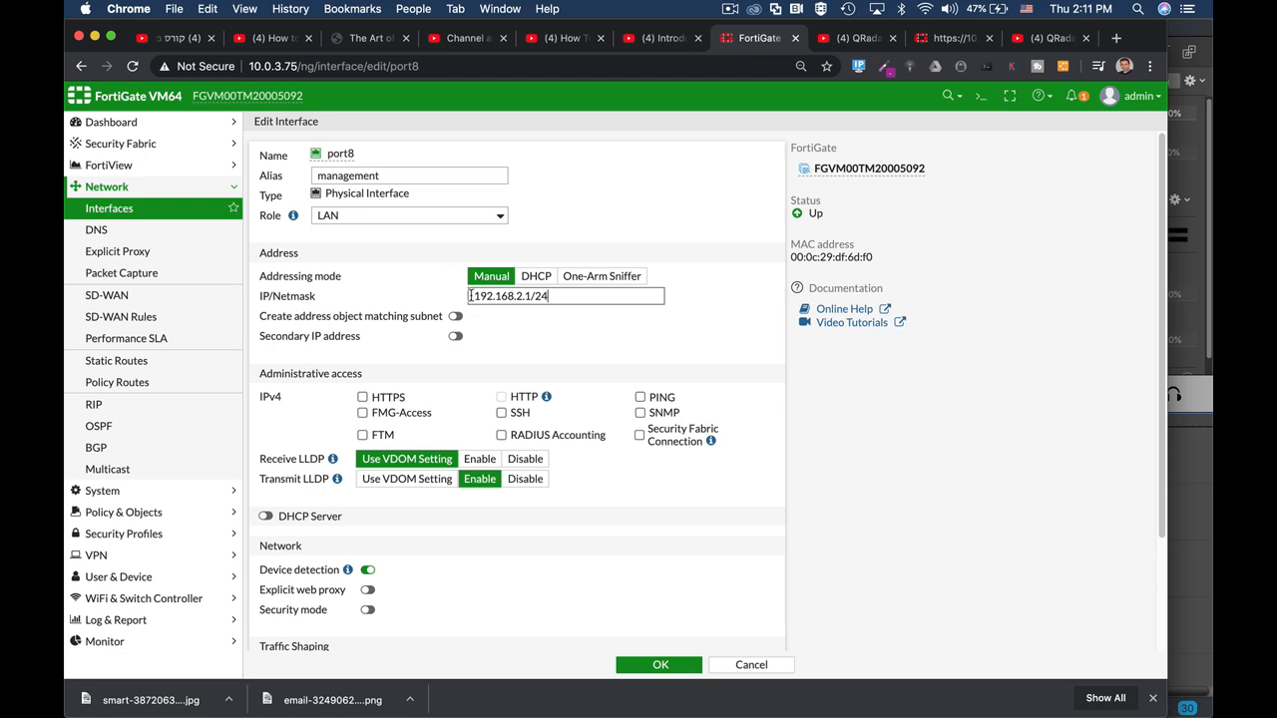
pyautogui.doubleClick(499, 296)
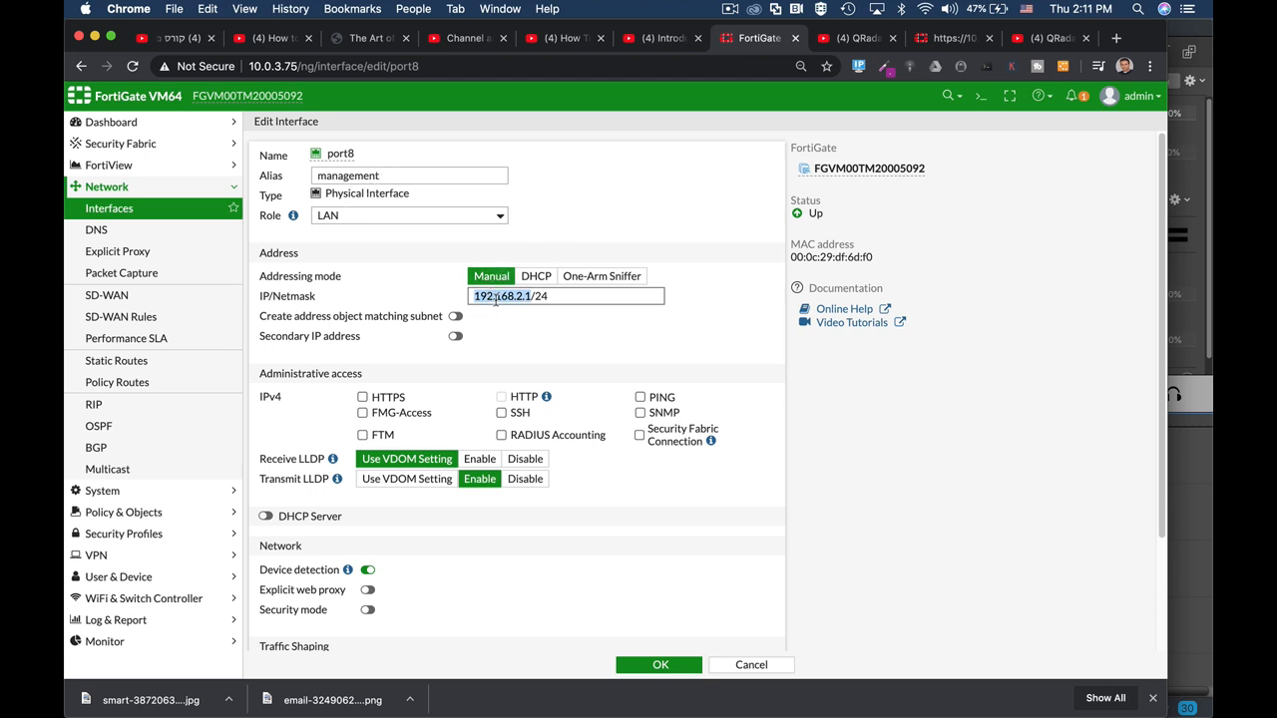
pyautogui.click(499, 296)
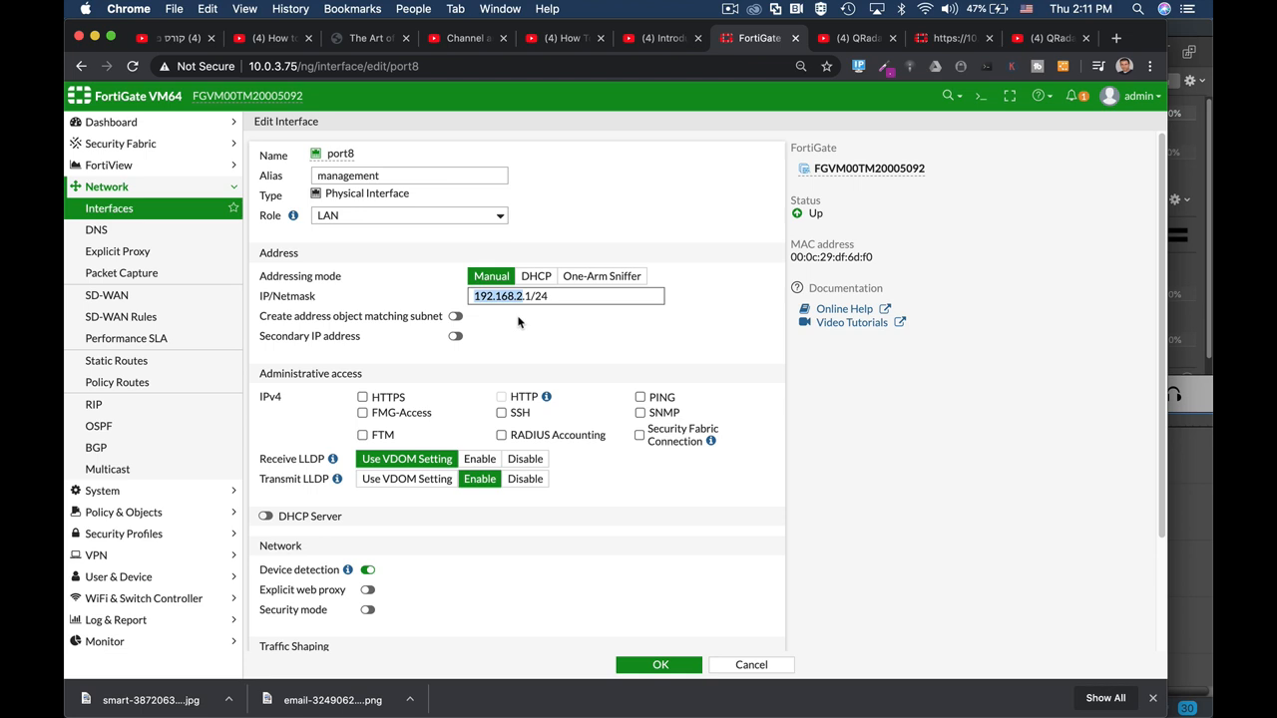
pyautogui.moveTo(522, 321)
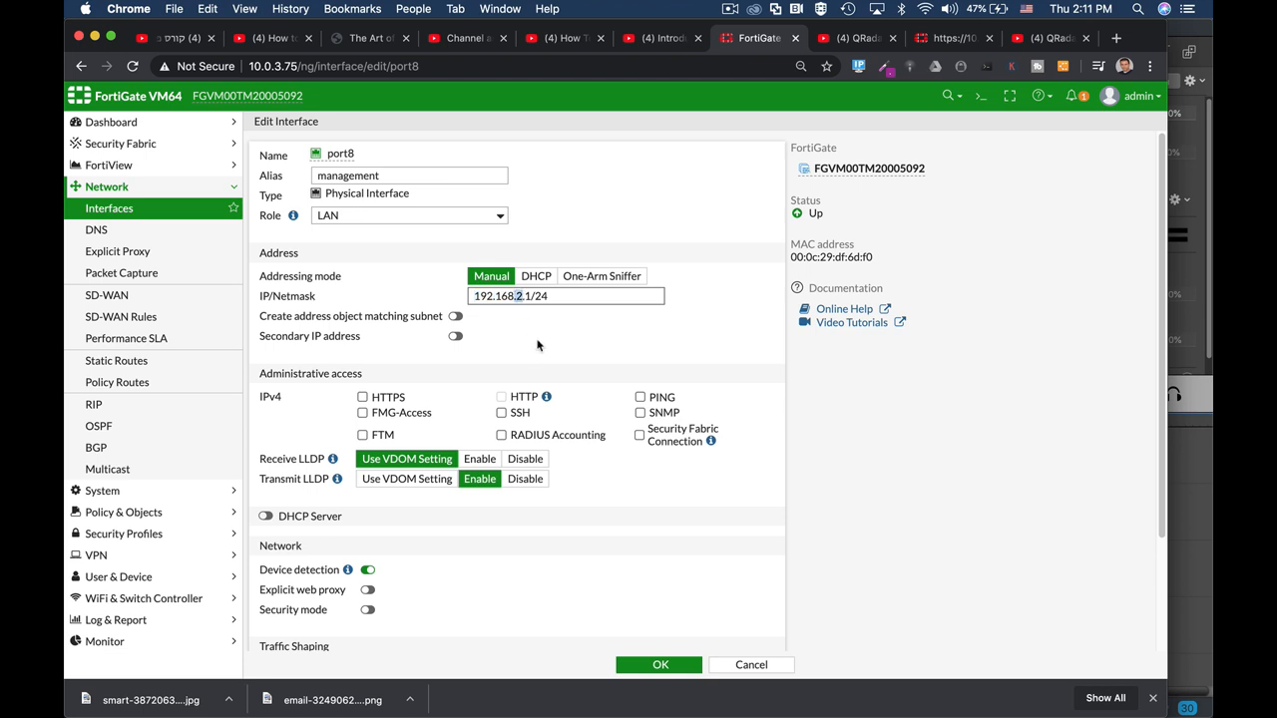
pyautogui.scroll(-3)
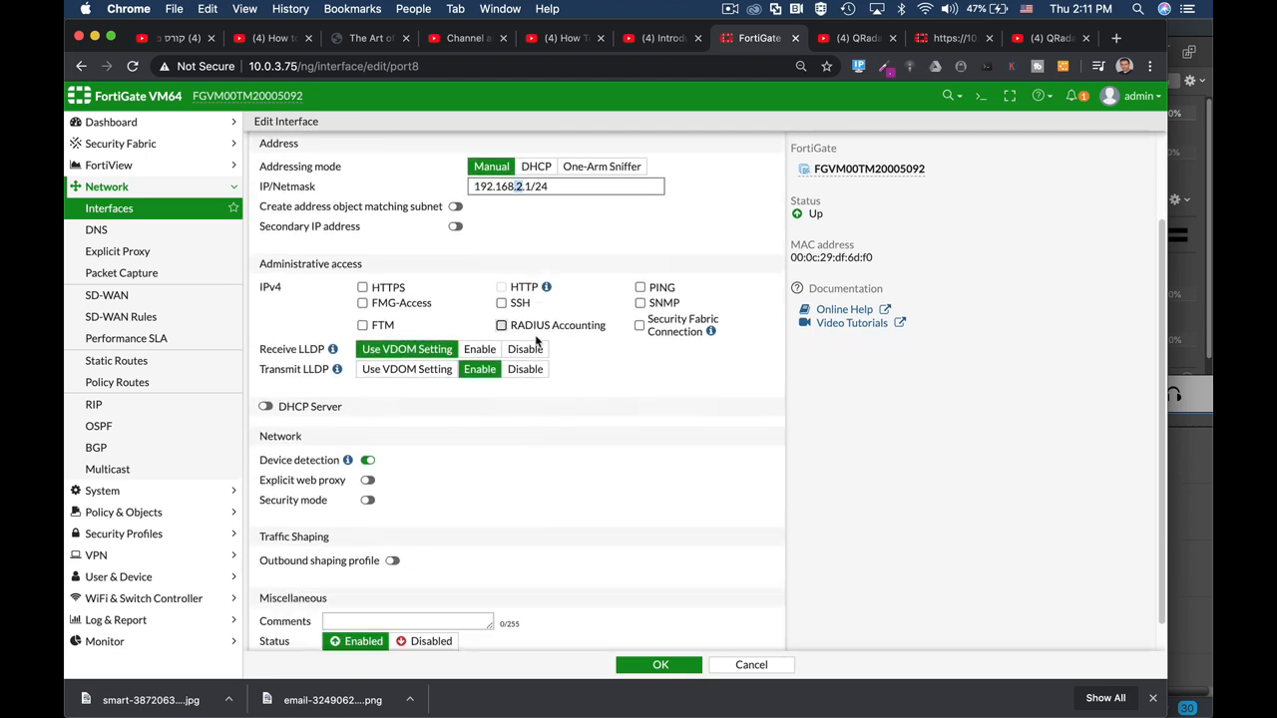
# Enable HTTPS/HTTP access and a DHCP server for 192.168.2.2–192.168.2.25 with DNS 8.8.8.8
pyautogui.click(266, 406)
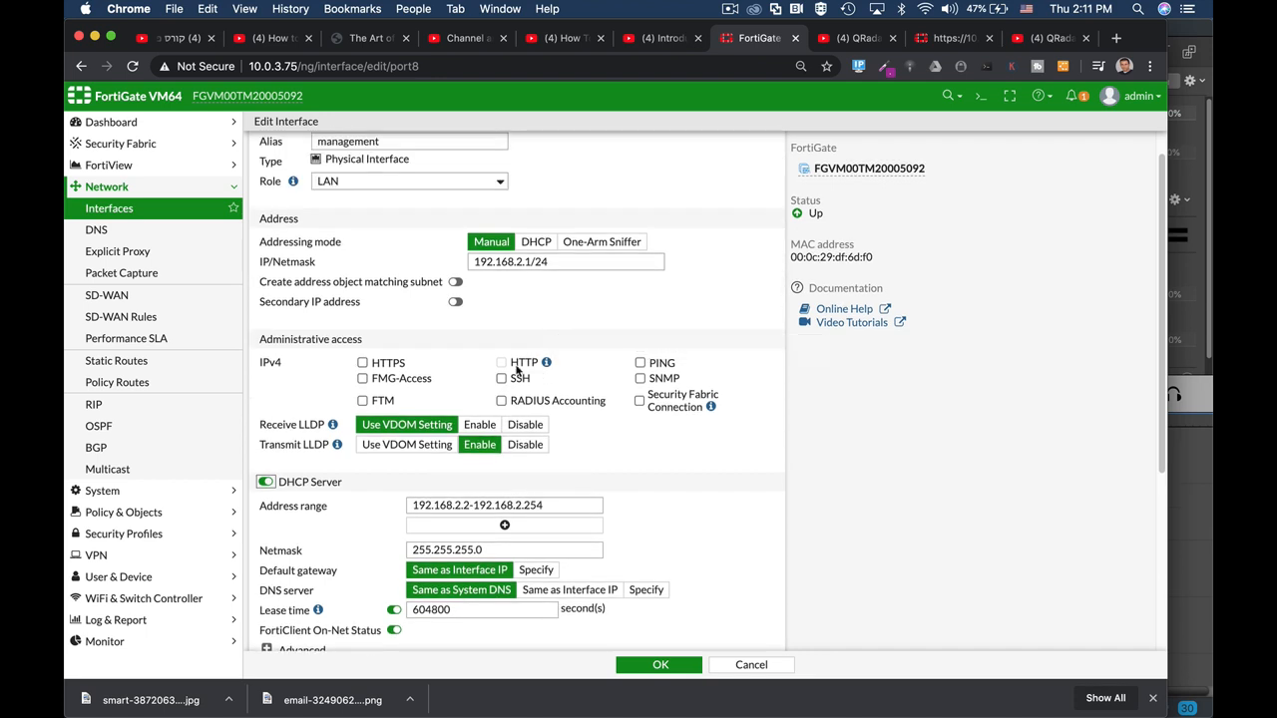
pyautogui.moveTo(417, 478)
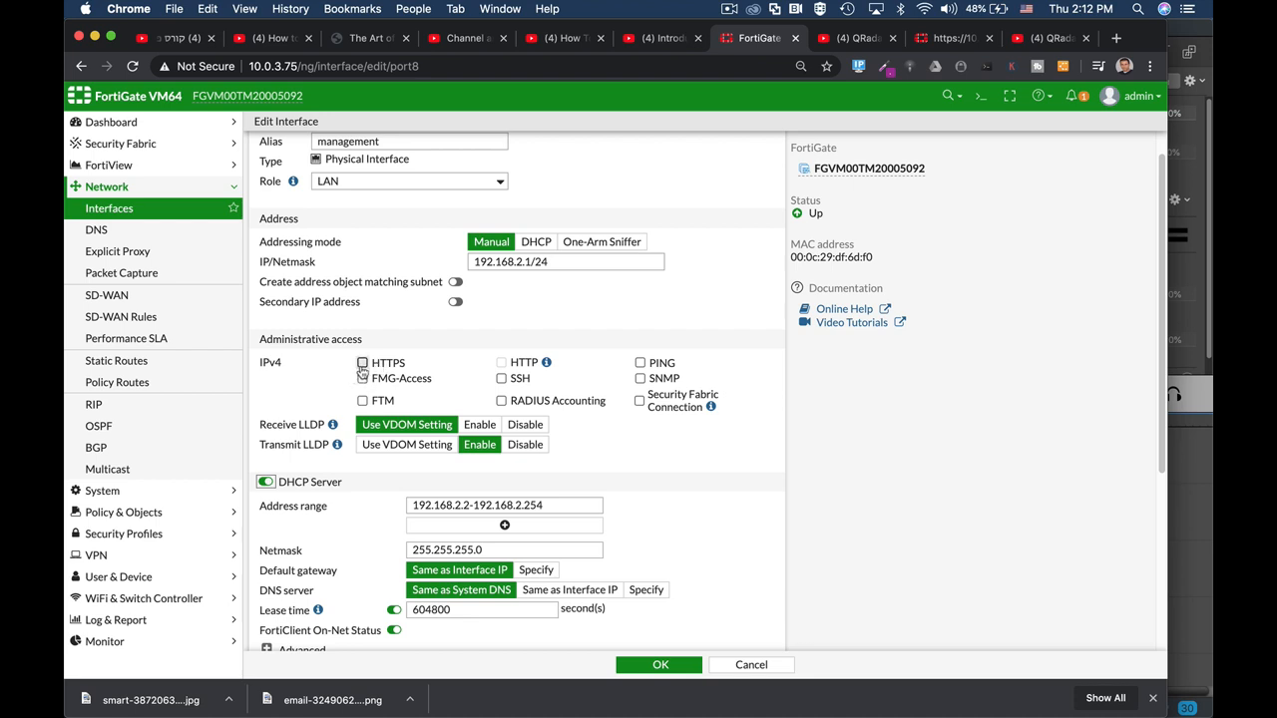
pyautogui.click(362, 362)
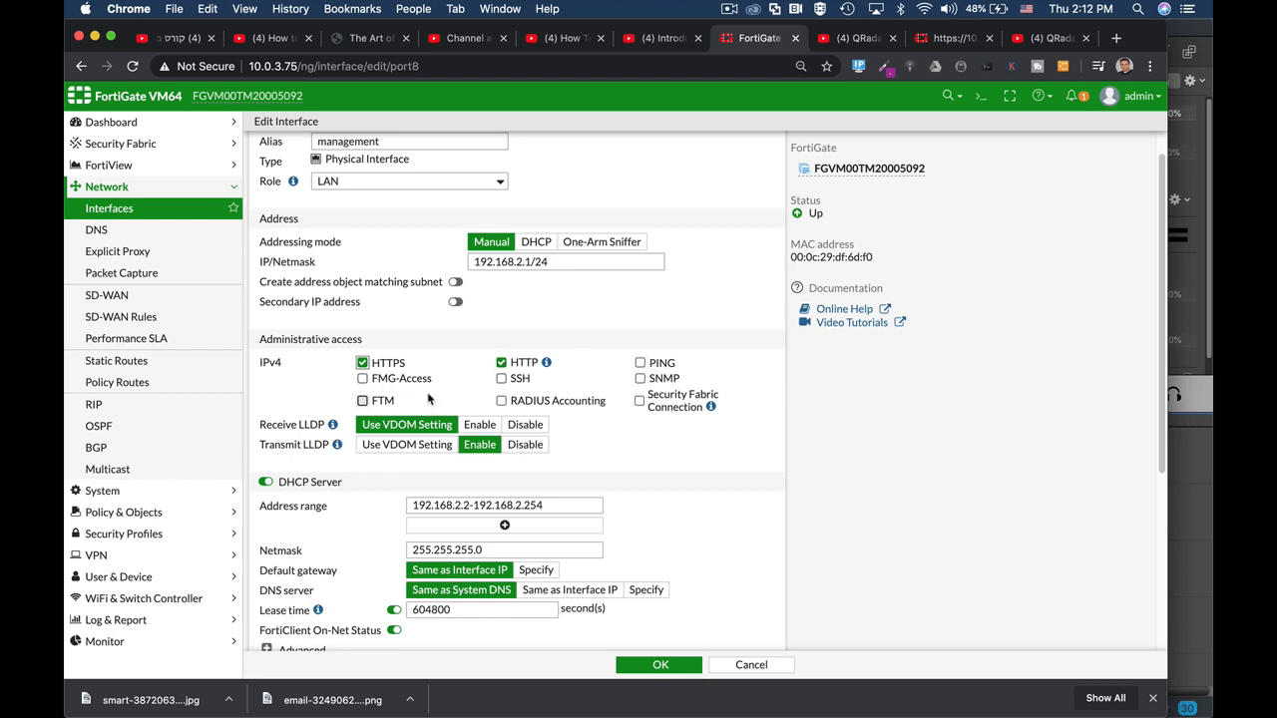
pyautogui.scroll(-3)
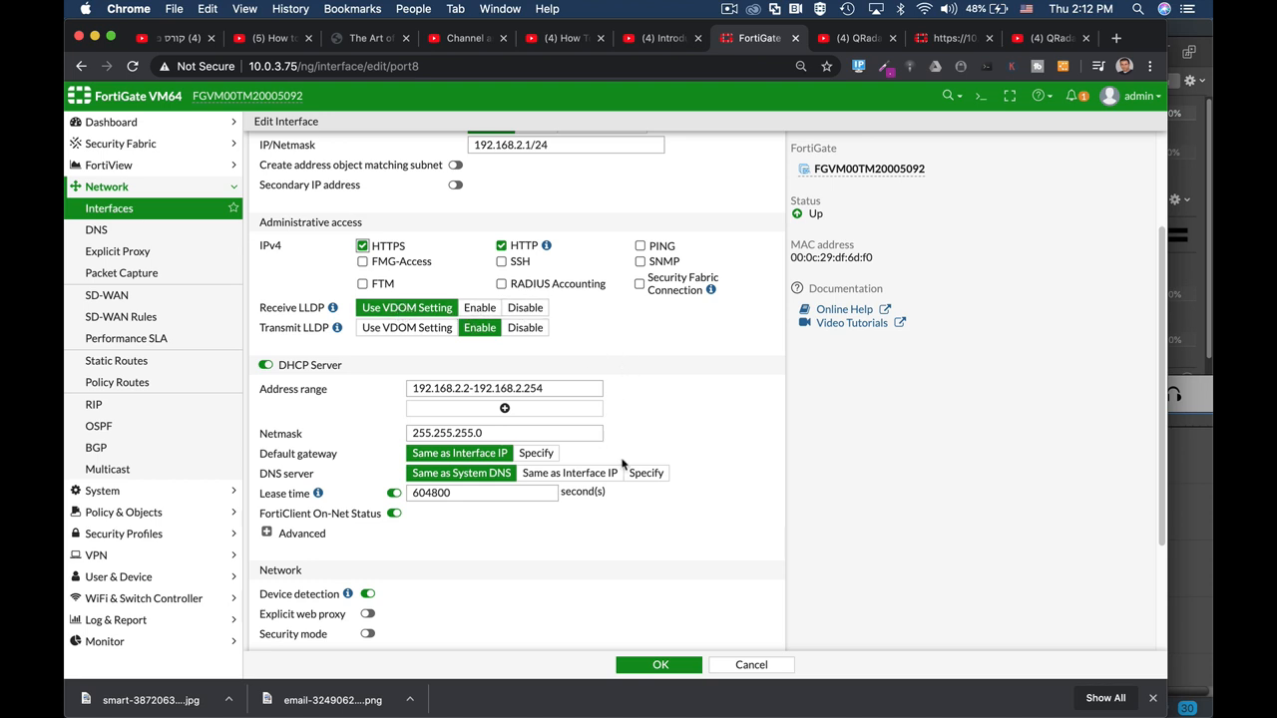
pyautogui.scroll(-3)
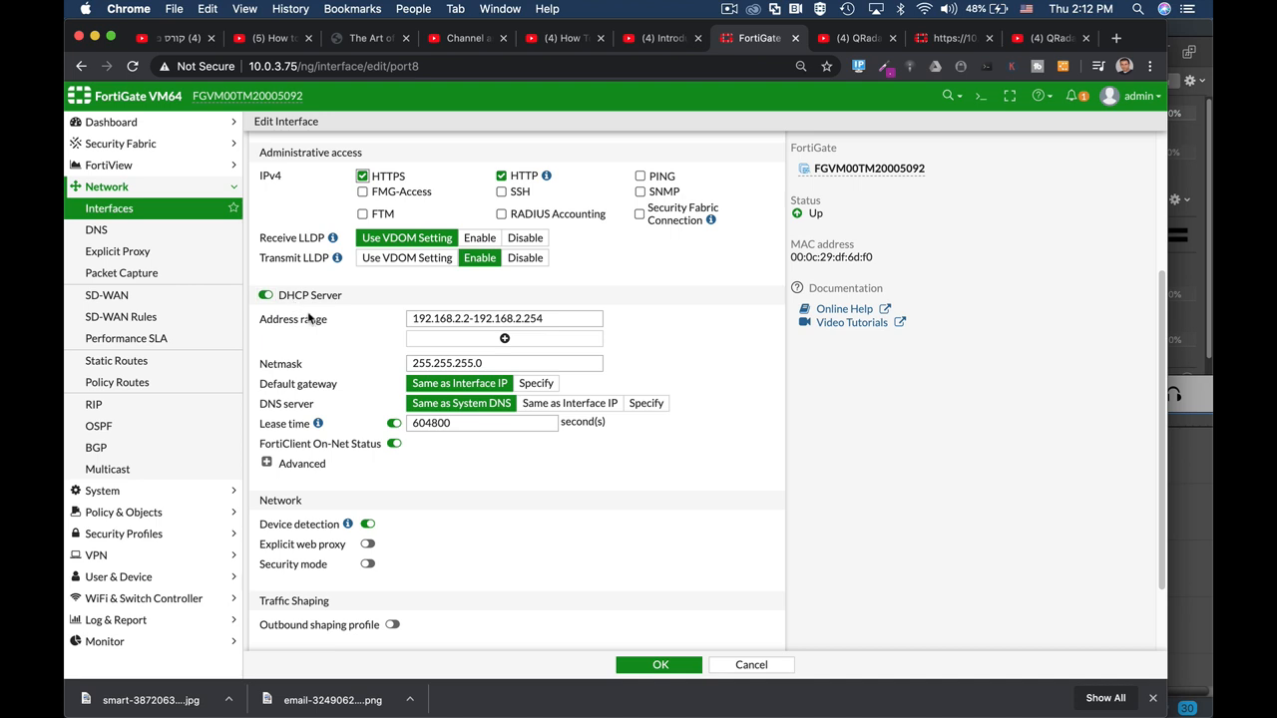
pyautogui.moveTo(325, 319)
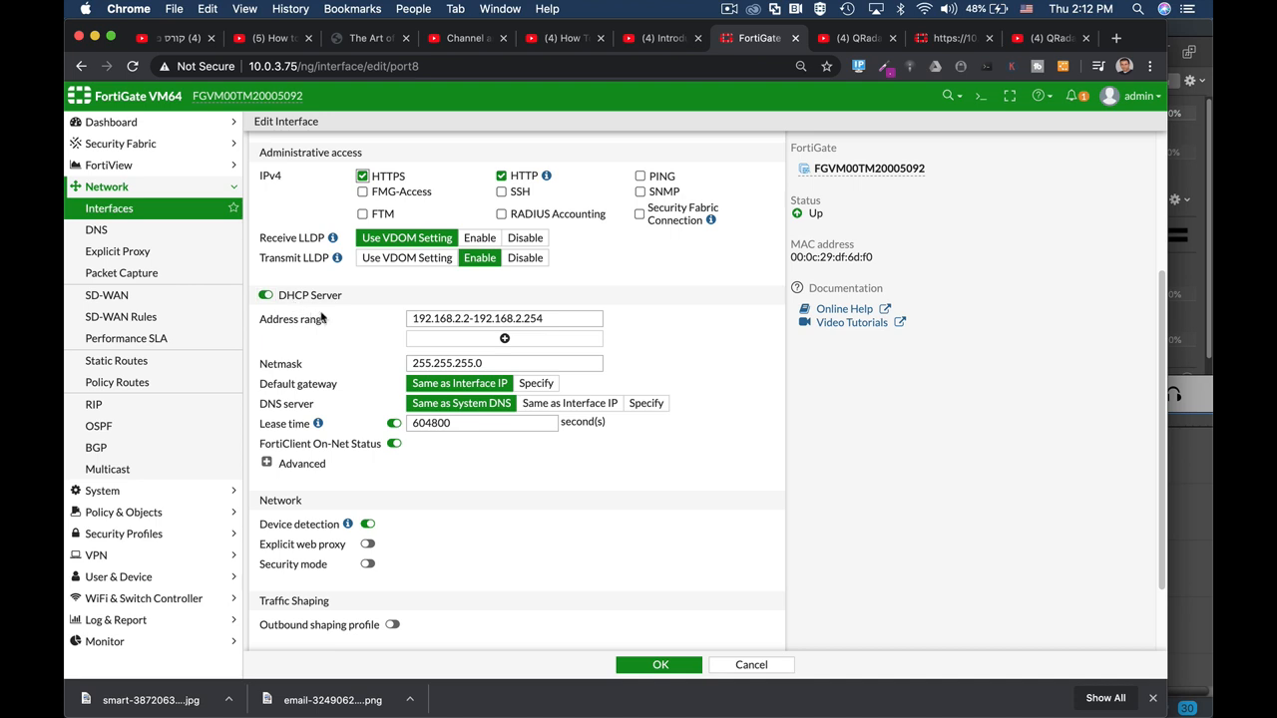
pyautogui.moveTo(466, 332)
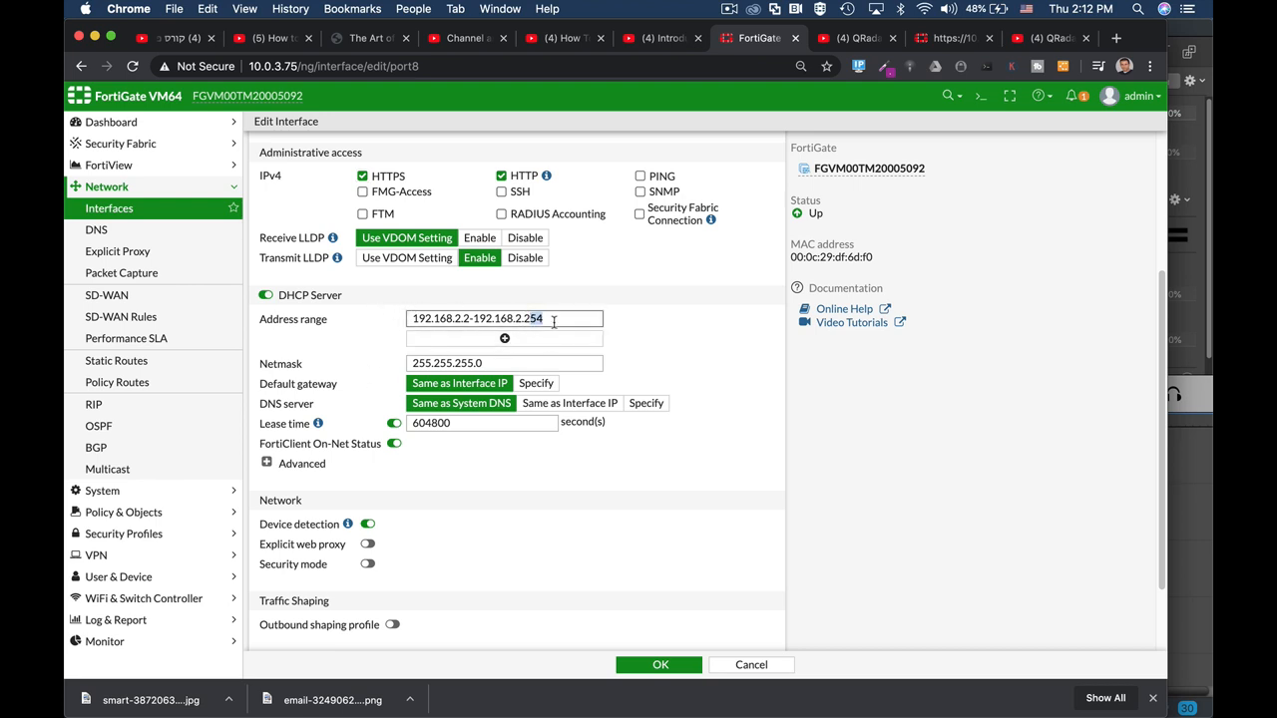
pyautogui.press('Backspace')
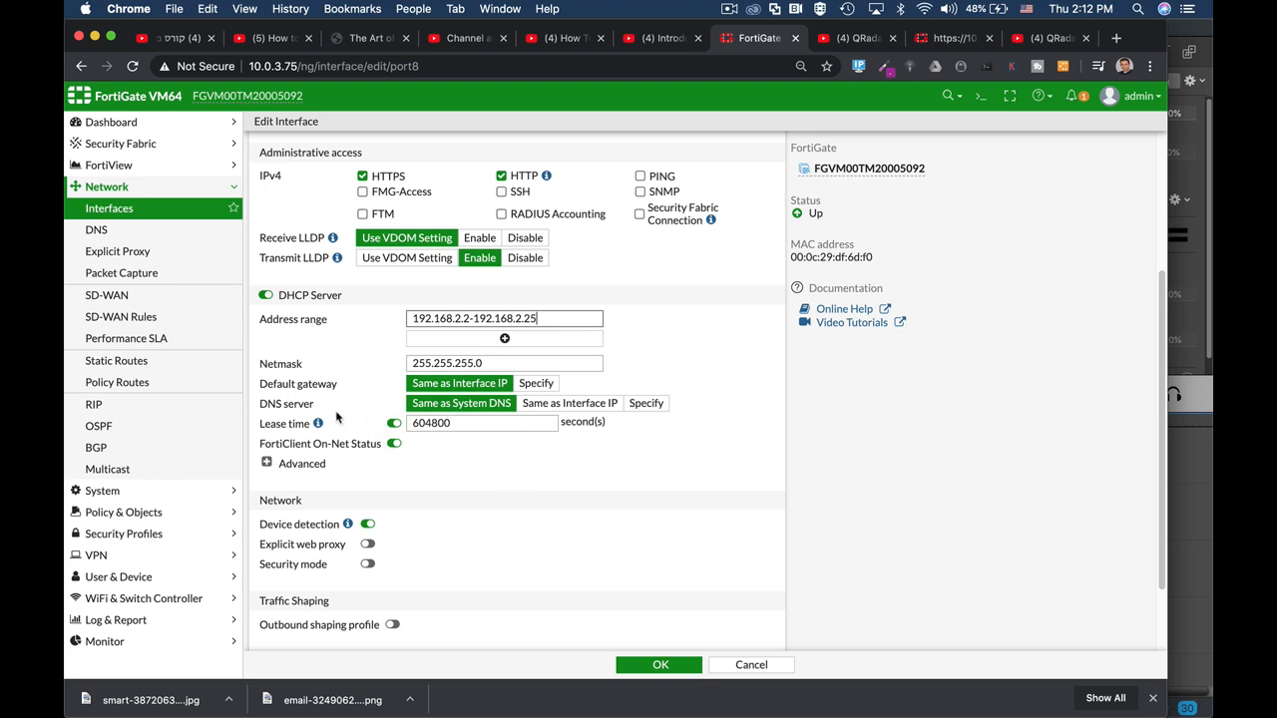
pyautogui.moveTo(387, 412)
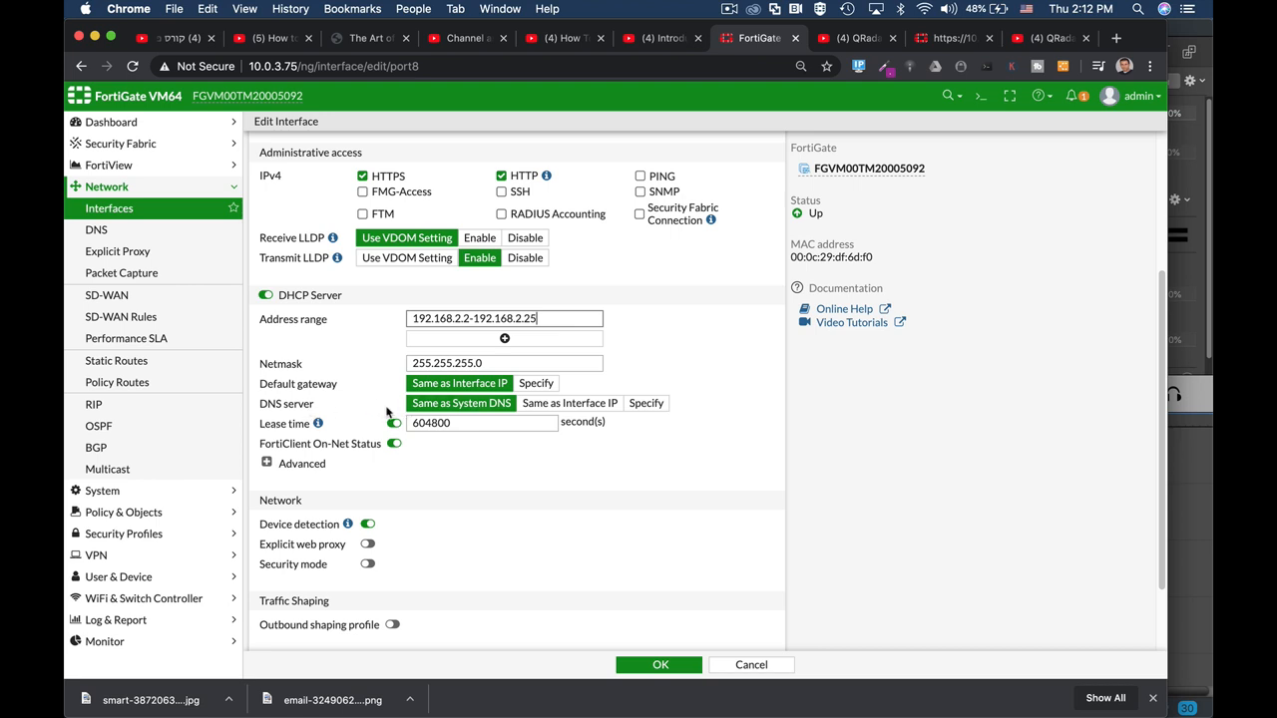
pyautogui.moveTo(96, 229)
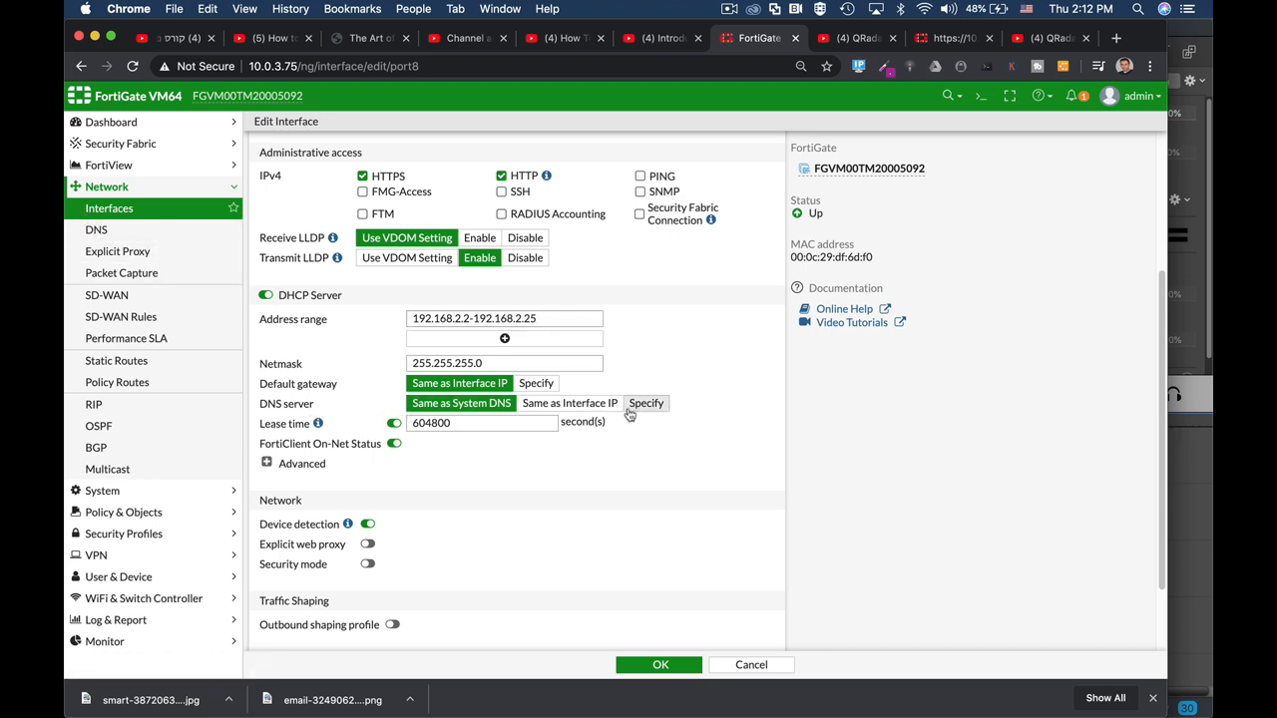
pyautogui.click(646, 403)
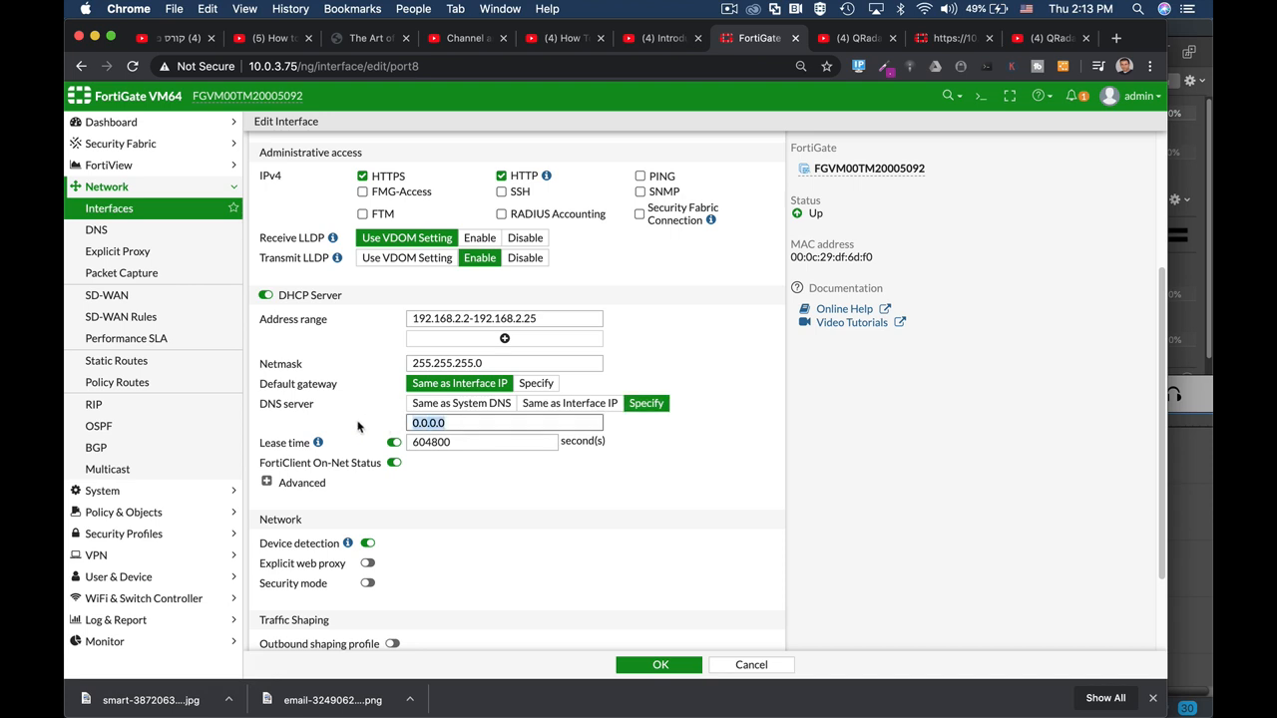
pyautogui.write('8.8.8.8')
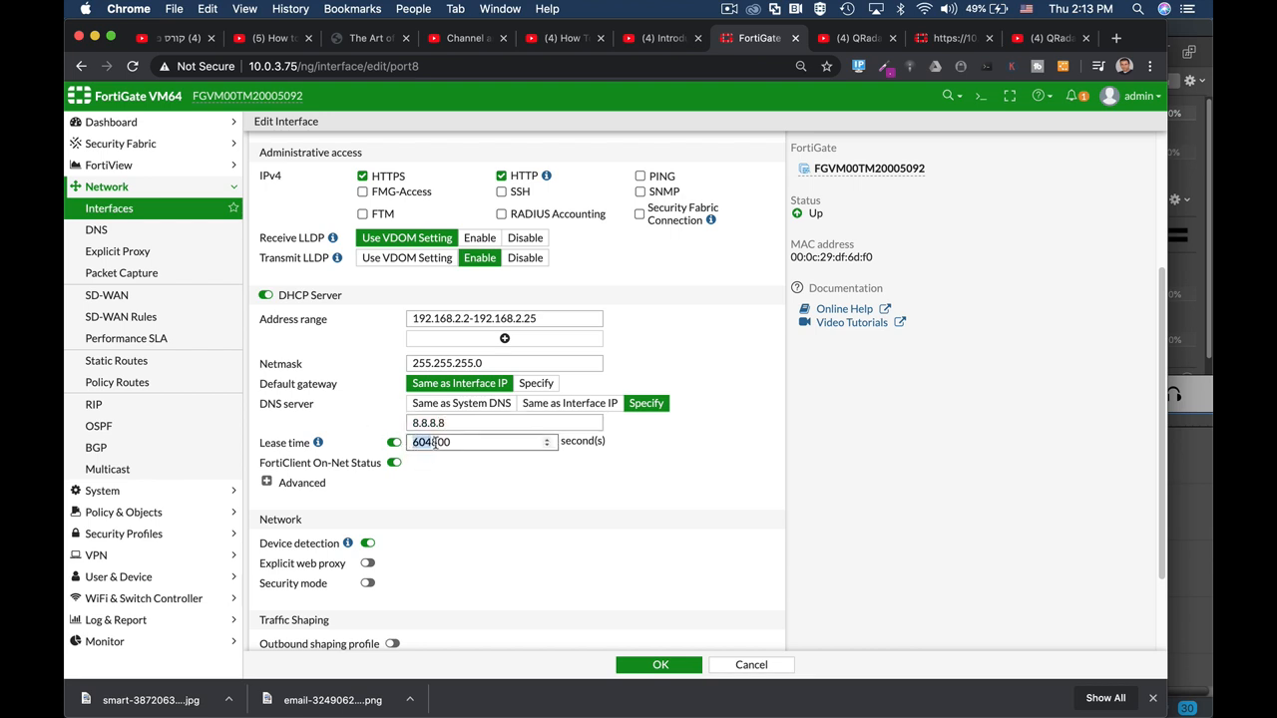
# Expand port8's advanced DHCP options, showing Server mode and Regular type
pyautogui.click(266, 482)
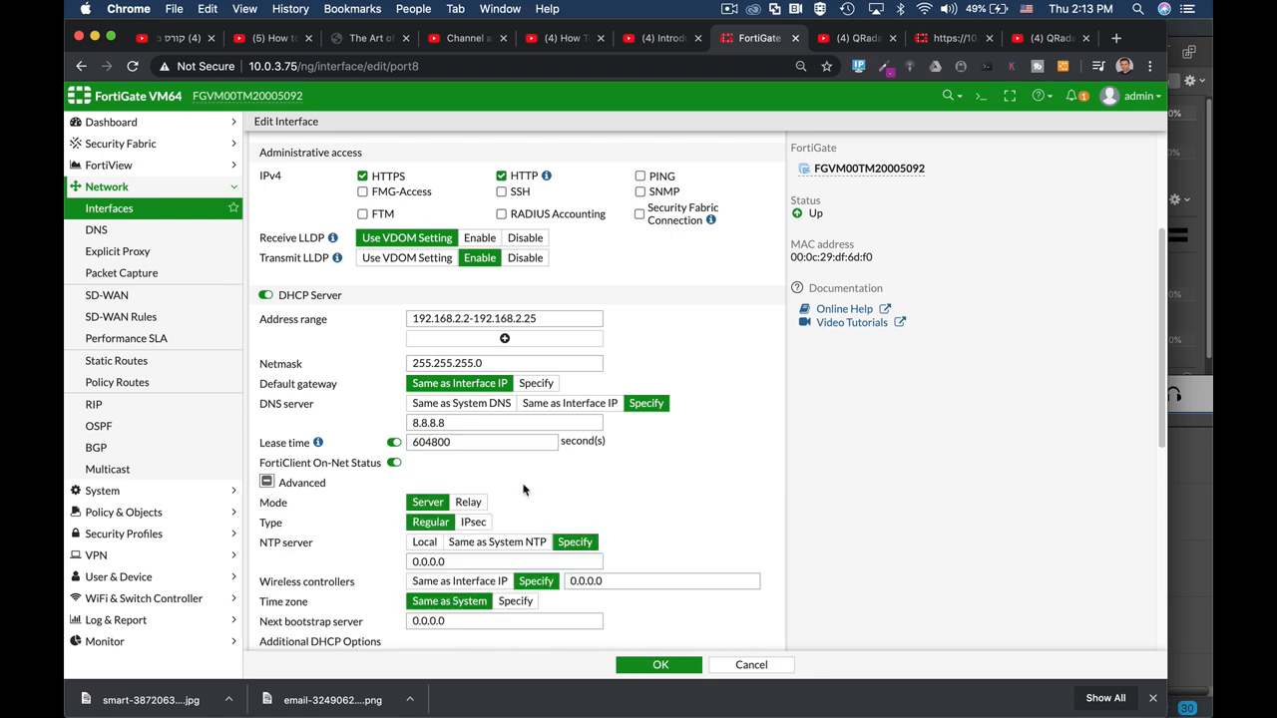
pyautogui.scroll(-3)
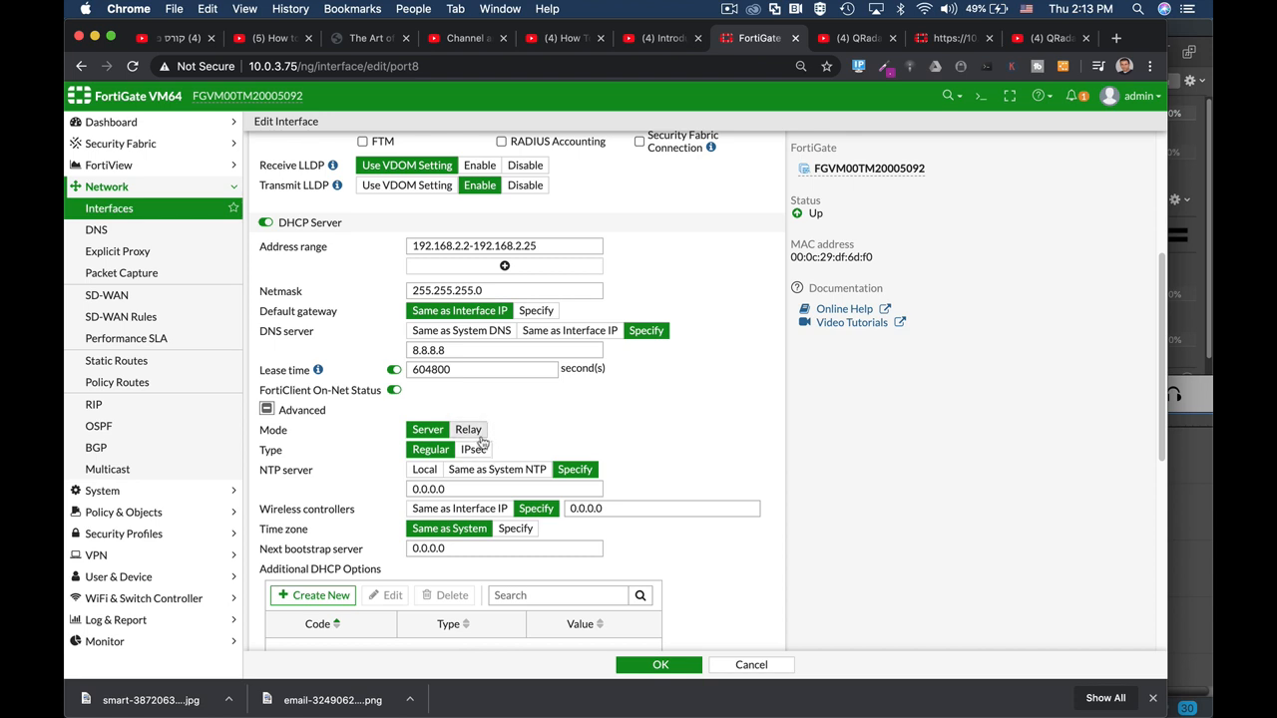
pyautogui.moveTo(476, 439)
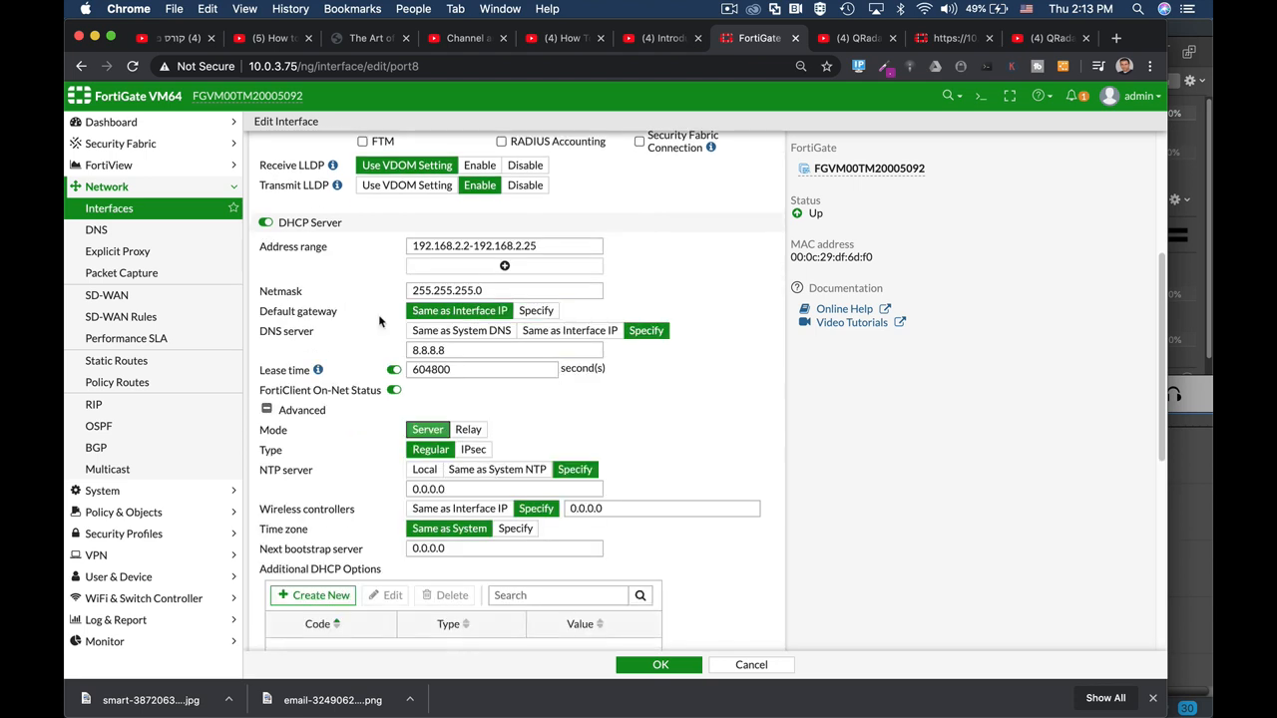
pyautogui.scroll(-3)
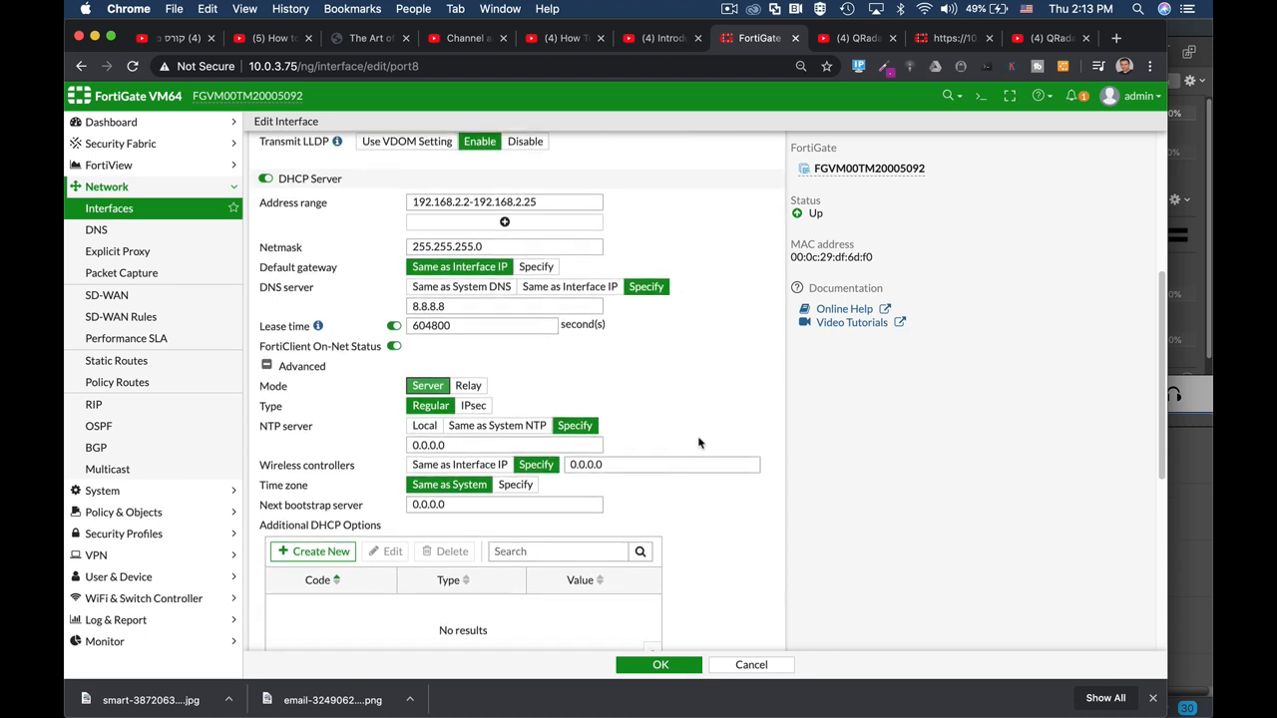
pyautogui.moveTo(497, 425)
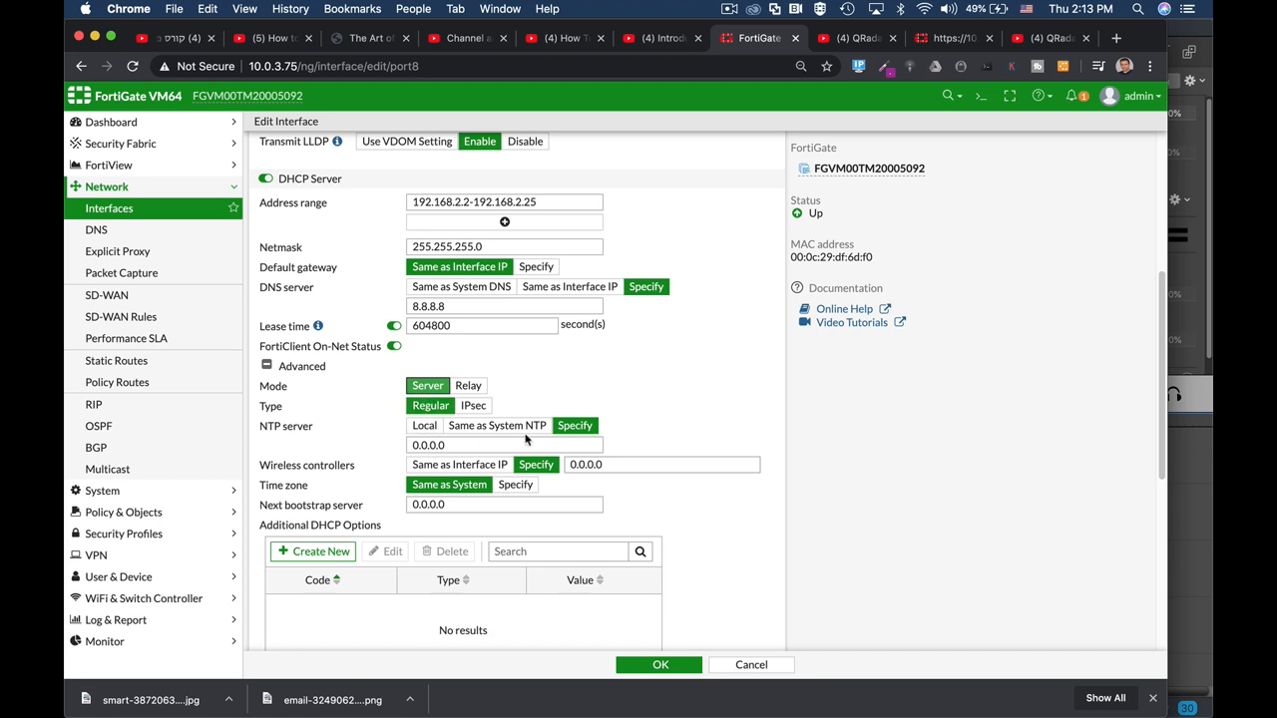
pyautogui.scroll(-3)
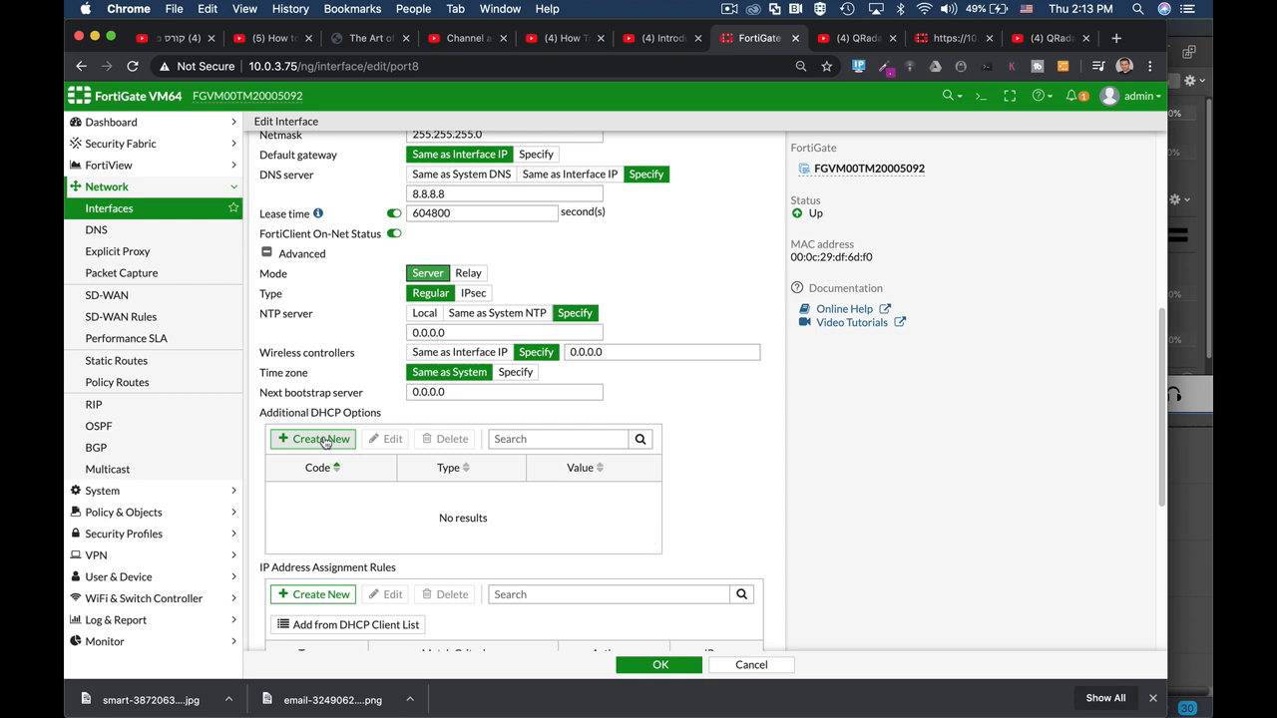
pyautogui.click(313, 439)
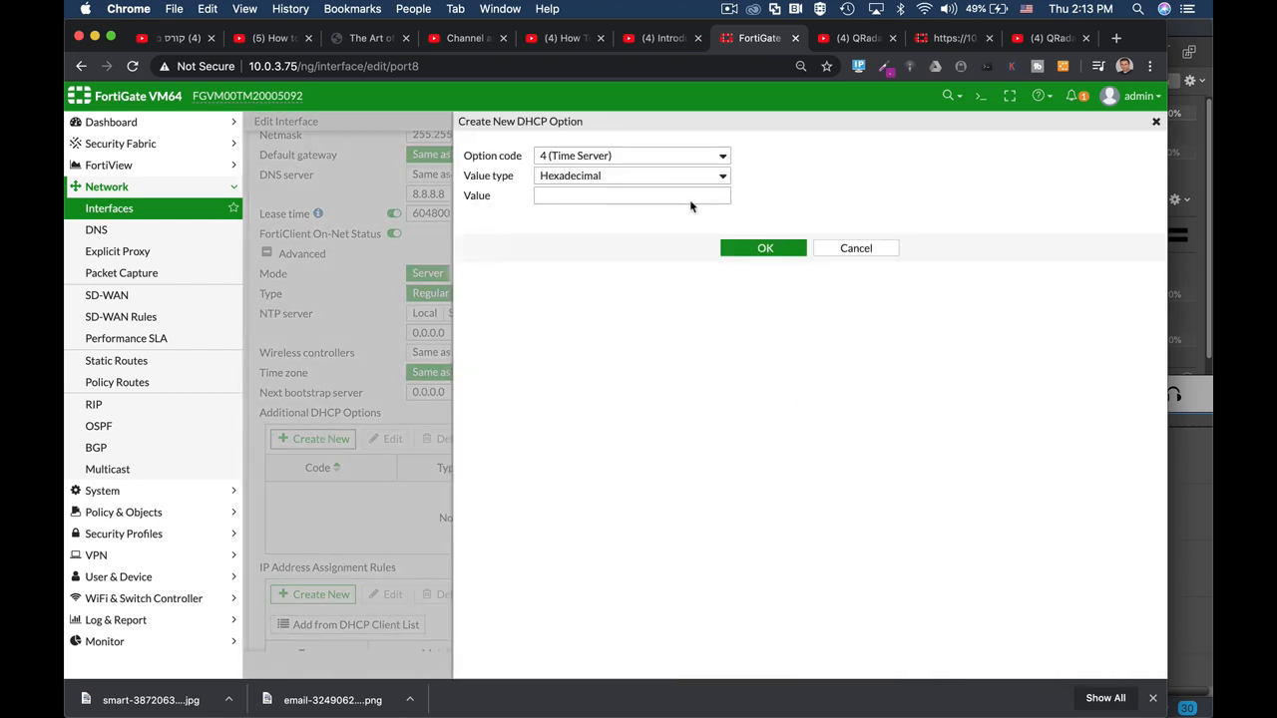
pyautogui.moveTo(627, 177)
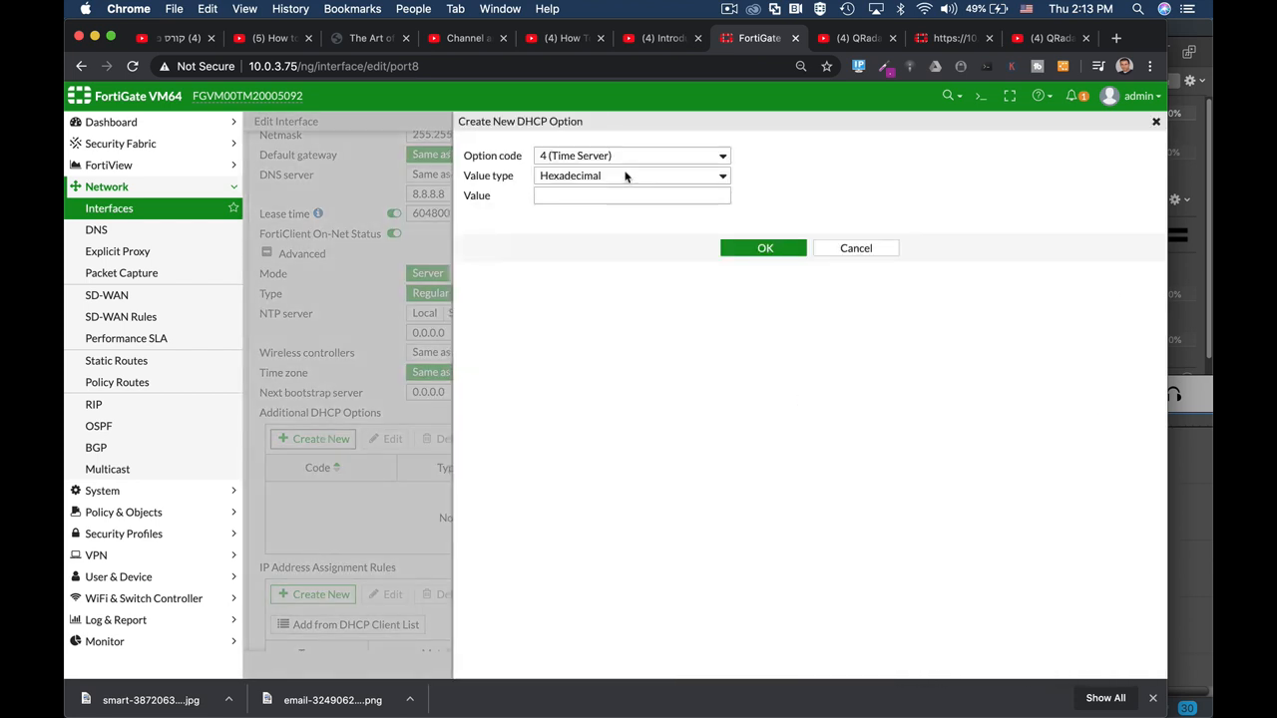
pyautogui.click(631, 155)
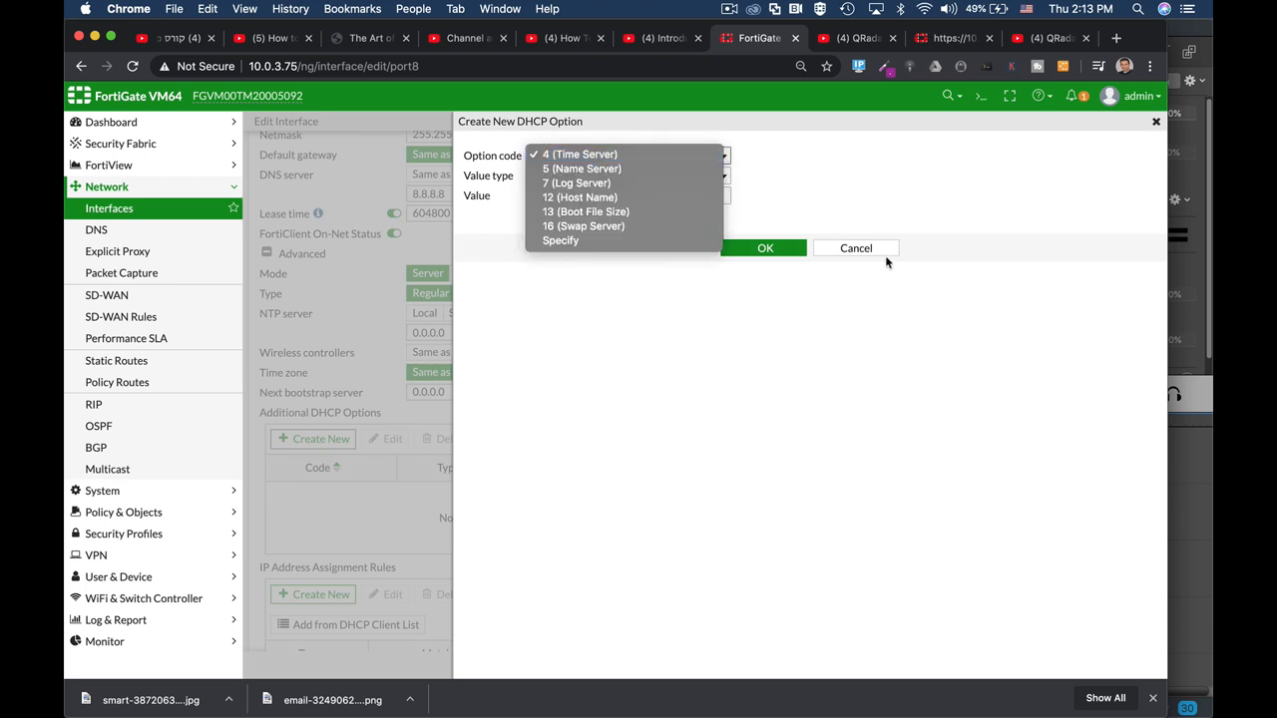
pyautogui.click(855, 248)
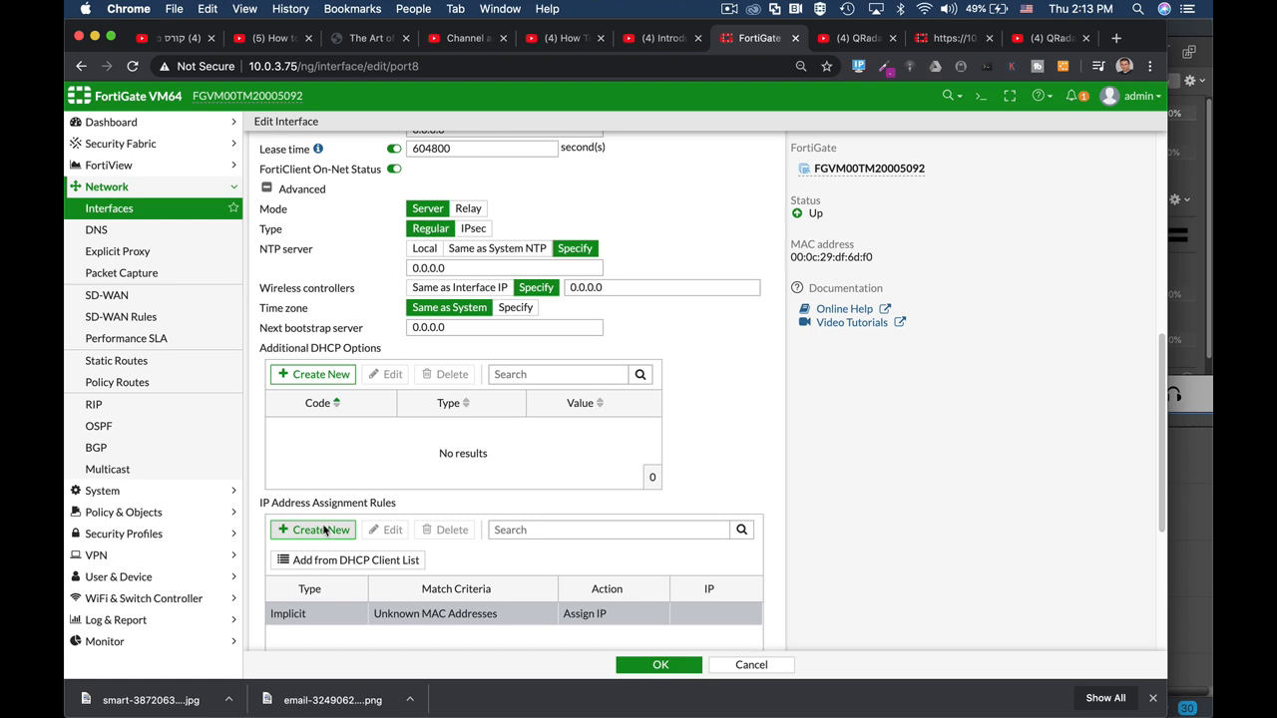
pyautogui.click(313, 530)
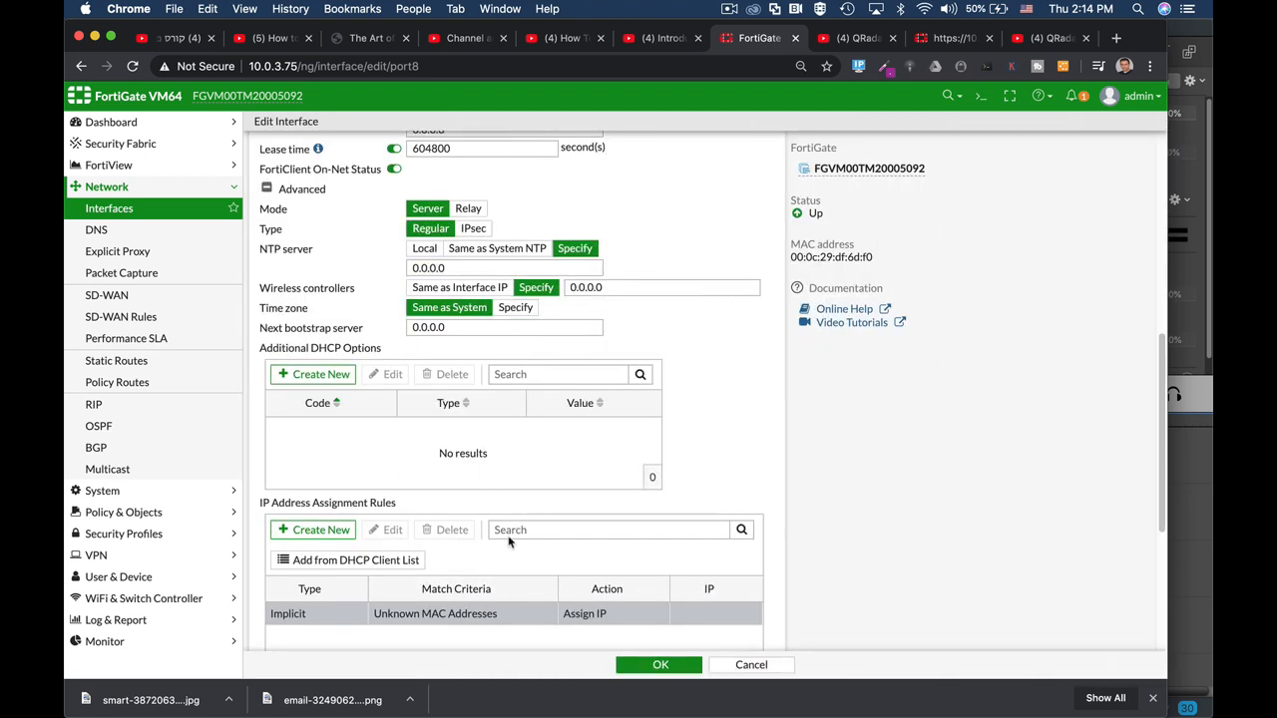
# Toggle port8's security mode on to preview Captive Portal options, then off again
pyautogui.scroll(-3)
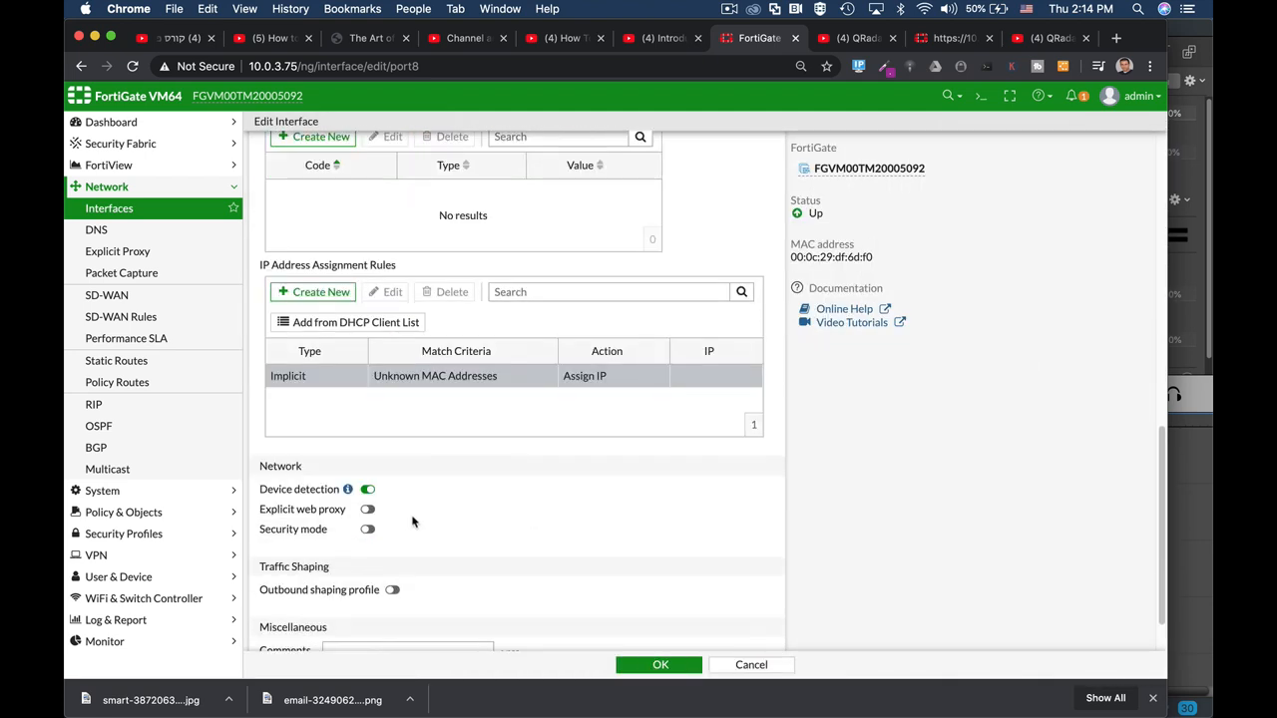
pyautogui.moveTo(347, 489)
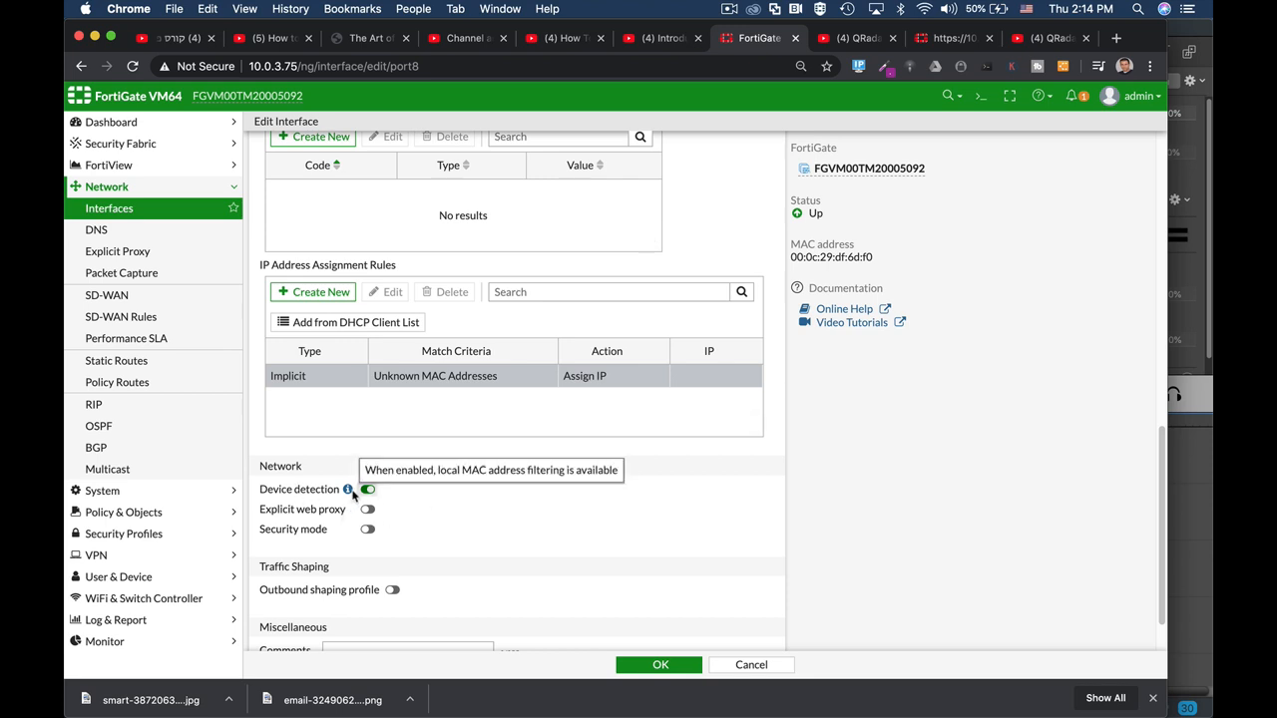
pyautogui.moveTo(407, 490)
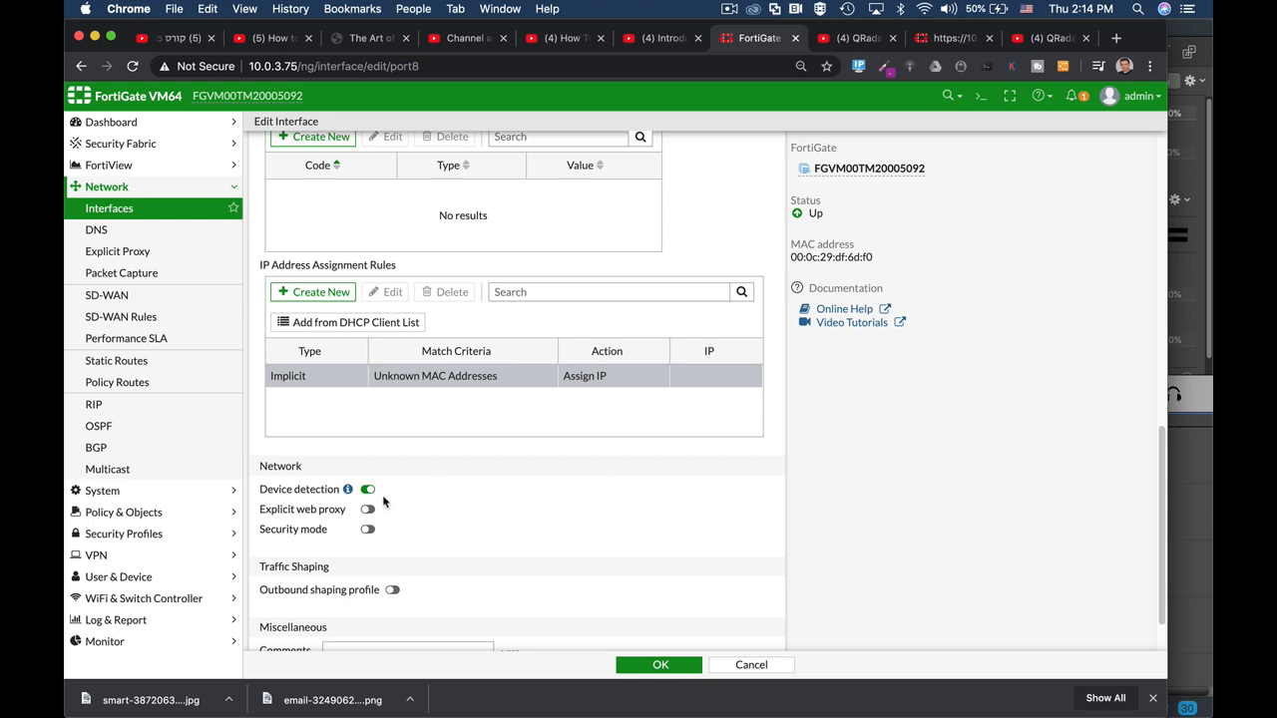
pyautogui.scroll(-3)
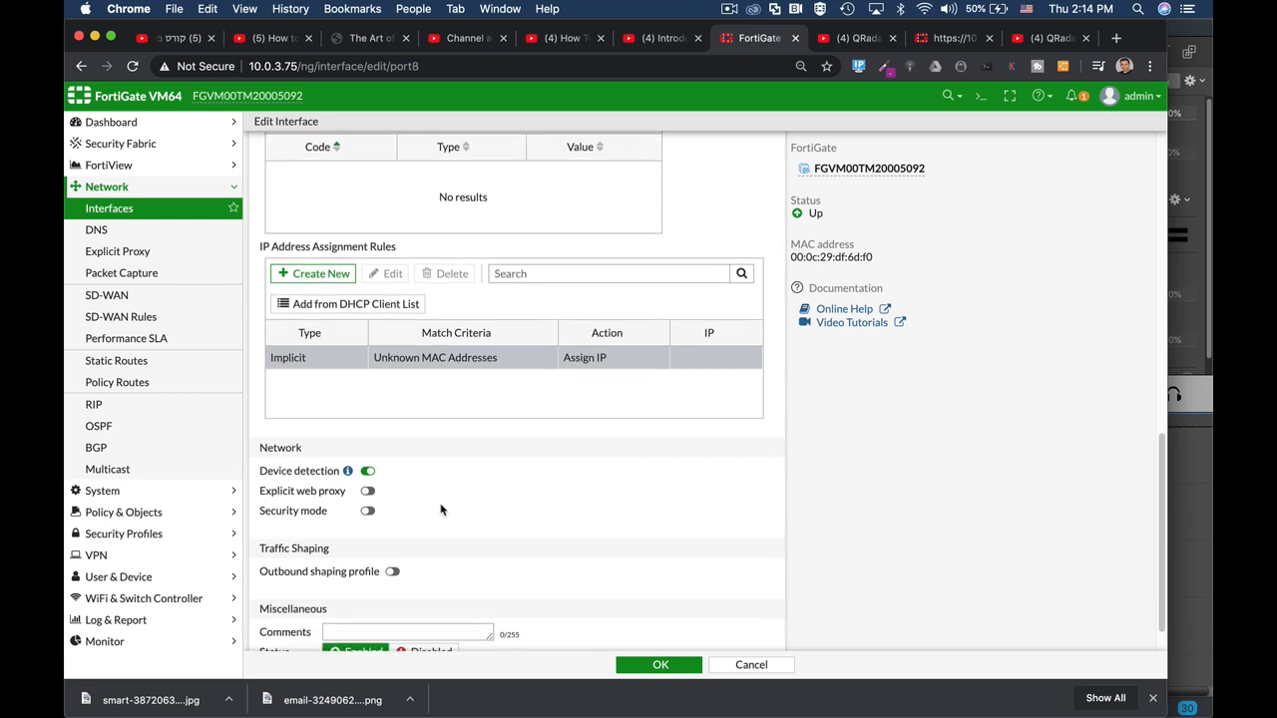
pyautogui.scroll(-3)
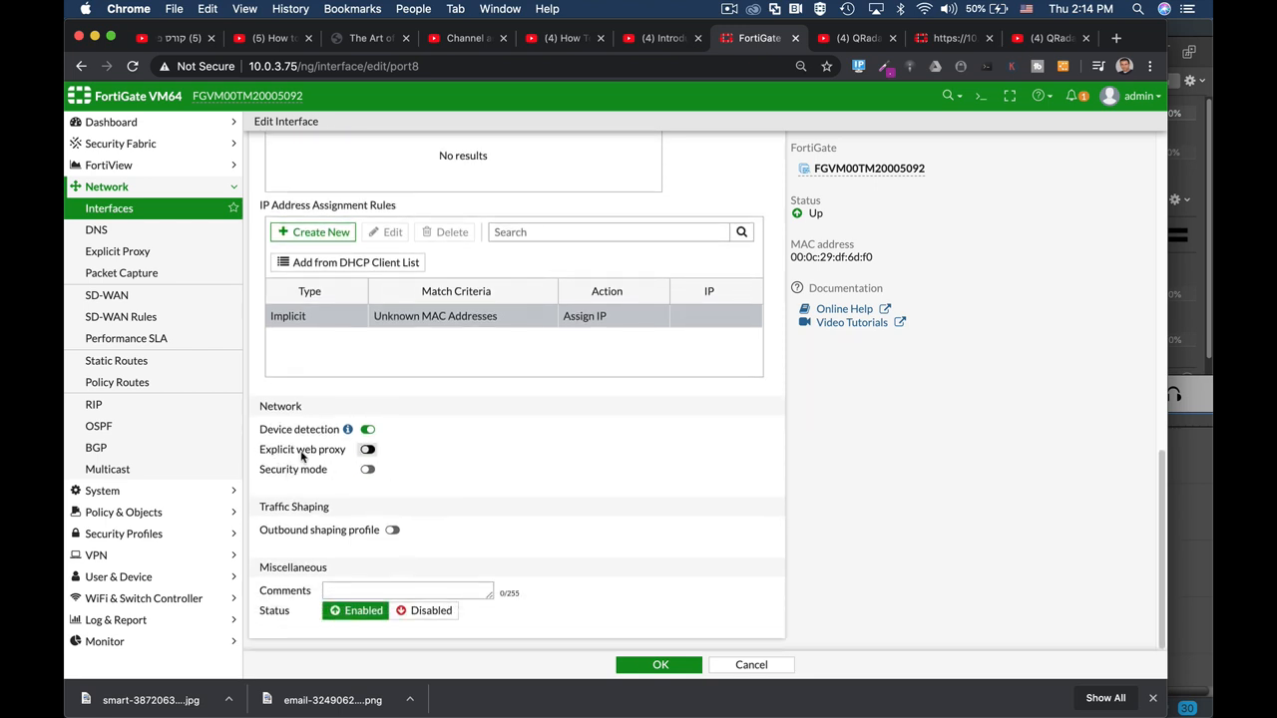
pyautogui.moveTo(329, 464)
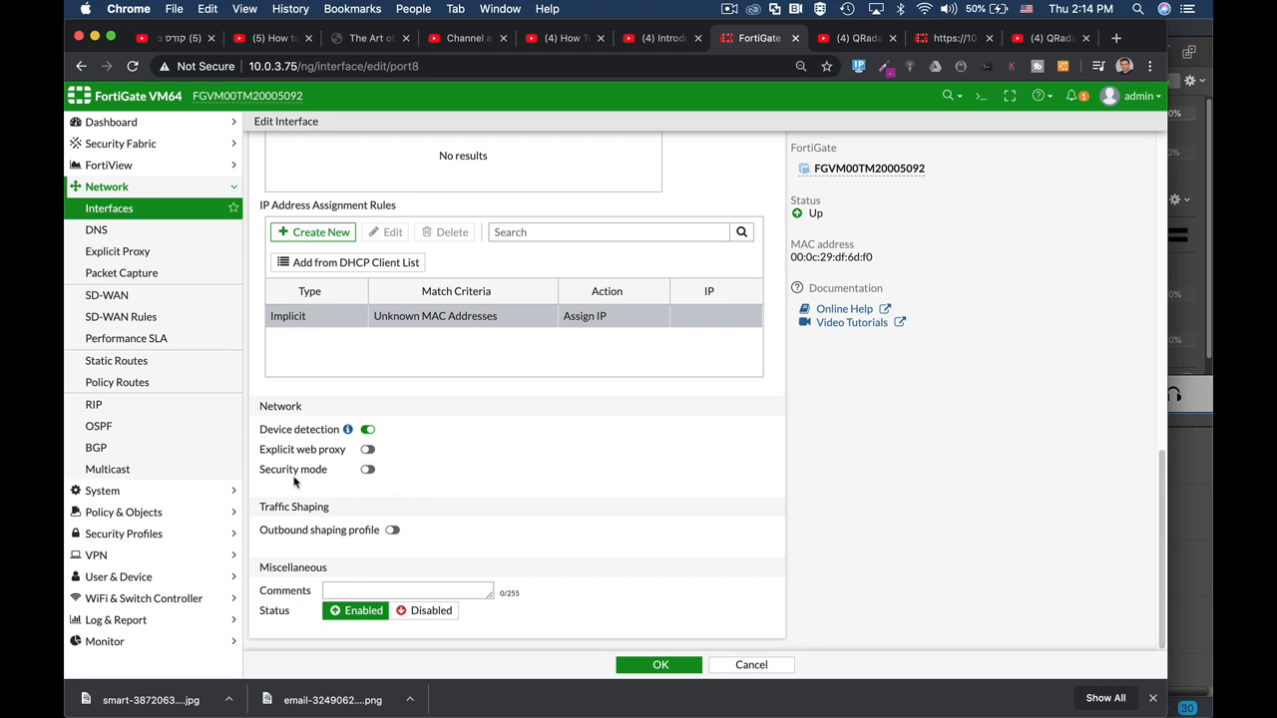
pyautogui.click(368, 469)
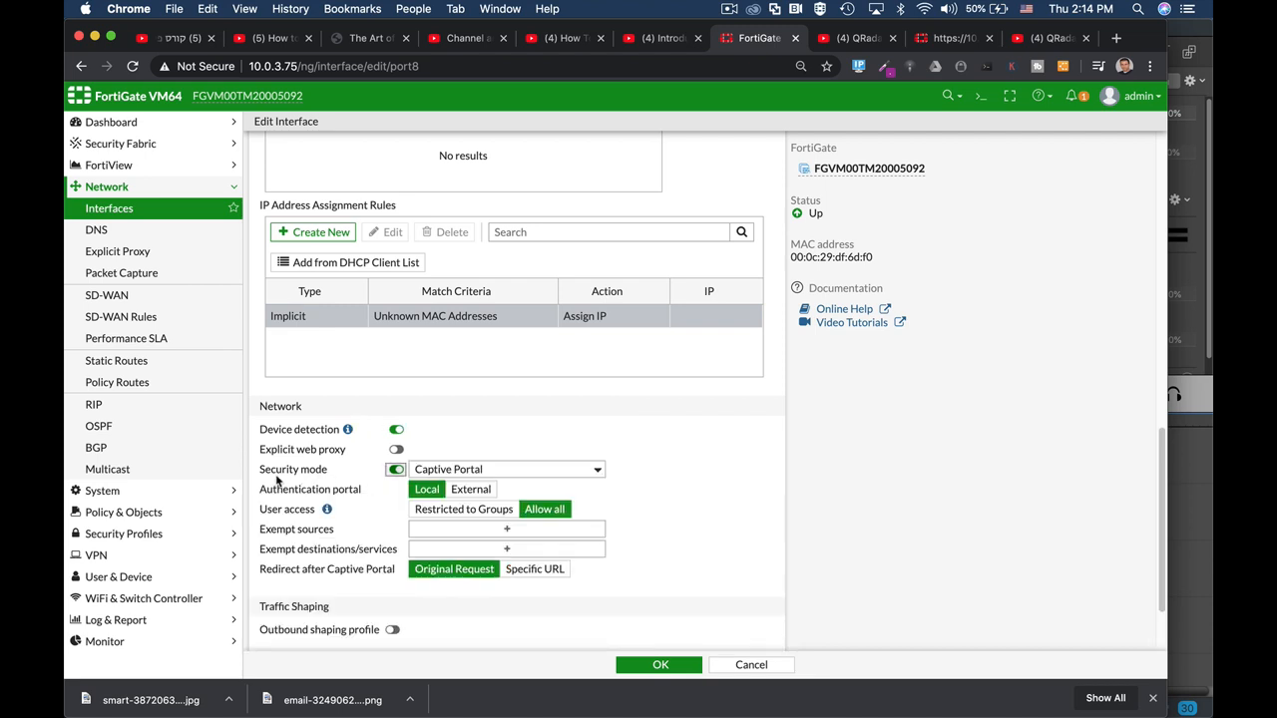
pyautogui.moveTo(472, 476)
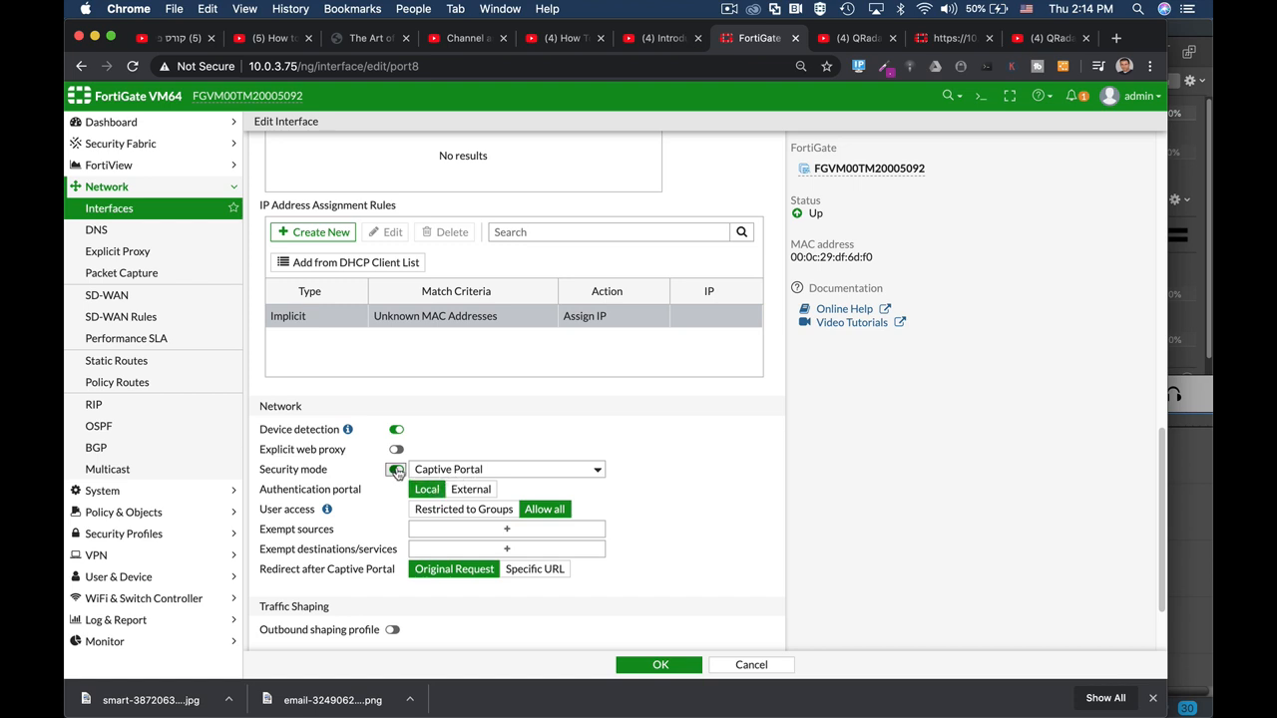
pyautogui.click(395, 469)
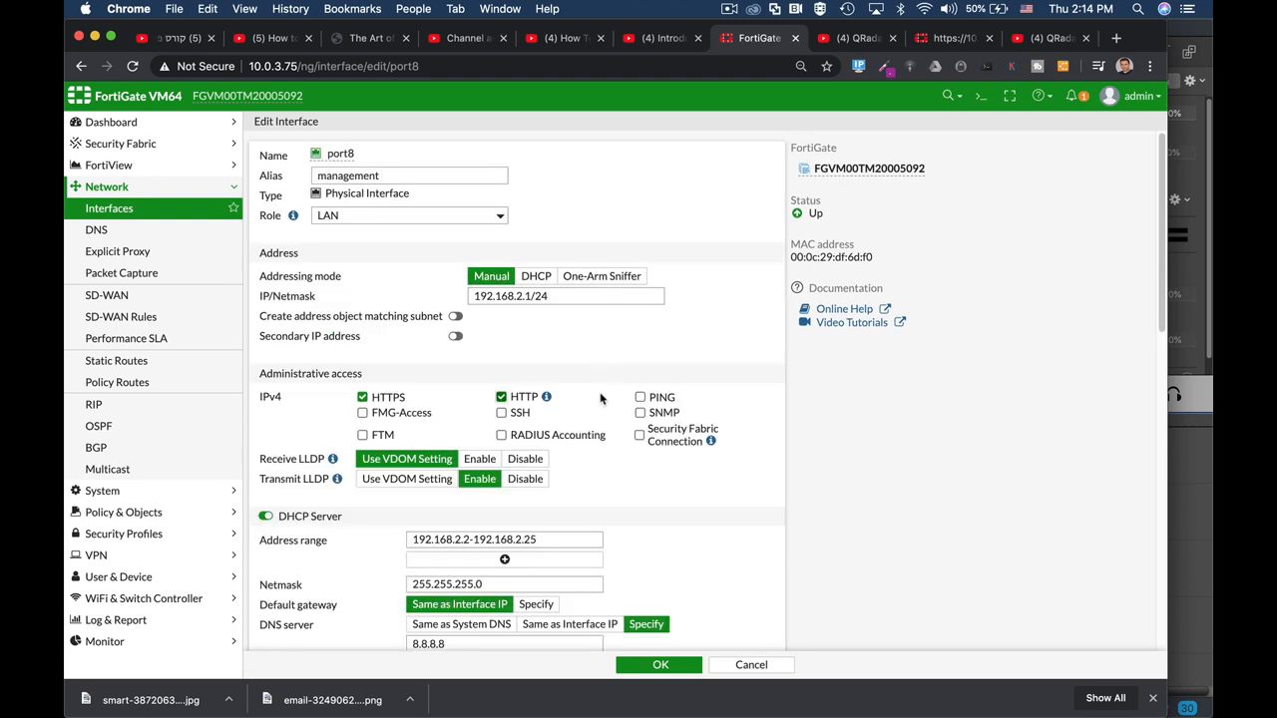
# Save the management (port8) interface with its 192.168.2.1 address and DHCP range
pyautogui.scroll(-3)
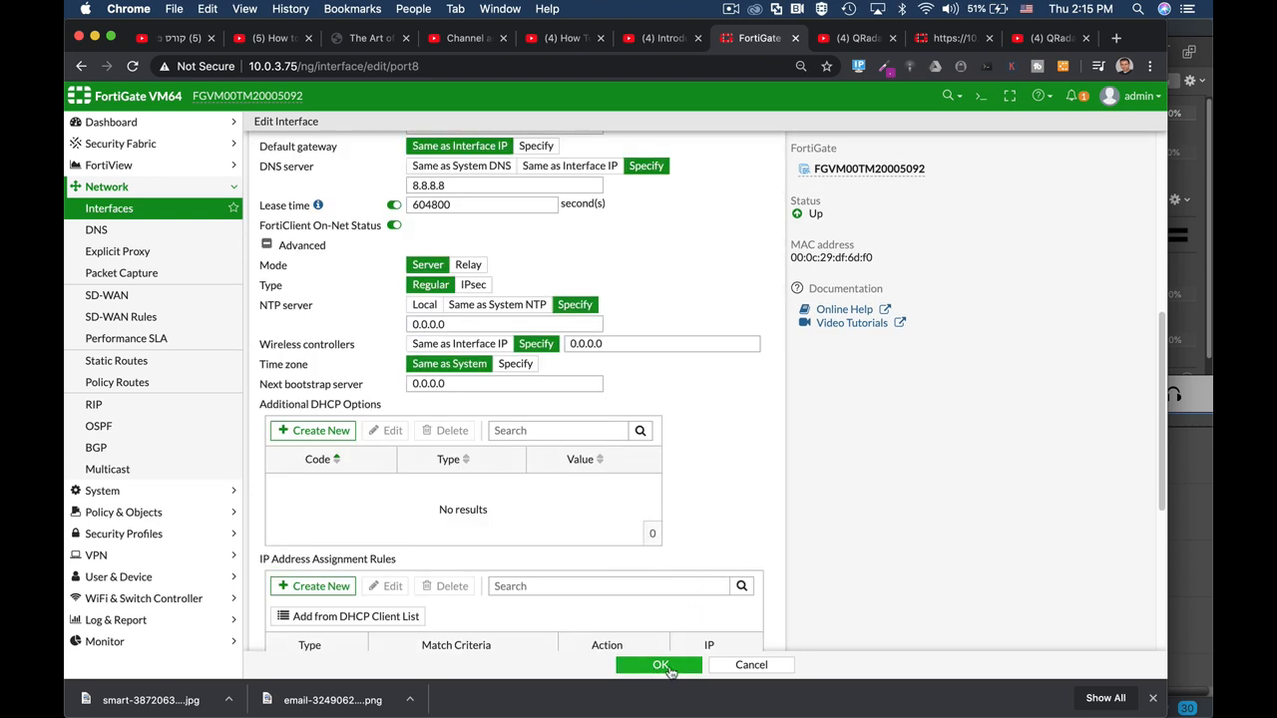
pyautogui.click(660, 664)
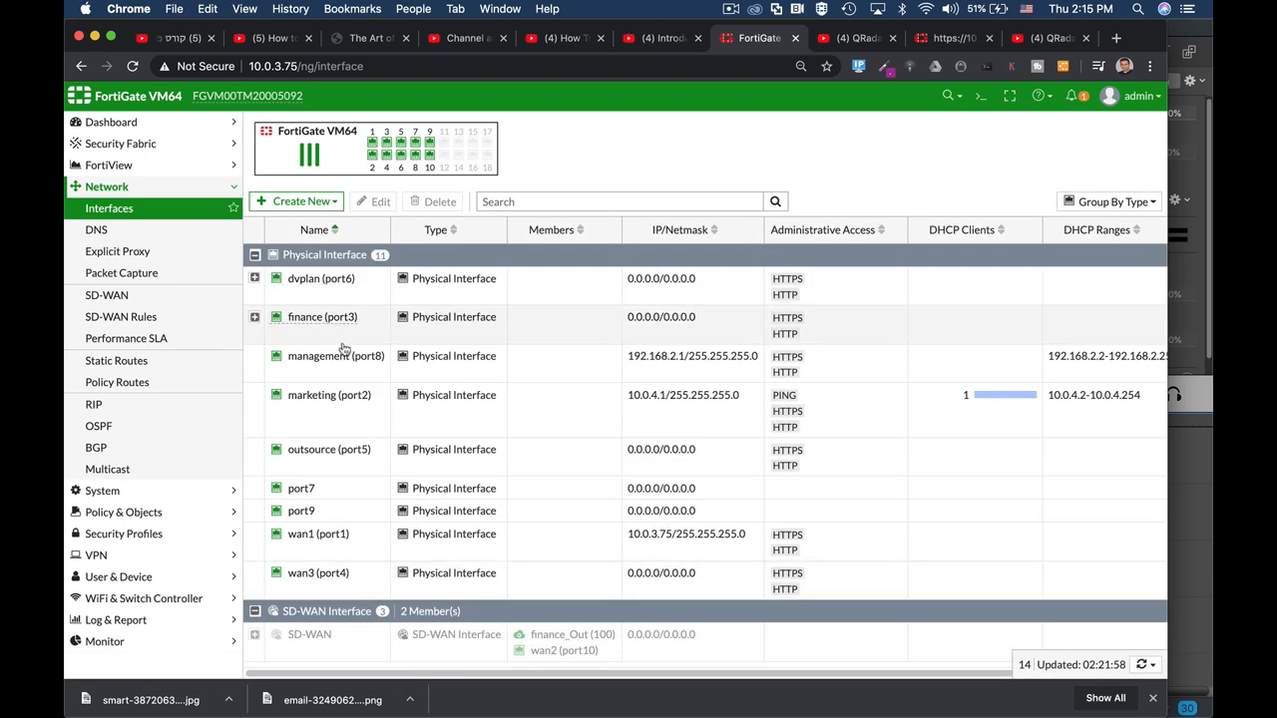
pyautogui.moveTo(336, 356)
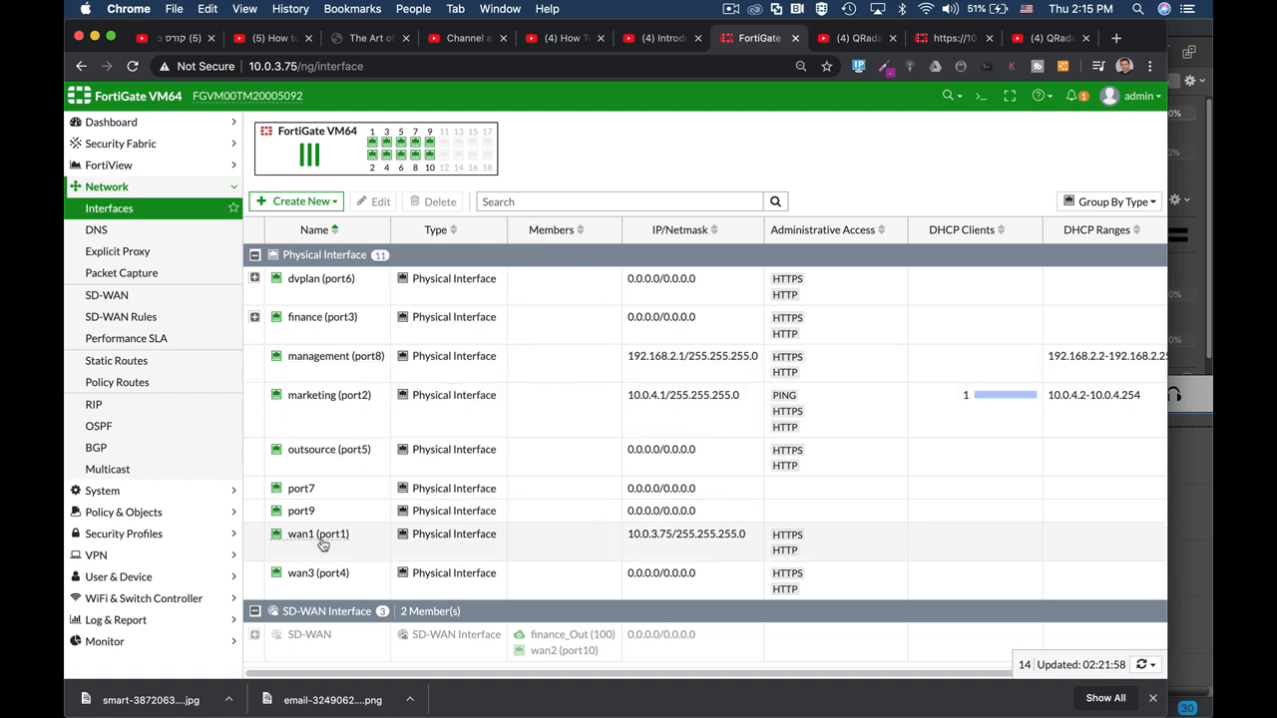
# Open wan1 (port1) and inspect its WAN role, 10.0.3.75/24 address and HTTPS/HTTP access
pyautogui.doubleClick(317, 533)
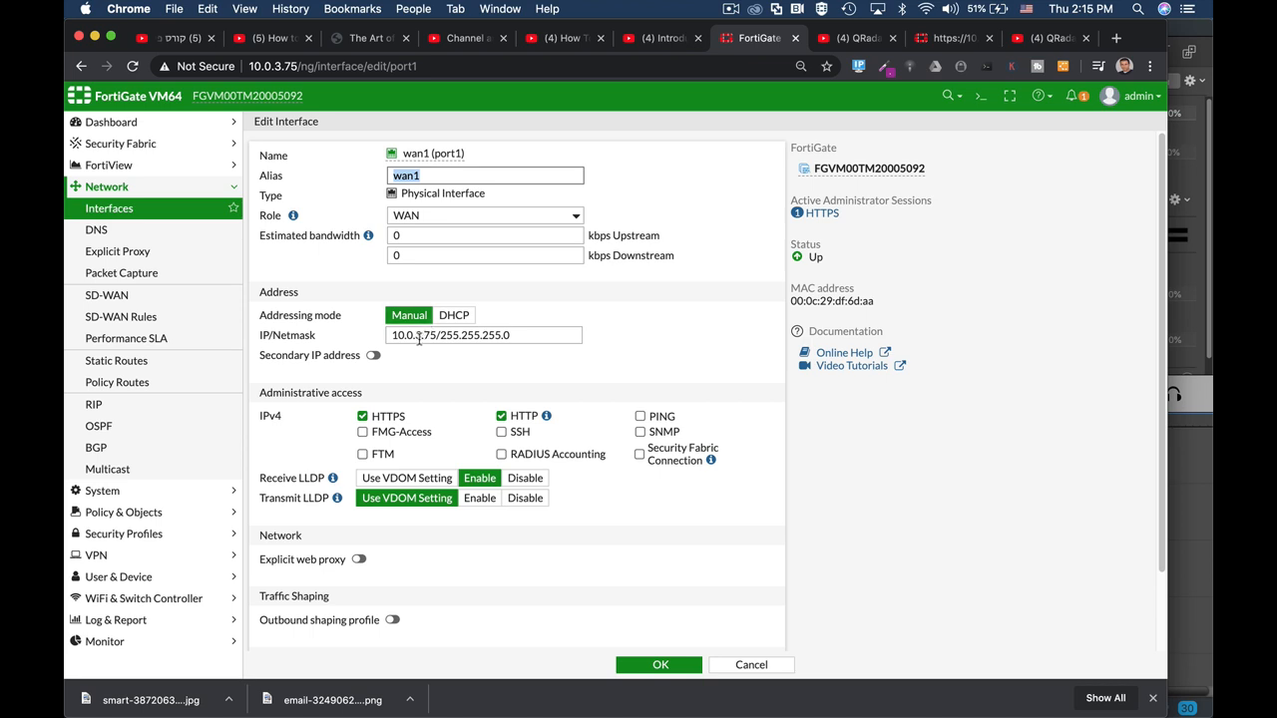
pyautogui.click(429, 336)
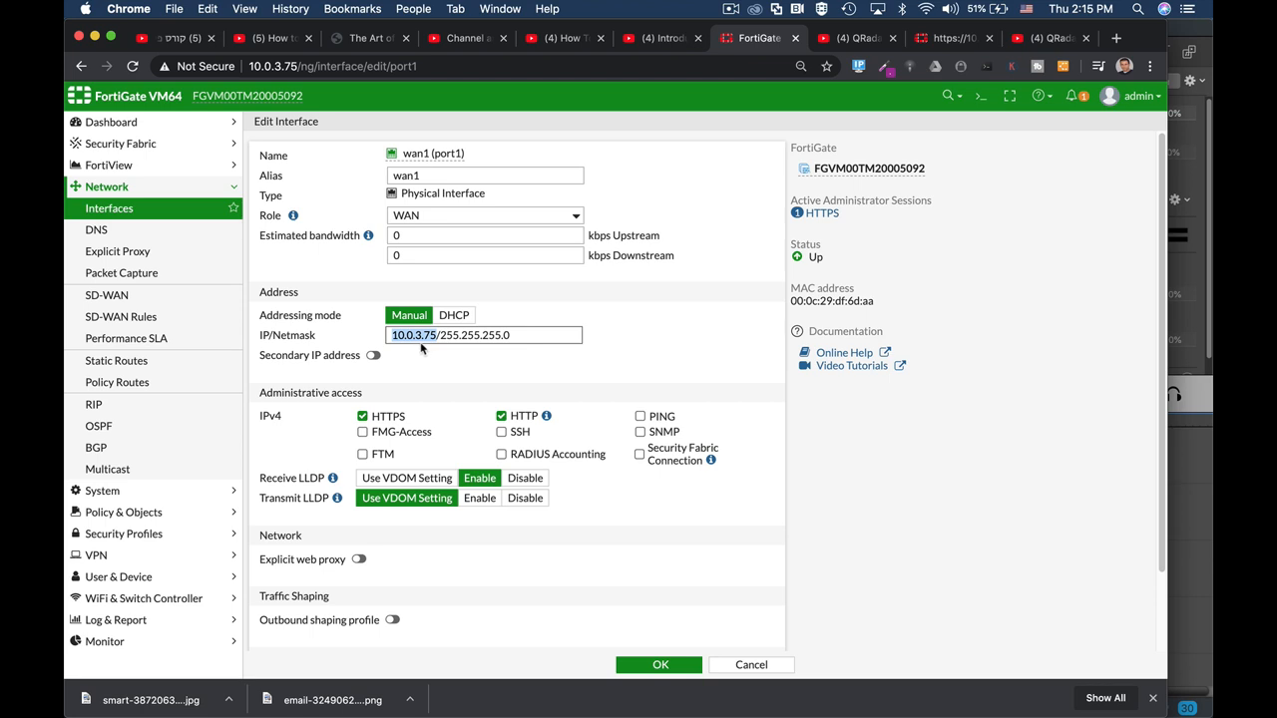
pyautogui.moveTo(419, 350)
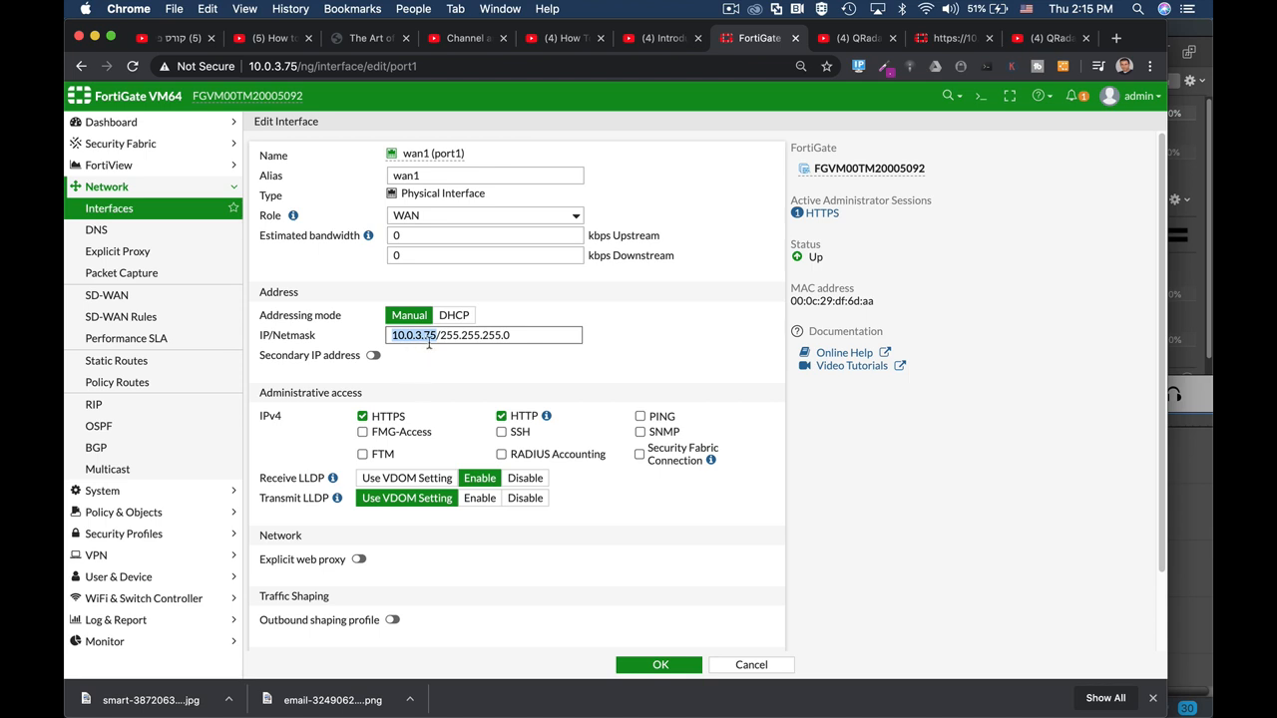
pyautogui.scroll(-3)
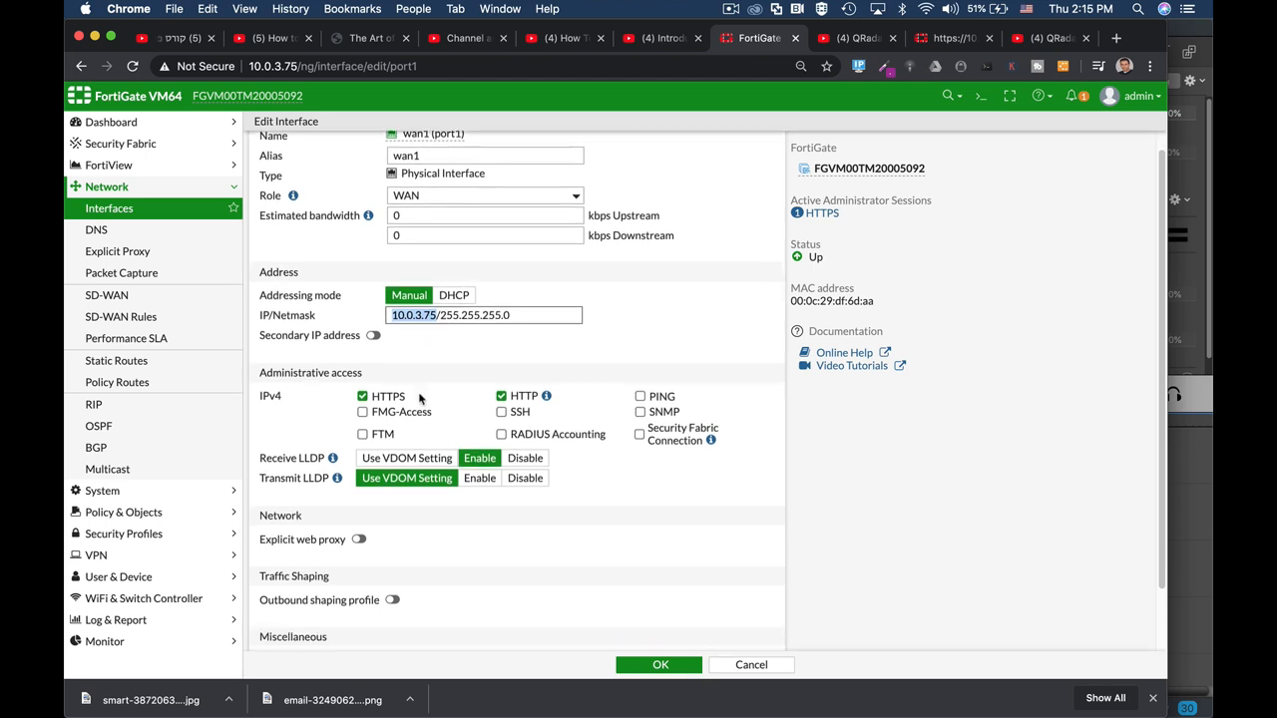
pyautogui.scroll(-3)
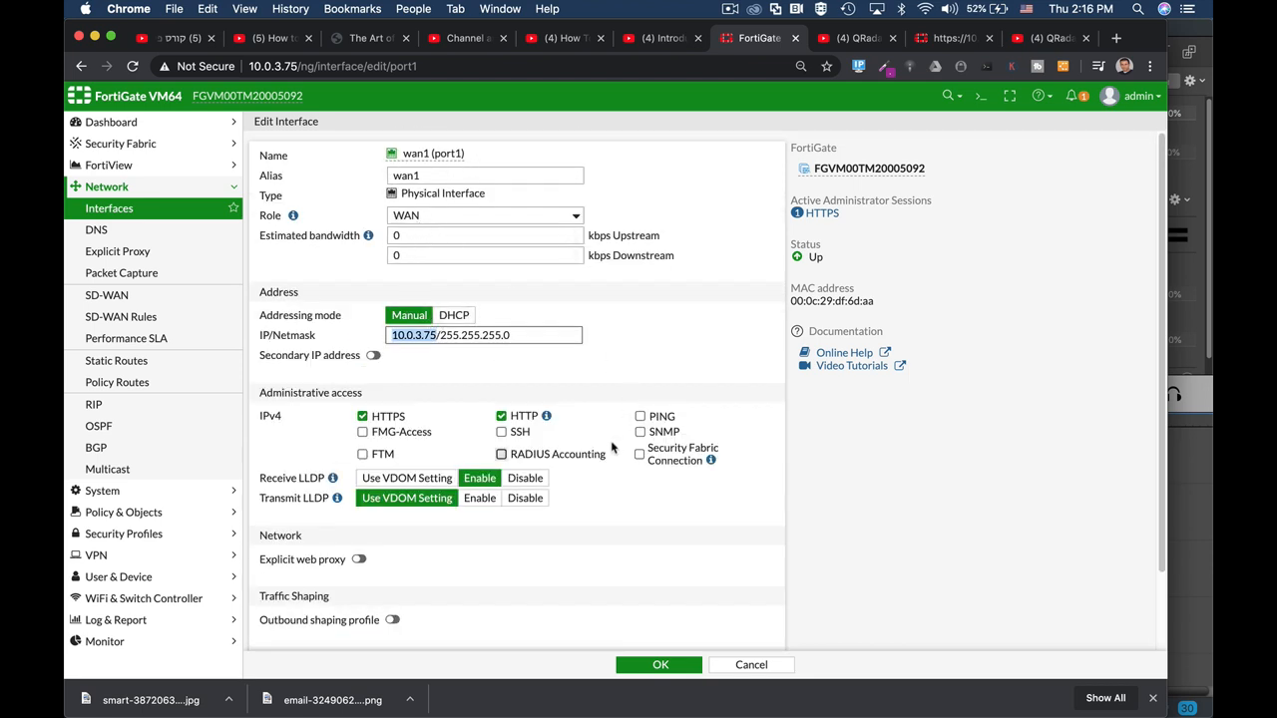
pyautogui.scroll(-3)
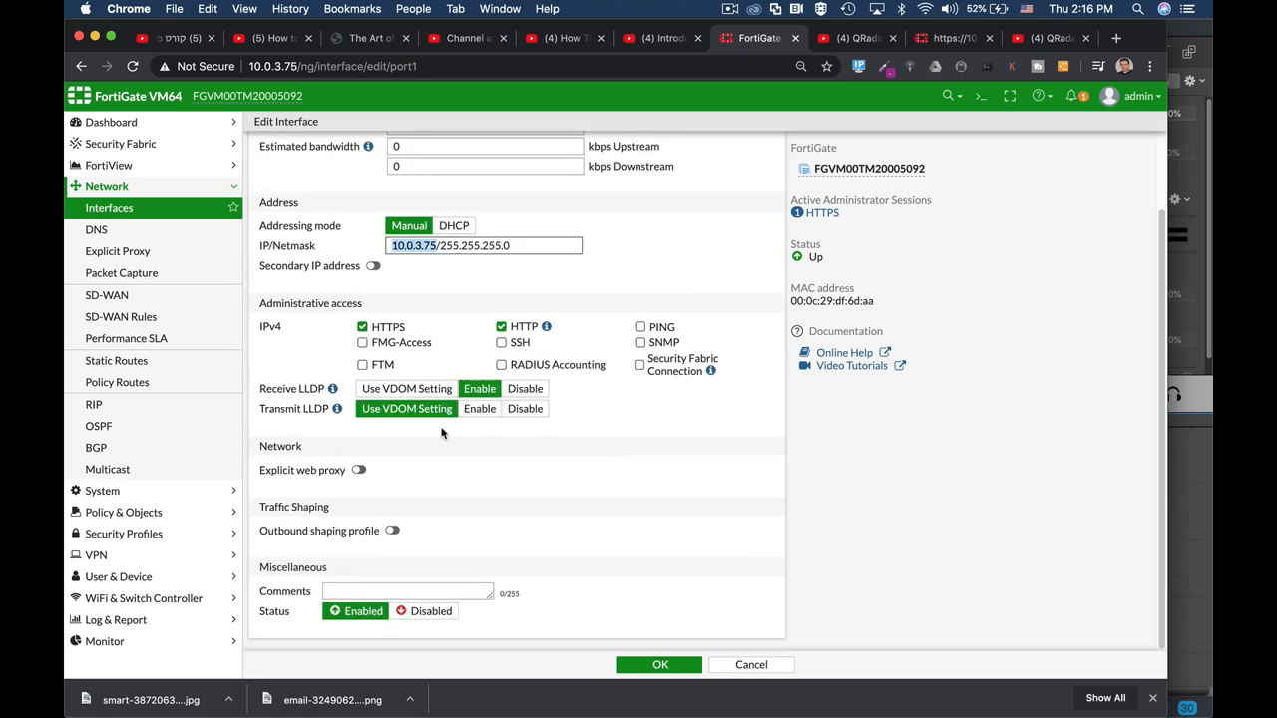
pyautogui.moveTo(409, 465)
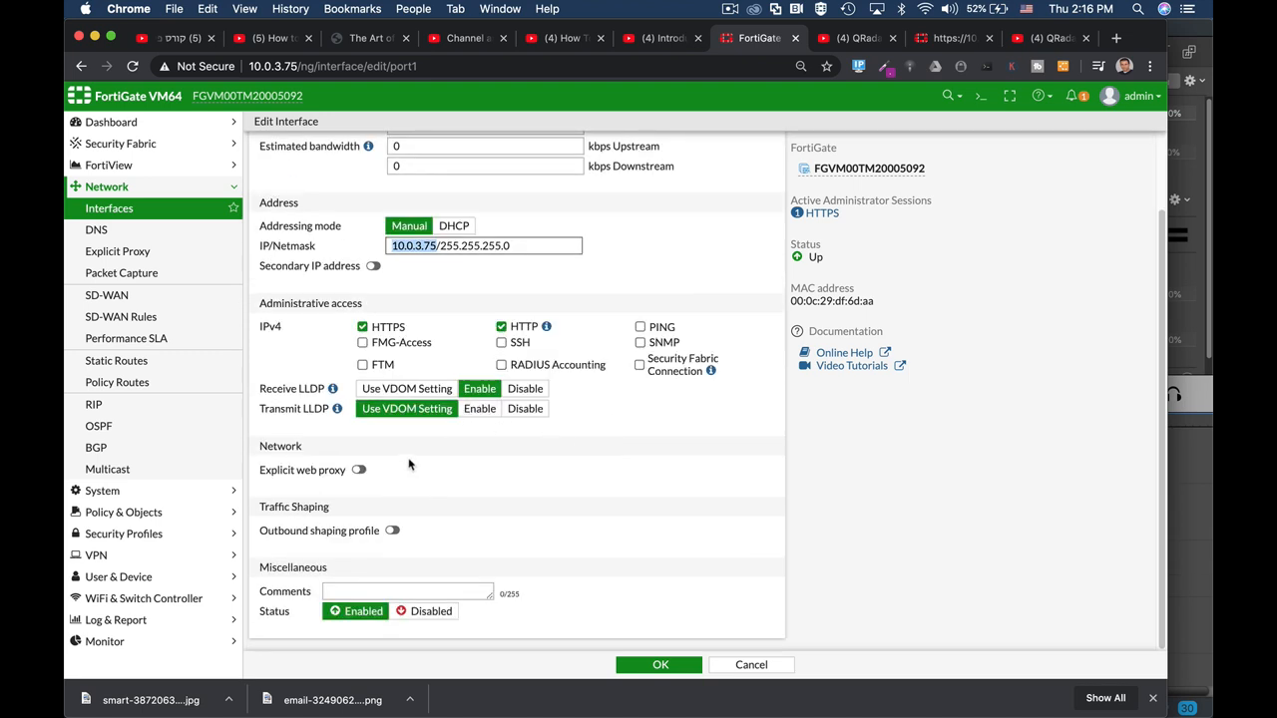
pyautogui.moveTo(402, 491)
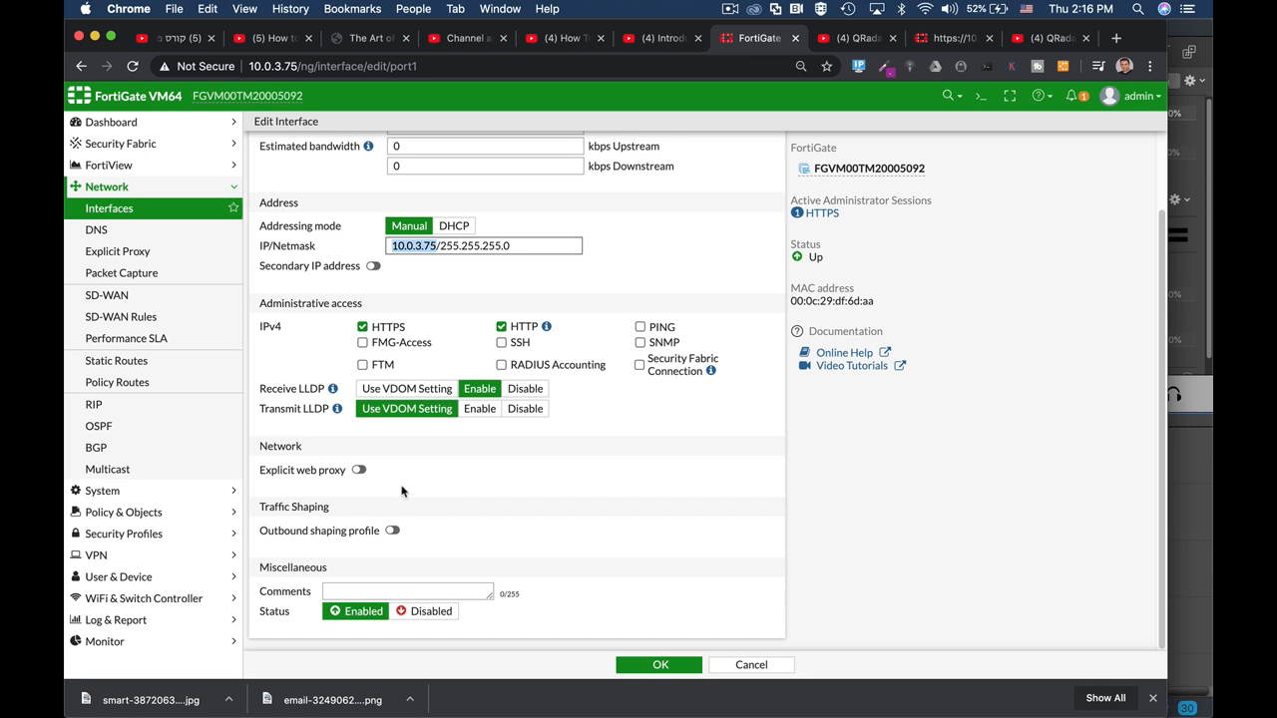
# Close the unchanged wan1 interface settings and expand the Policy & Objects menu
pyautogui.click(660, 665)
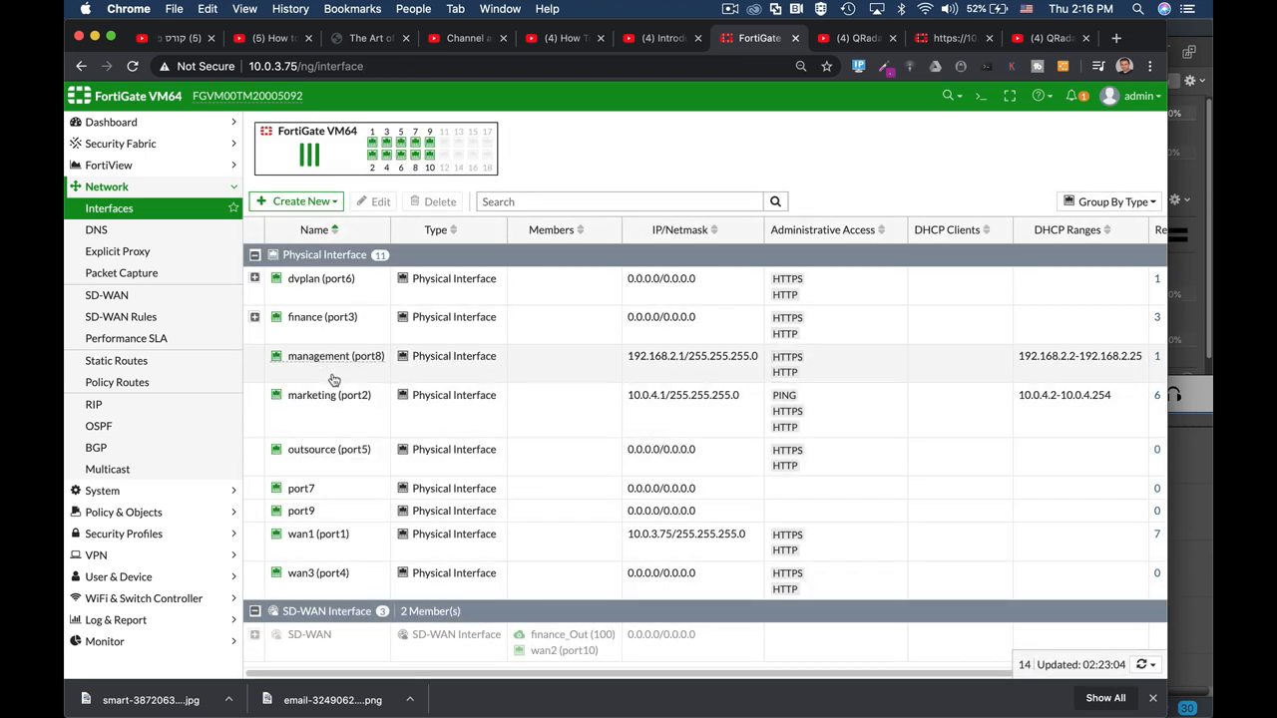
pyautogui.moveTo(510, 374)
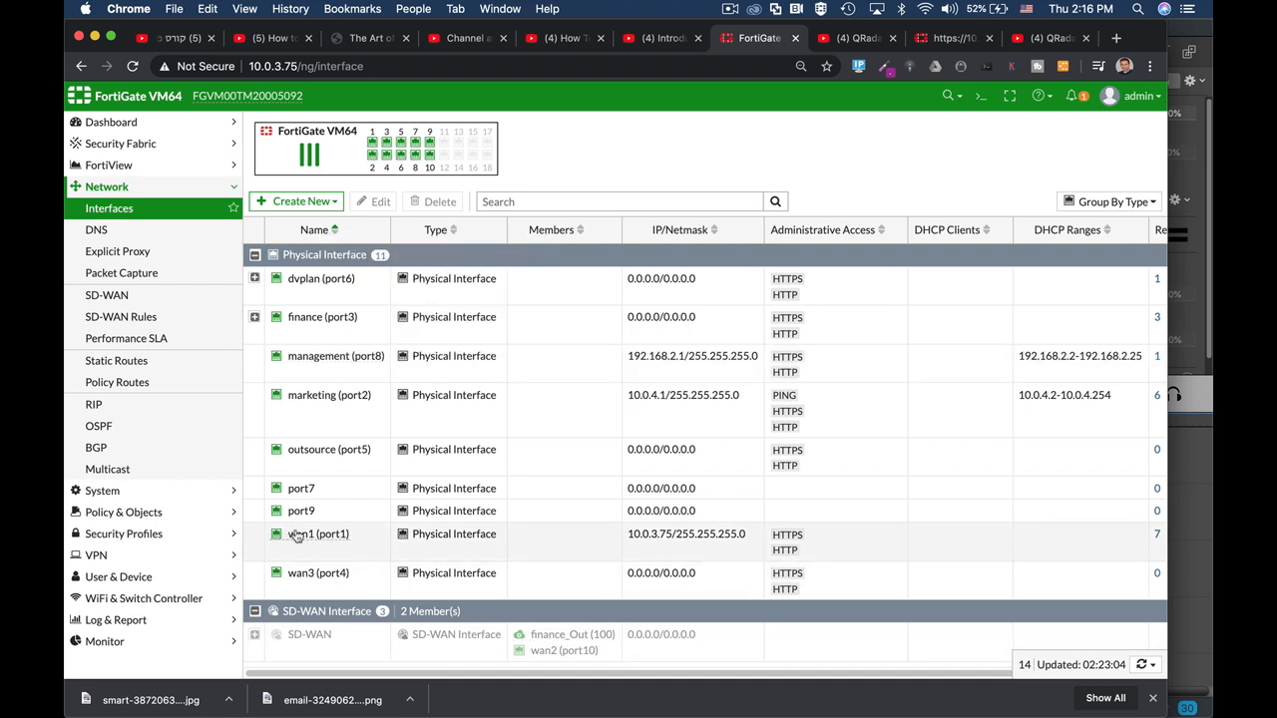
pyautogui.moveTo(487, 547)
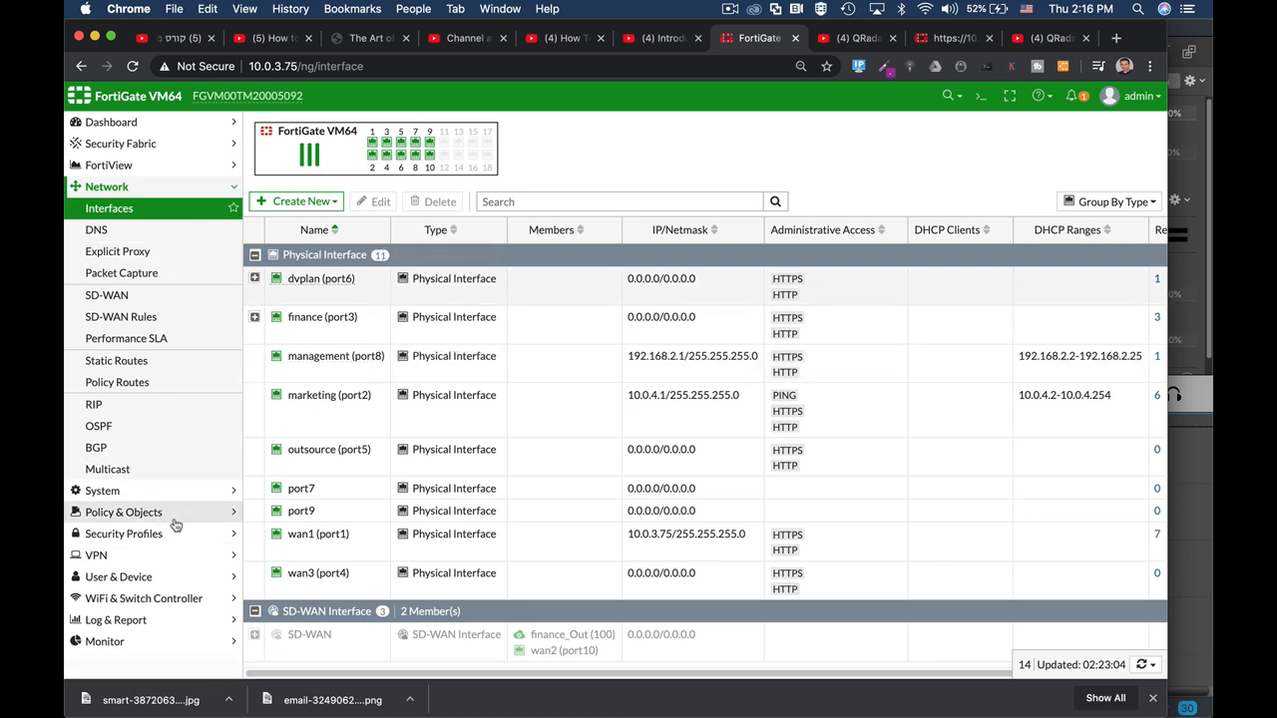
pyautogui.click(124, 230)
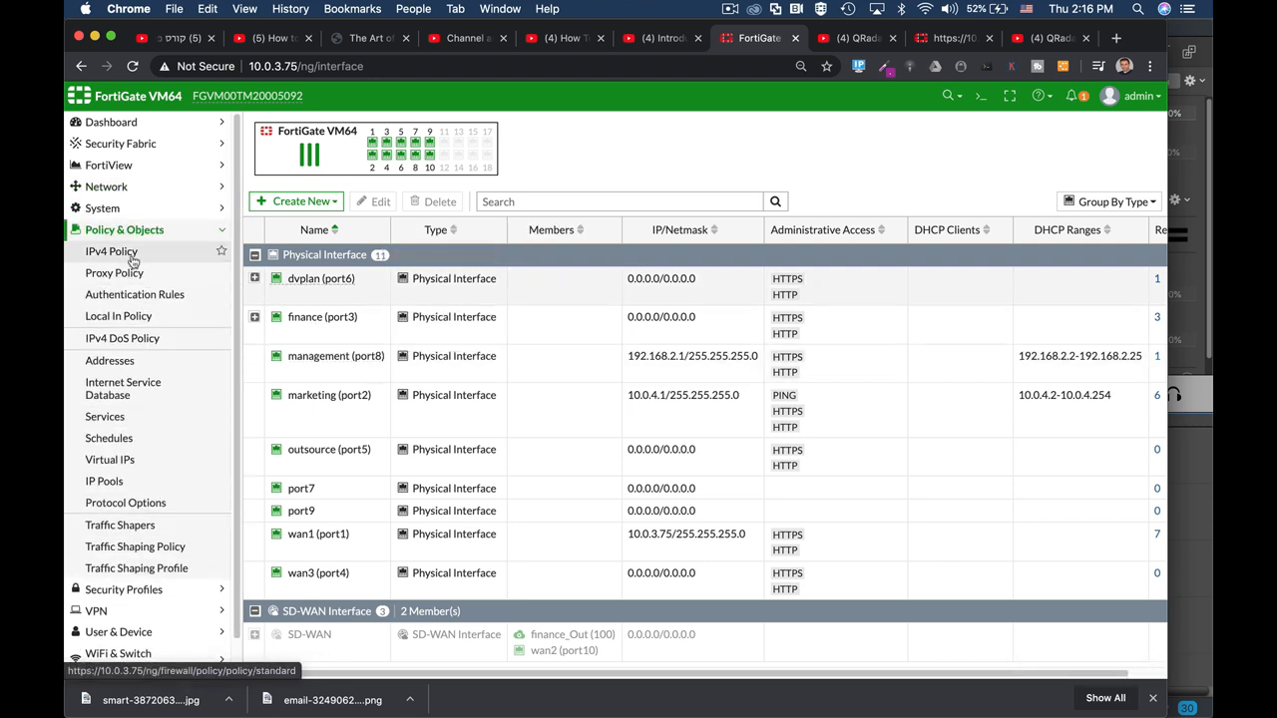
# Start a new IPv4 policy named managers1 from management (port8) out through wan1 (port1)
pyautogui.click(110, 251)
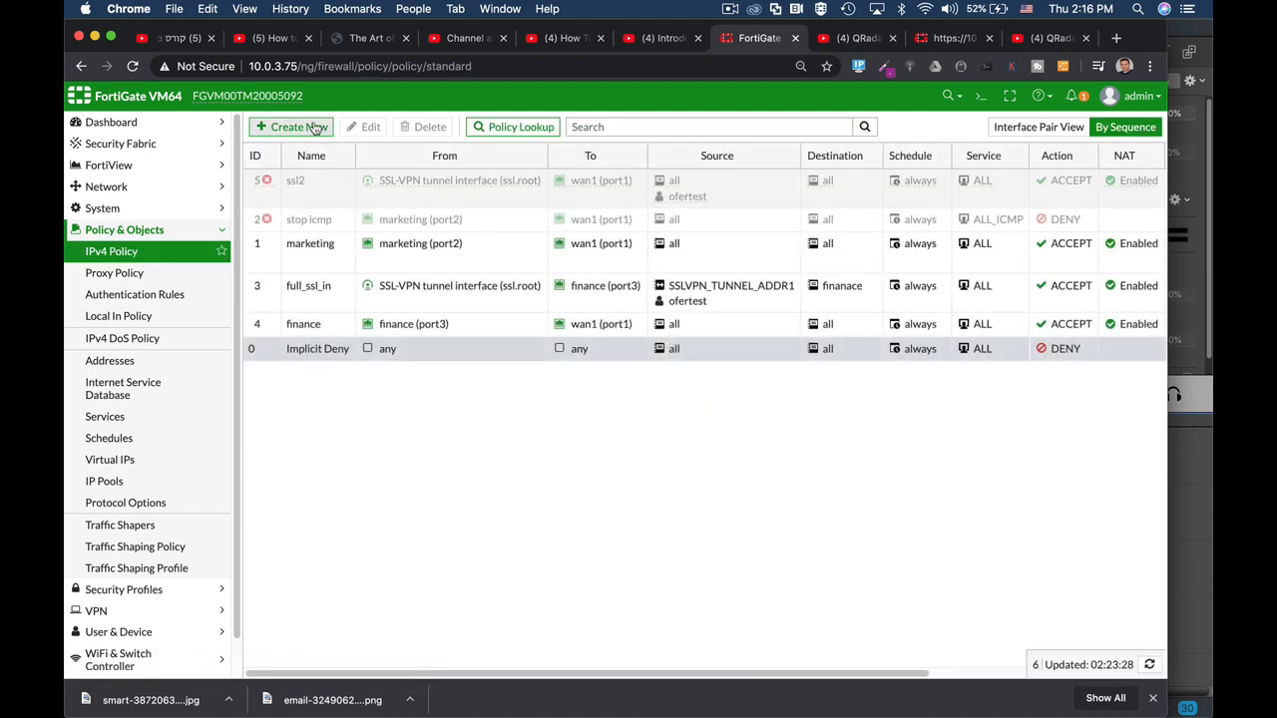
pyautogui.click(293, 126)
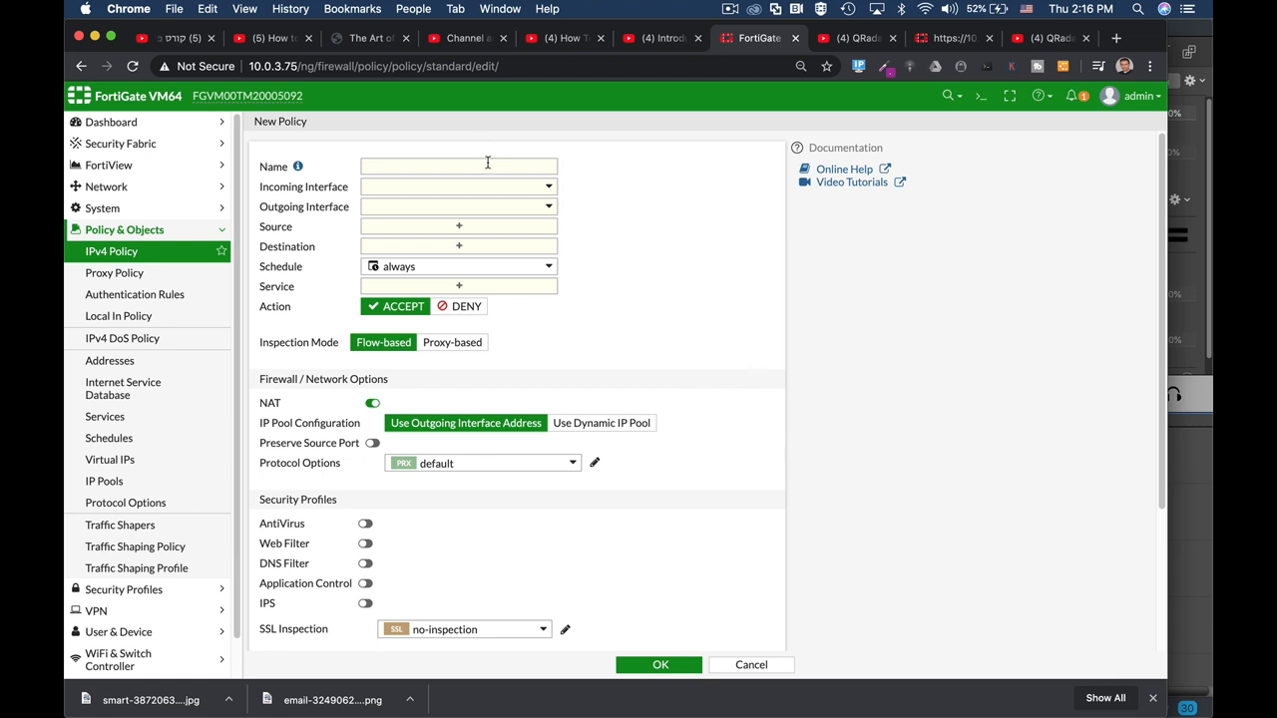
pyautogui.write('managers1')
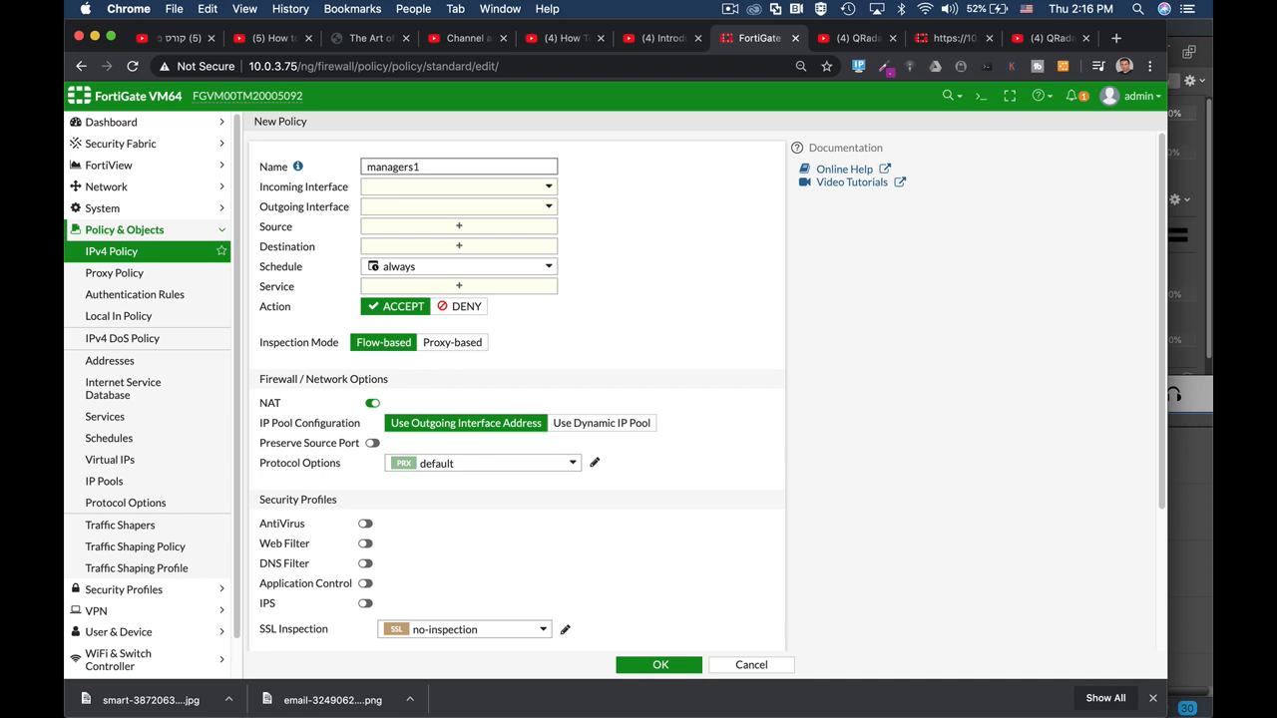
pyautogui.click(457, 187)
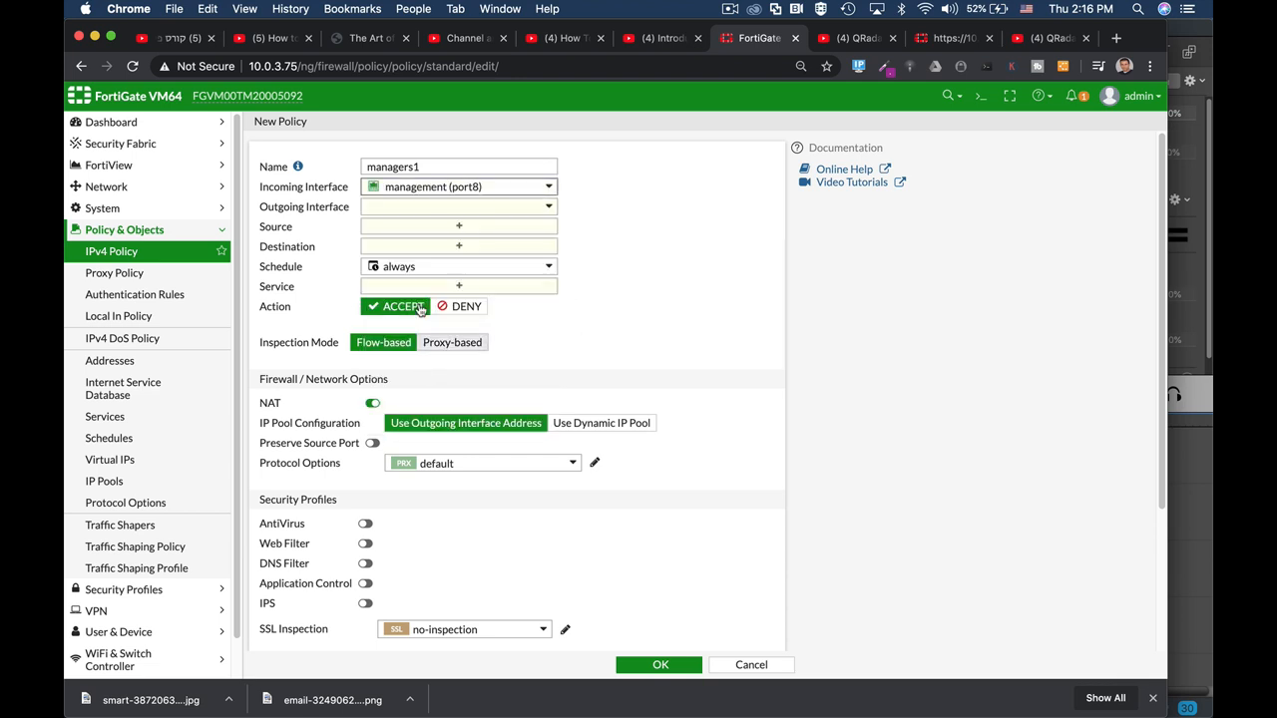
pyautogui.moveTo(454, 186)
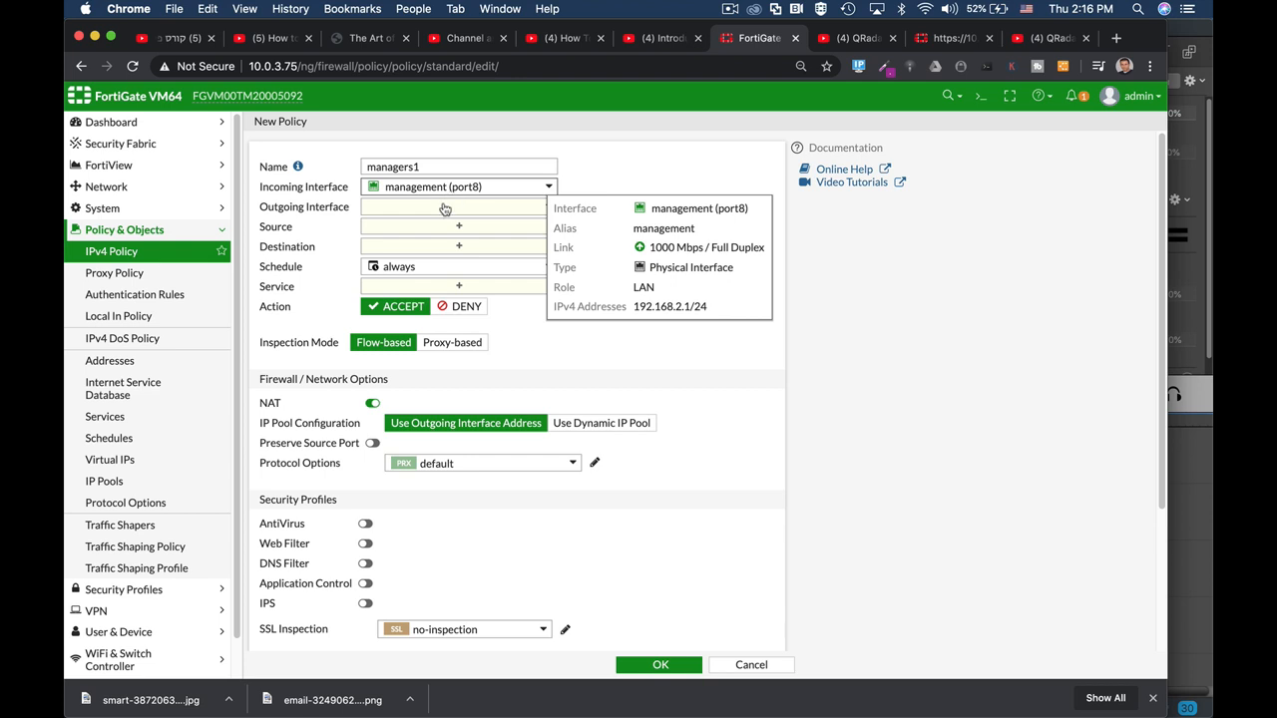
pyautogui.click(457, 206)
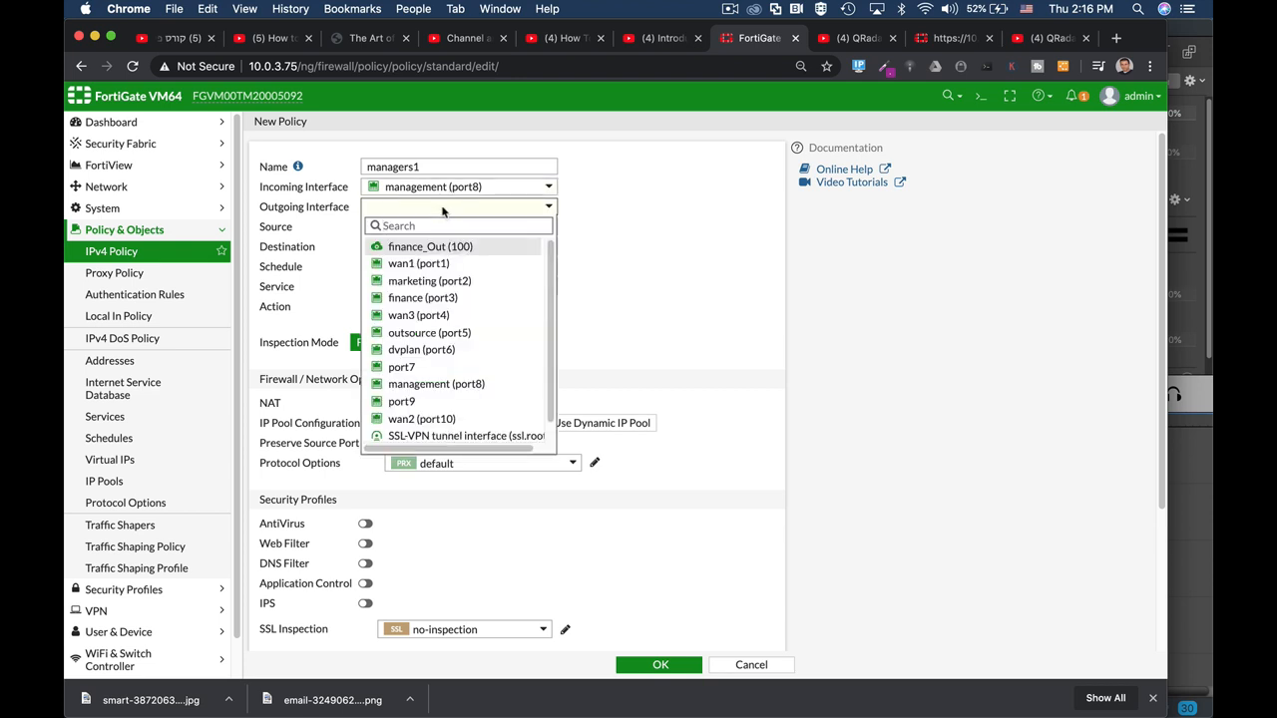
pyautogui.click(417, 263)
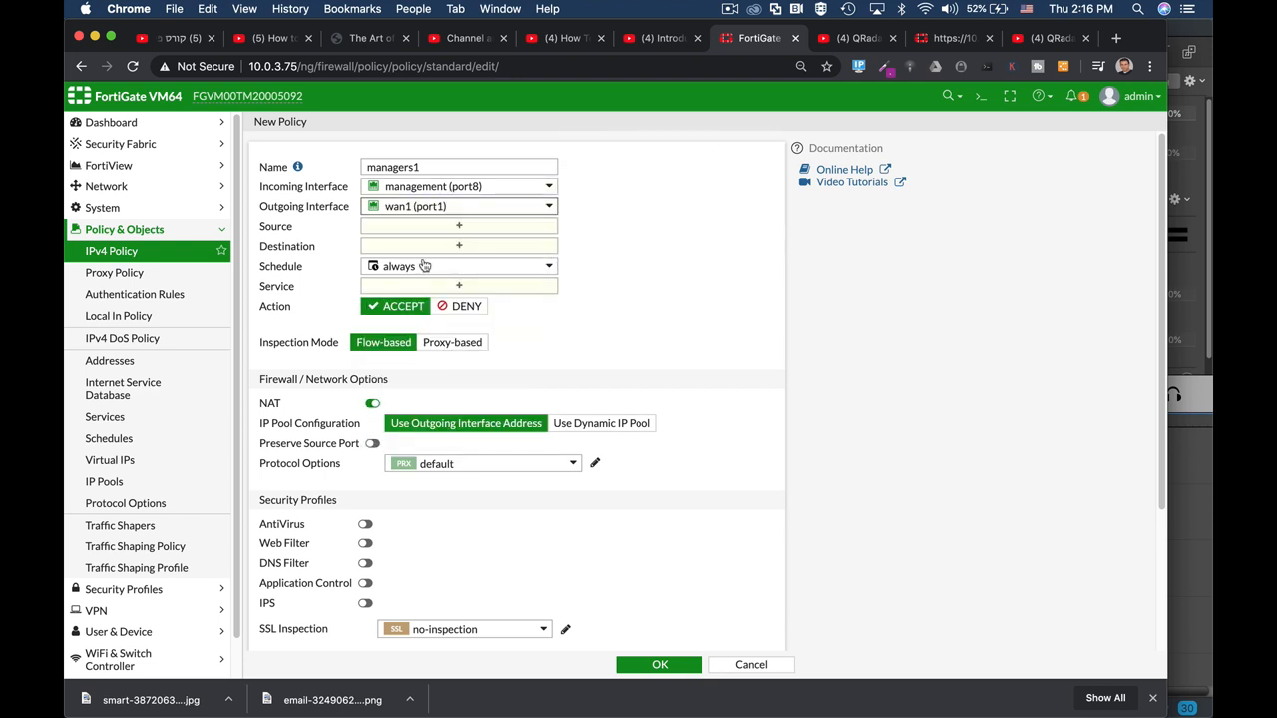
pyautogui.moveTo(416, 207)
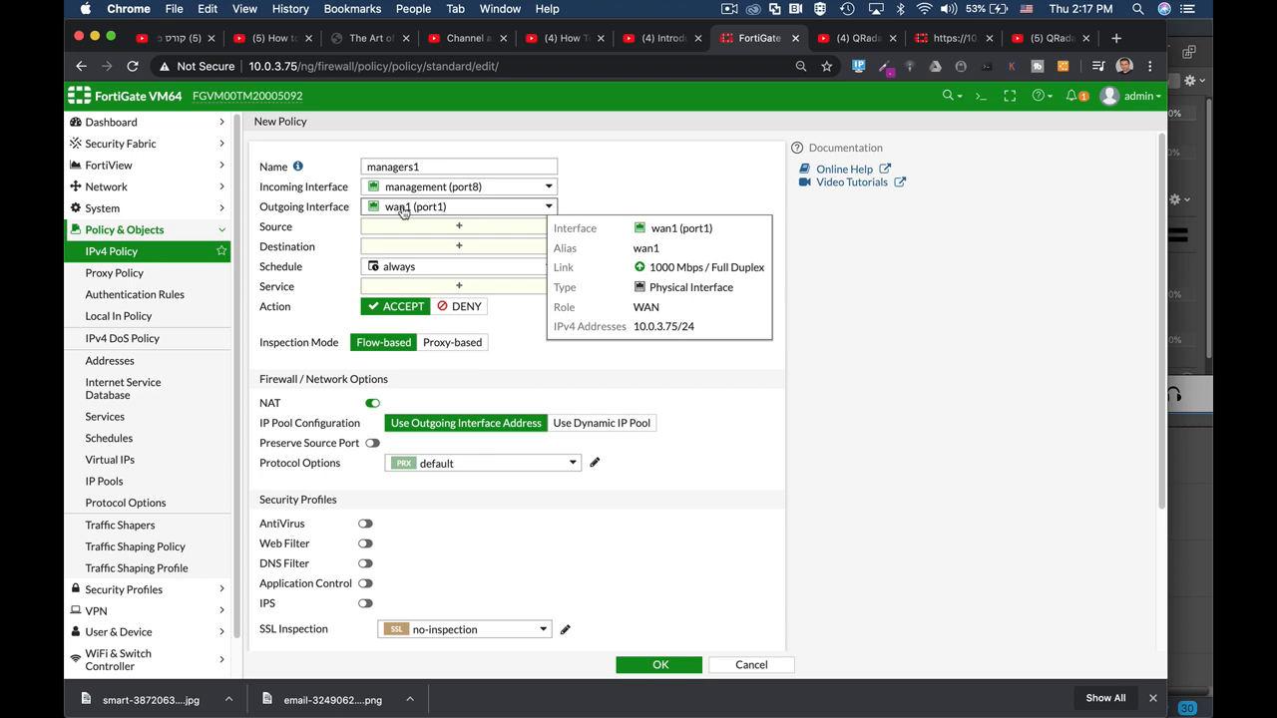
pyautogui.moveTo(501, 294)
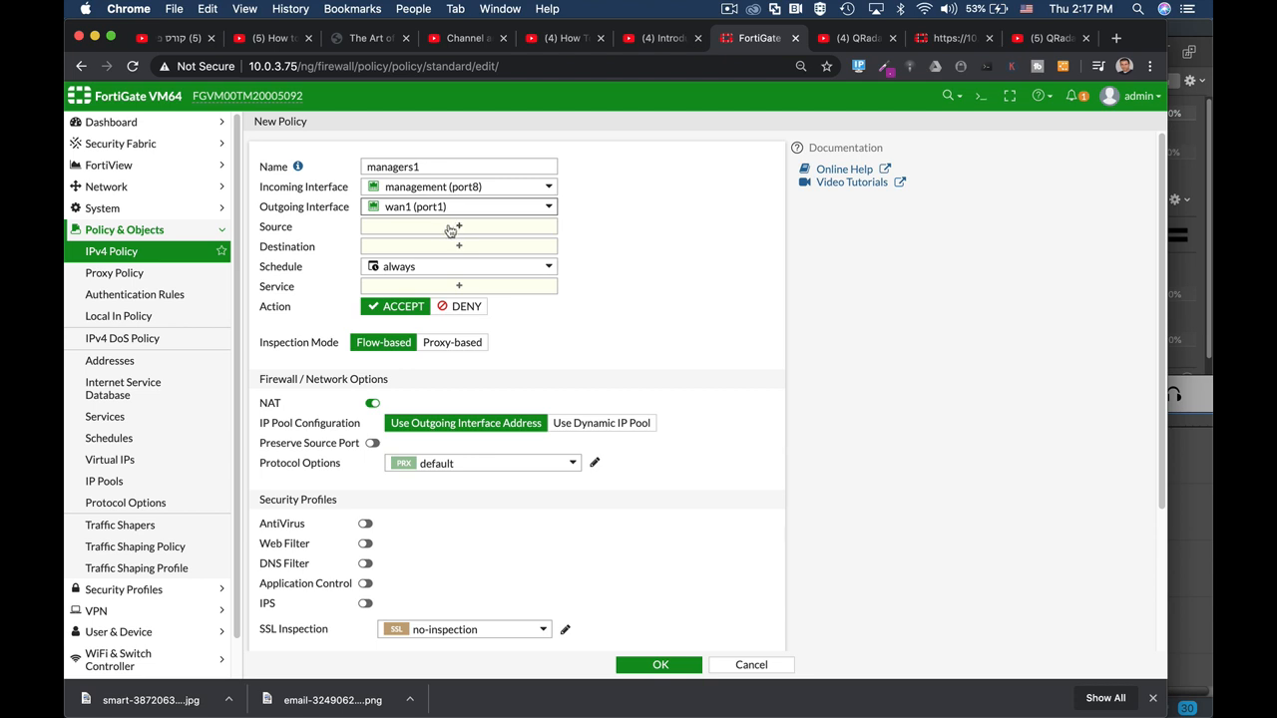
# Set both Source and Destination of the managers1 policy to all
pyautogui.click(458, 227)
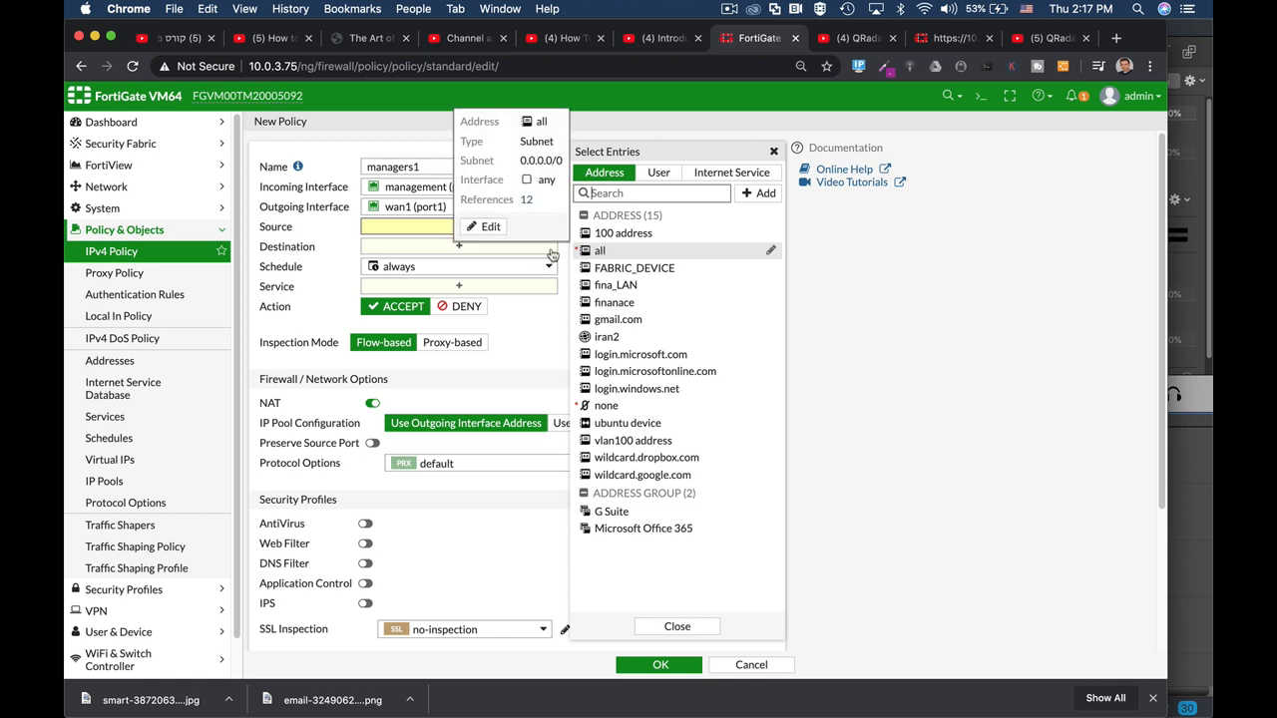
pyautogui.click(600, 251)
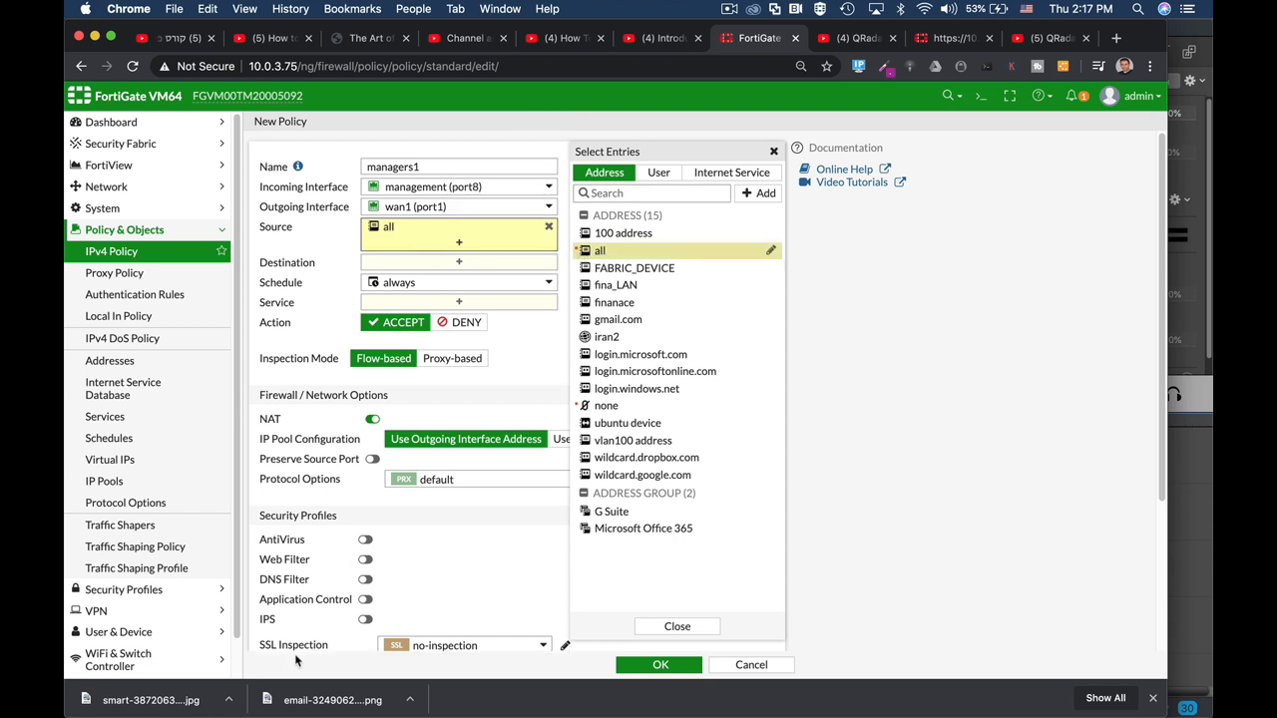
pyautogui.moveTo(607, 337)
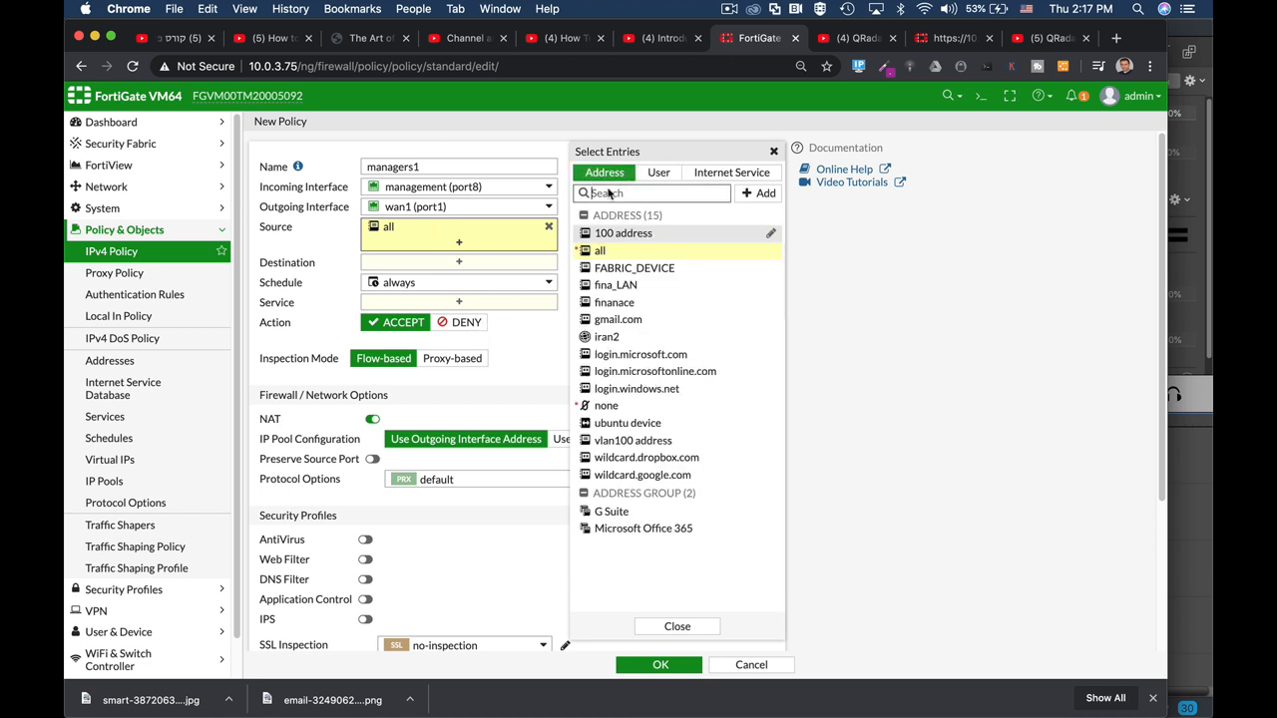
pyautogui.moveTo(615, 285)
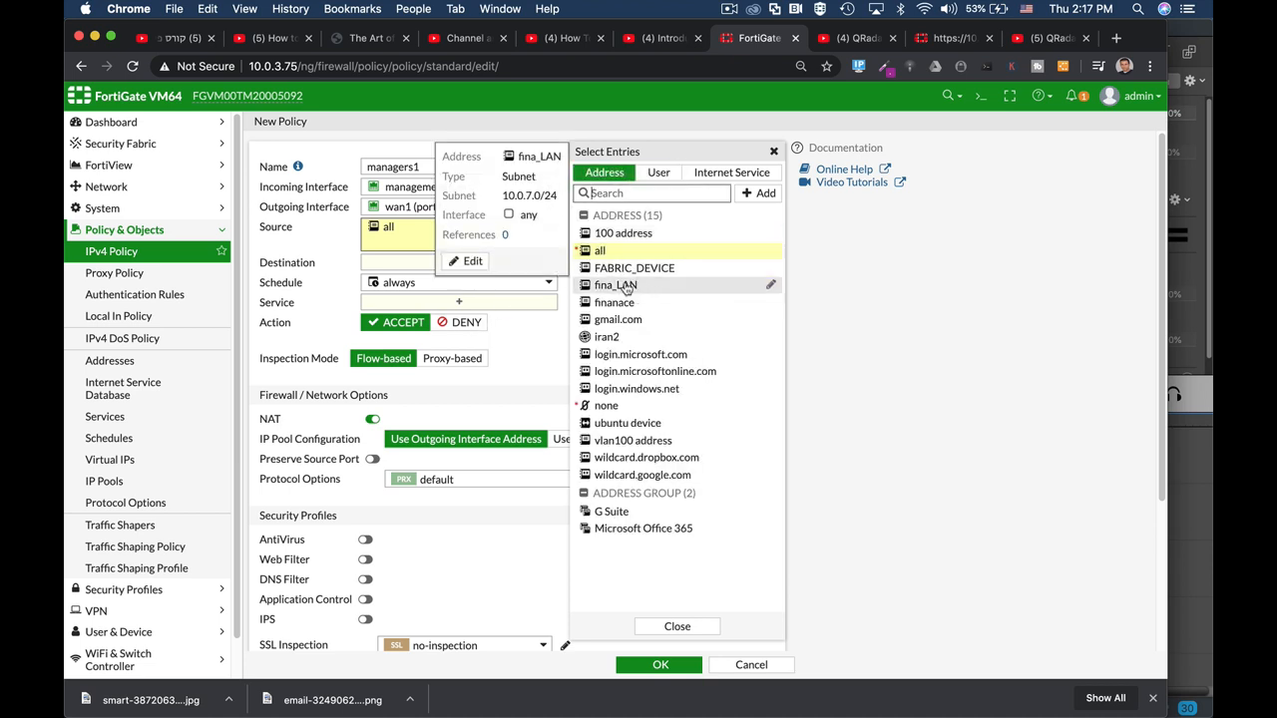
pyautogui.moveTo(634, 267)
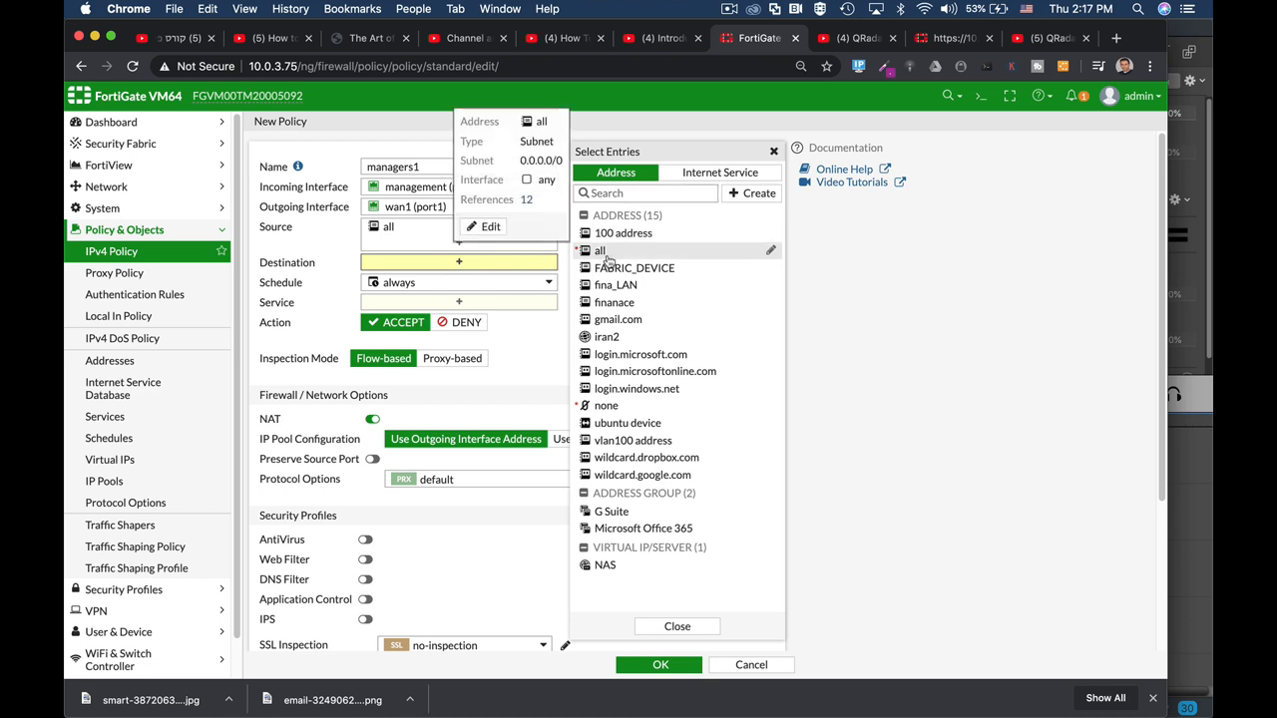
pyautogui.click(599, 251)
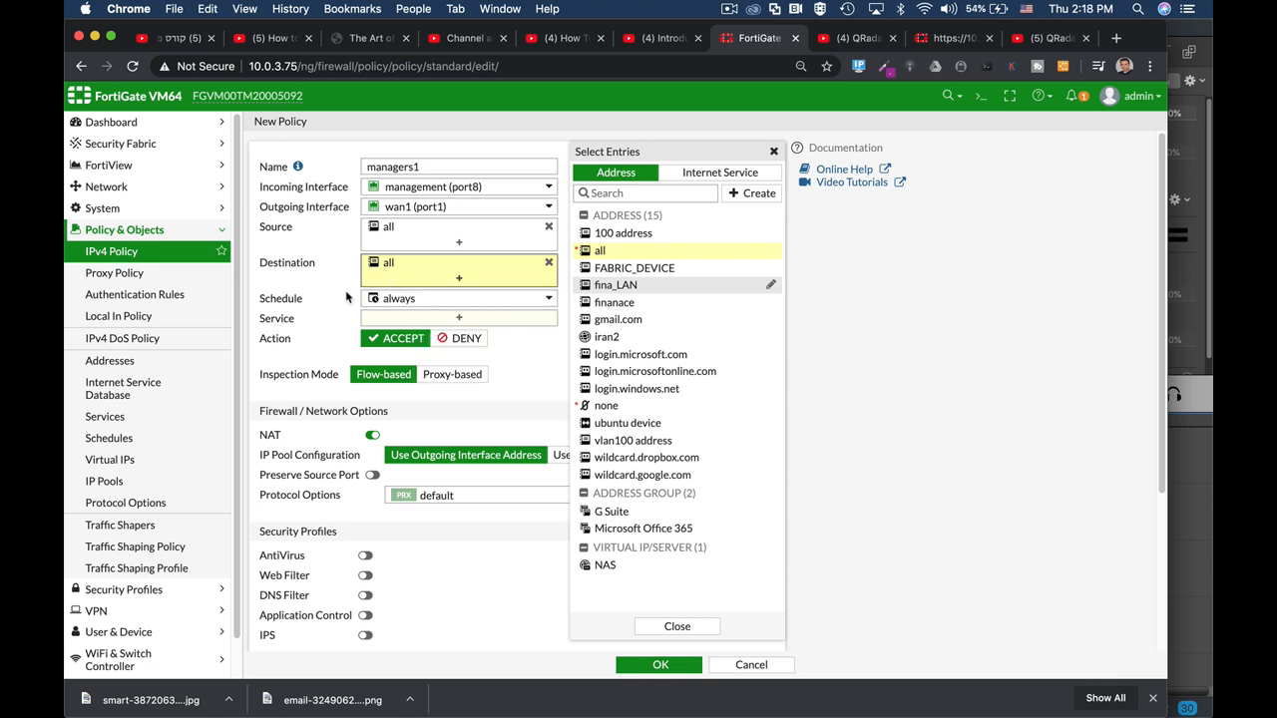
pyautogui.click(458, 298)
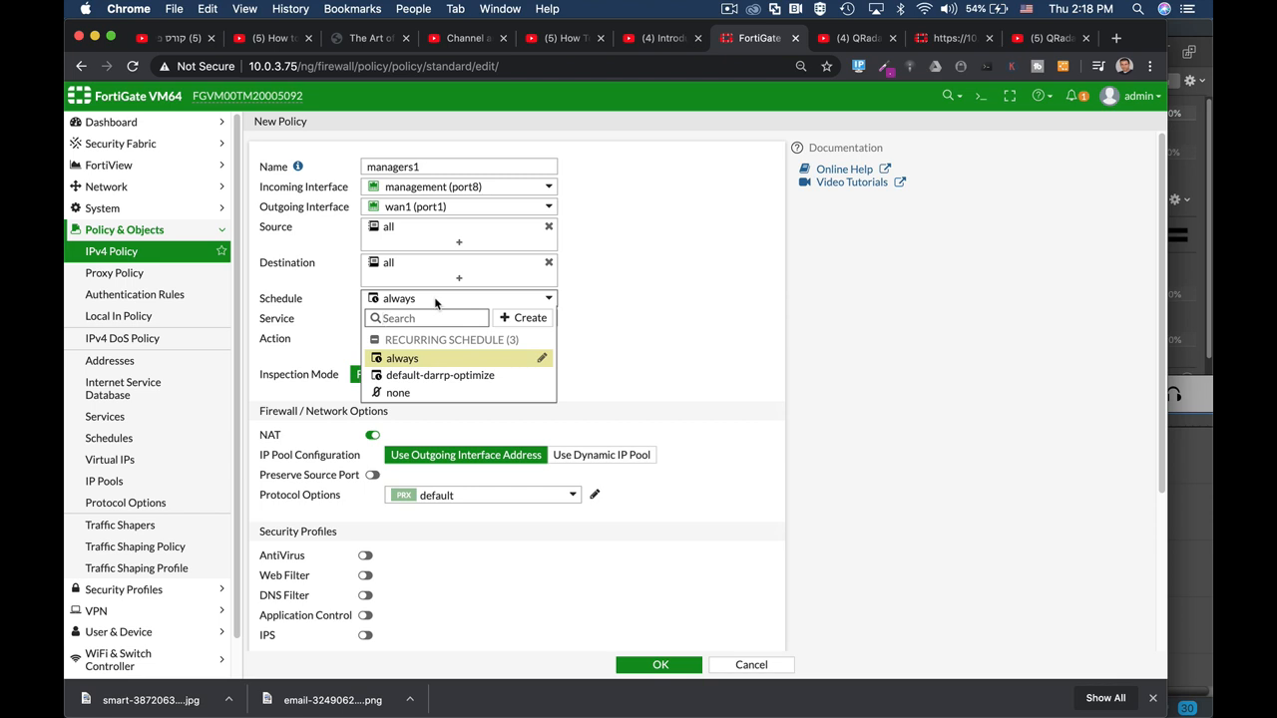
pyautogui.moveTo(709, 319)
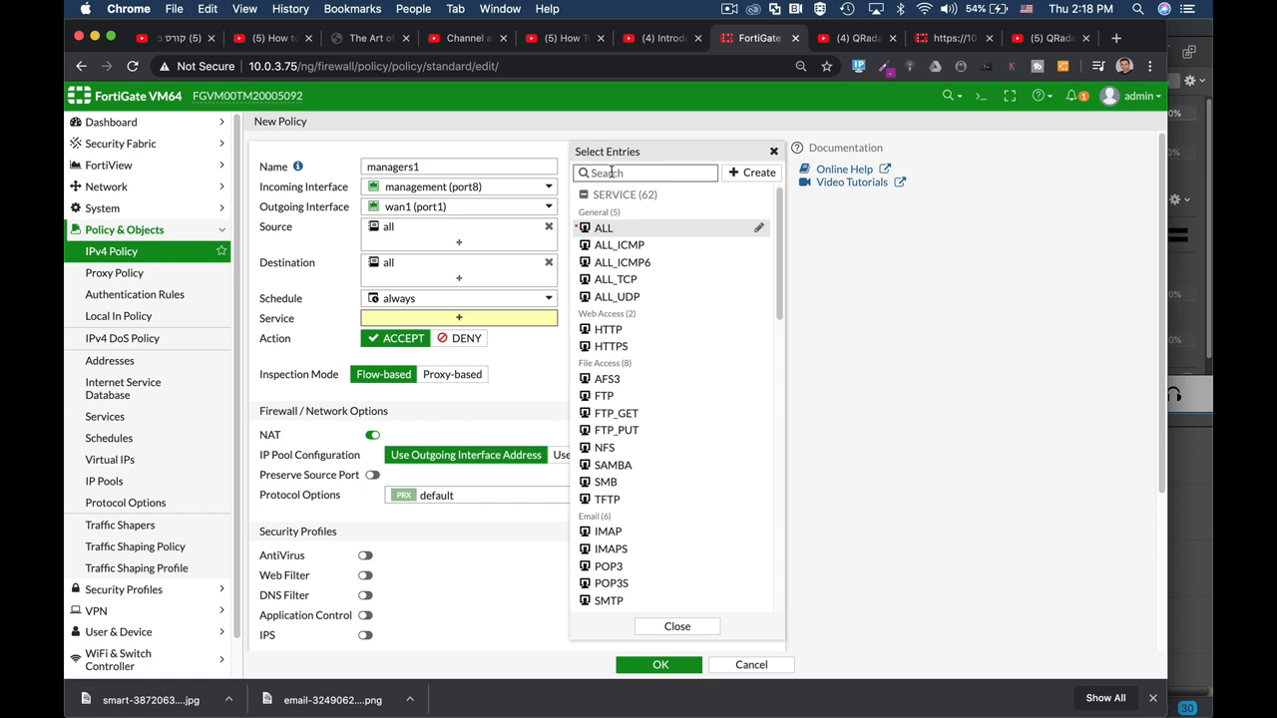
# Keep the always schedule and add ALL as the service, clearing an ftp search
pyautogui.write('ftp')
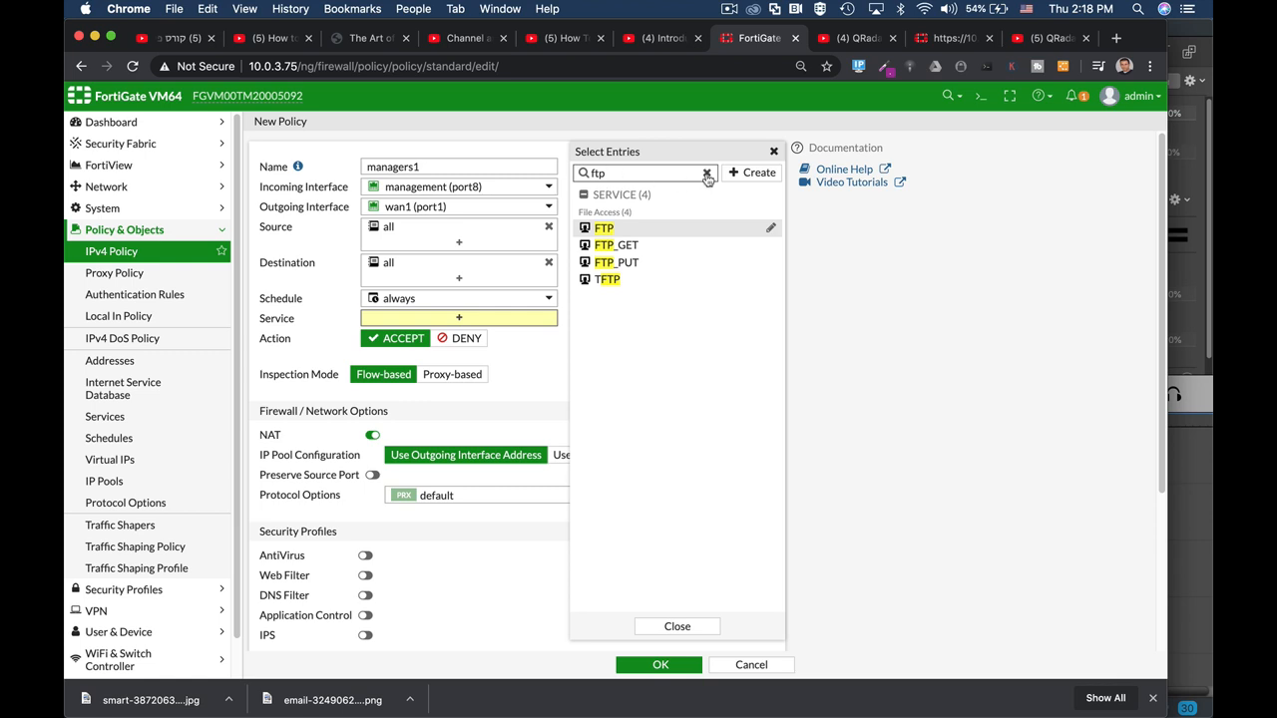
pyautogui.click(708, 172)
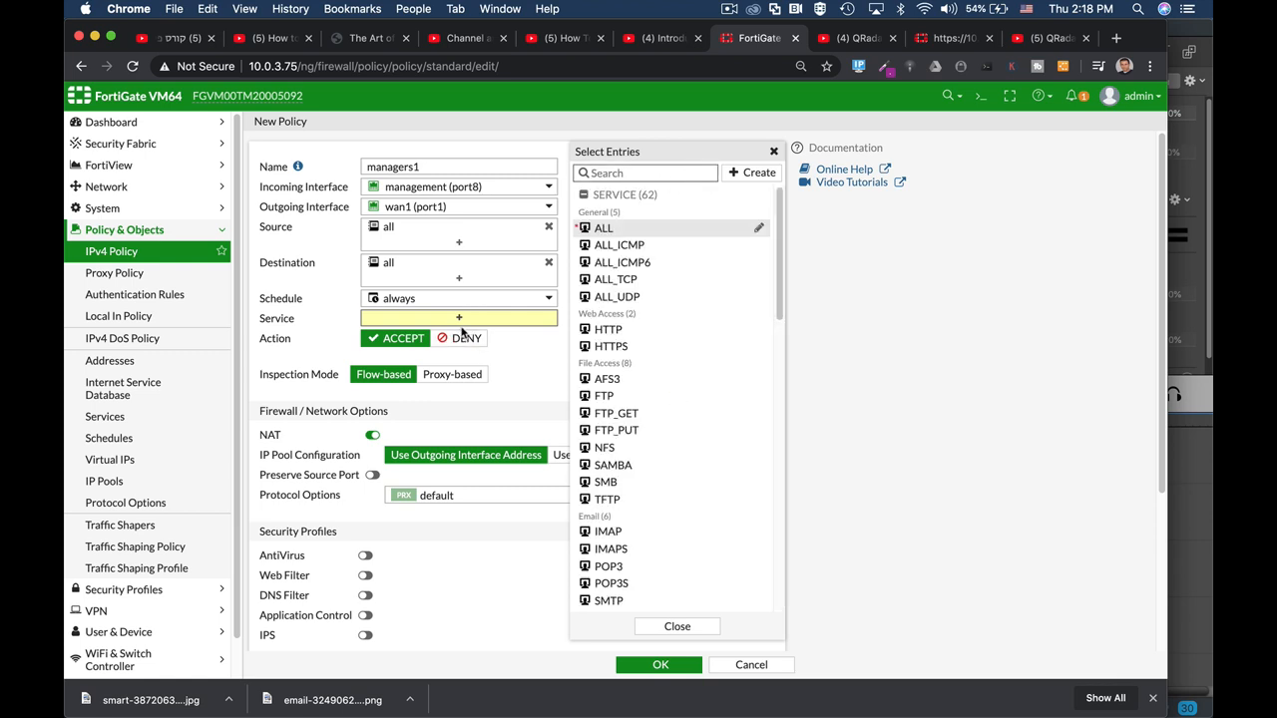
pyautogui.moveTo(604, 227)
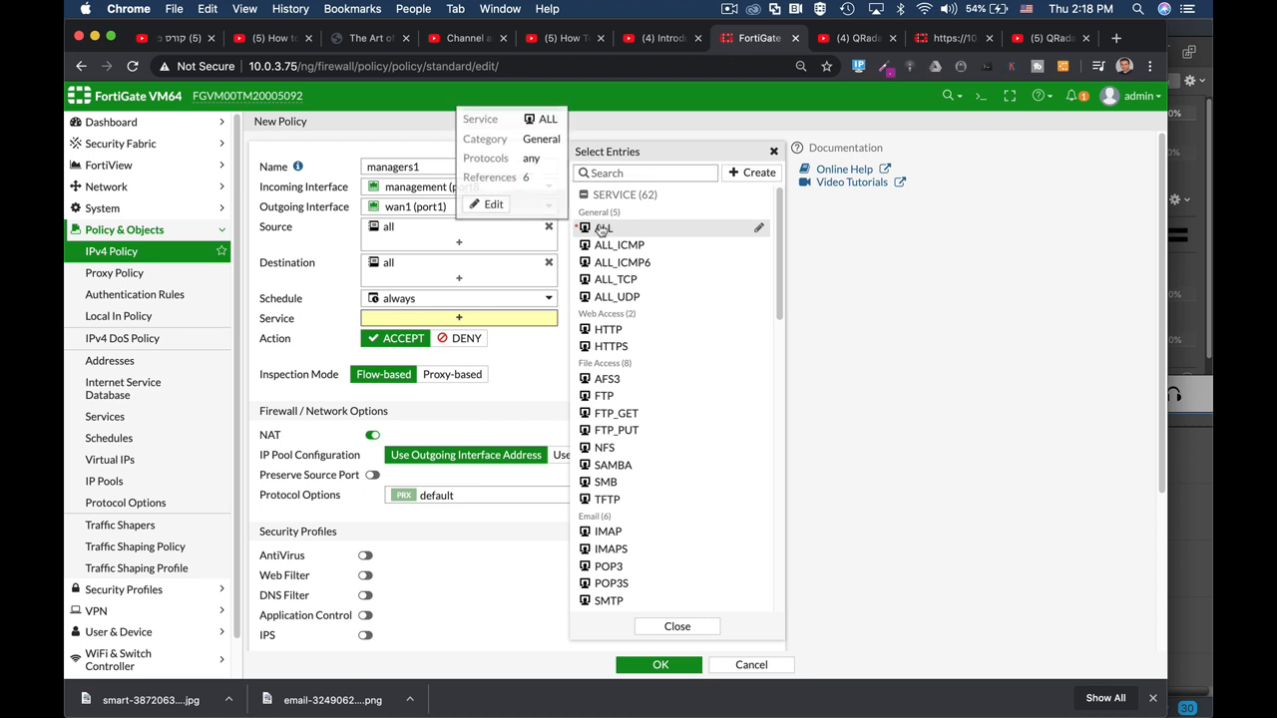
pyautogui.click(604, 228)
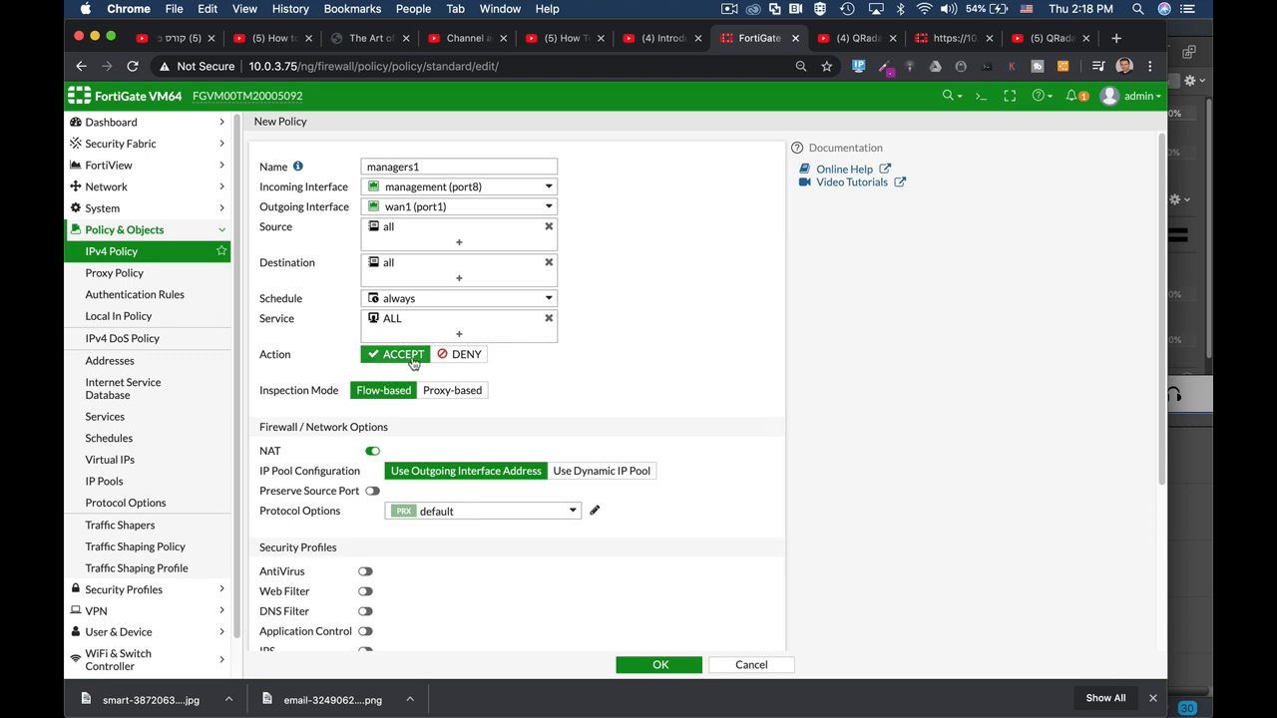
pyautogui.moveTo(454, 333)
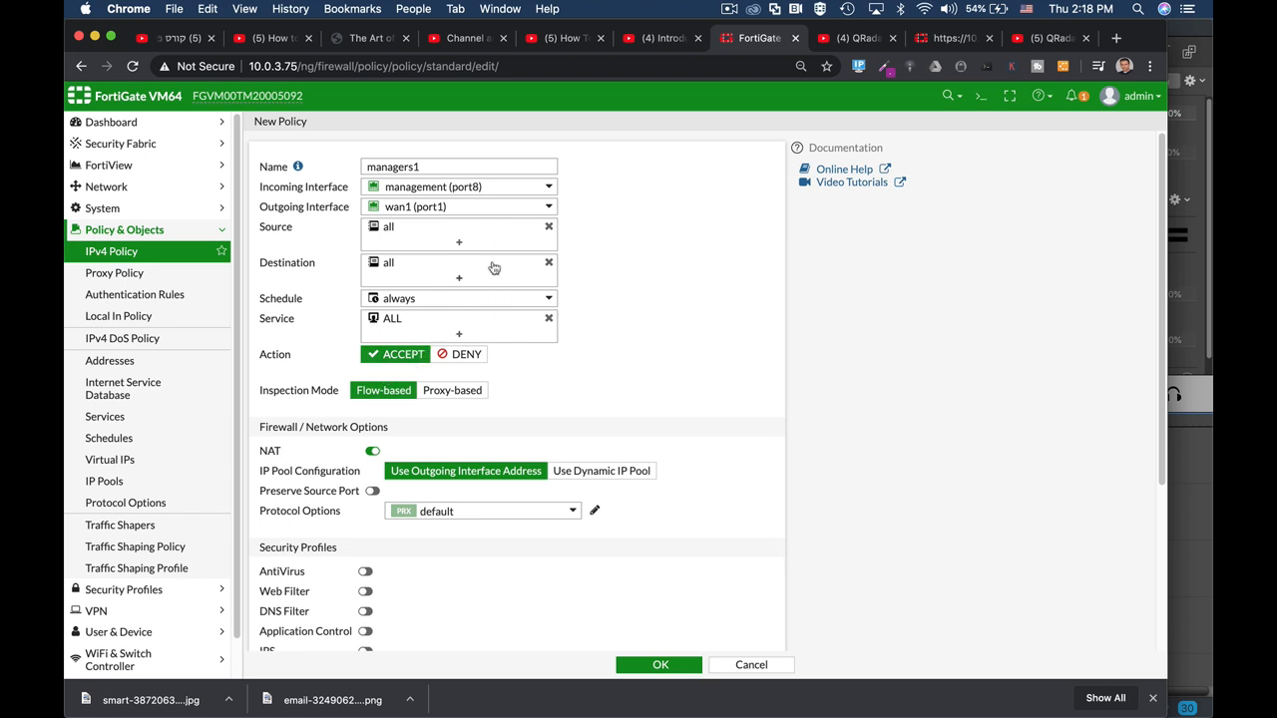
pyautogui.moveTo(398, 326)
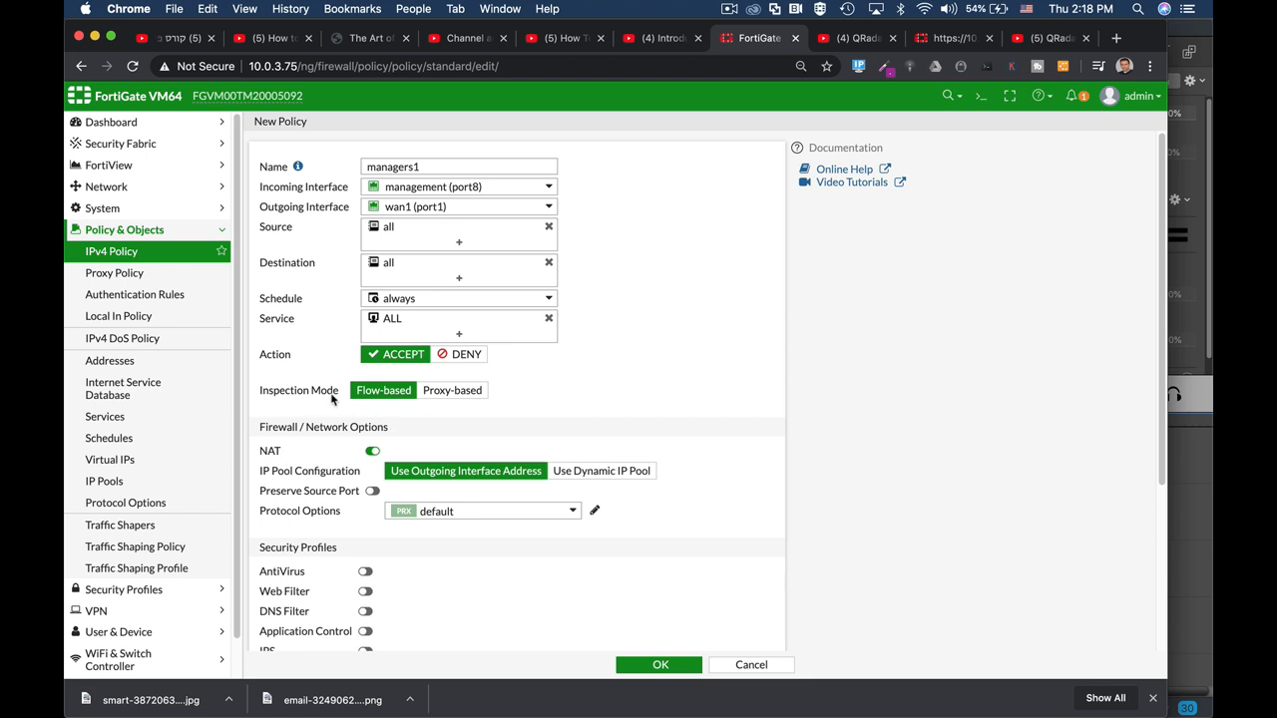
pyautogui.moveTo(349, 403)
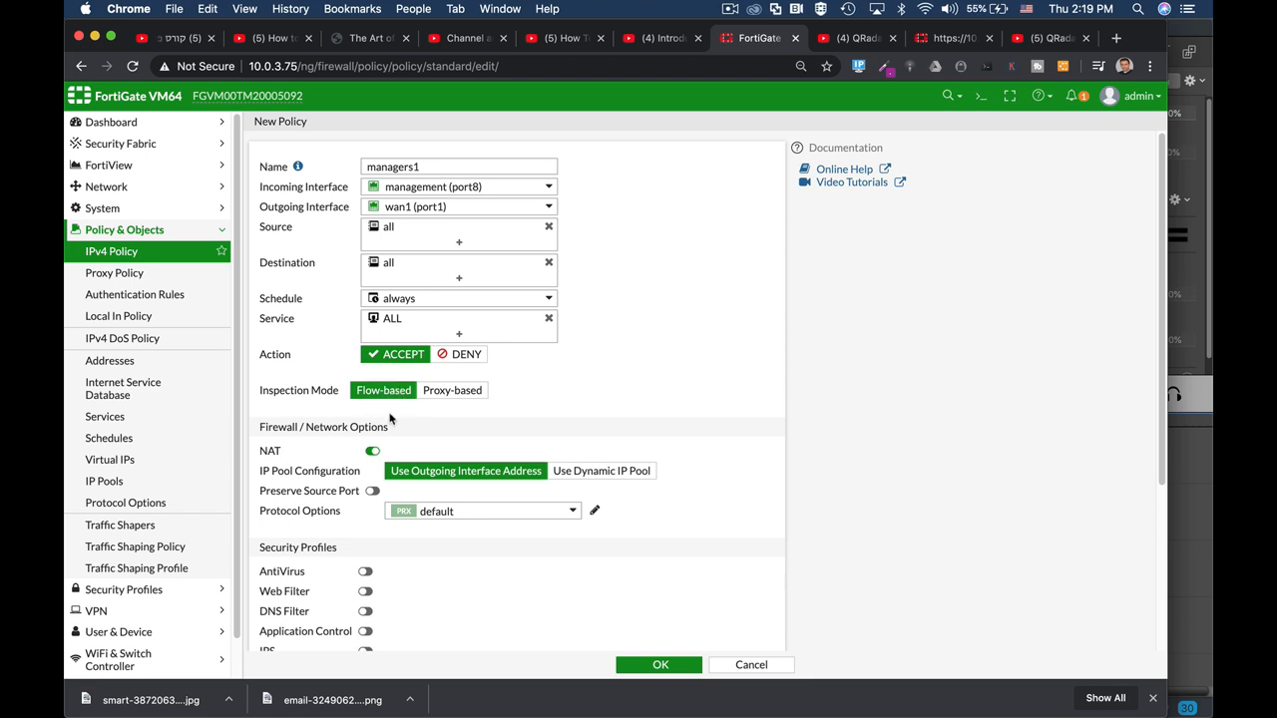
pyautogui.moveTo(417, 374)
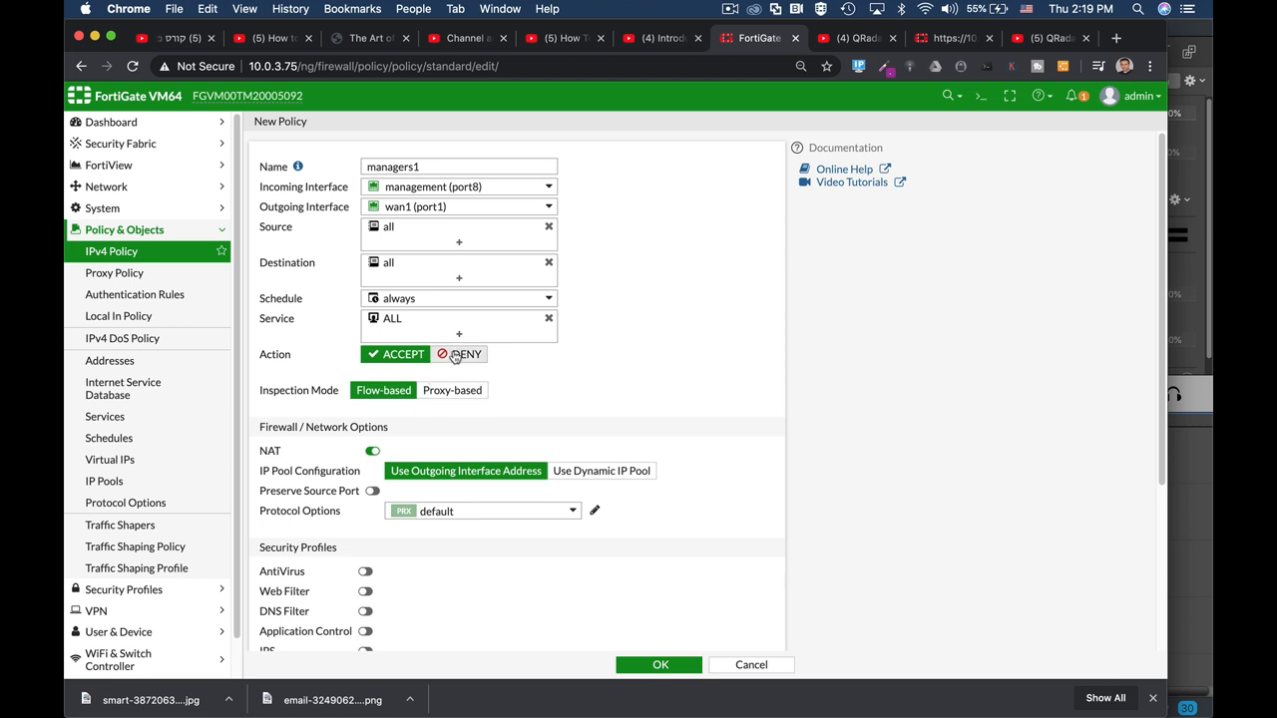
pyautogui.moveTo(484, 364)
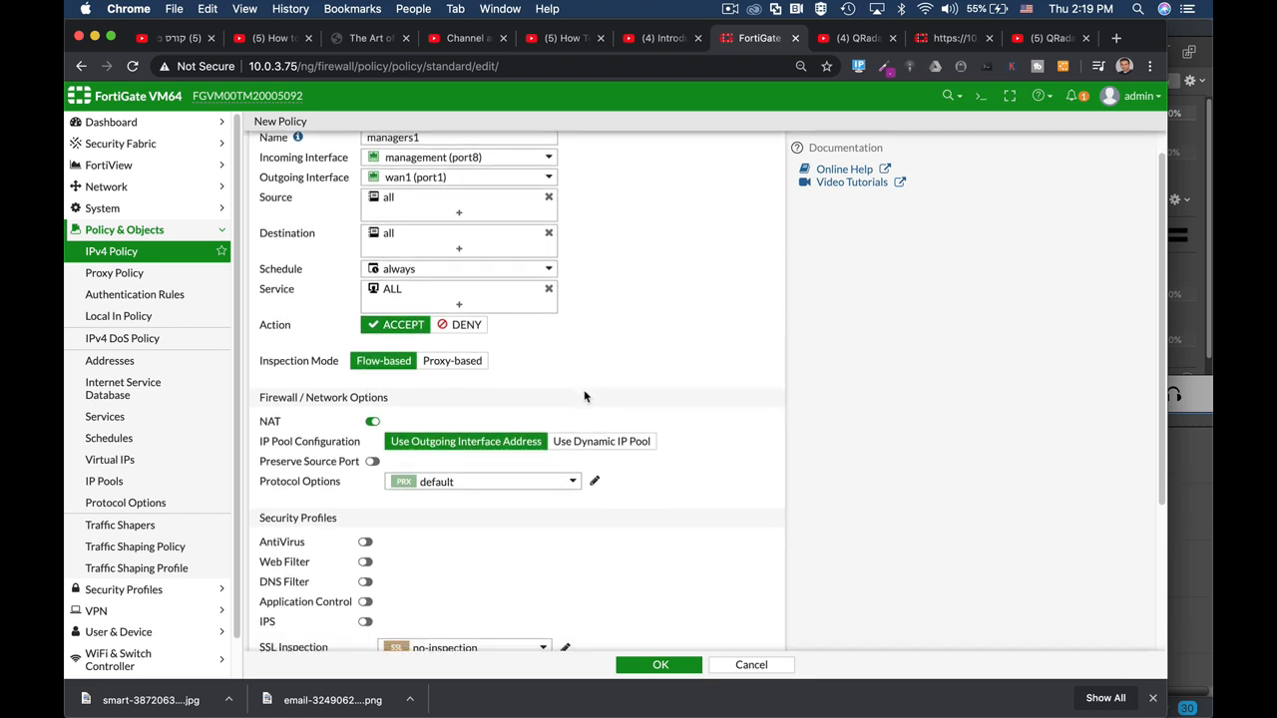
pyautogui.scroll(-3)
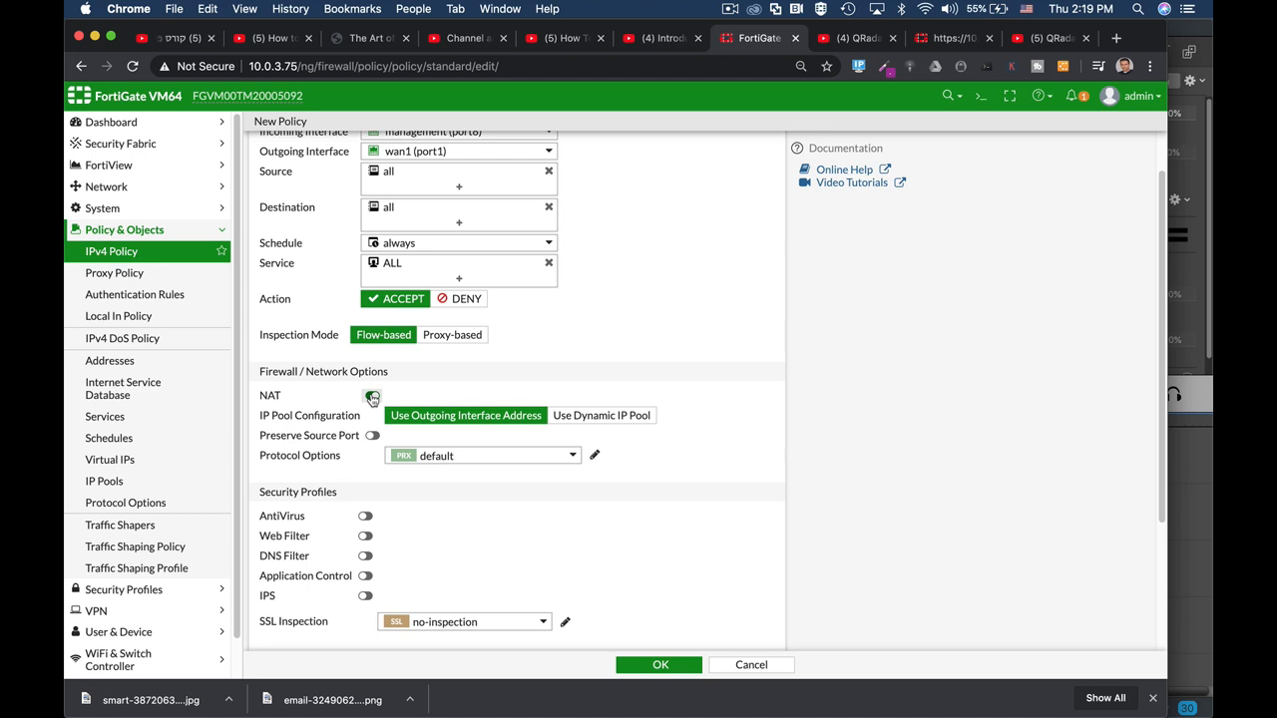
pyautogui.click(372, 395)
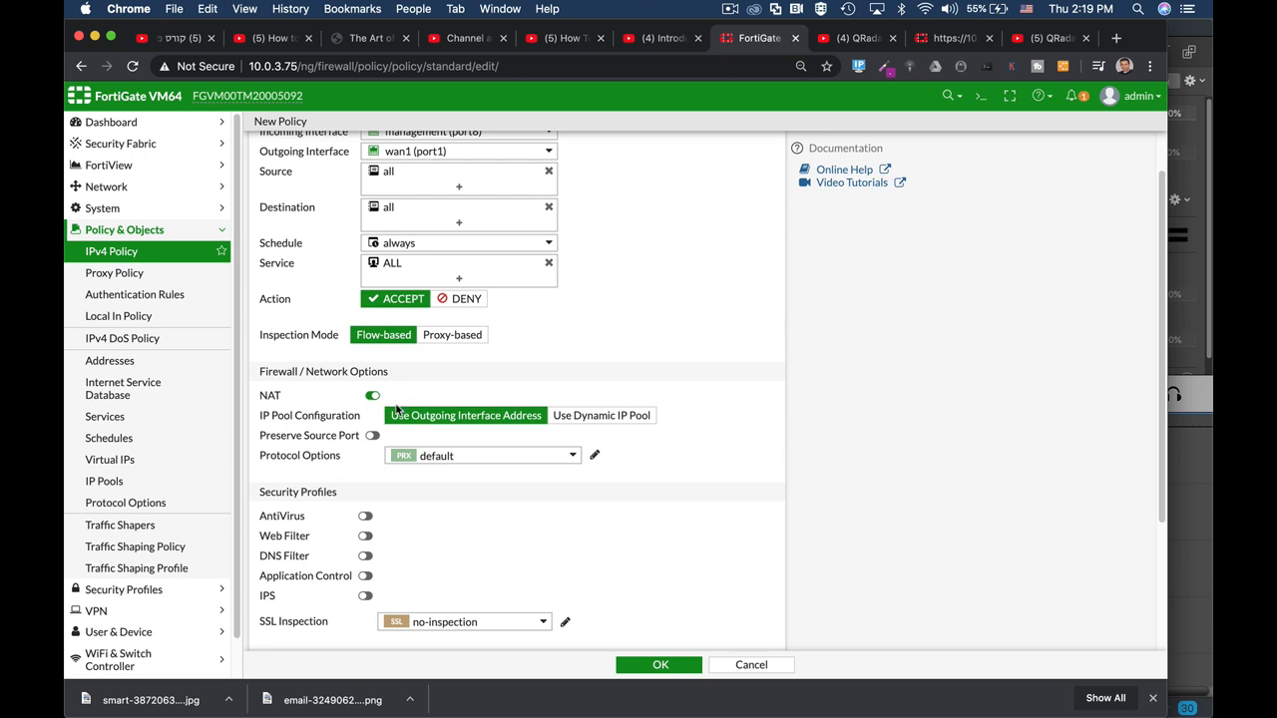
# Enable AntiVirus on the managers1 policy with the default profile
pyautogui.scroll(-3)
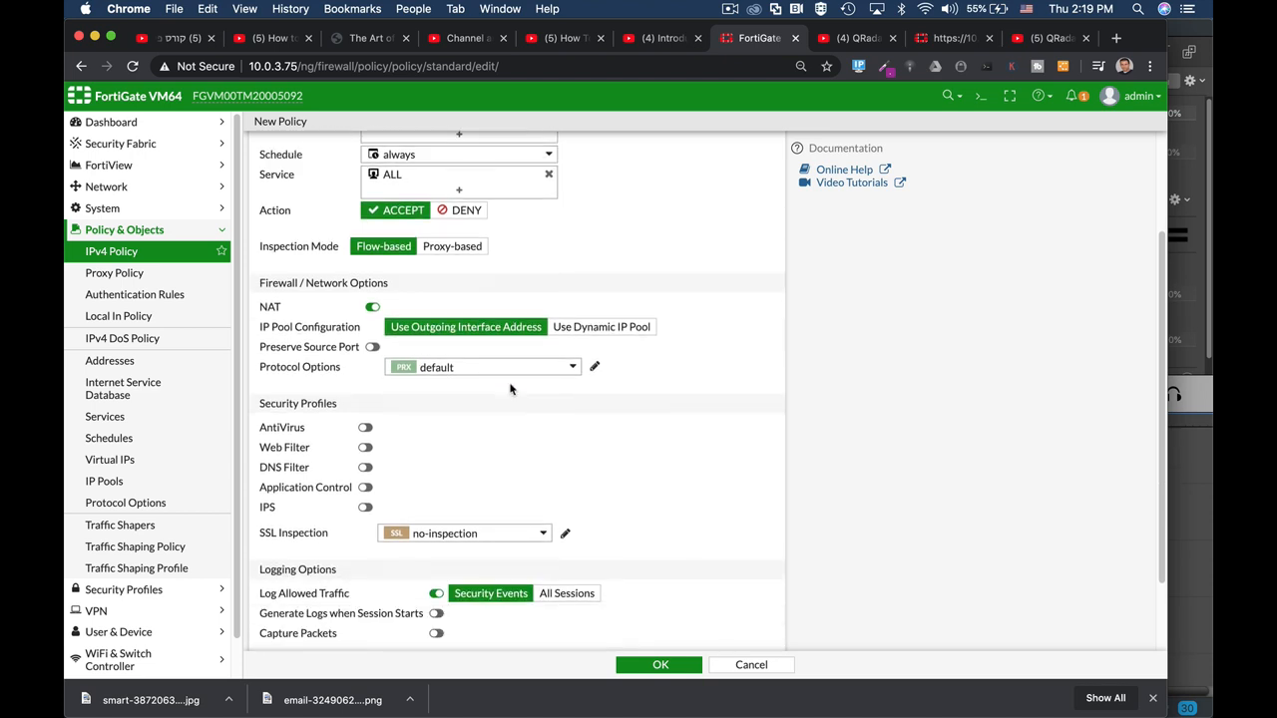
pyautogui.scroll(-3)
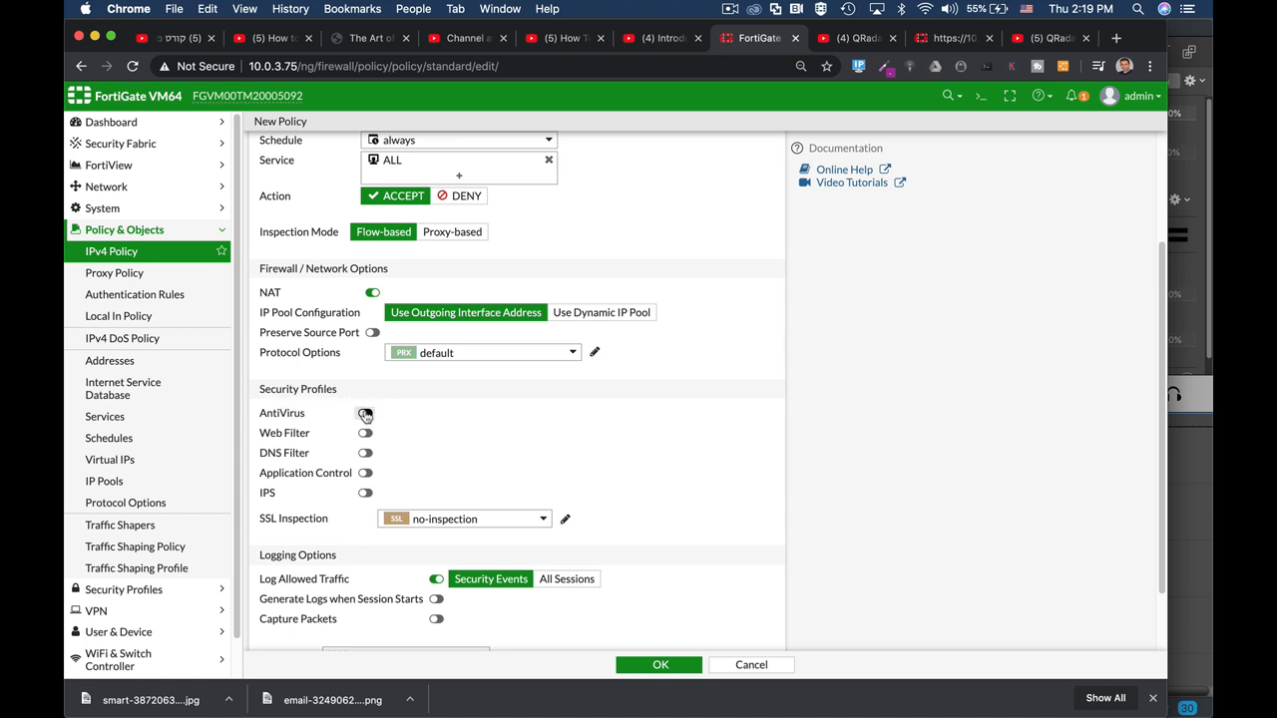
pyautogui.click(365, 414)
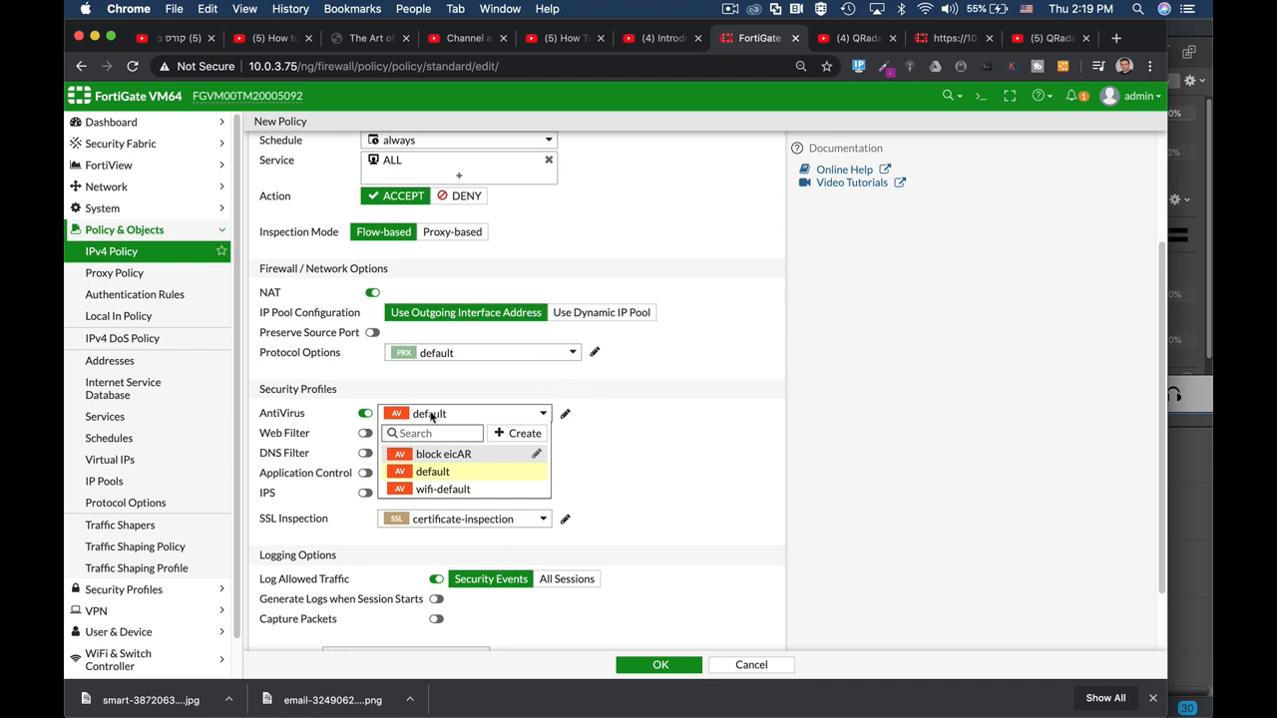
pyautogui.click(433, 471)
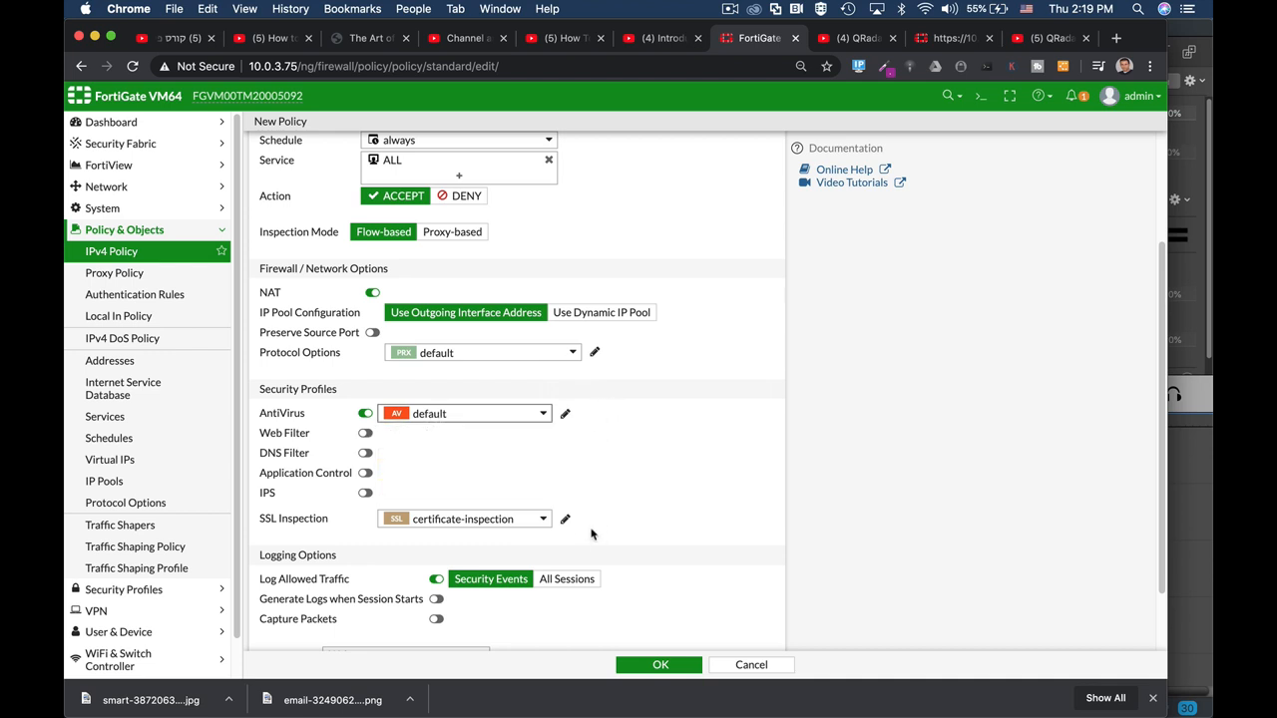
pyautogui.scroll(-3)
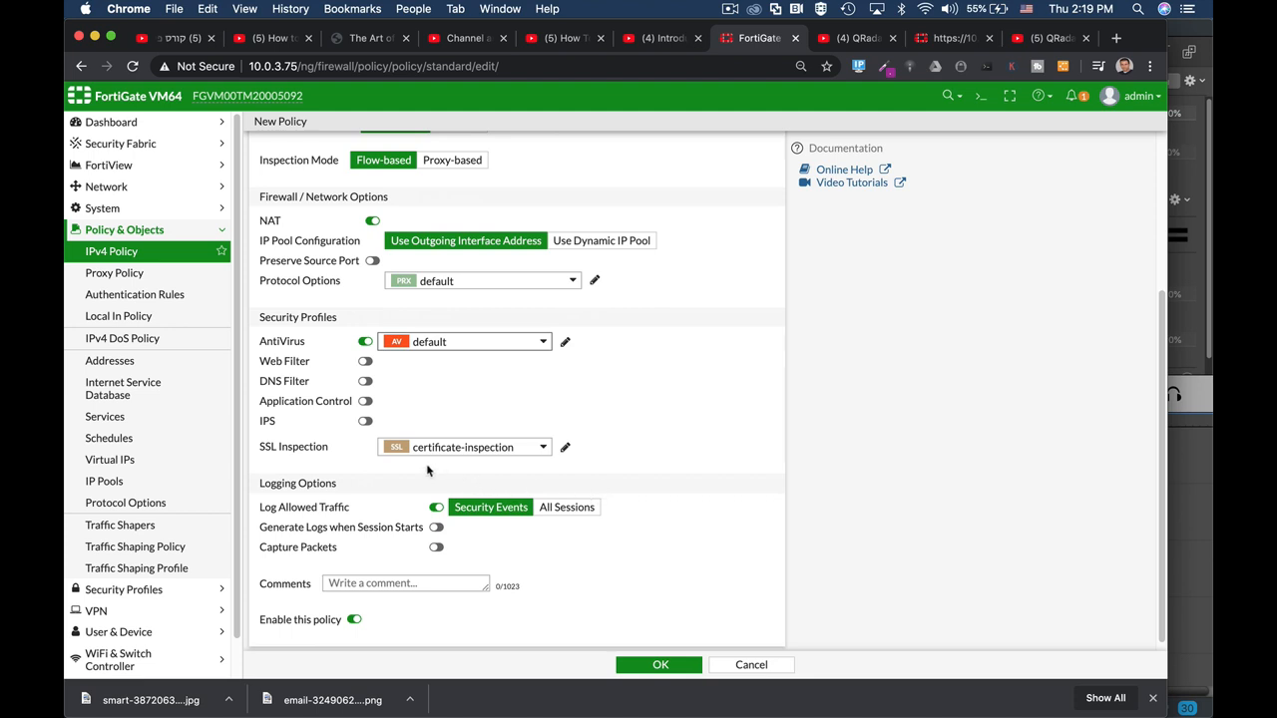
pyautogui.moveTo(449, 471)
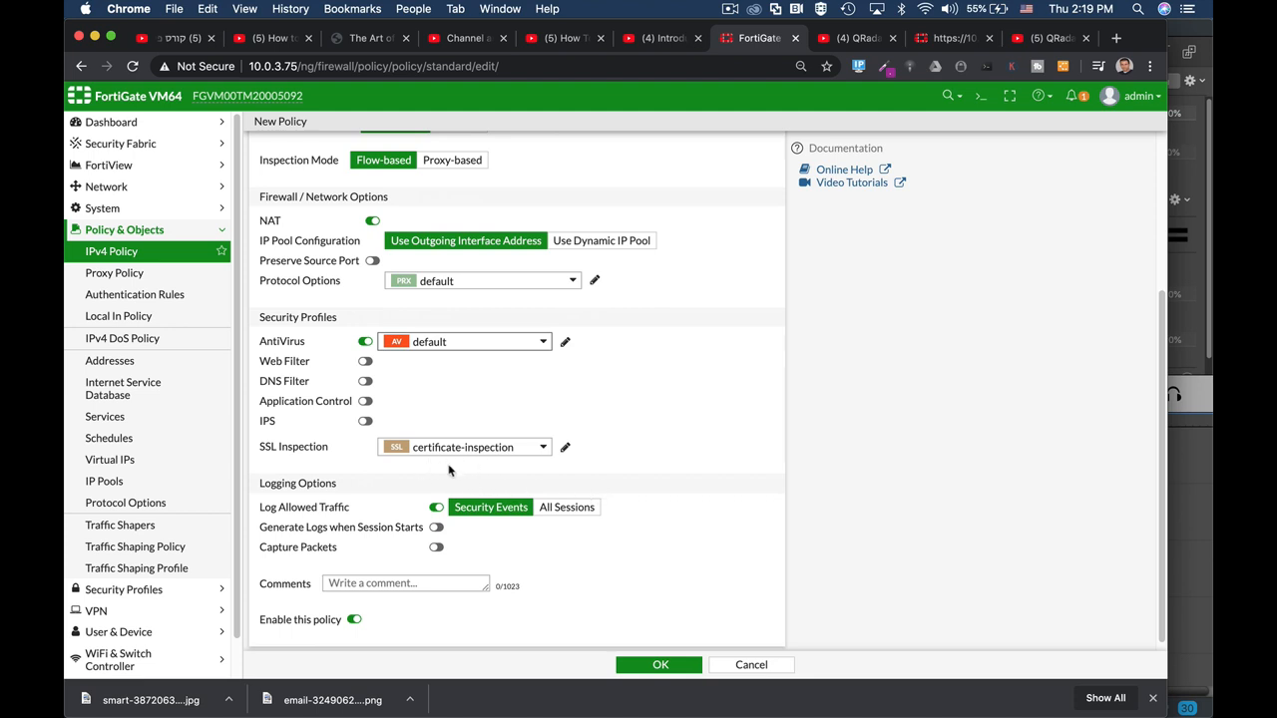
pyautogui.moveTo(479, 447)
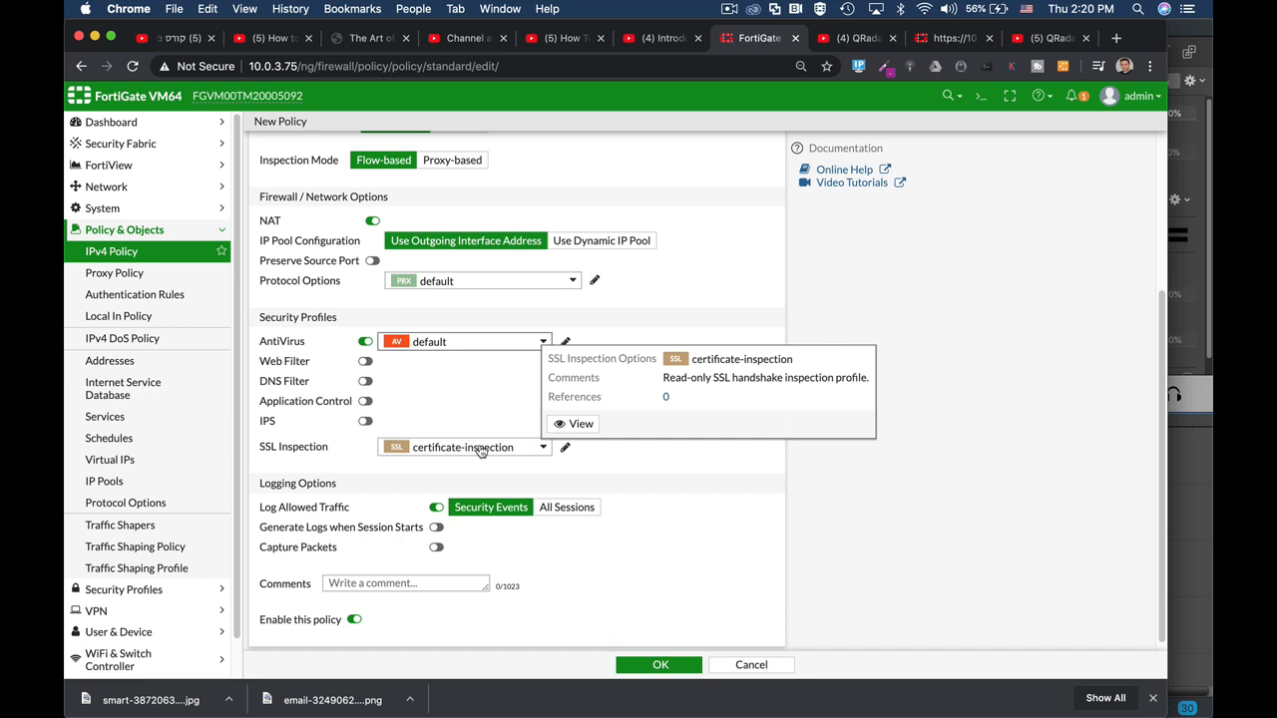
pyautogui.moveTo(619, 480)
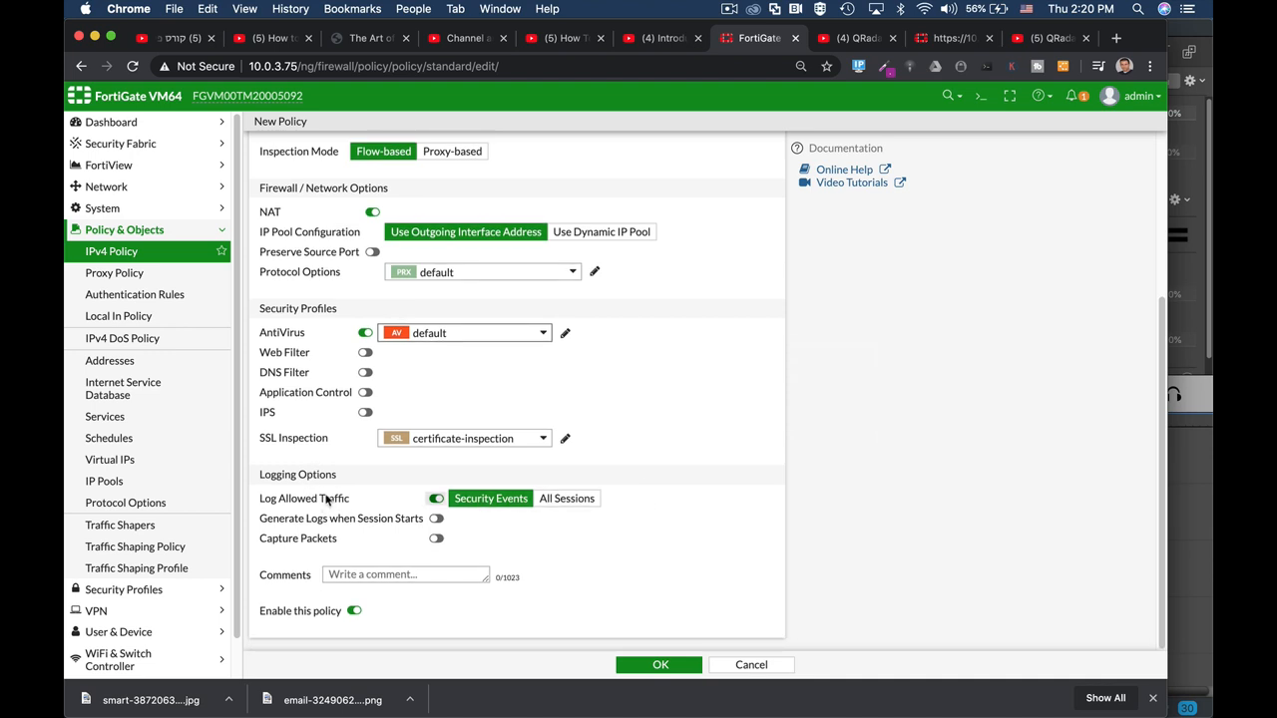
pyautogui.moveTo(346, 501)
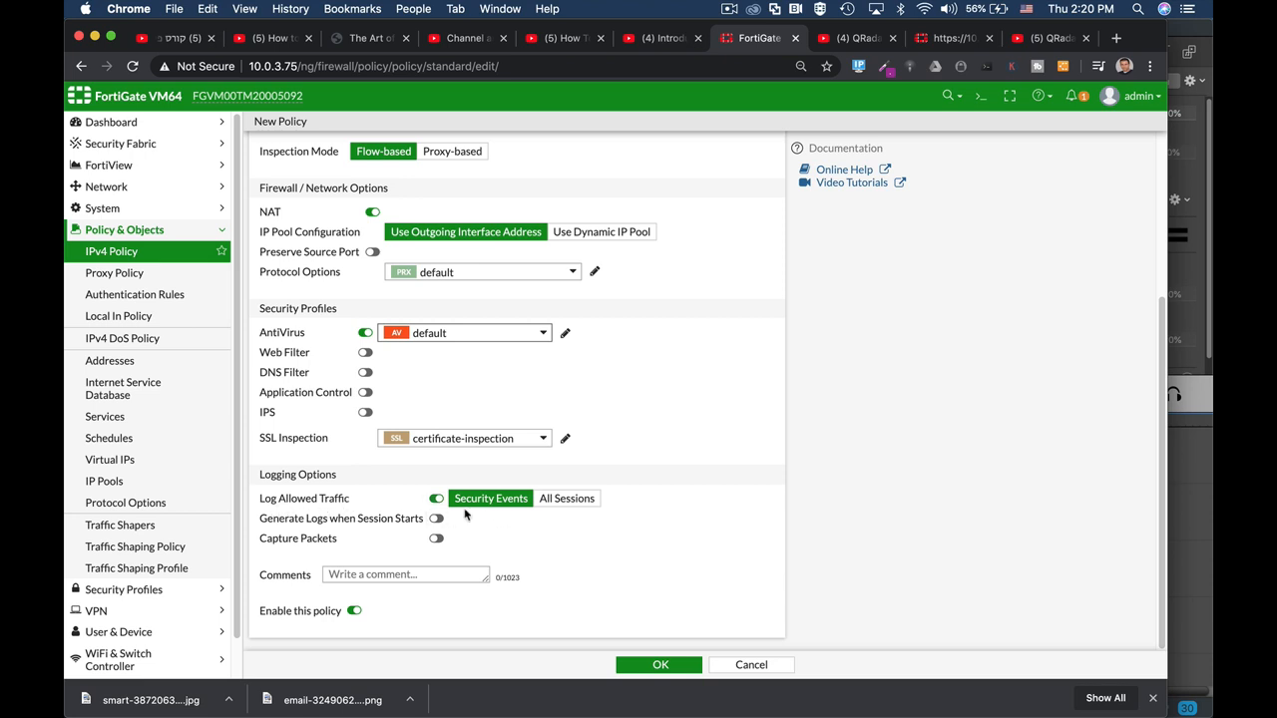
pyautogui.moveTo(539, 500)
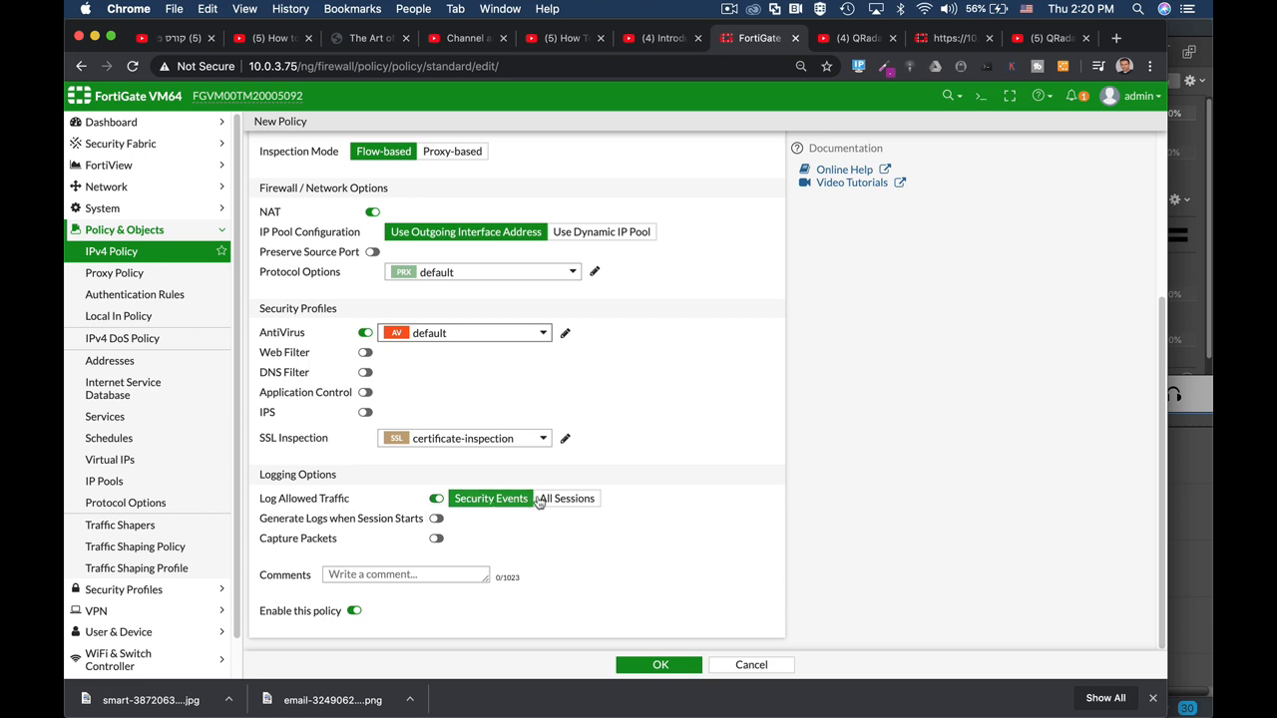
# Log all sessions for managers1 and save it as IPv4 policy ID 6
pyautogui.click(567, 497)
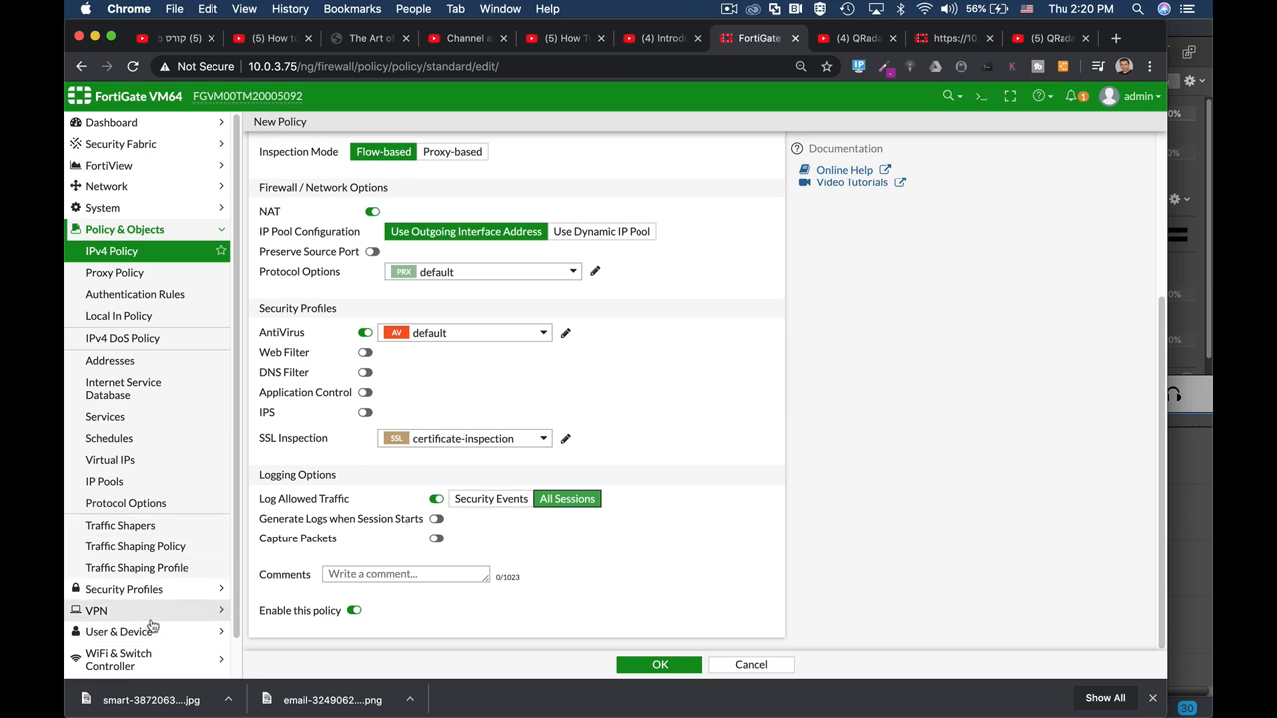
pyautogui.scroll(-3)
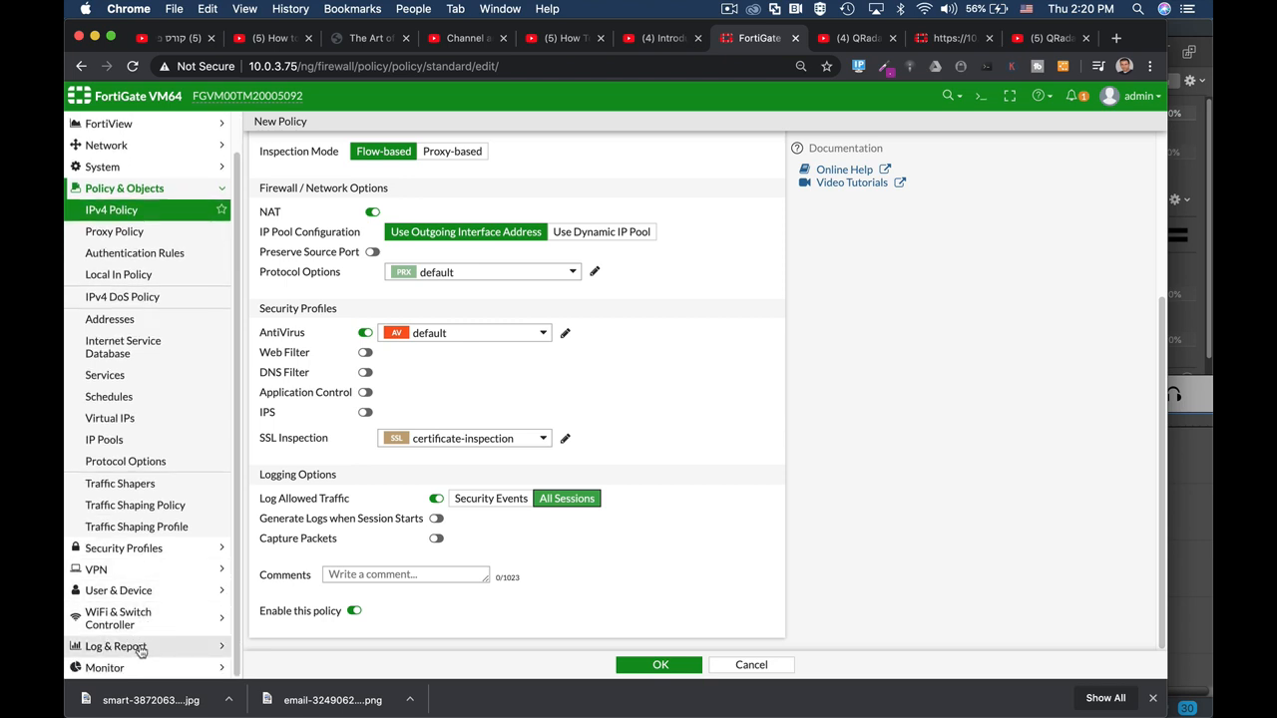
pyautogui.moveTo(140, 636)
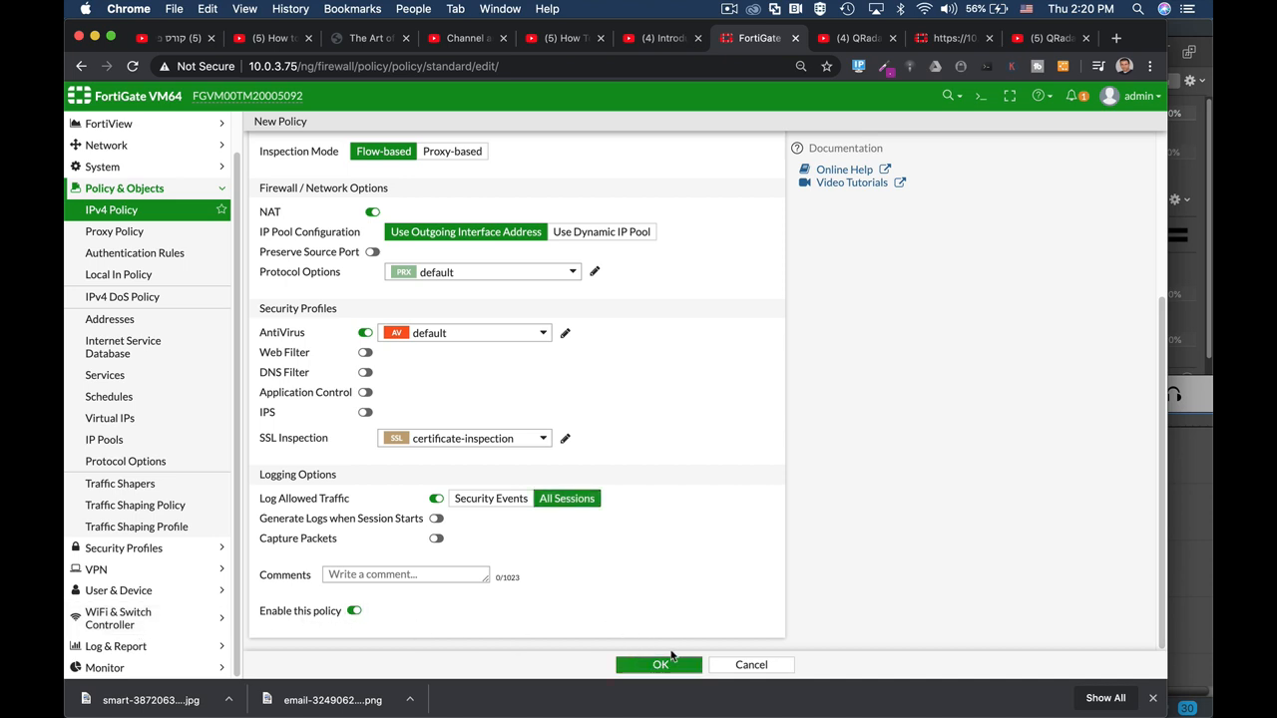
pyautogui.click(659, 664)
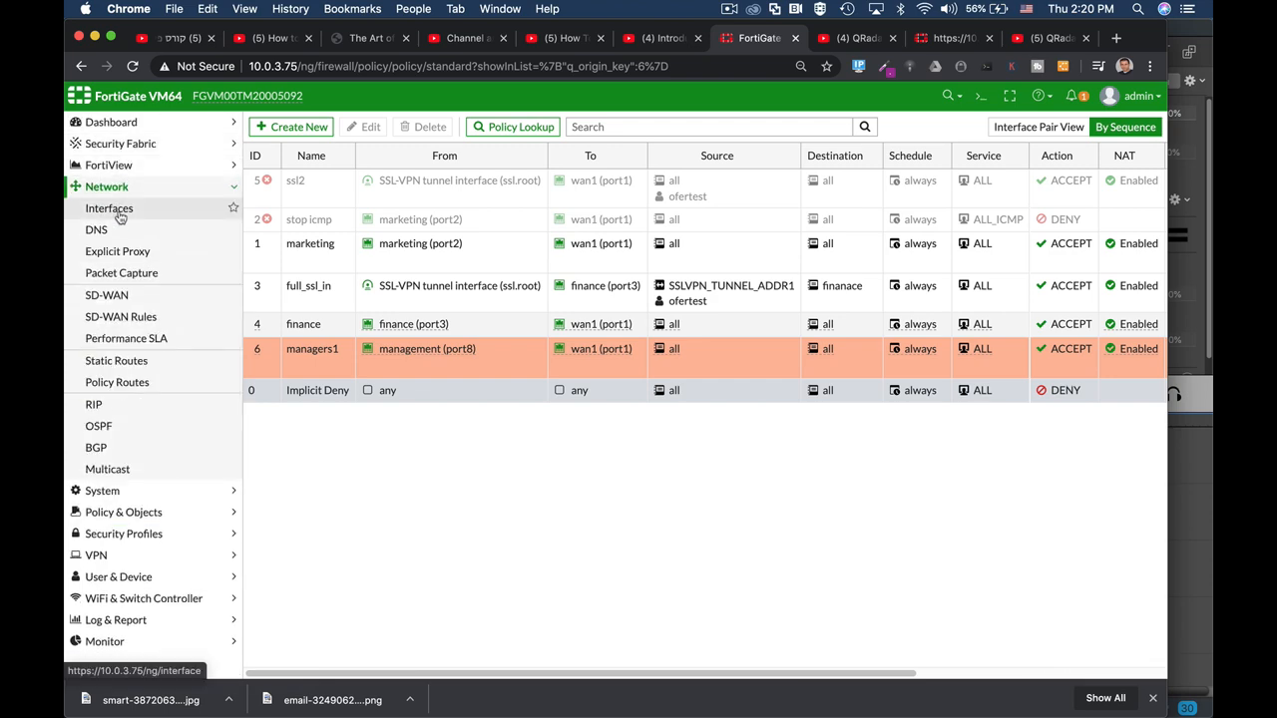
# Open Network > Interfaces and highlight the management (port8) row
pyautogui.click(108, 207)
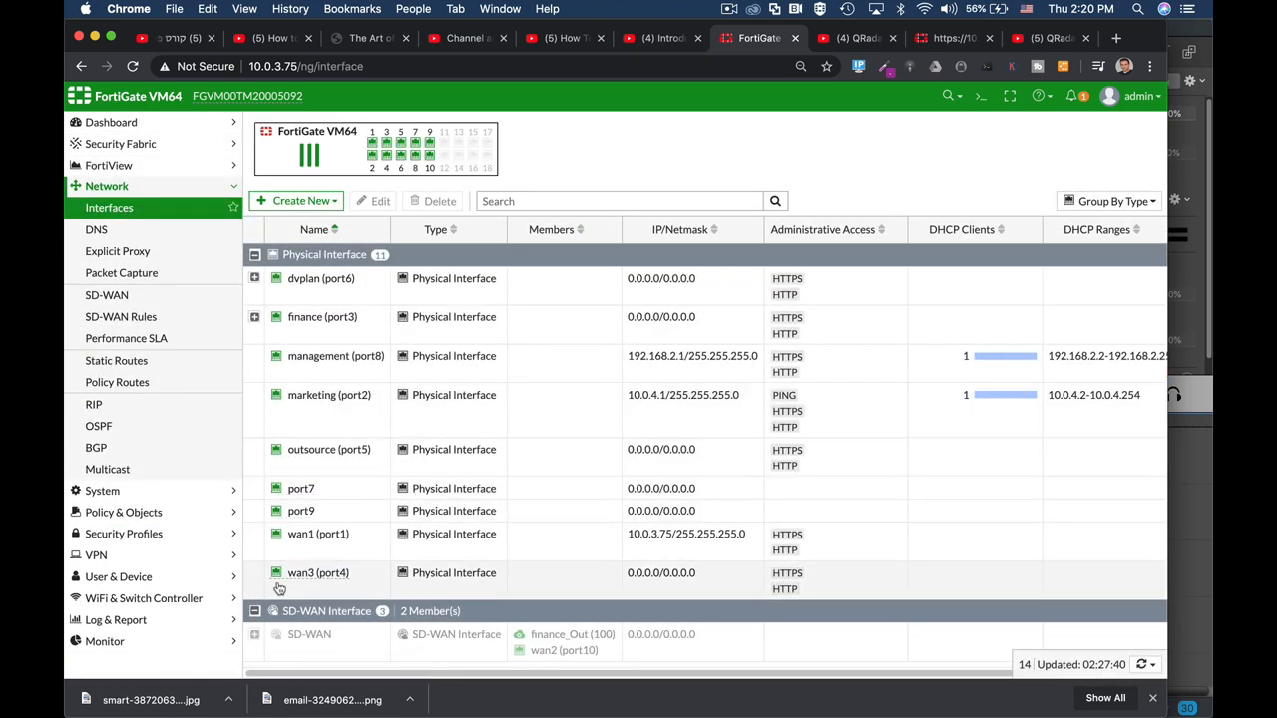
pyautogui.moveTo(300, 534)
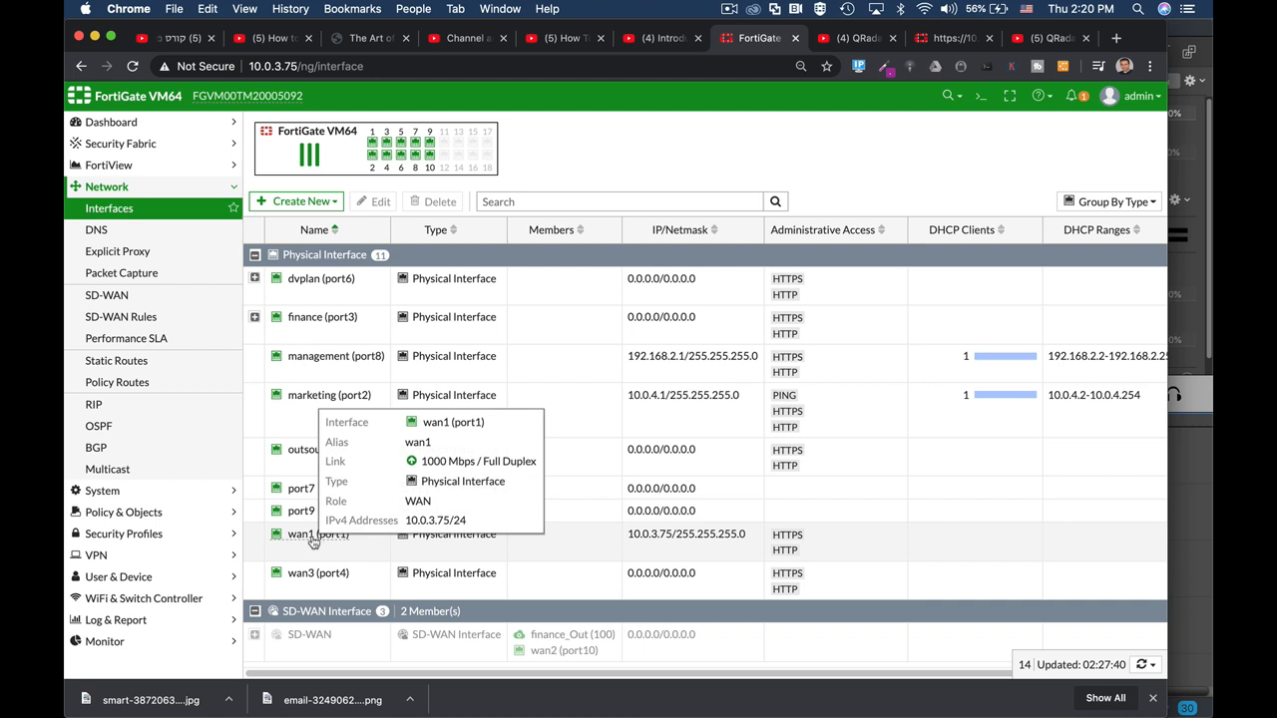
pyautogui.moveTo(336, 357)
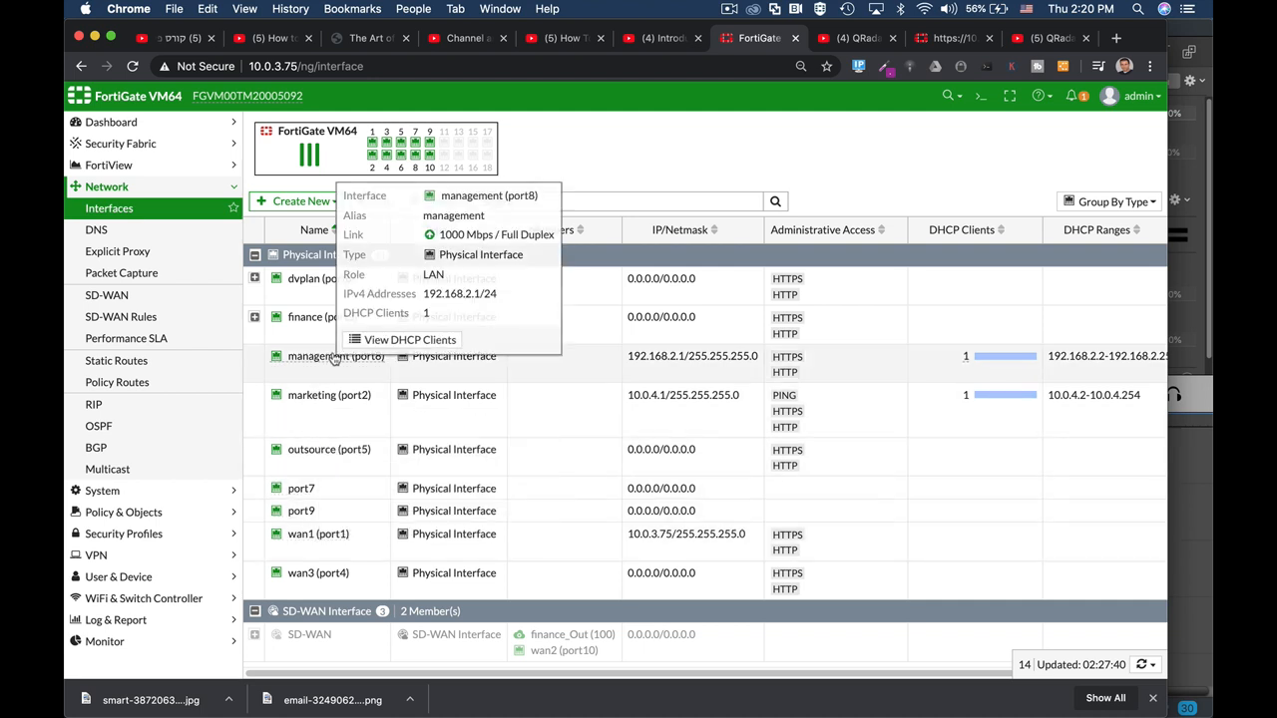
pyautogui.click(337, 355)
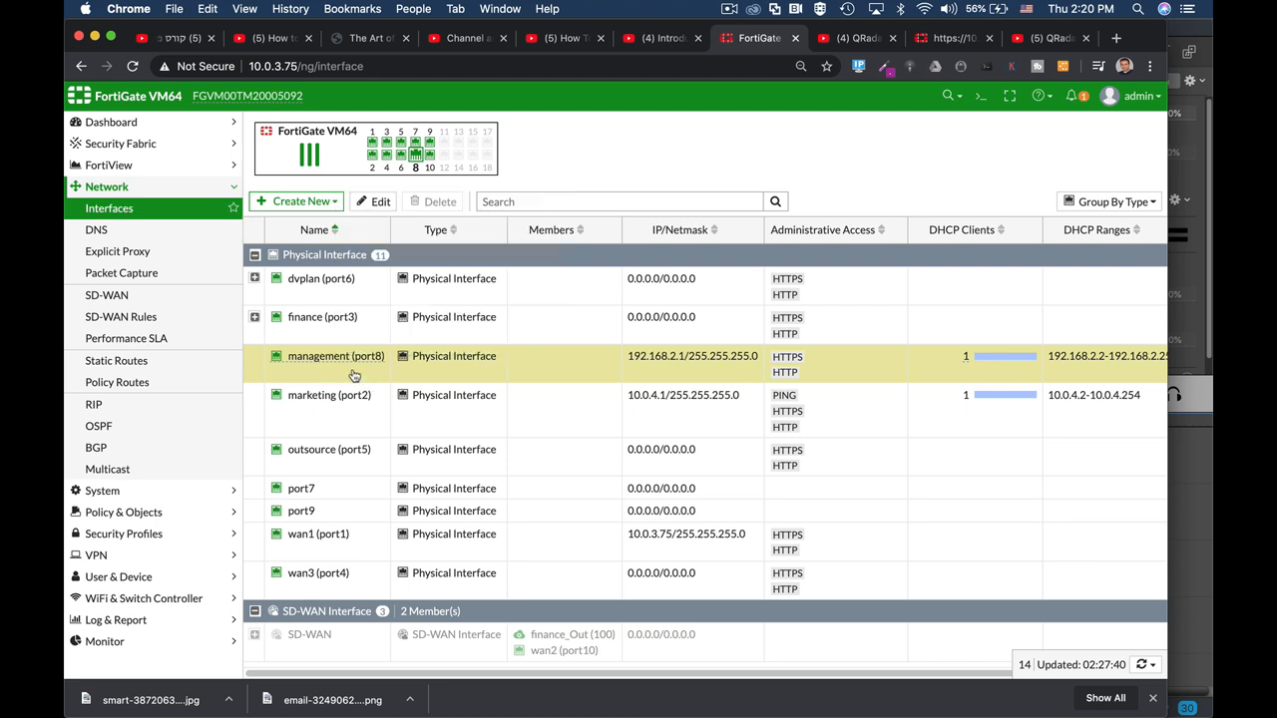
pyautogui.moveTo(330, 382)
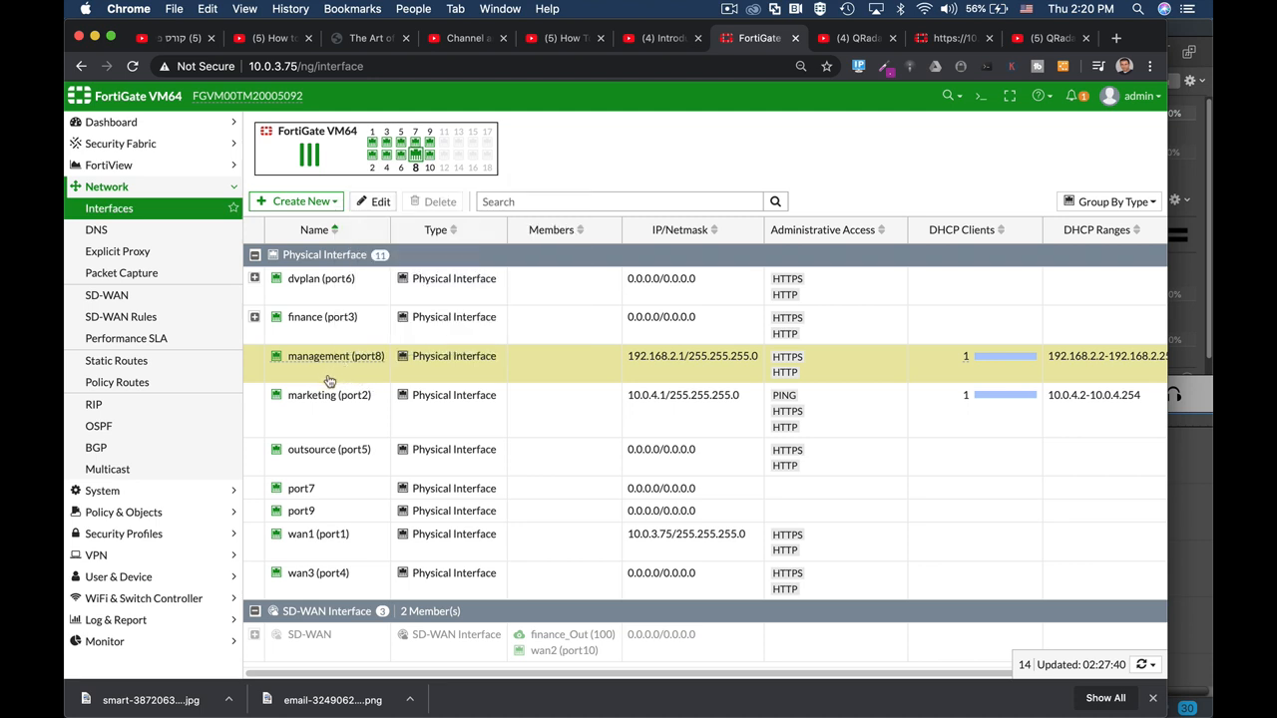
pyautogui.moveTo(337, 371)
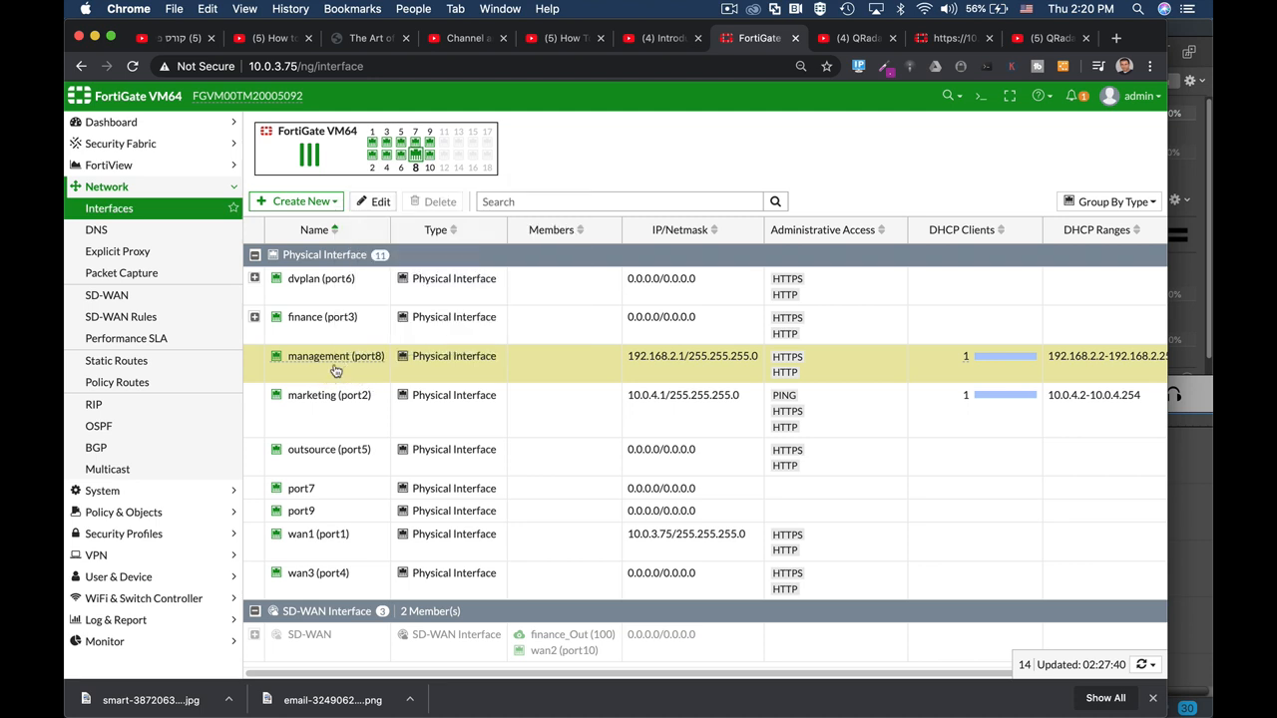
pyautogui.moveTo(336, 356)
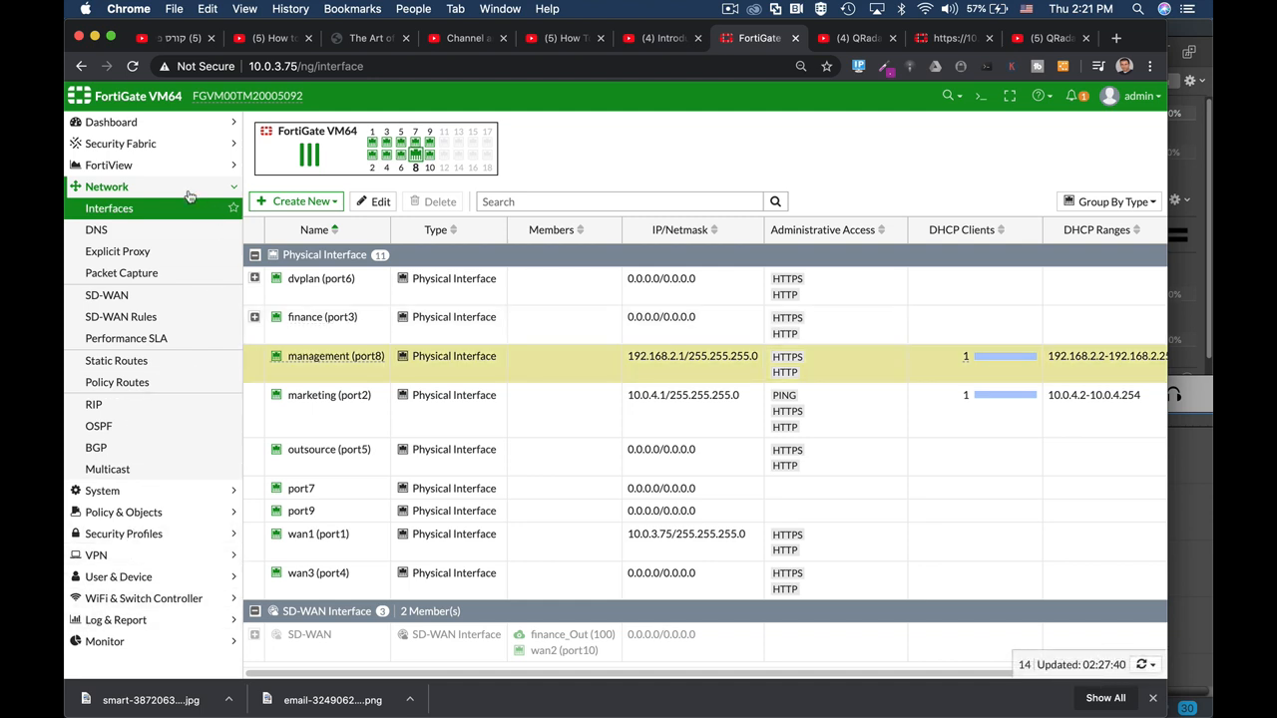
pyautogui.moveTo(107, 469)
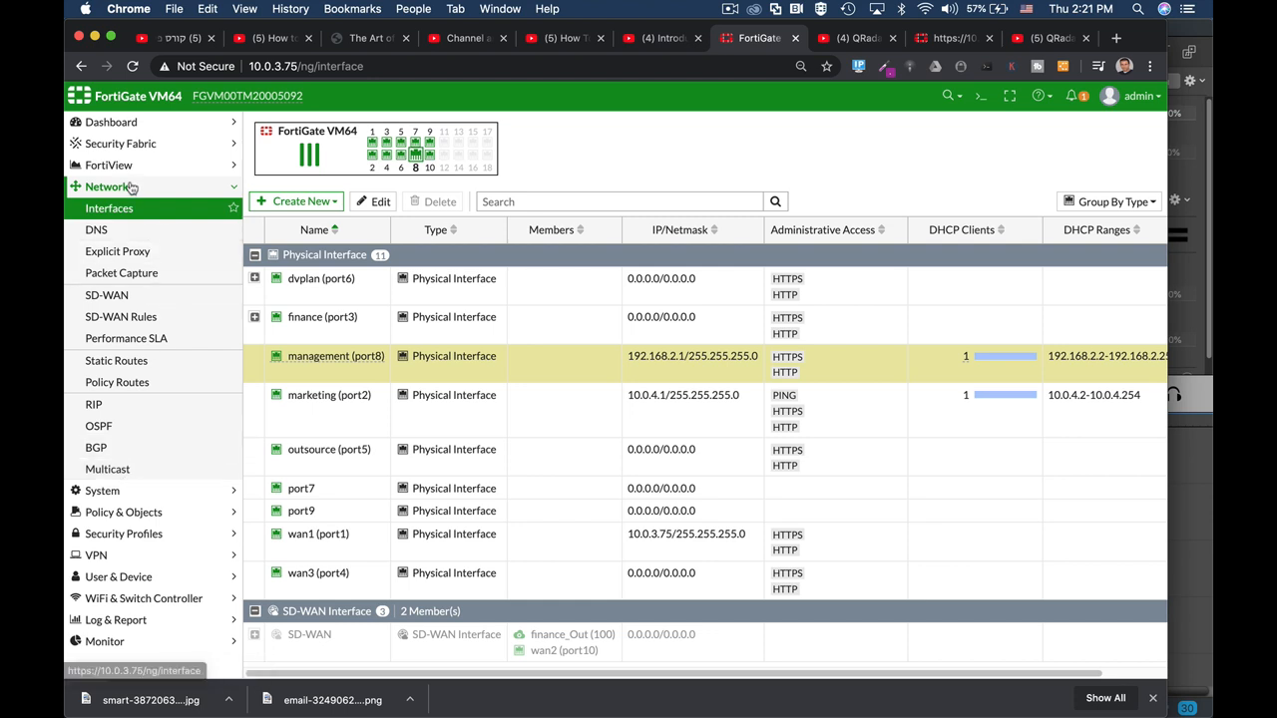
# Create a default static route 0.0.0.0/0 via gateway 10.0.3.1 on wan1 (port1)
pyautogui.click(115, 361)
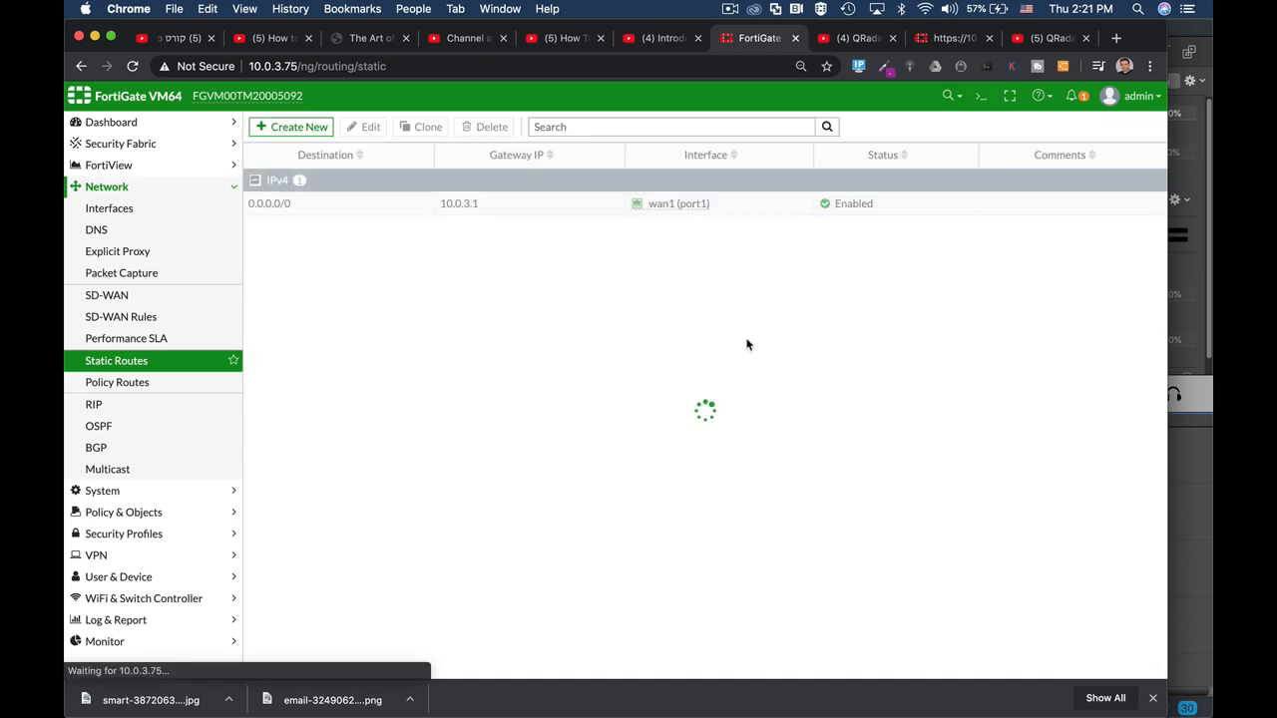
pyautogui.click(290, 127)
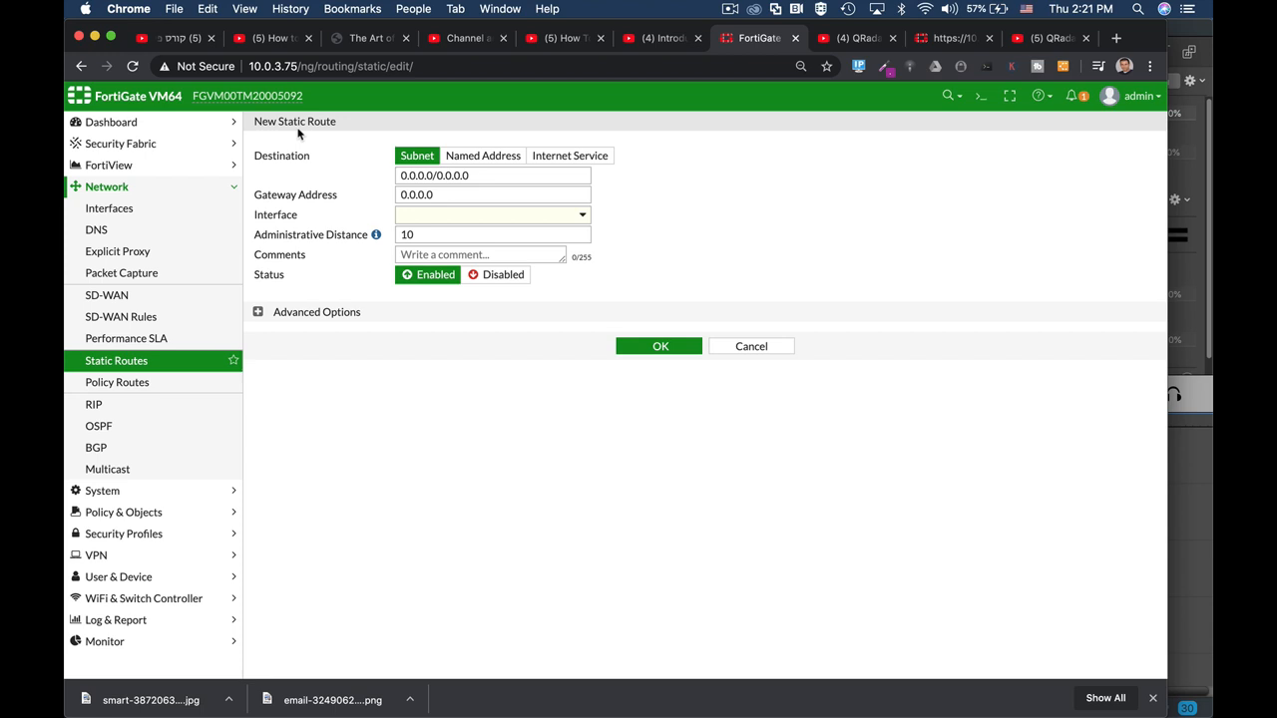
pyautogui.click(493, 175)
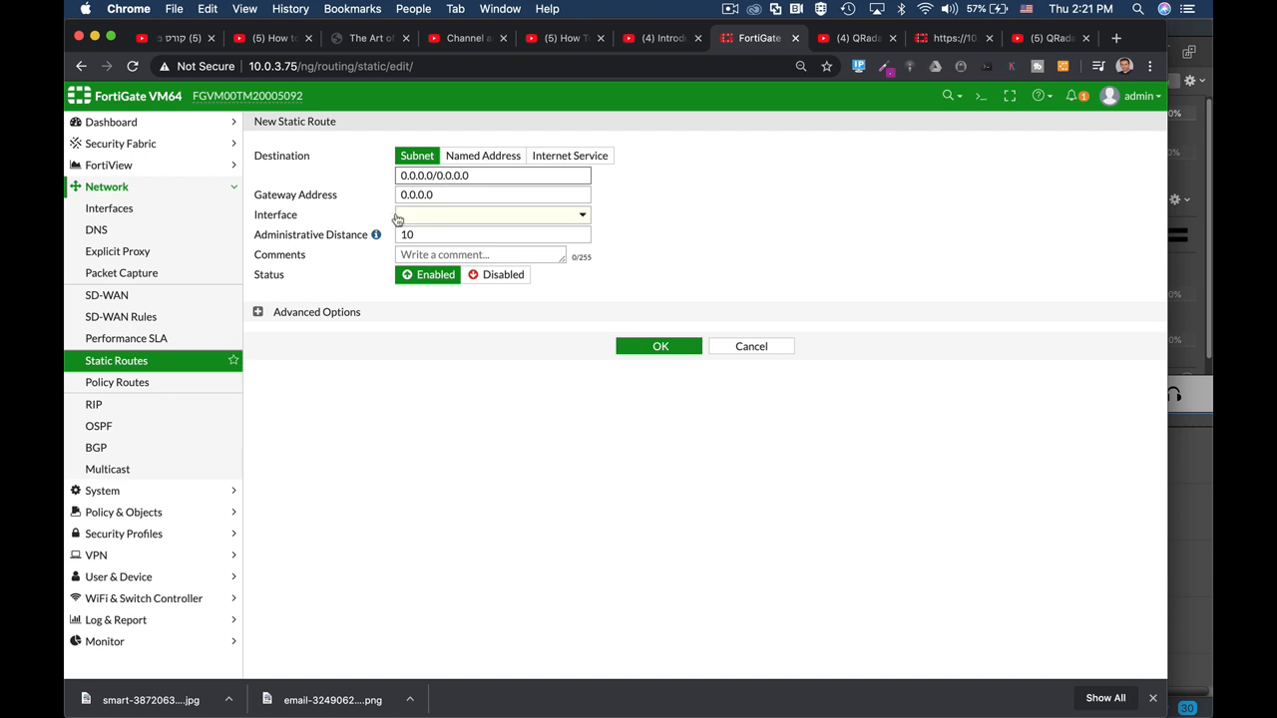
pyautogui.click(491, 215)
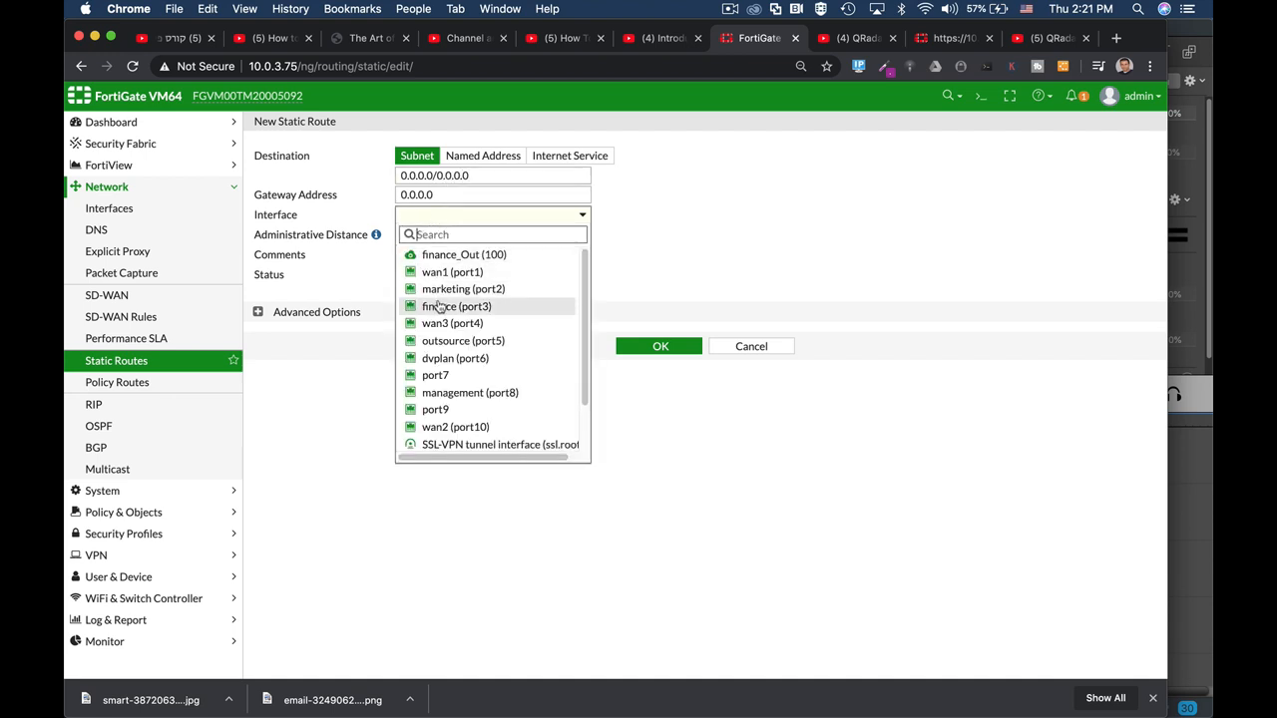
pyautogui.click(448, 271)
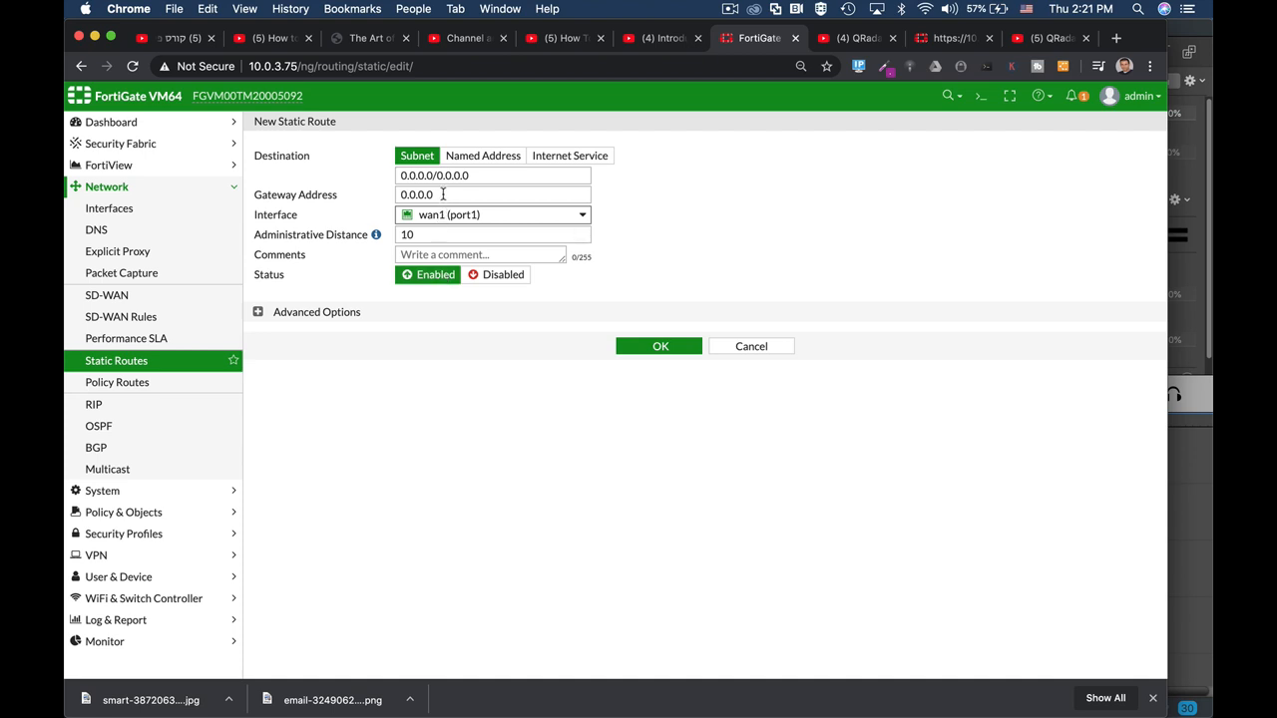
pyautogui.write('1')
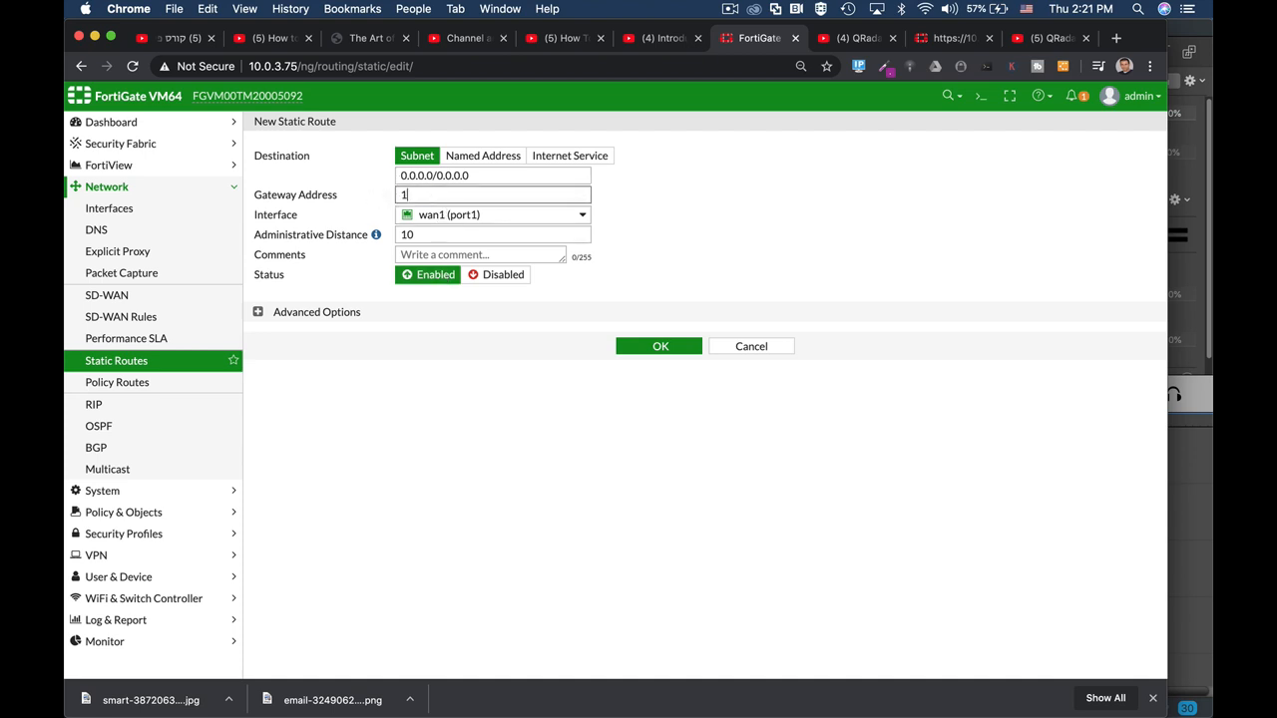
pyautogui.write('0.0.3.1')
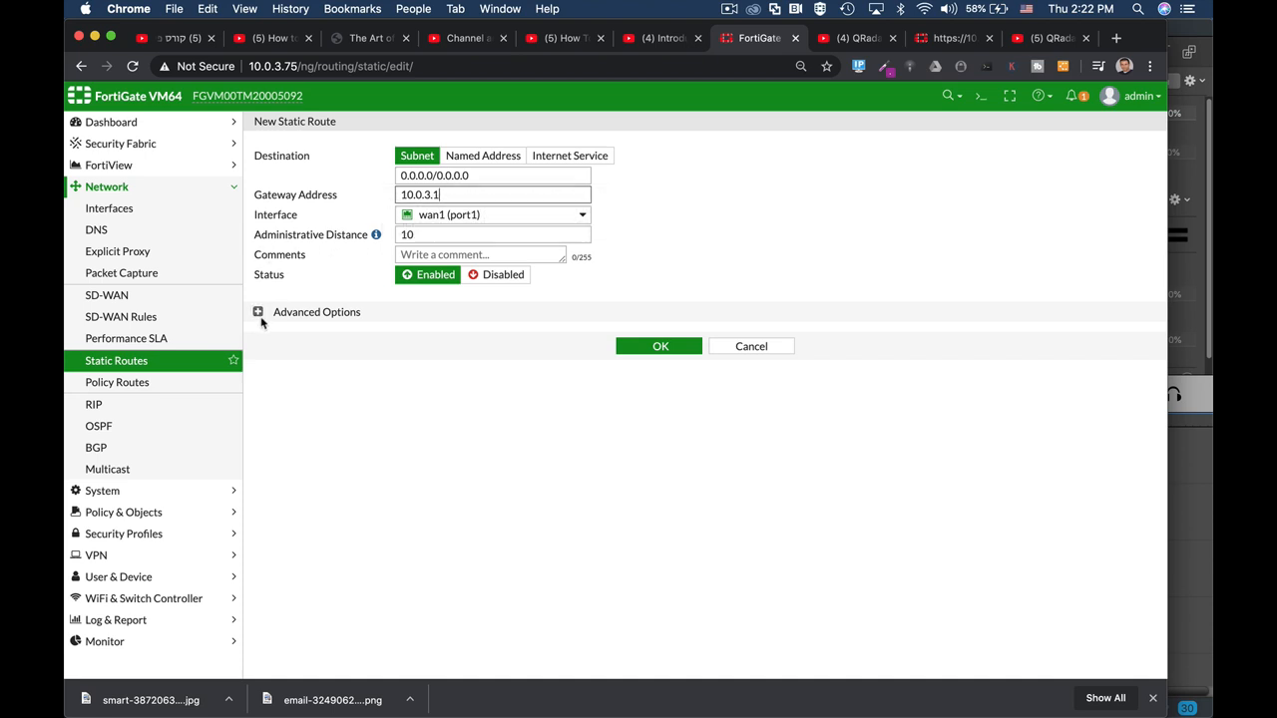
pyautogui.click(259, 311)
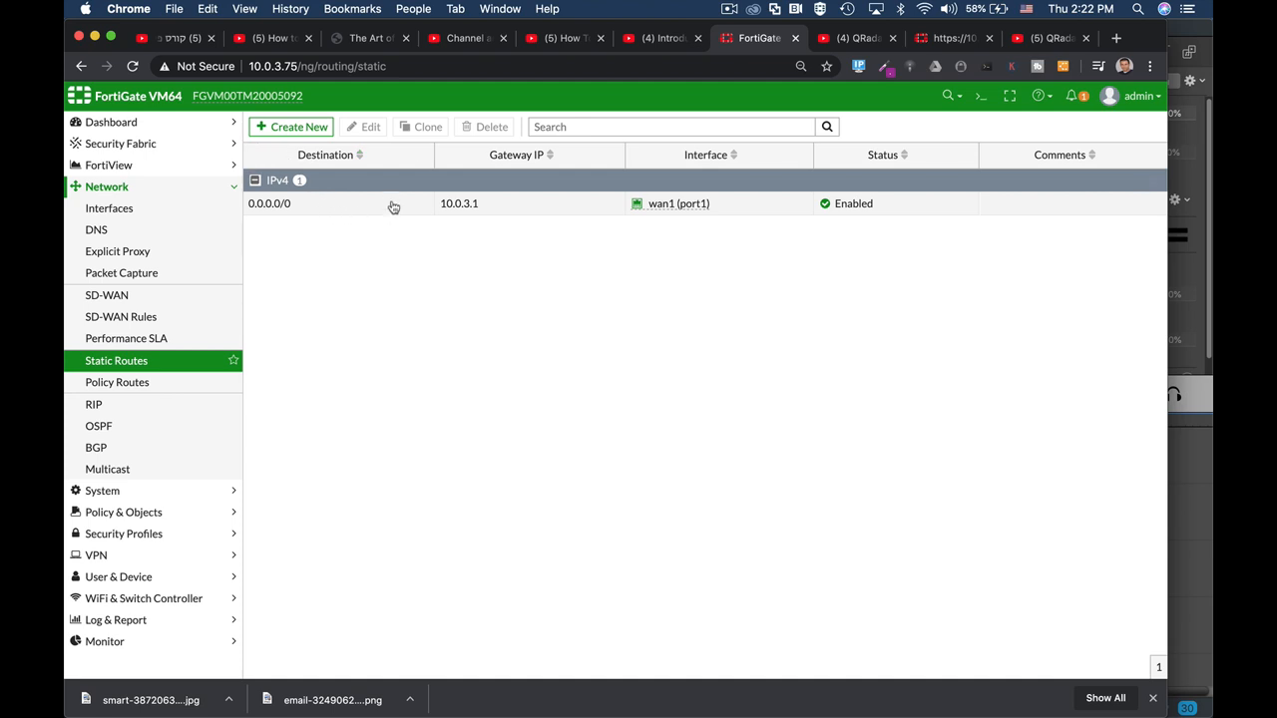
# Select the 10.0.3.1 default route, then return to the Network Interfaces list
pyautogui.click(393, 204)
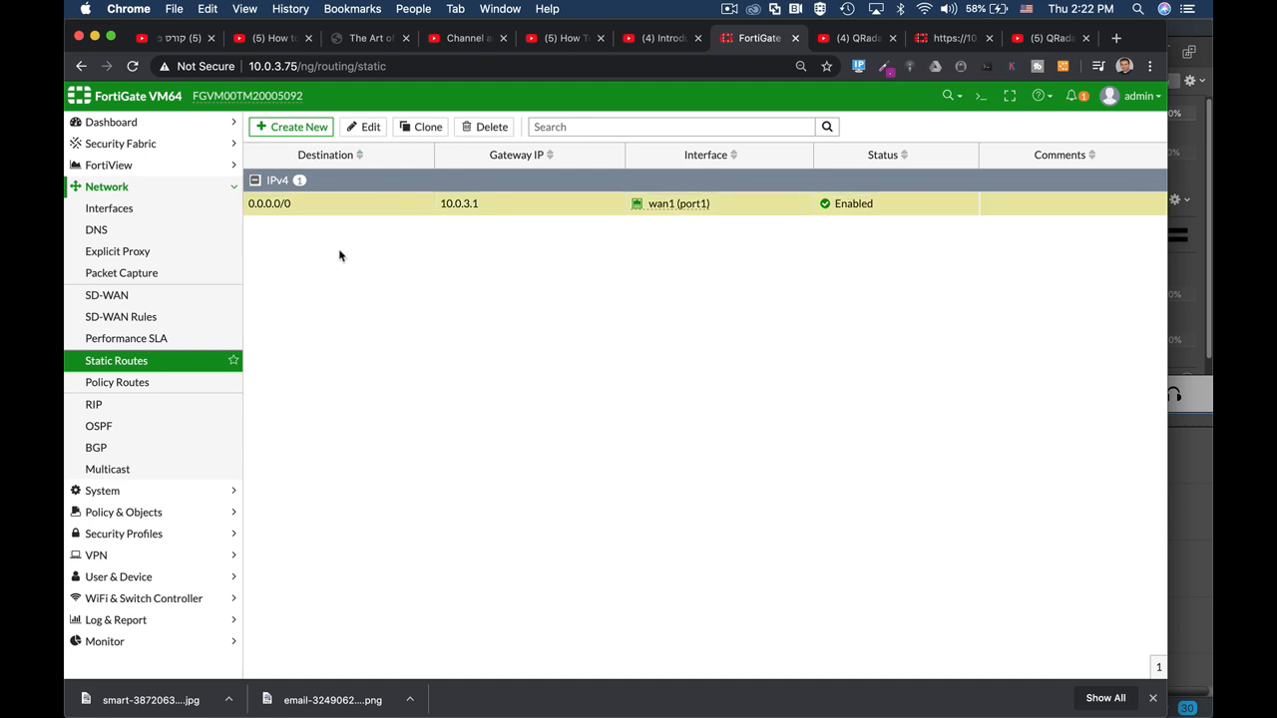
pyautogui.moveTo(618, 198)
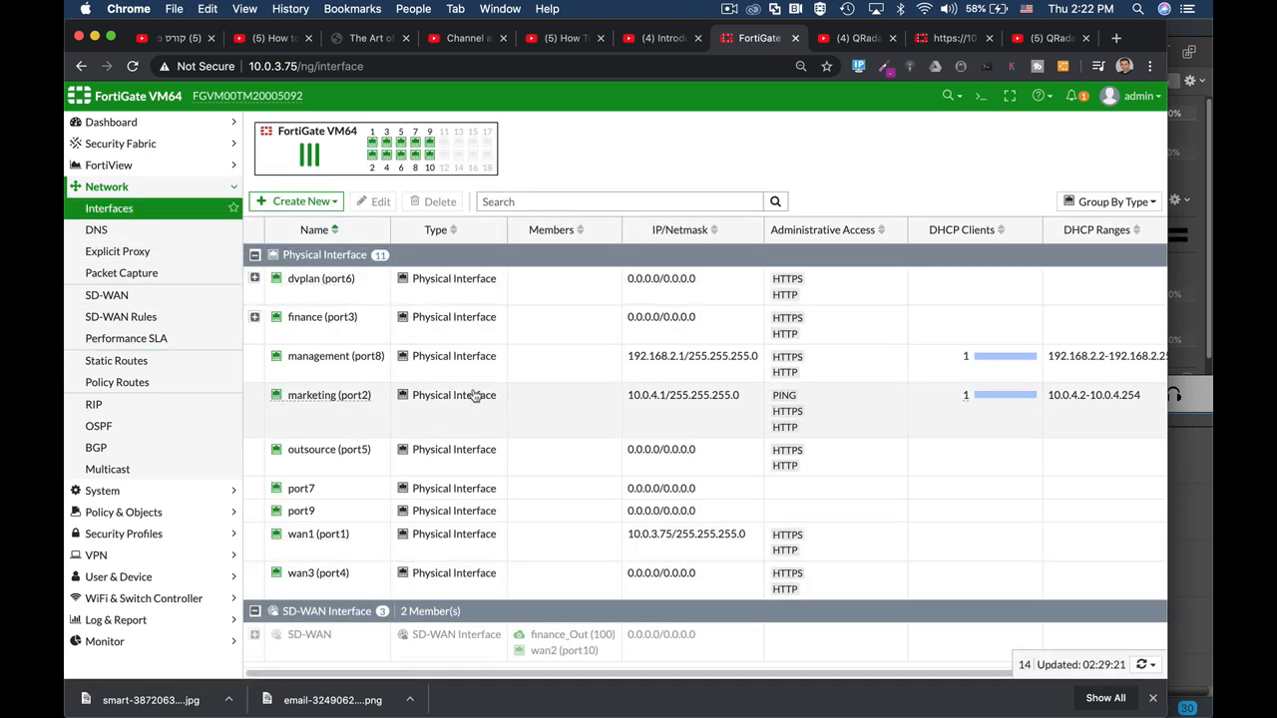
pyautogui.moveTo(456, 440)
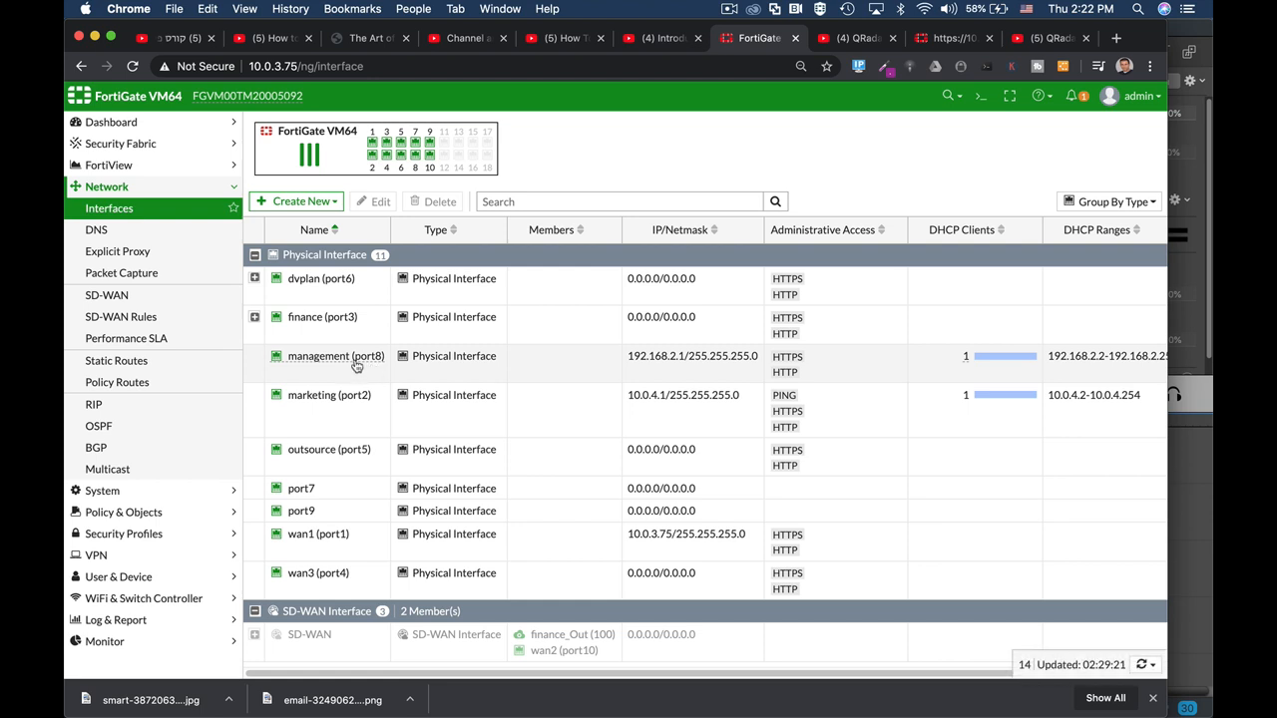
pyautogui.moveTo(384, 429)
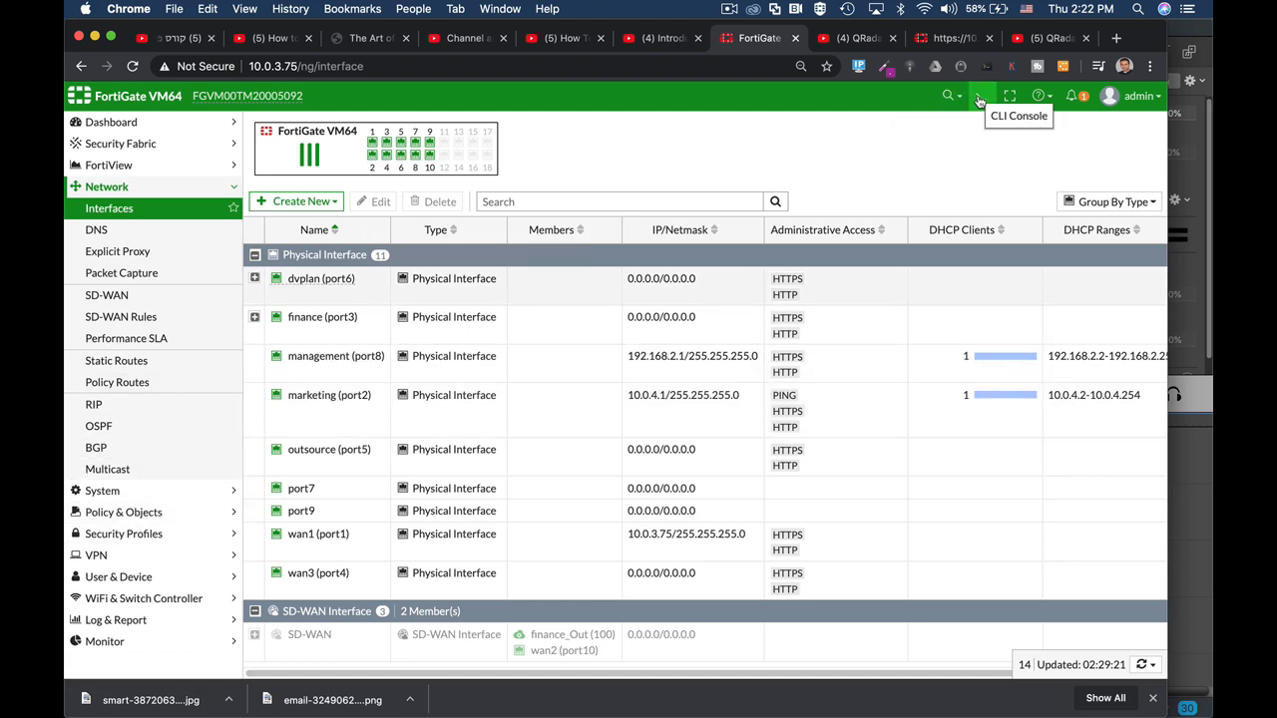
pyautogui.click(981, 94)
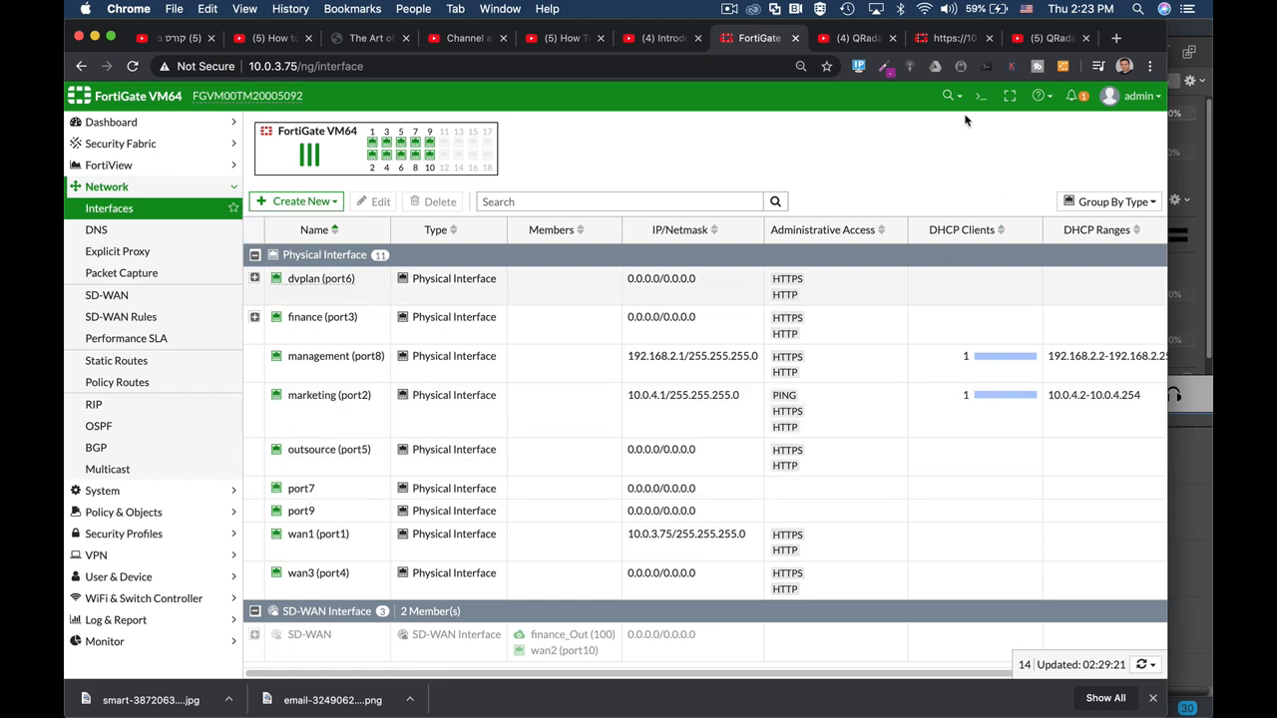
# In the CLI console, give port7 the IP 192.168.4.1 255.255.255.0
pyautogui.click(982, 96)
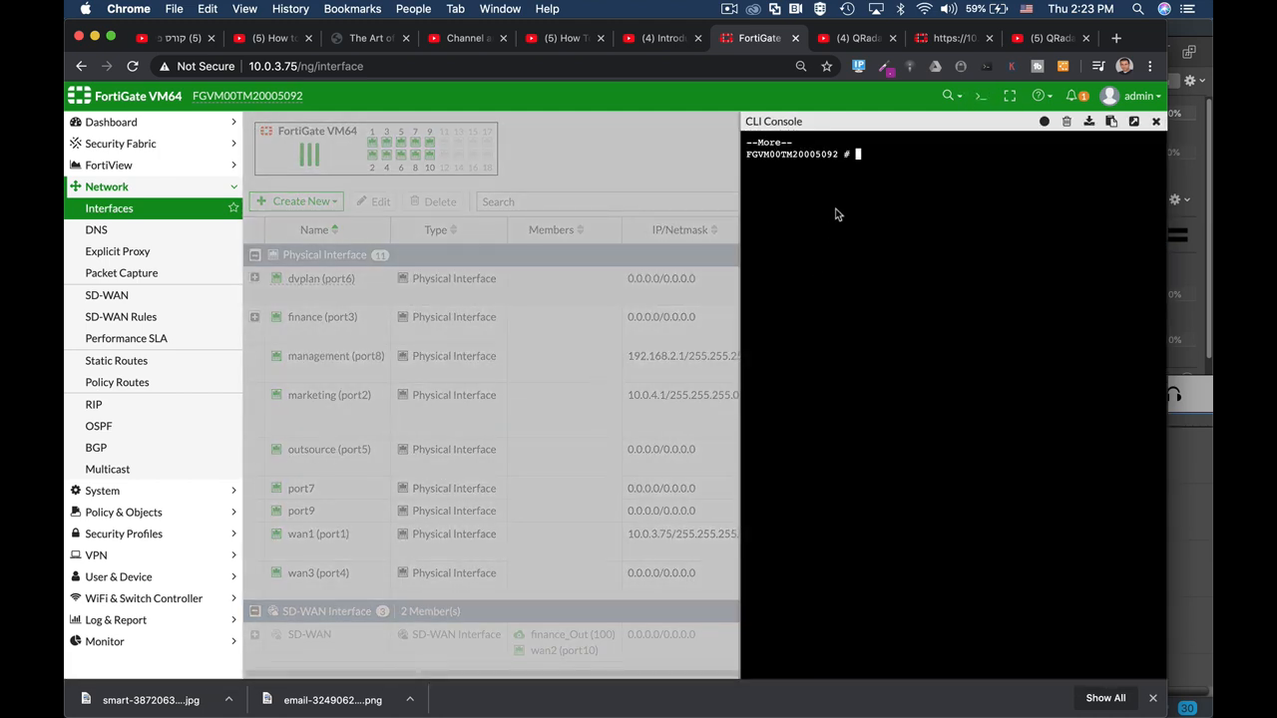
pyautogui.write('config syFGVM00TM20005092 # config system')
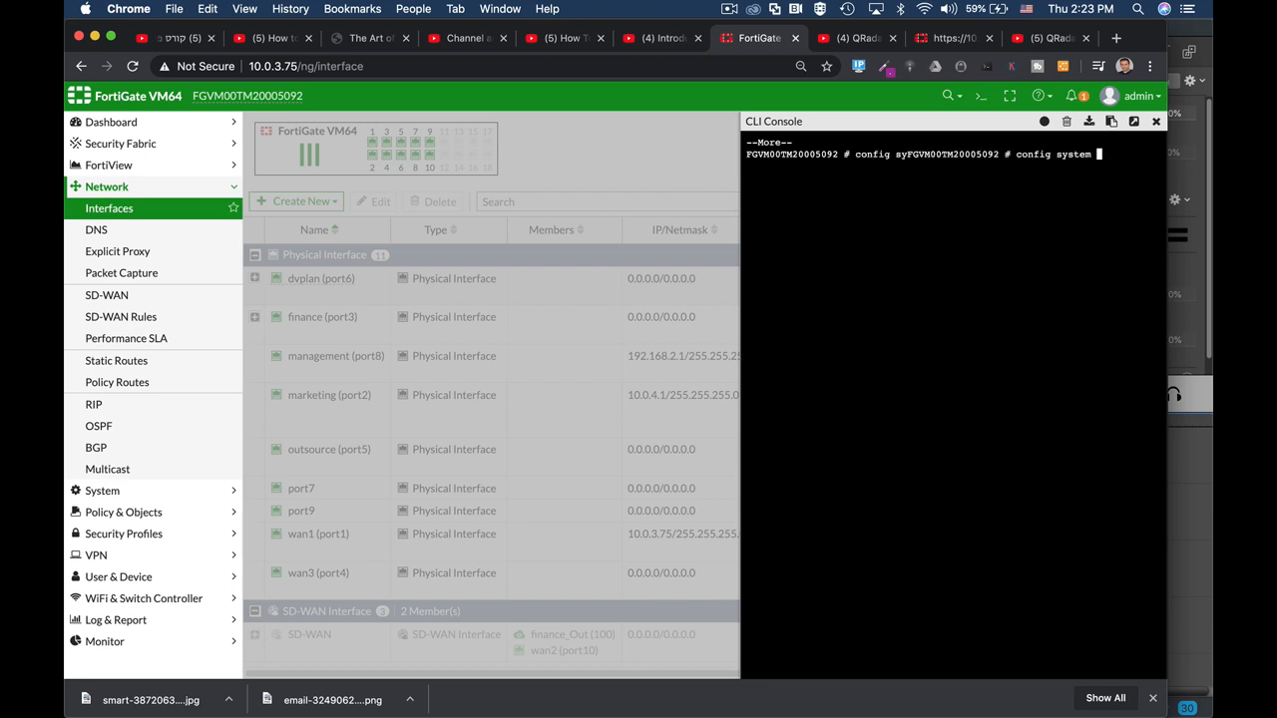
pyautogui.write('interface')
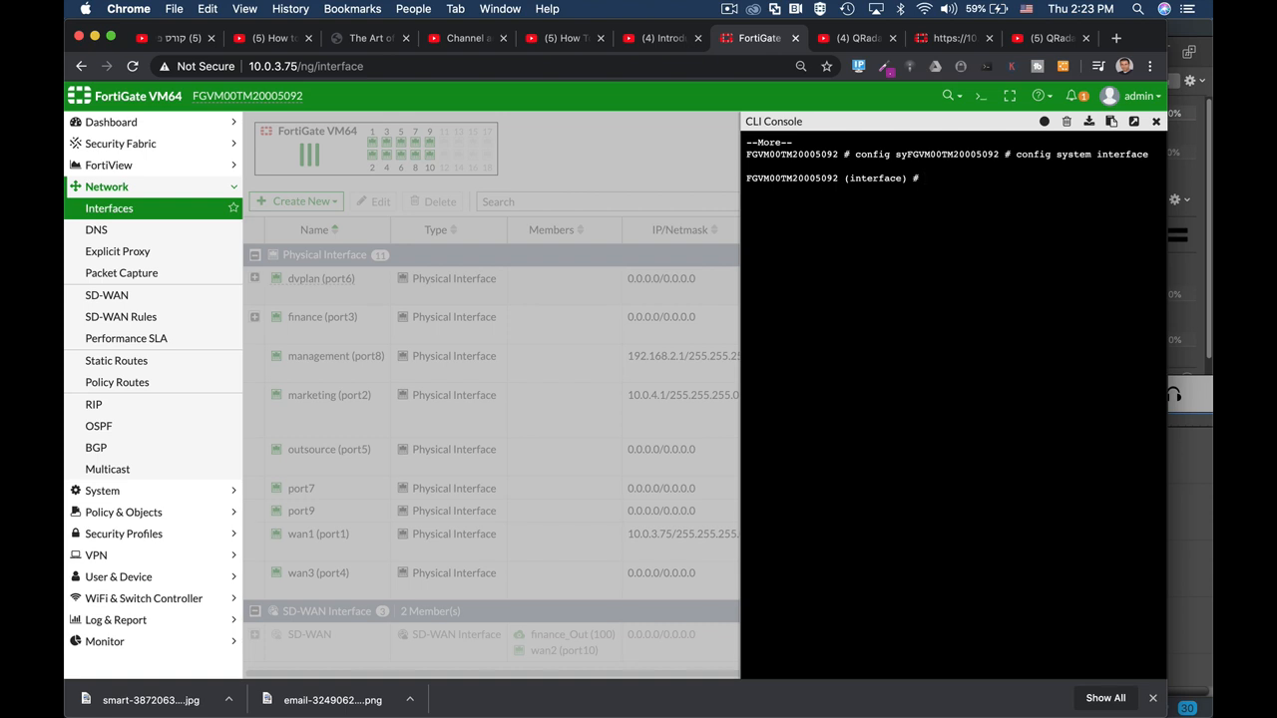
pyautogui.write('edit port7')
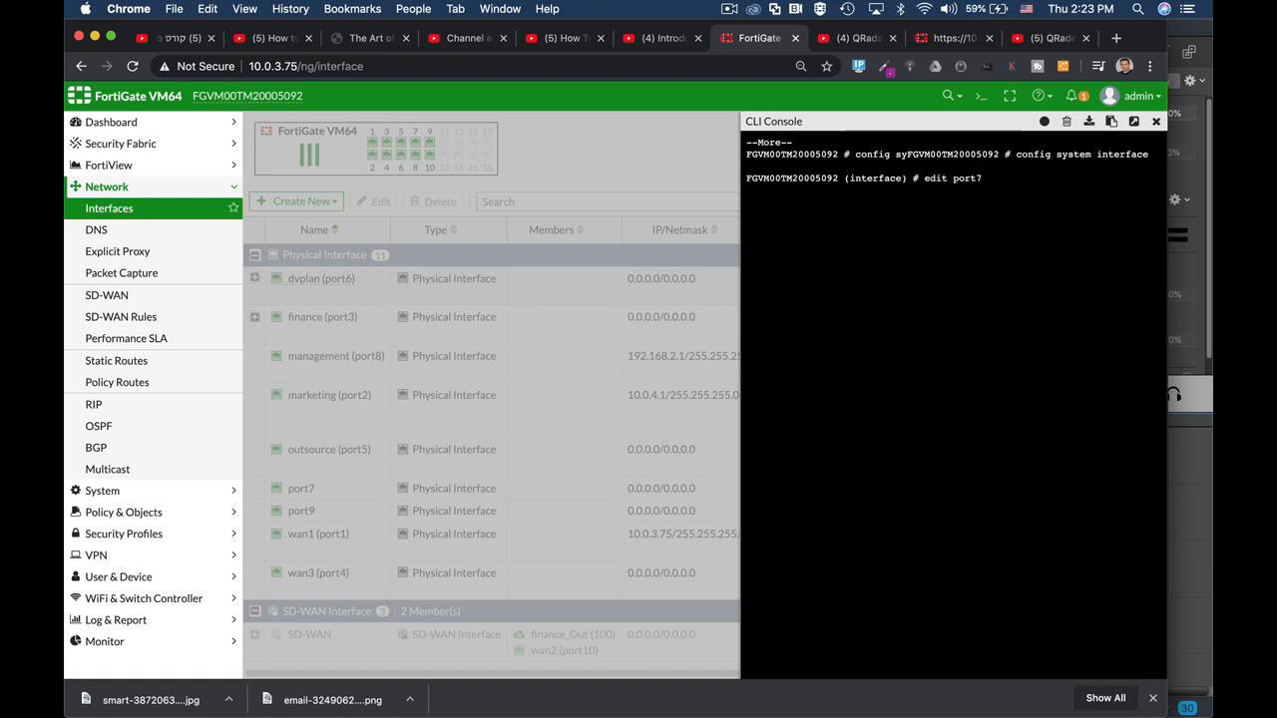
pyautogui.write('set ip 1')
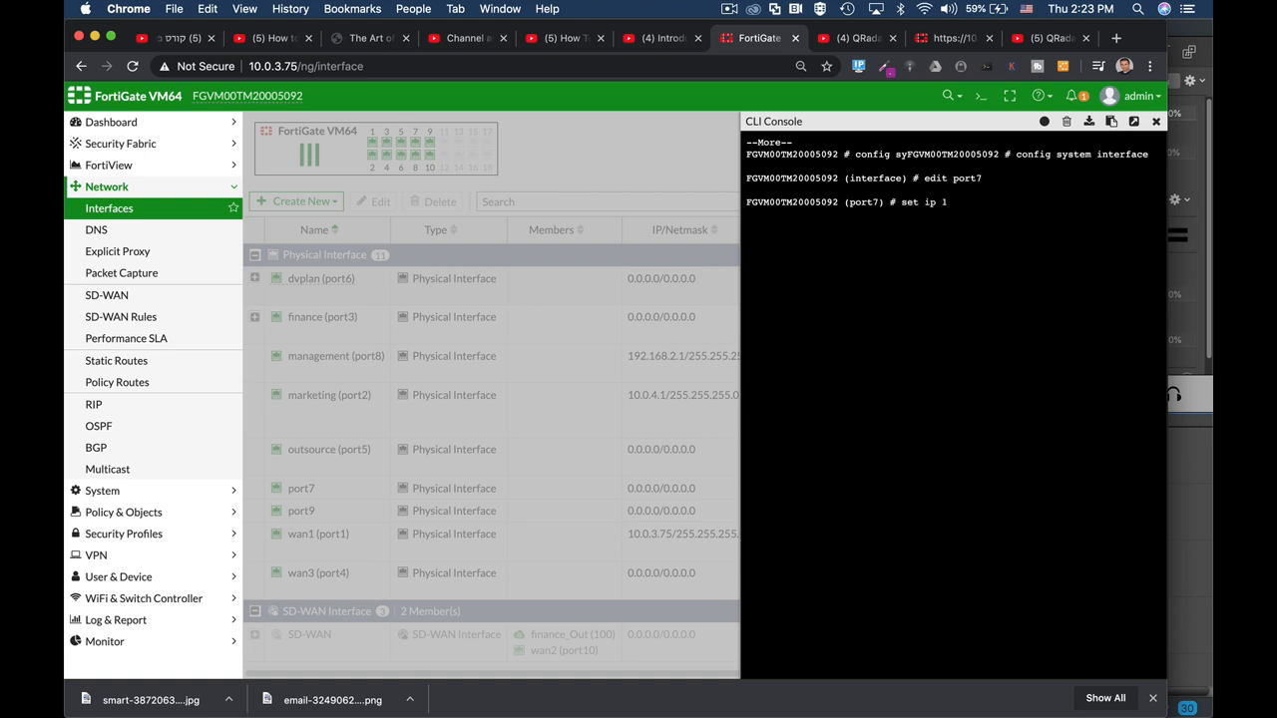
pyautogui.write('92.168.4.')
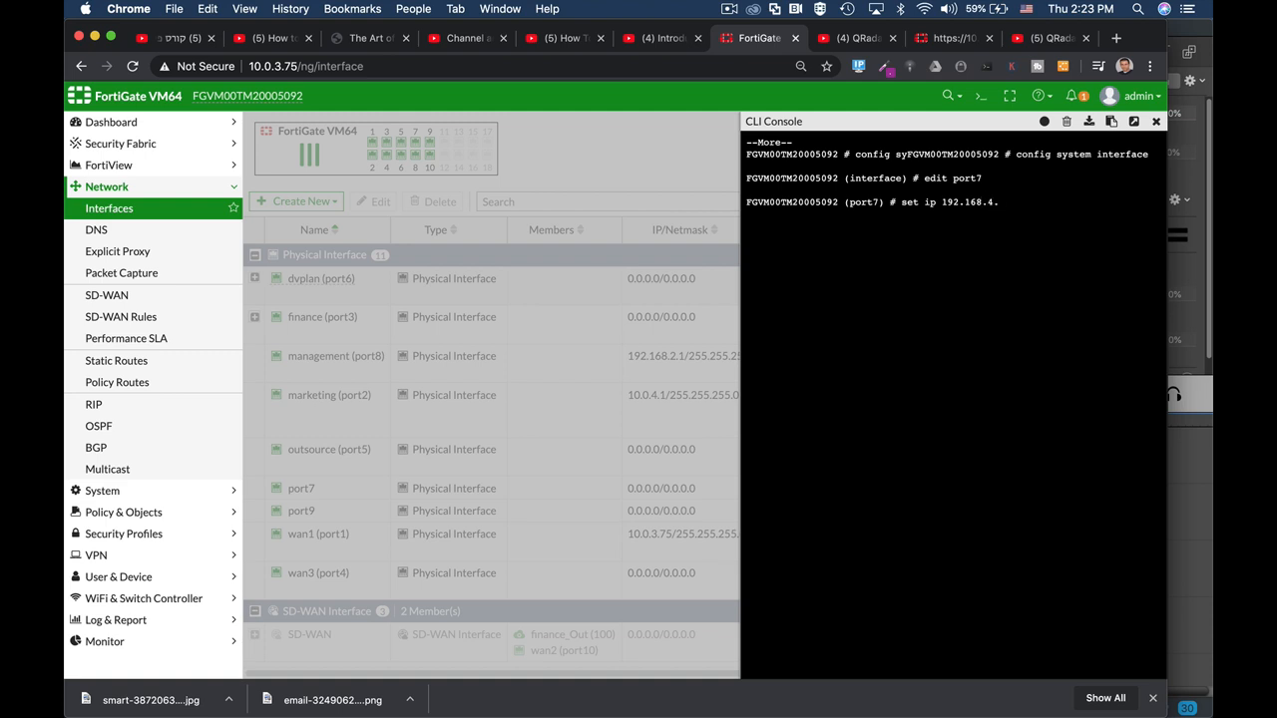
pyautogui.write('1')
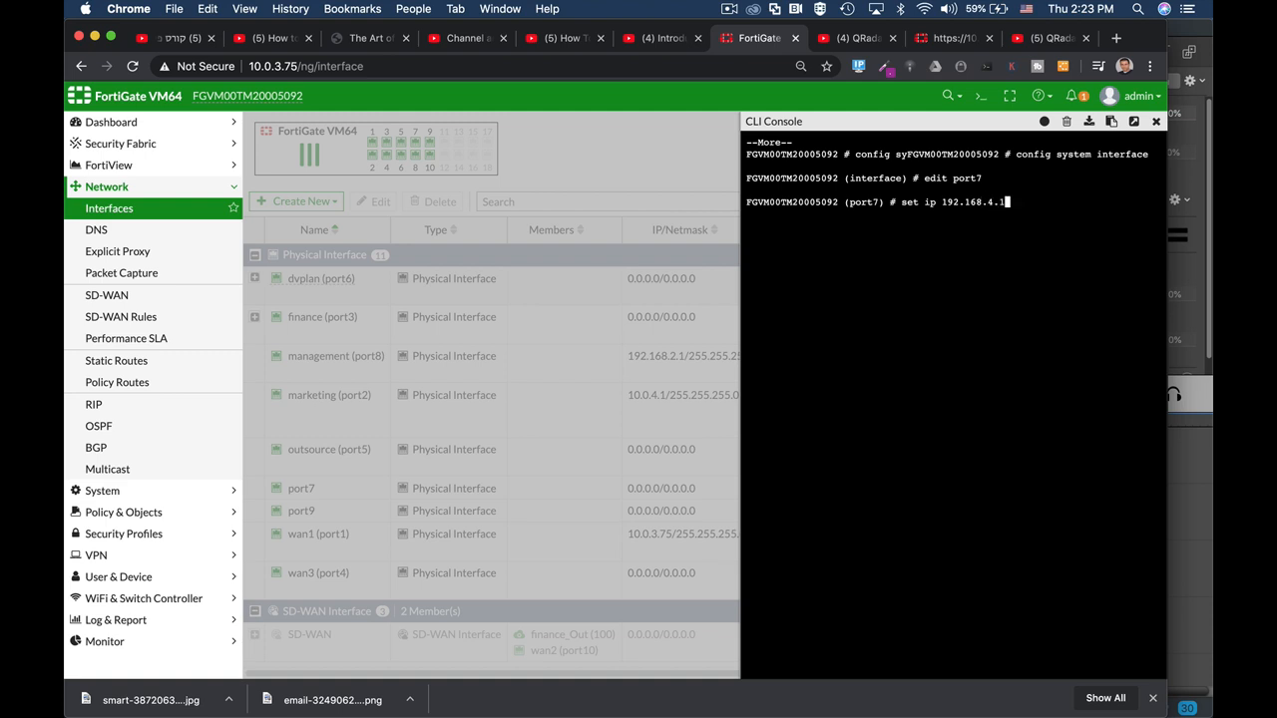
pyautogui.write('255.255.2')
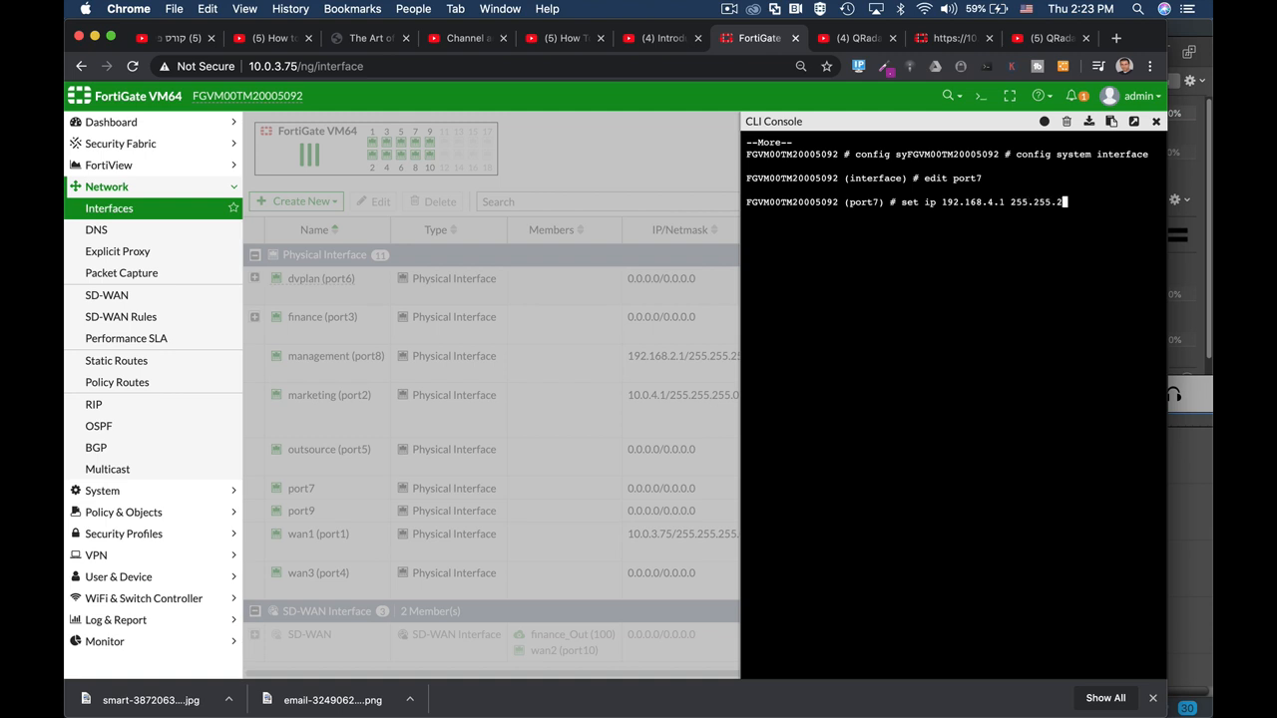
pyautogui.write('55.0')
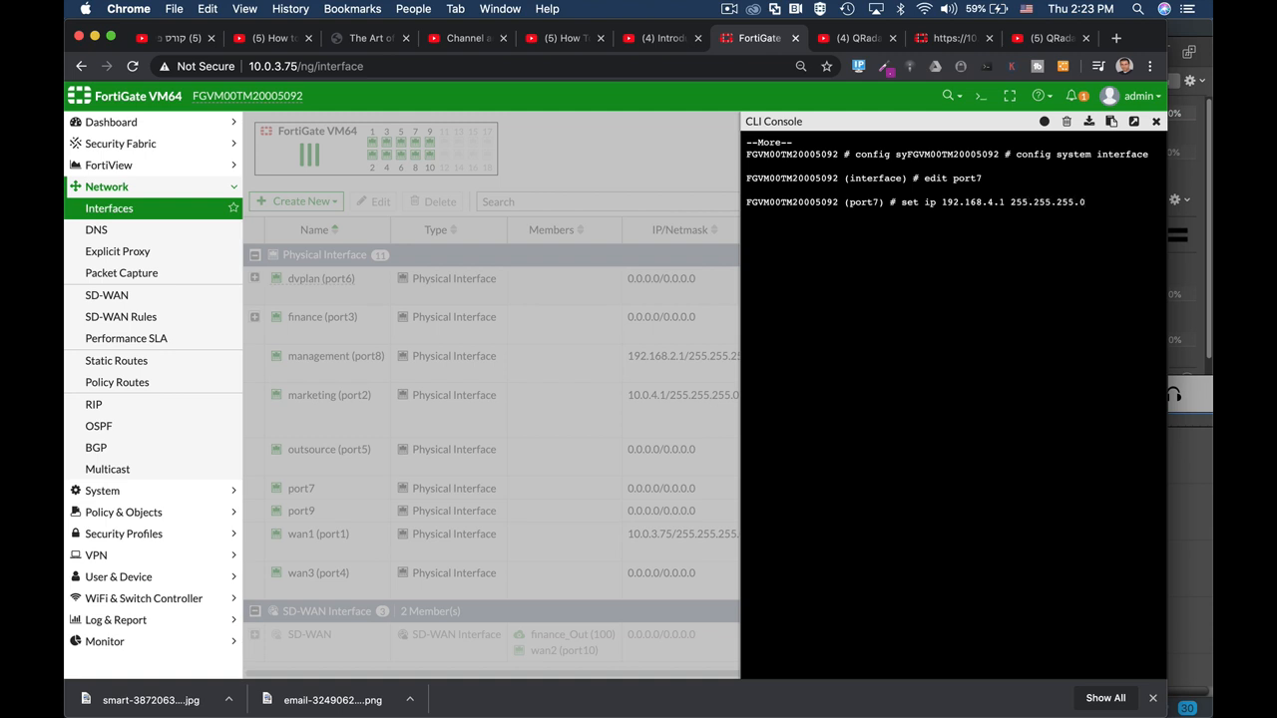
# Allow HTTP and HTTPS access on port7 and end the interface configuration
pyautogui.write('s')
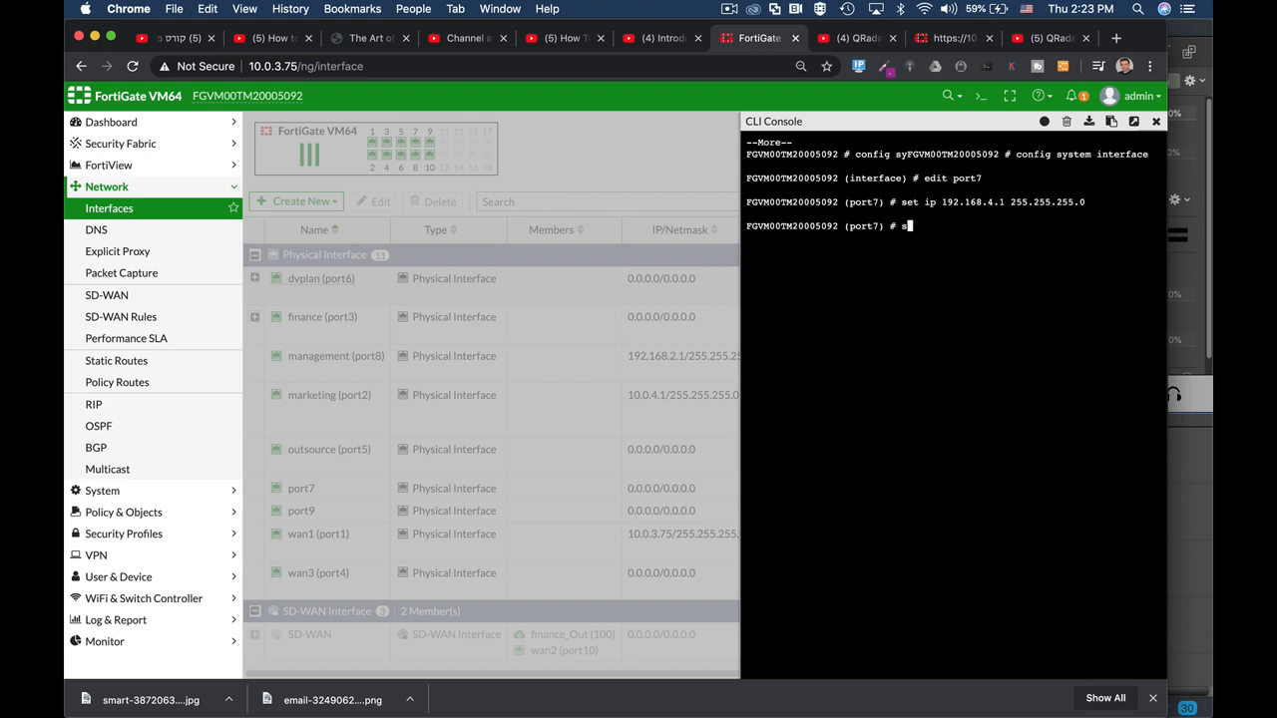
pyautogui.write('set allowaccess')
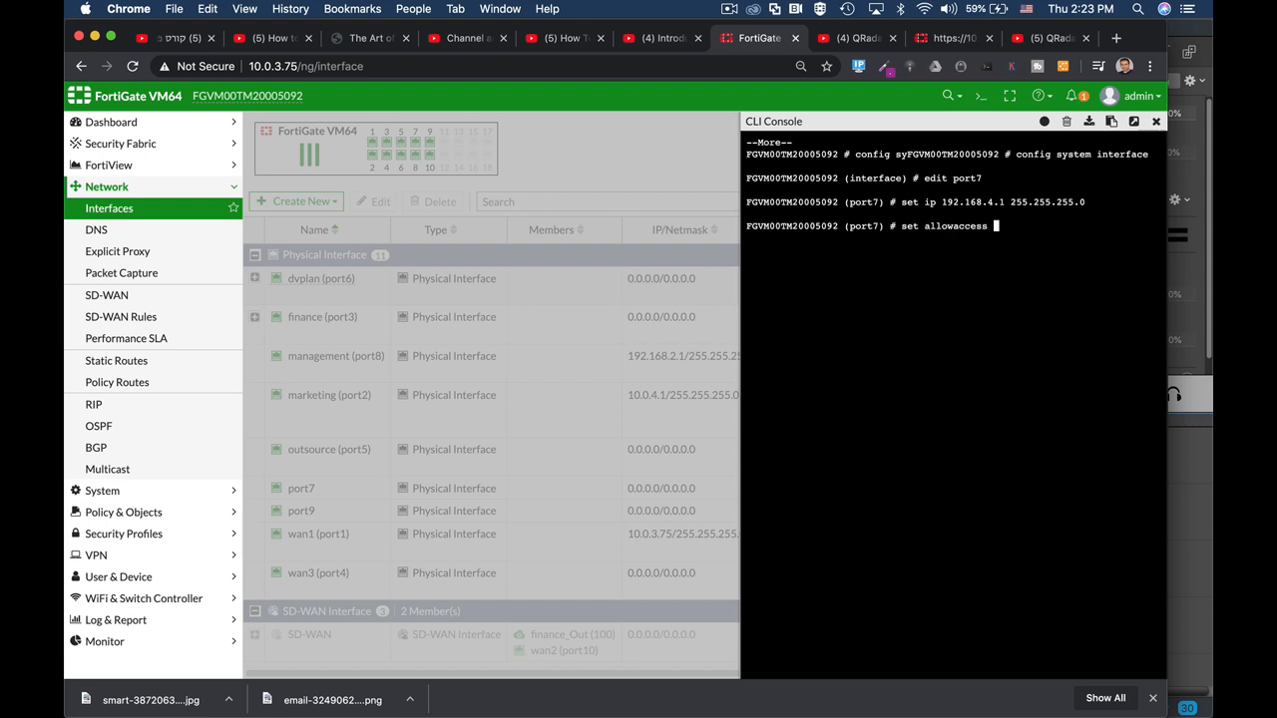
pyautogui.write('http https')
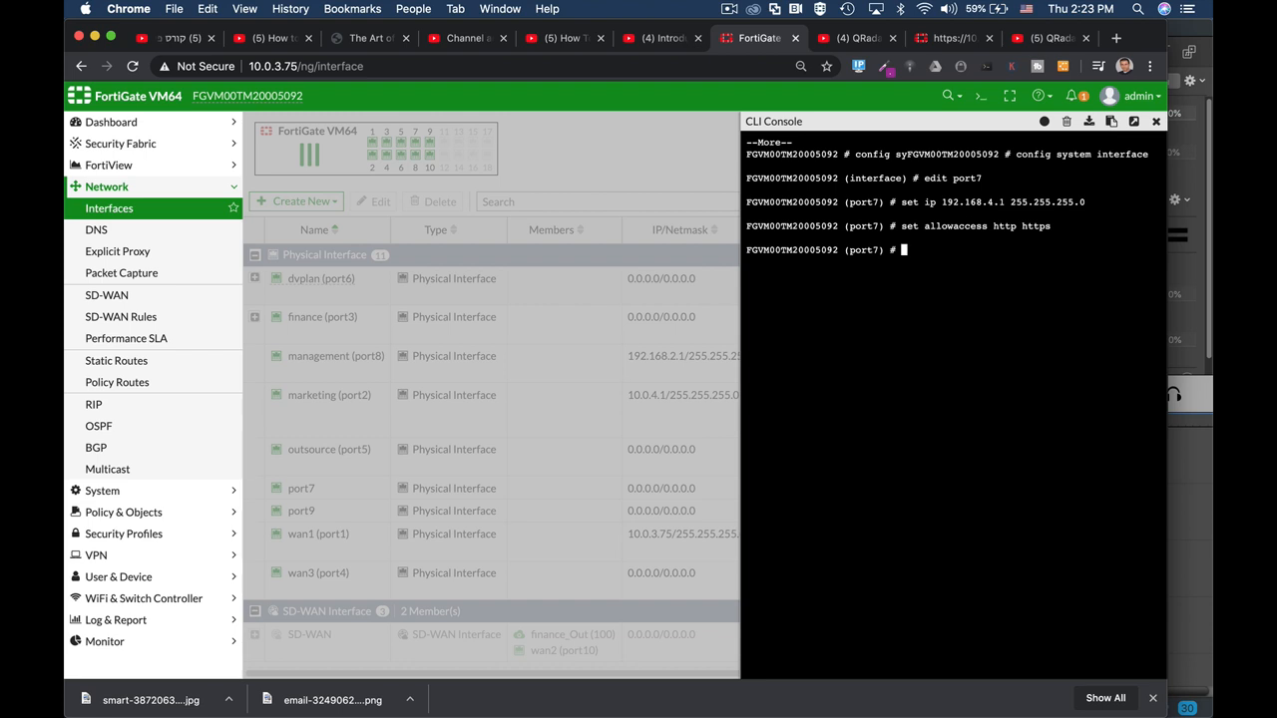
pyautogui.write('end')
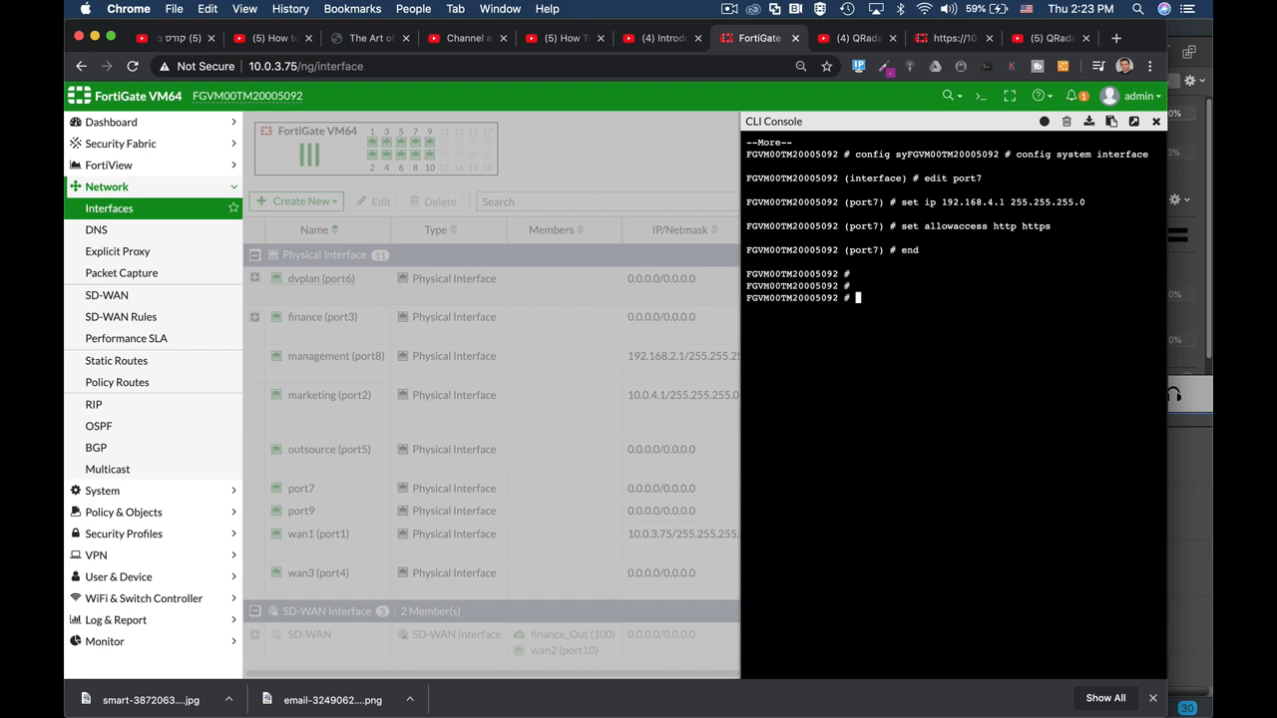
pyautogui.write('s')
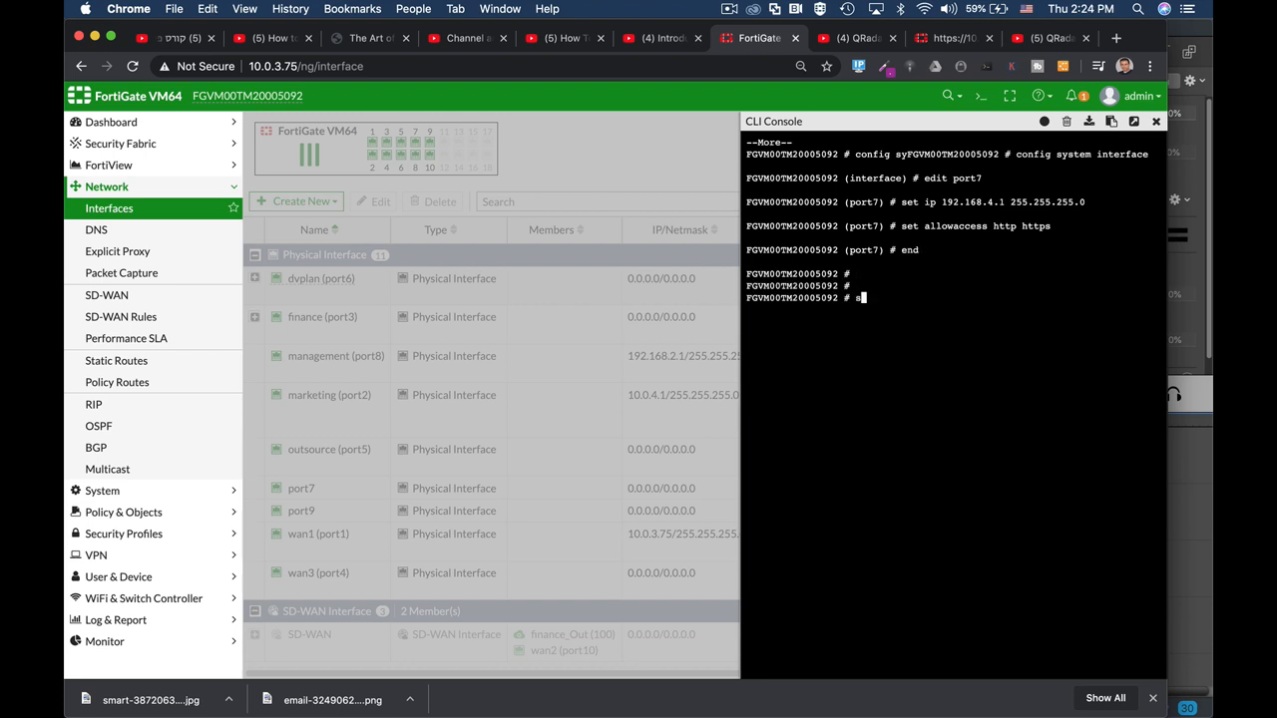
# Show port1's full configuration in the CLI console
pyautogui.write('cnfig sy')
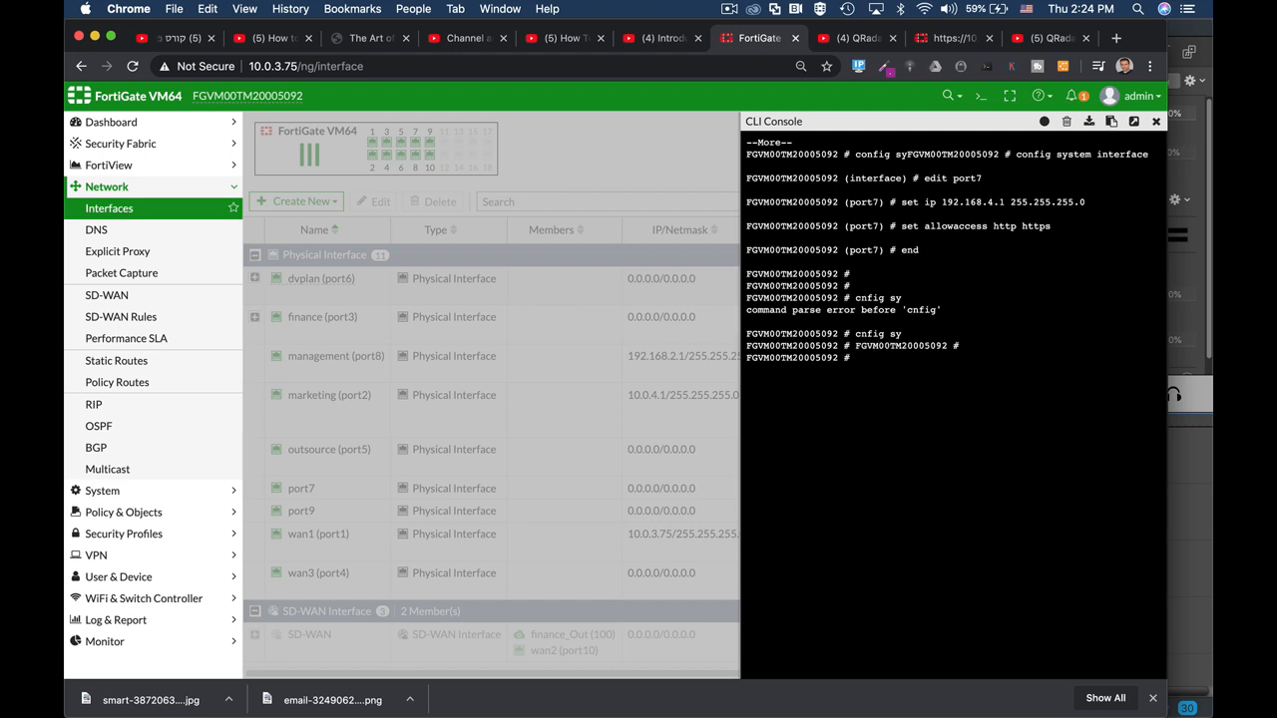
pyautogui.write('config')
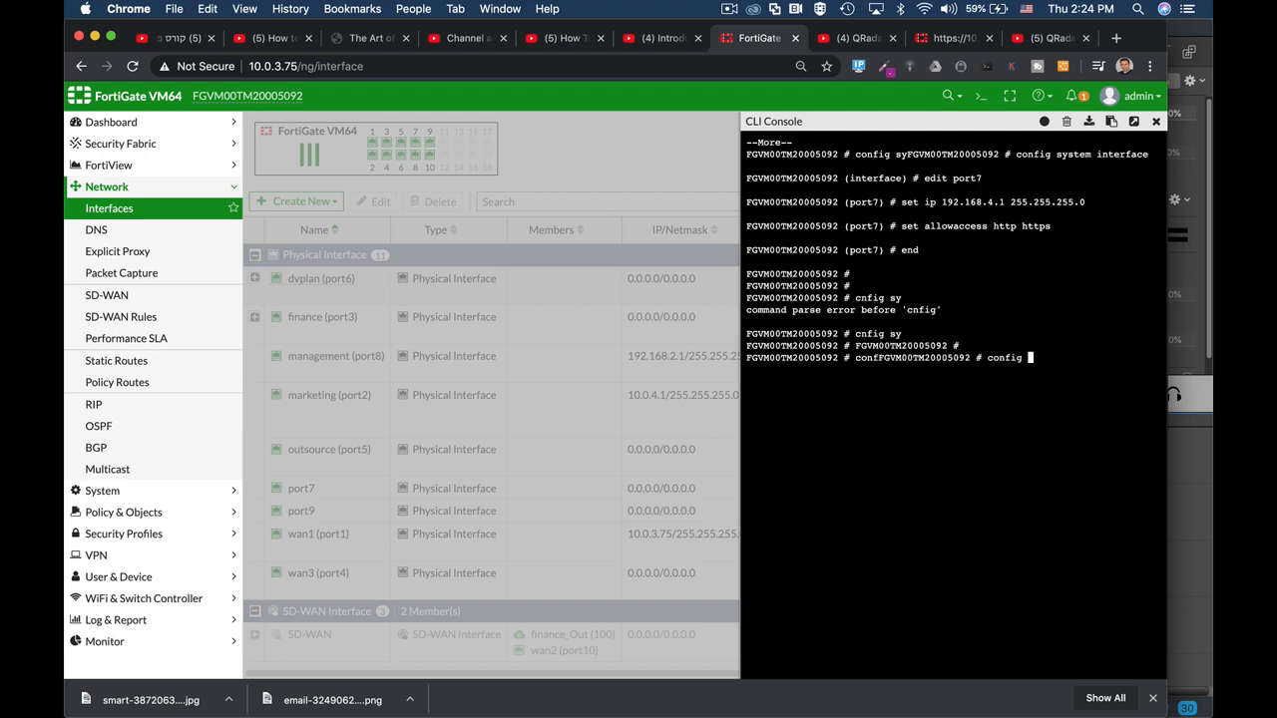
pyautogui.write('system interface')
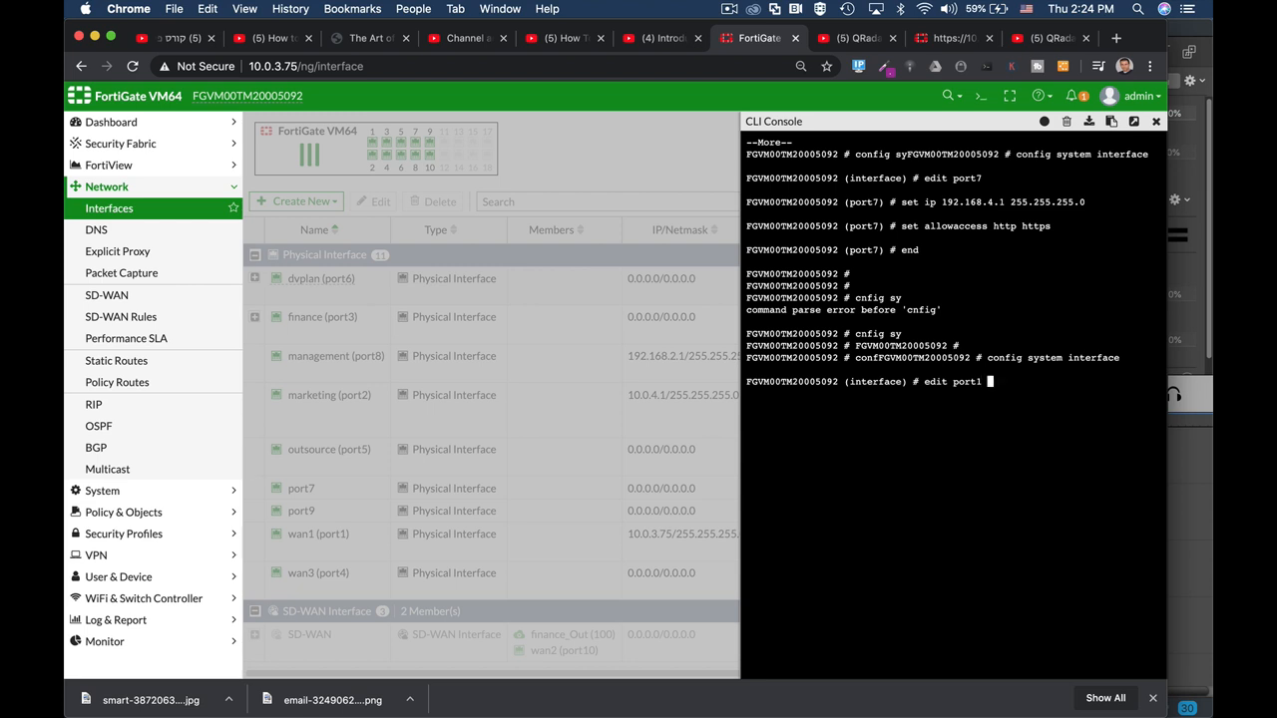
pyautogui.write('show full-configuration')
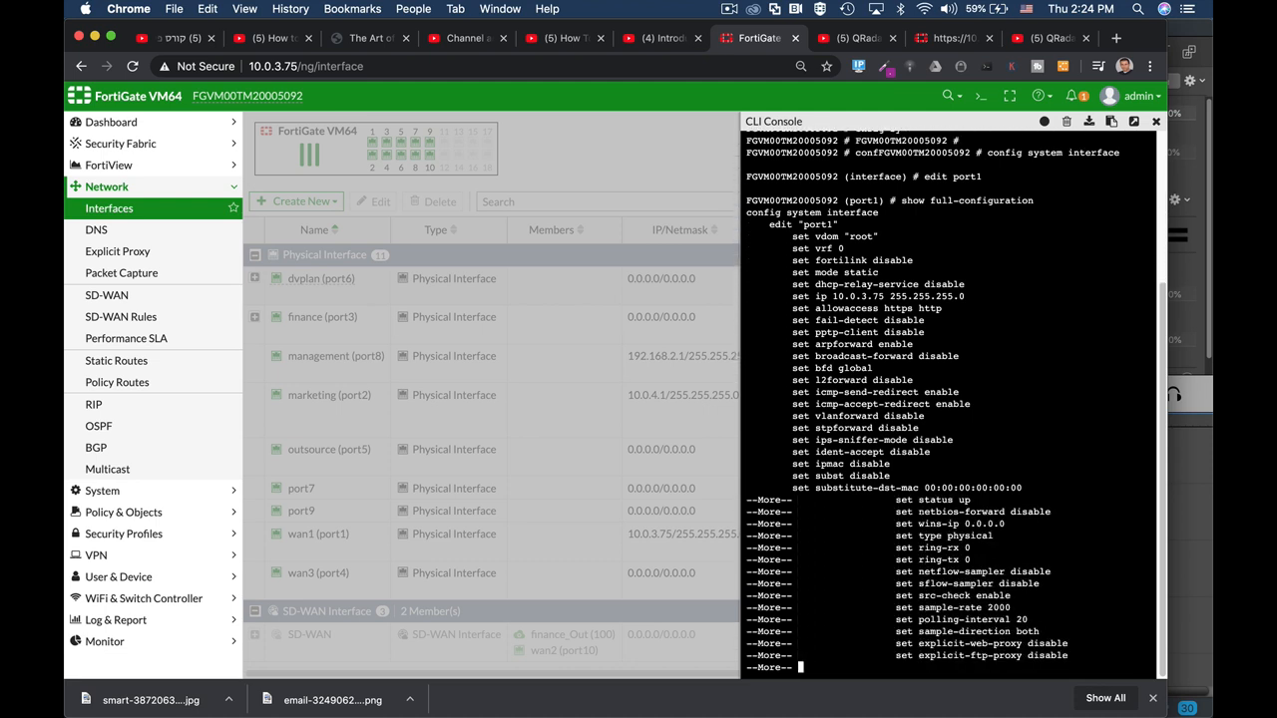
# Check that port7 shows 192.168.4.1/255.255.255.0 with HTTPS/HTTP, then cancel without saving
pyautogui.scroll(-3)
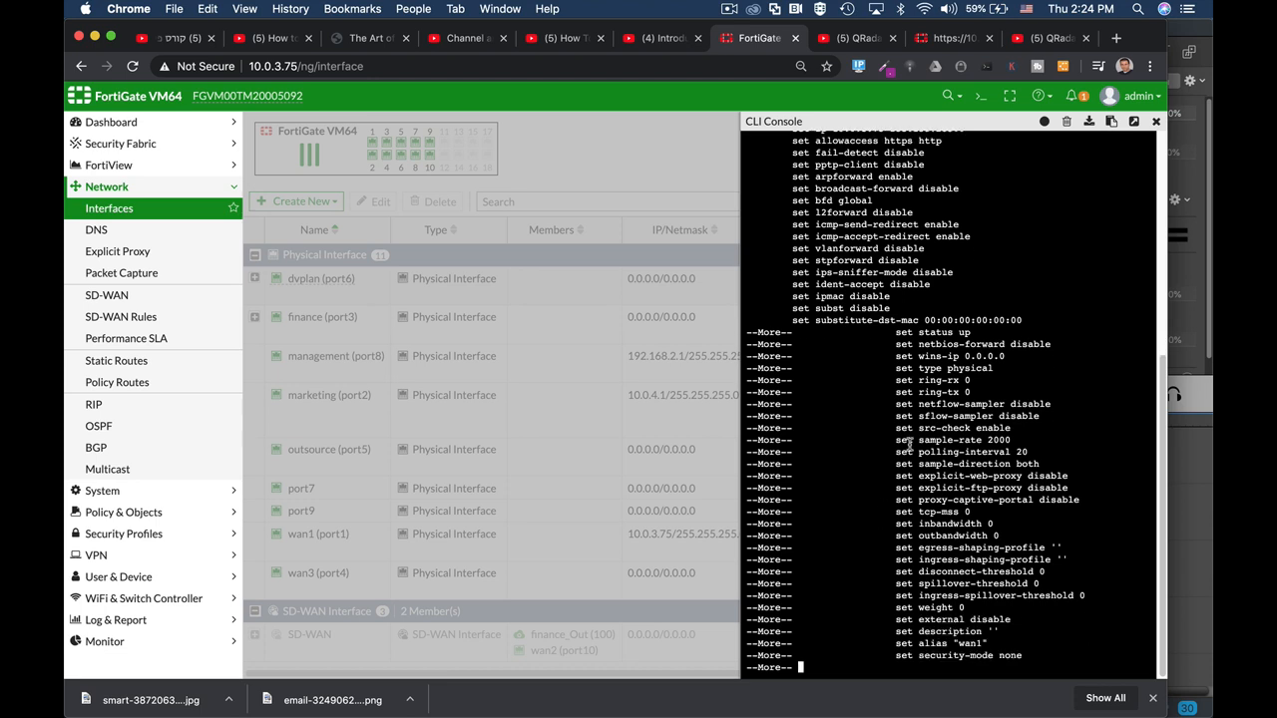
pyautogui.moveTo(1017, 245)
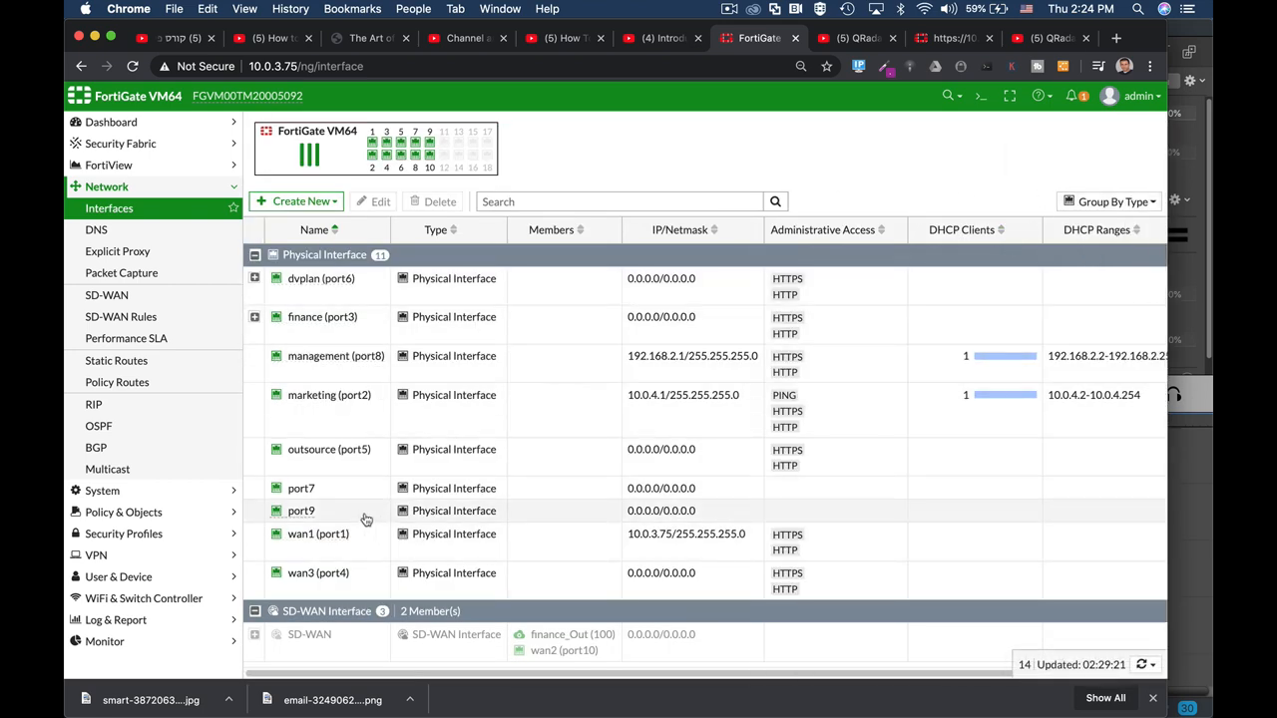
pyautogui.click(300, 488)
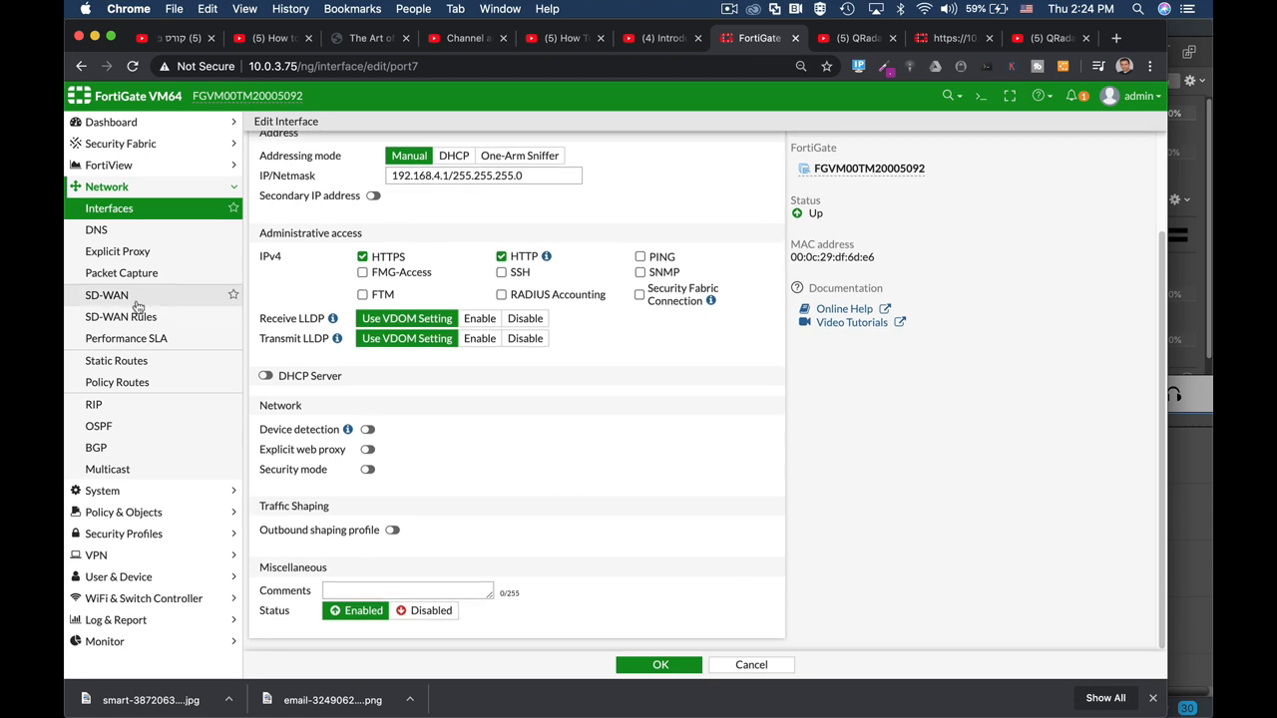
pyautogui.moveTo(752, 665)
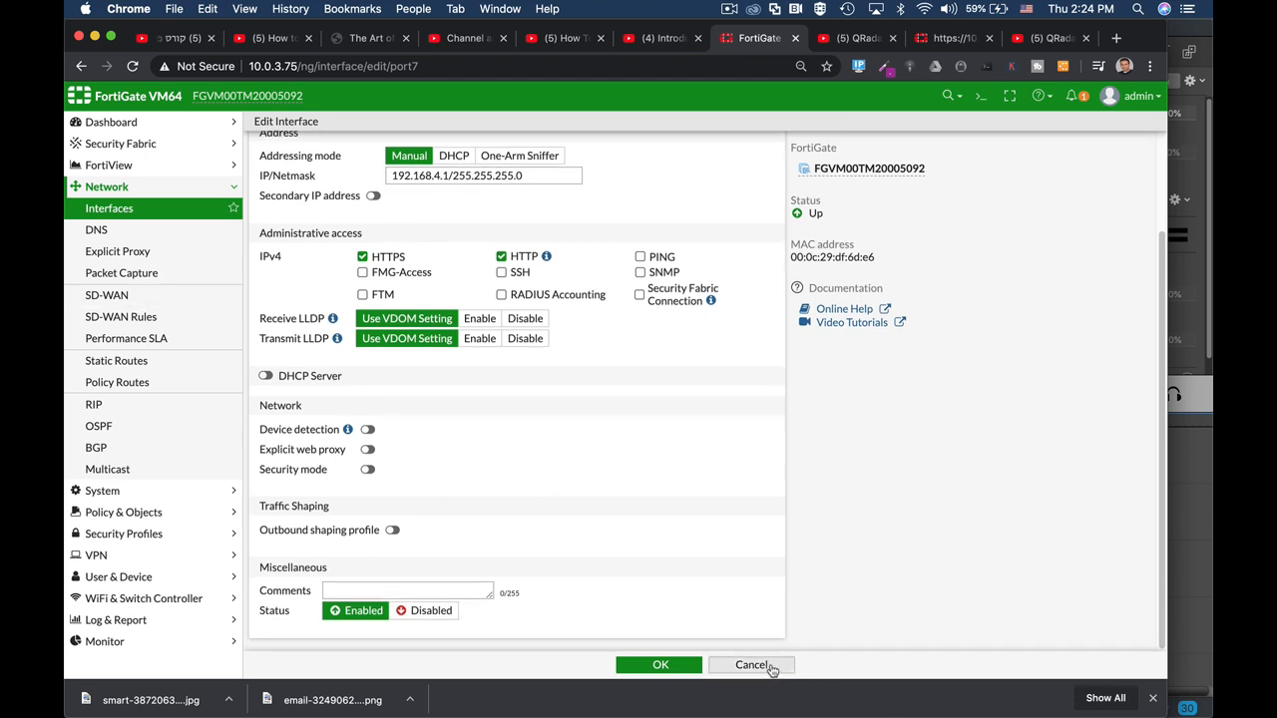
pyautogui.click(751, 665)
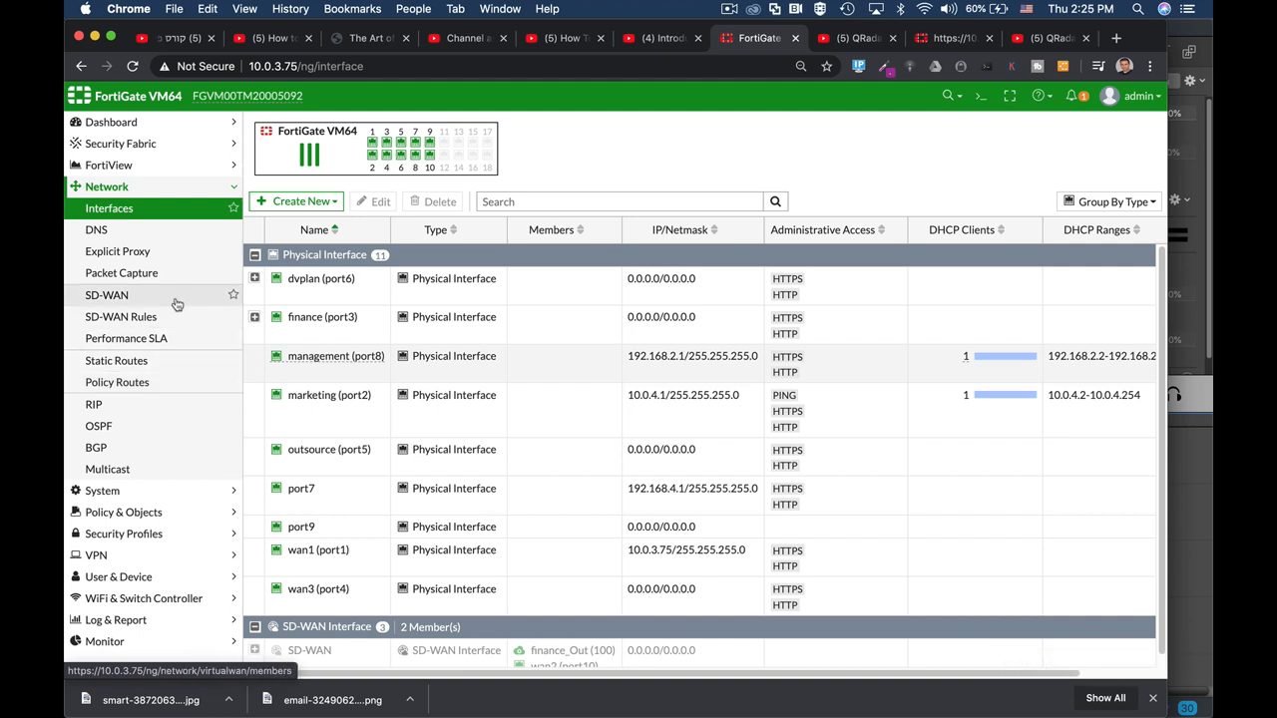
pyautogui.moveTo(137, 520)
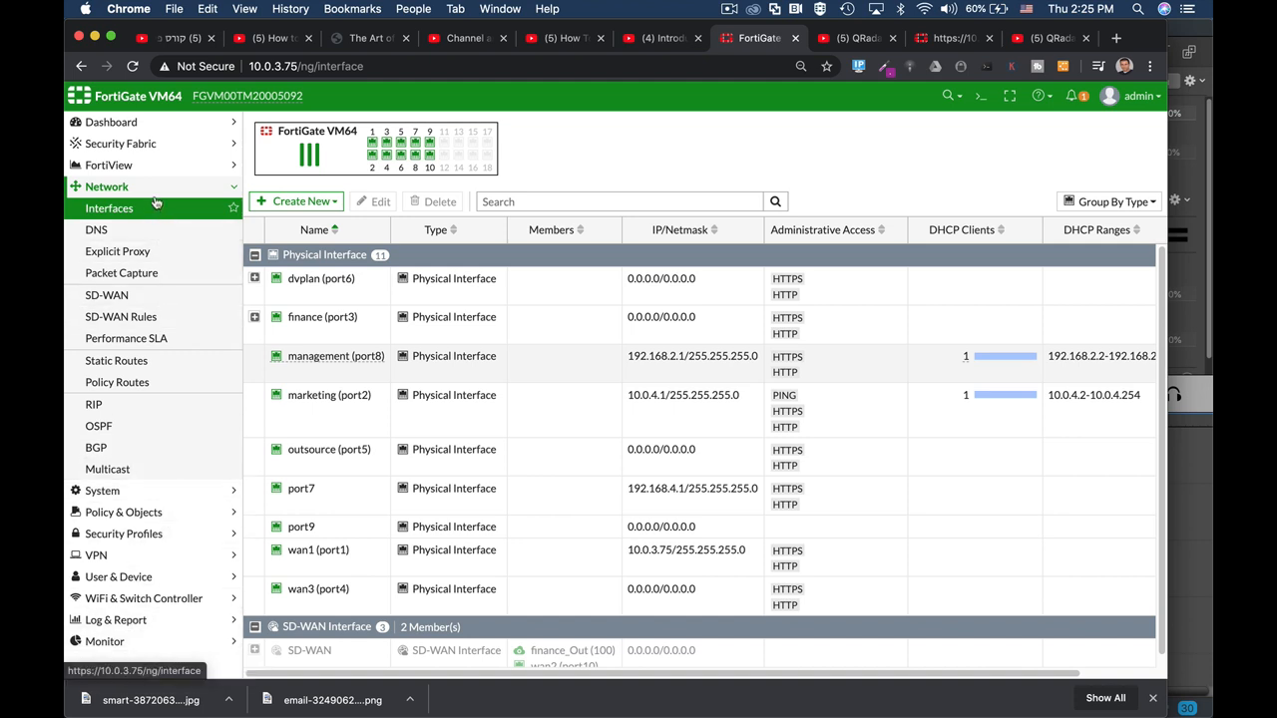
pyautogui.moveTo(160, 555)
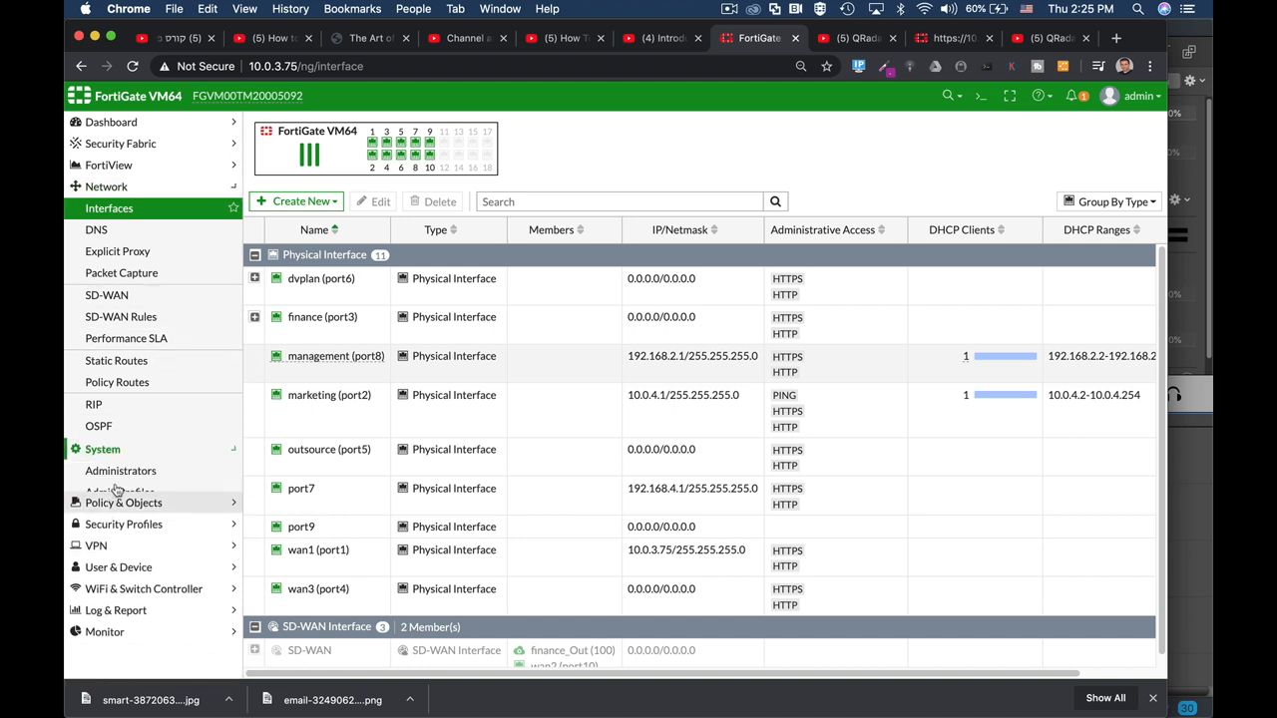
# View prof_admin's read-only permissions under System > Admin Profiles and cancel without changes
pyautogui.click(103, 208)
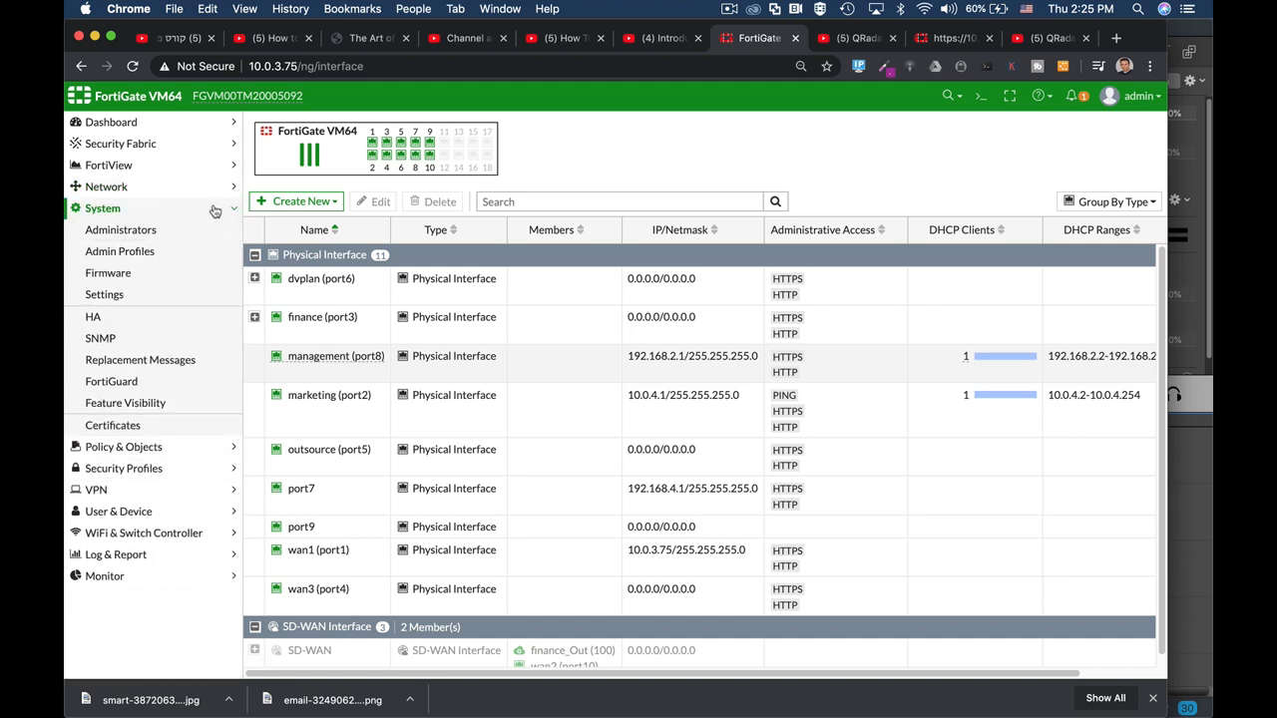
pyautogui.click(121, 229)
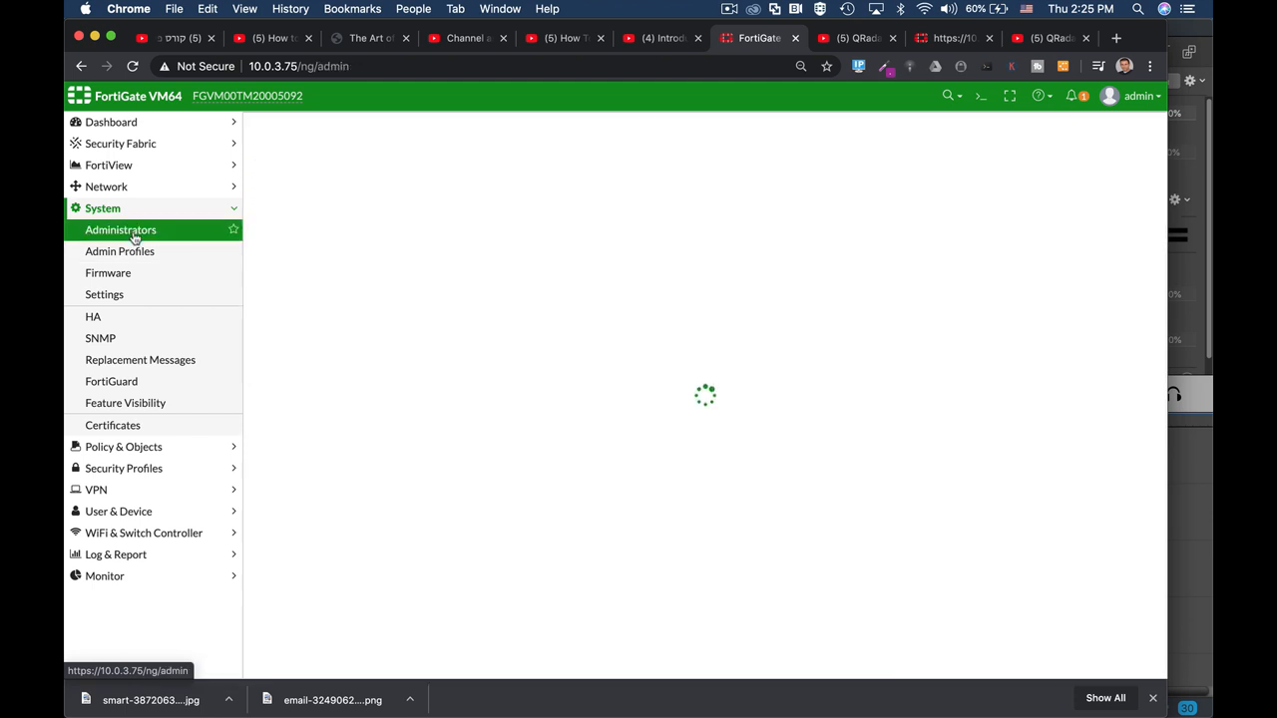
pyautogui.click(119, 251)
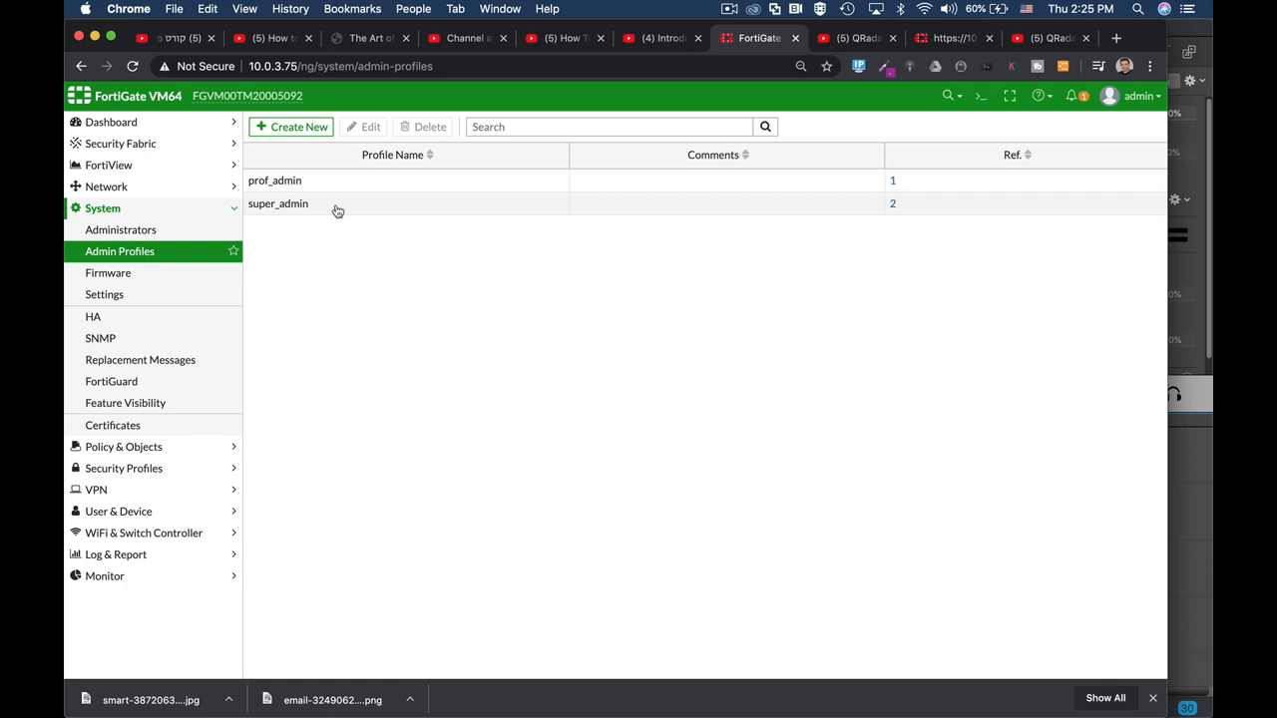
pyautogui.click(274, 180)
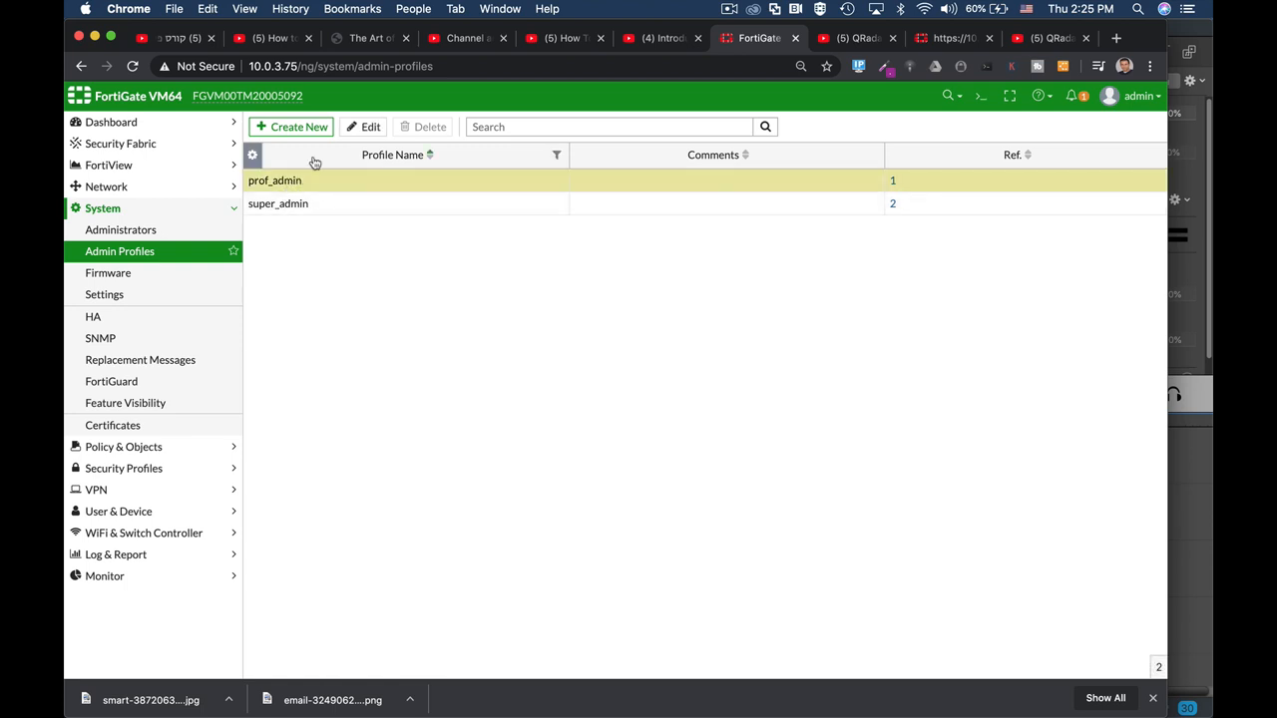
pyautogui.doubleClick(274, 180)
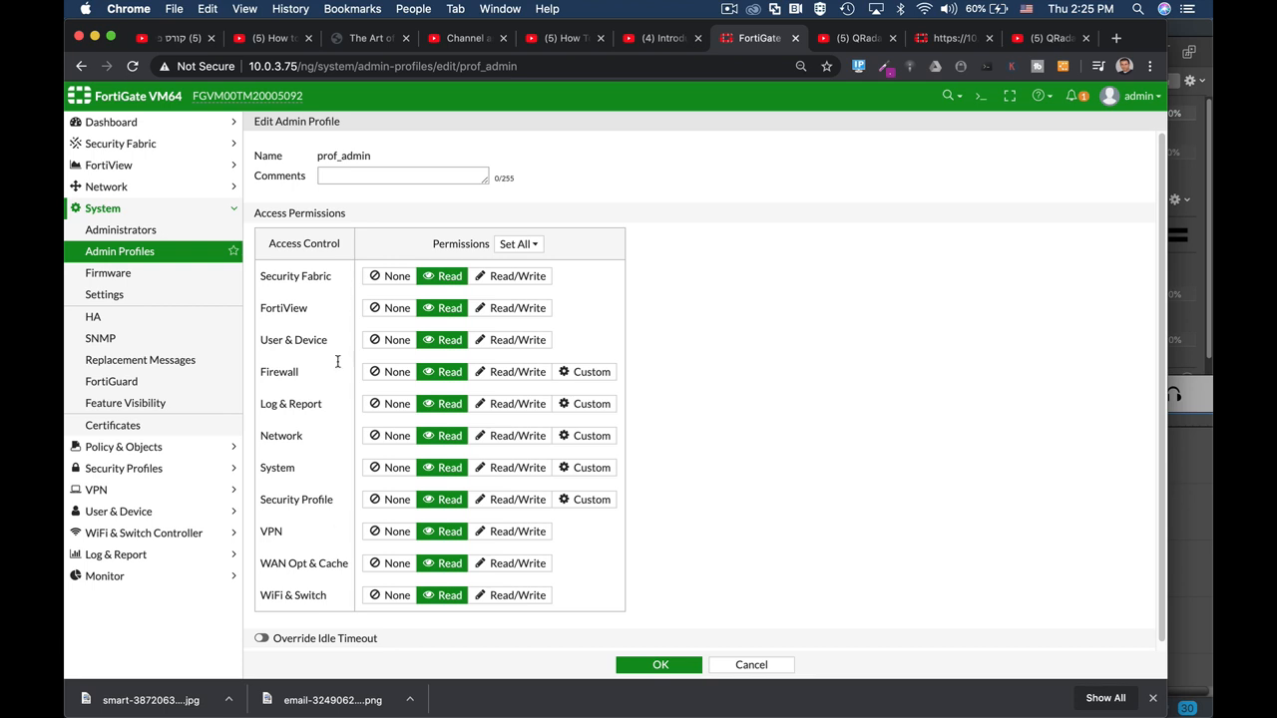
pyautogui.moveTo(601, 540)
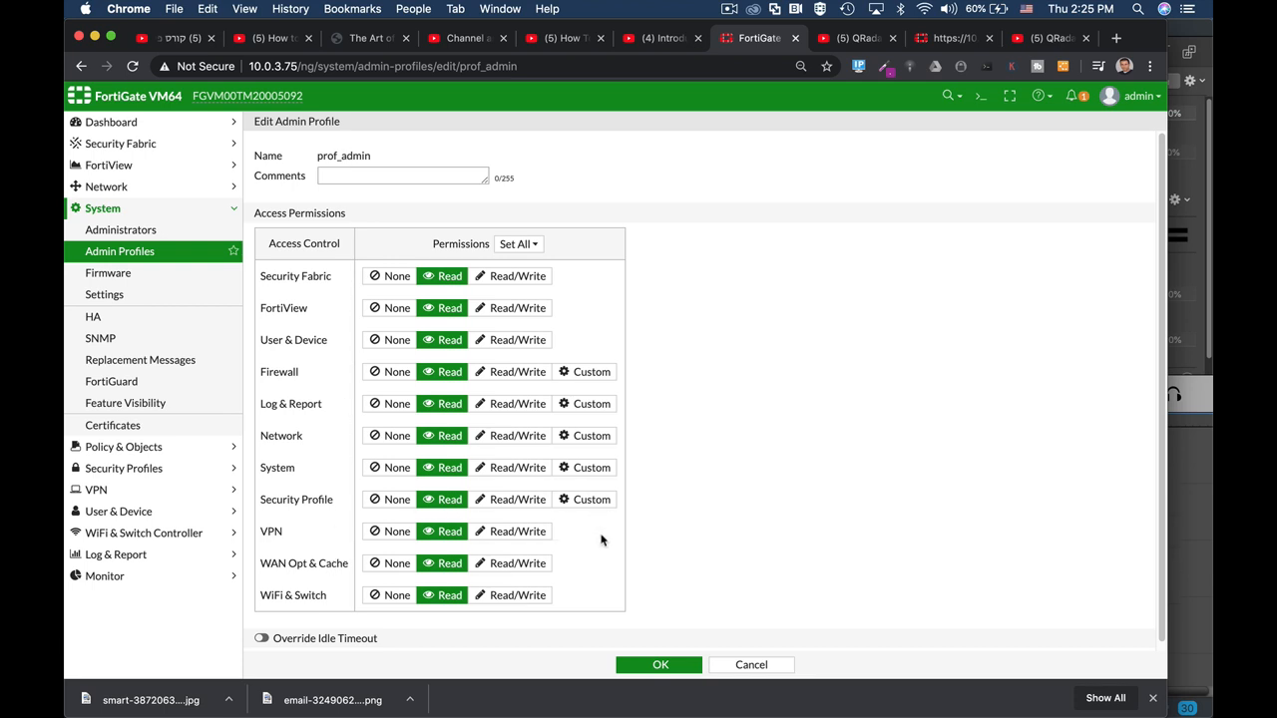
pyautogui.click(750, 664)
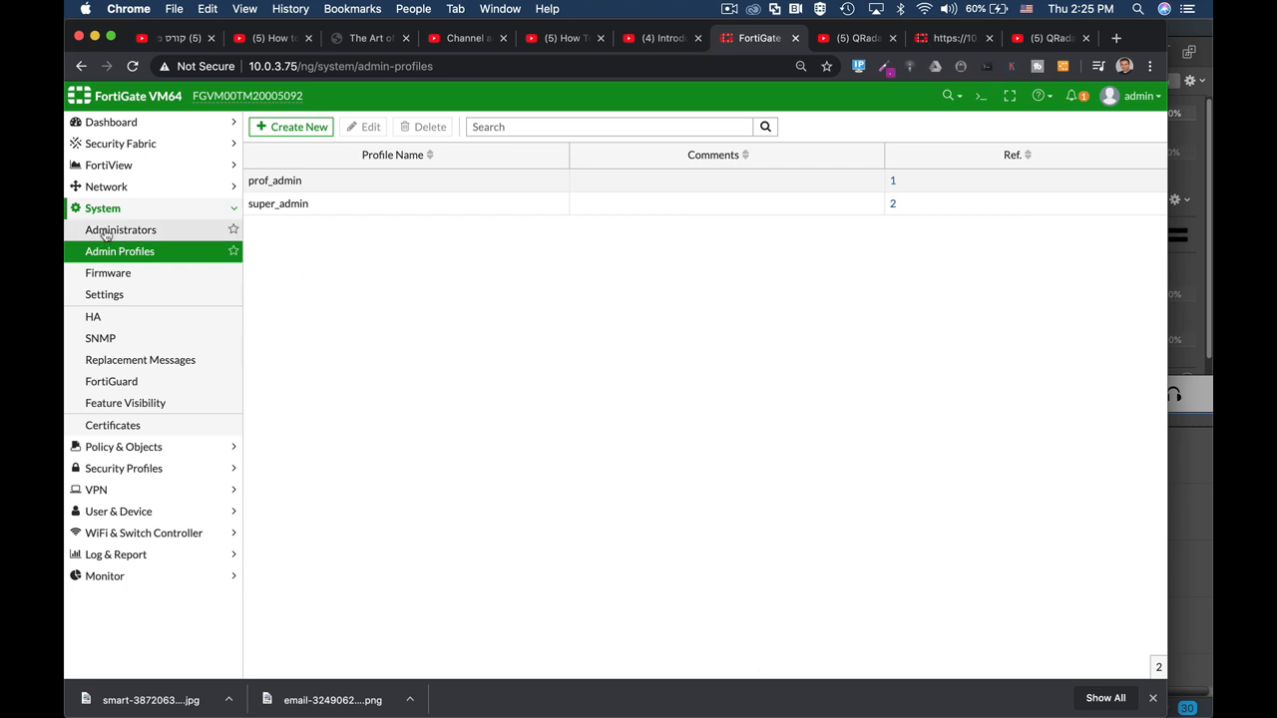
# Start editing the admin account in the CLI with config system admin and edit admin
pyautogui.click(121, 230)
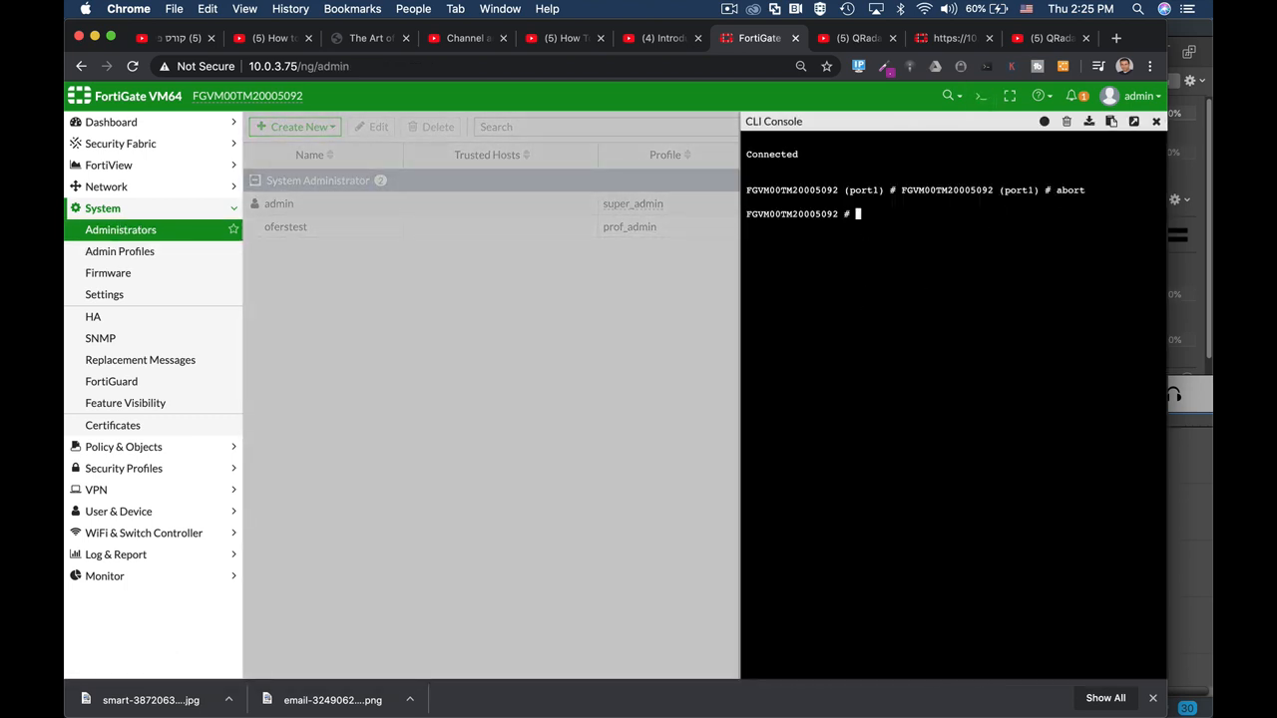
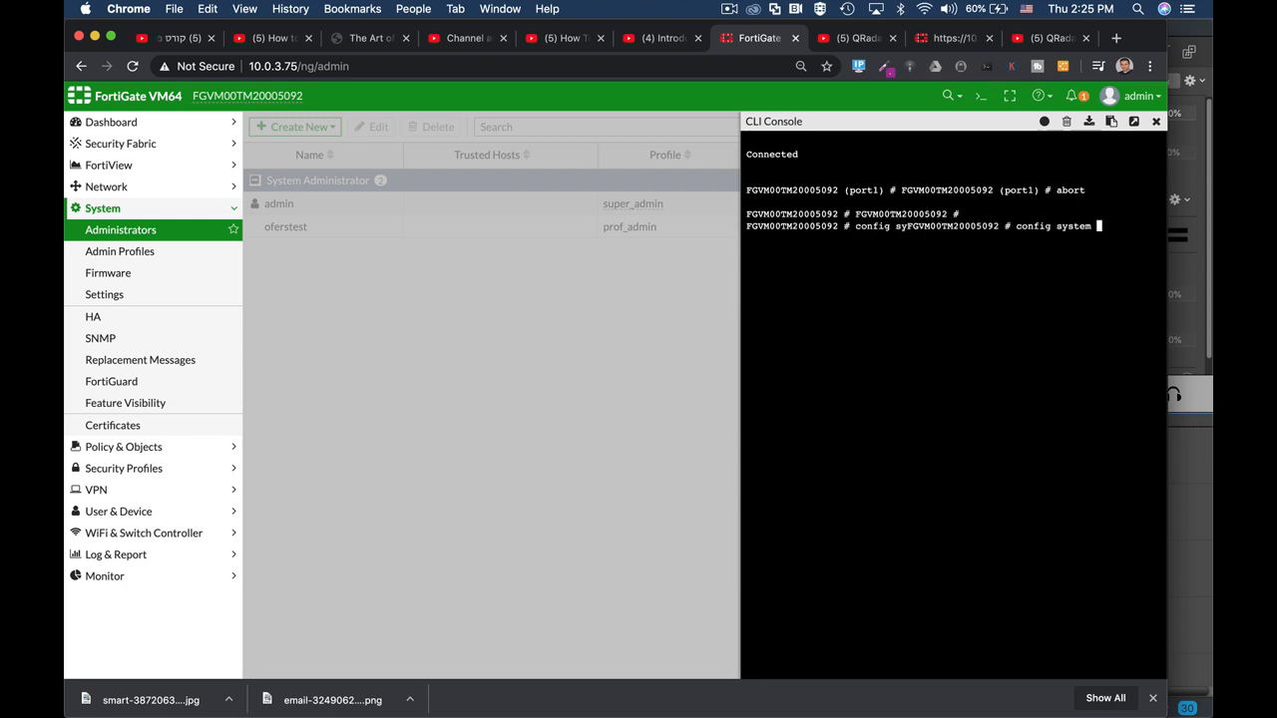
pyautogui.press('enter')
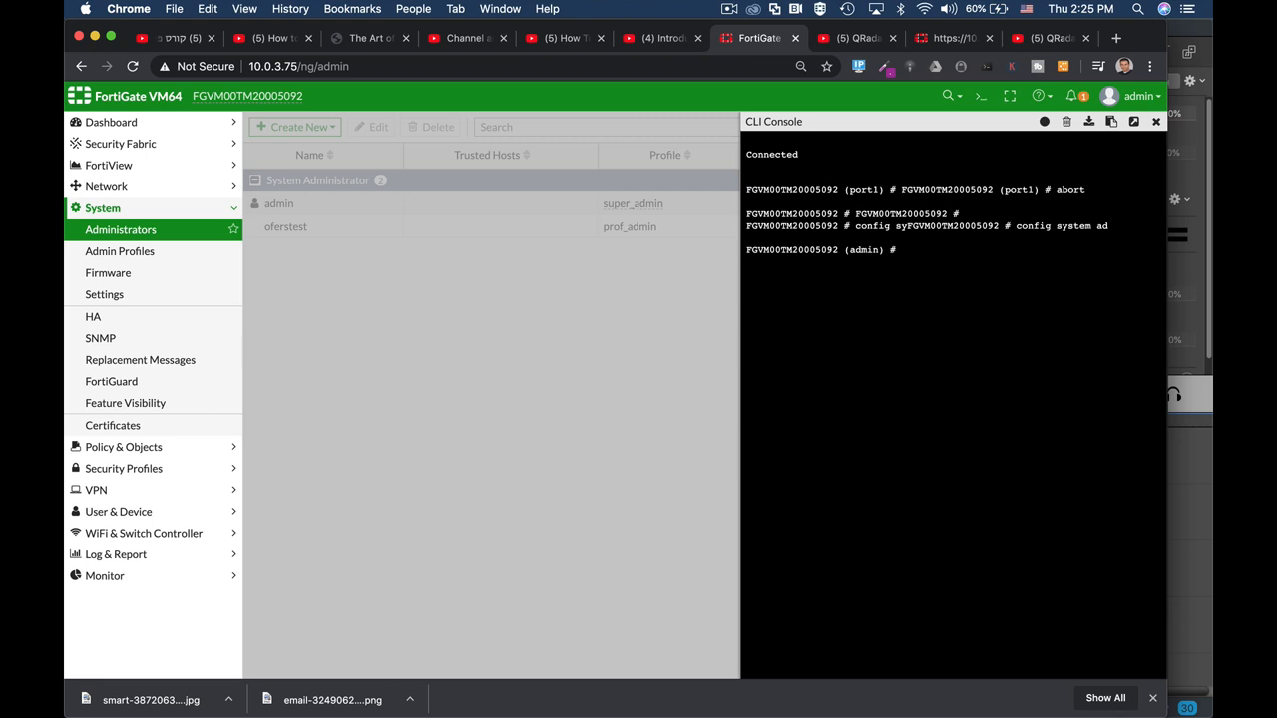
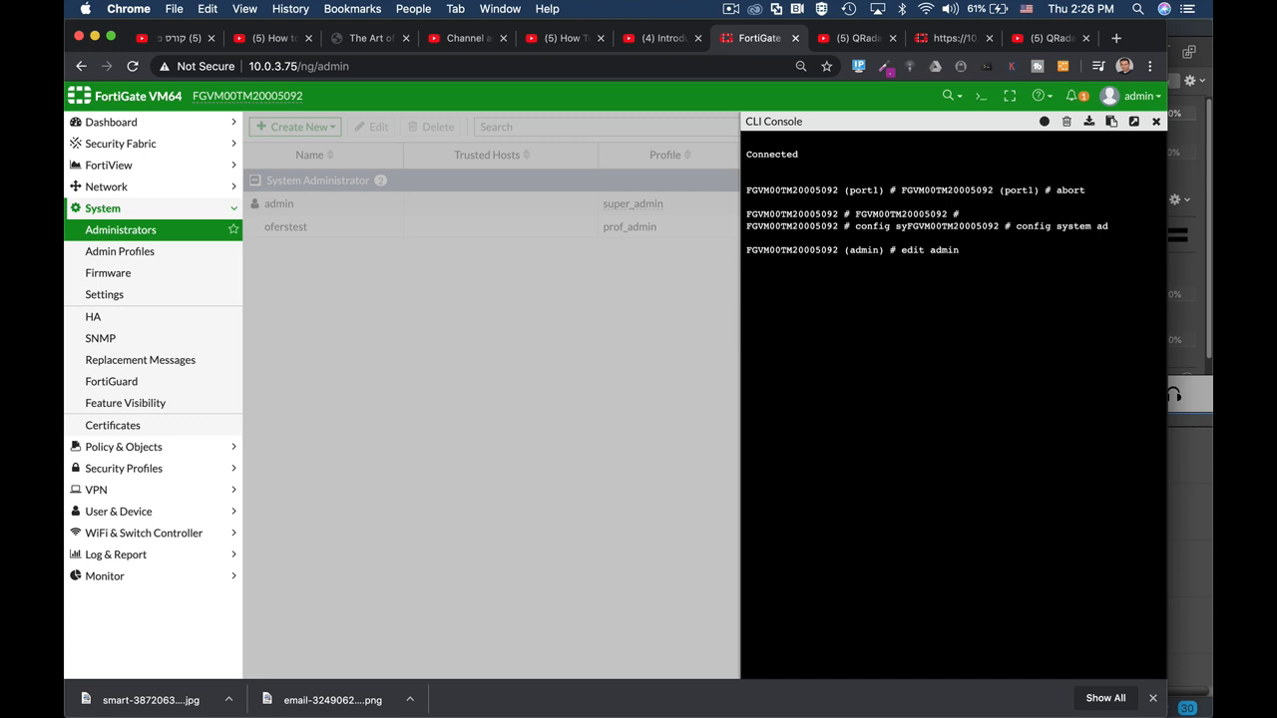
pyautogui.press('enter')
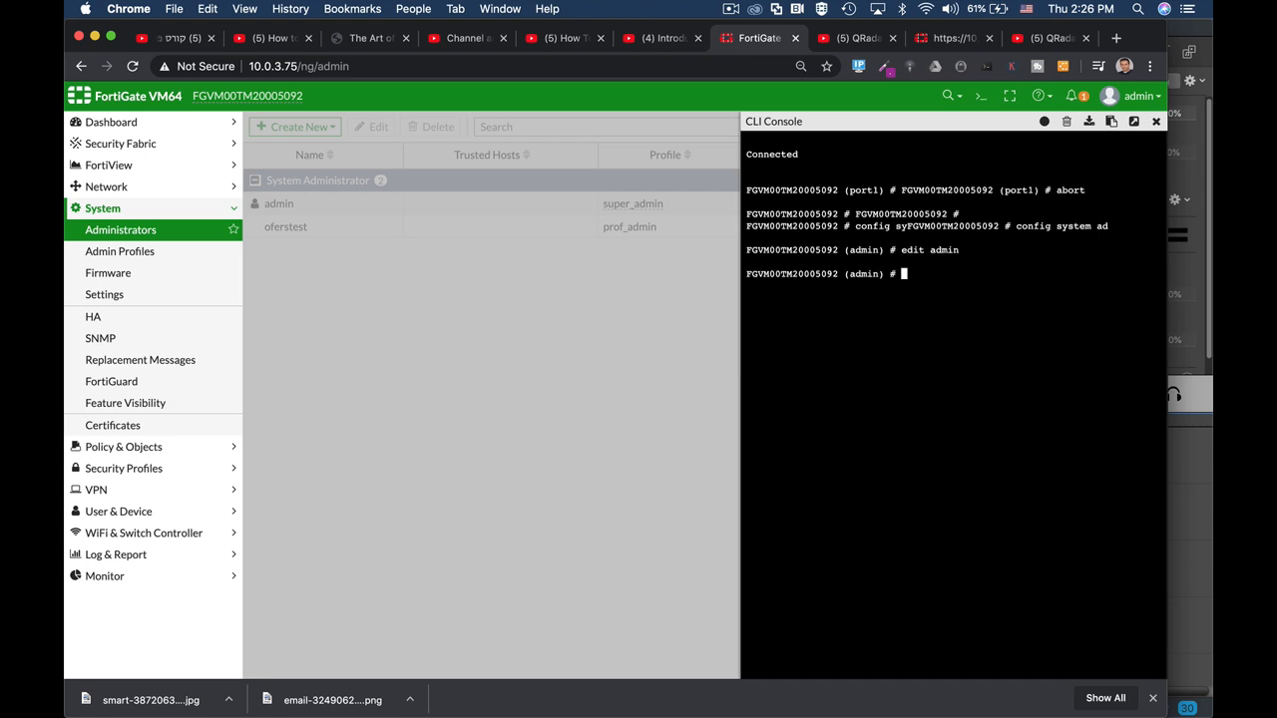
# List the admin account's full configuration, mark the first trusted host, and view super_admin's permissions
pyautogui.write('show full-configuration')
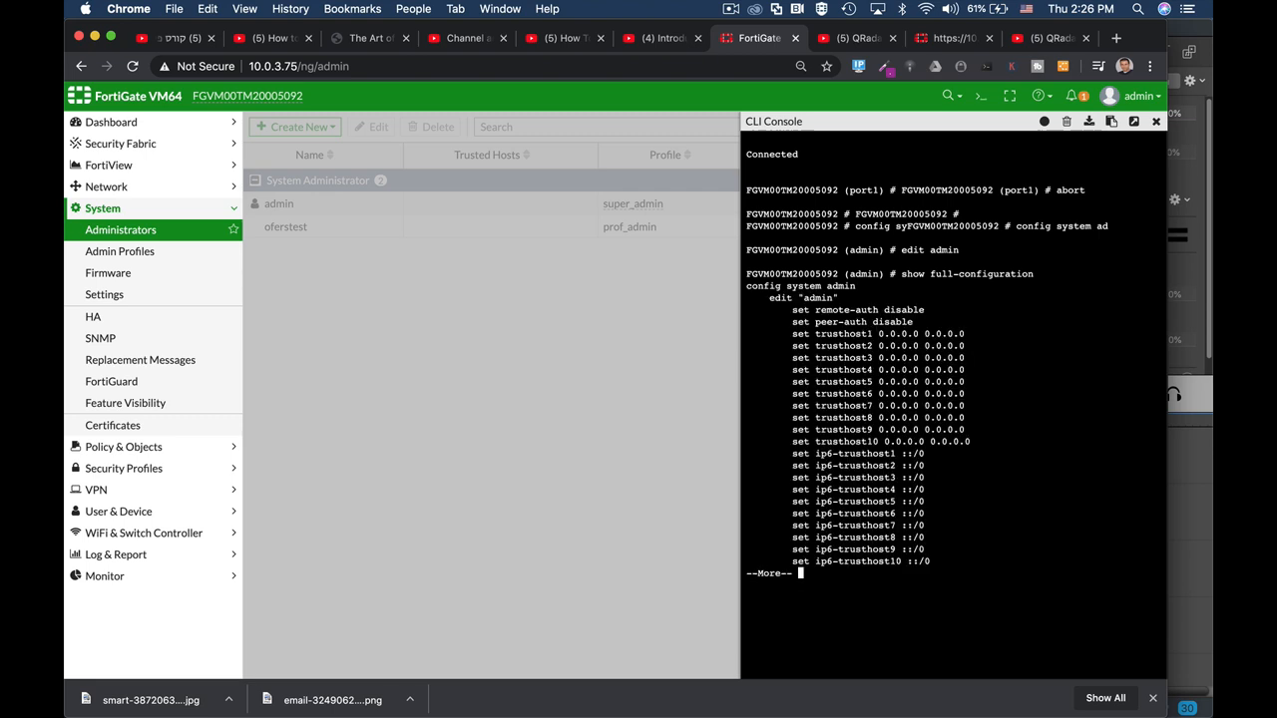
pyautogui.press('space')
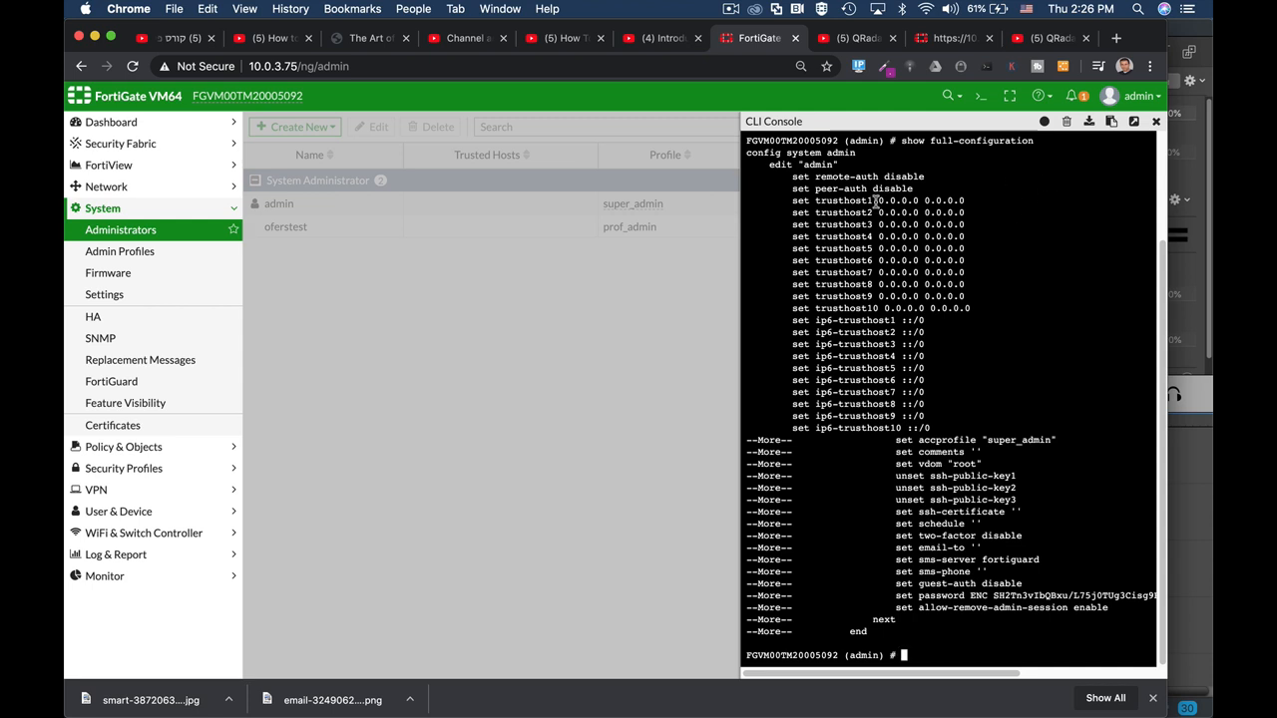
pyautogui.doubleClick(919, 201)
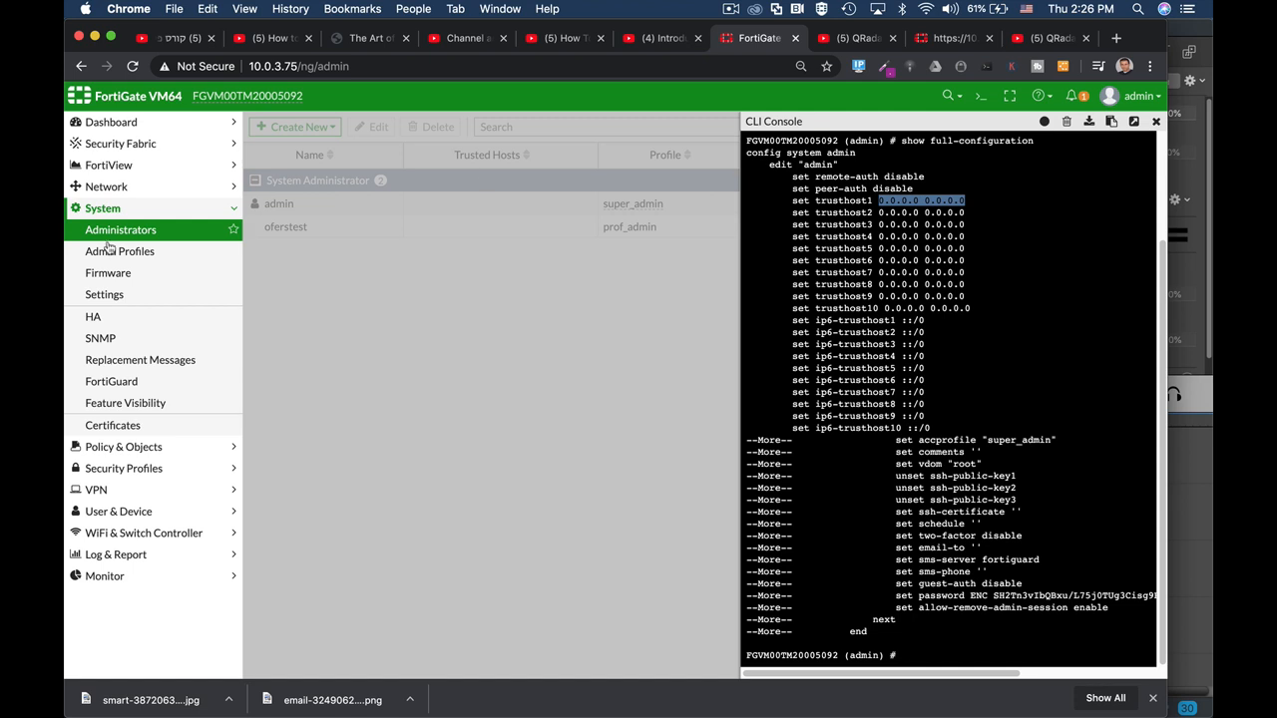
pyautogui.click(120, 251)
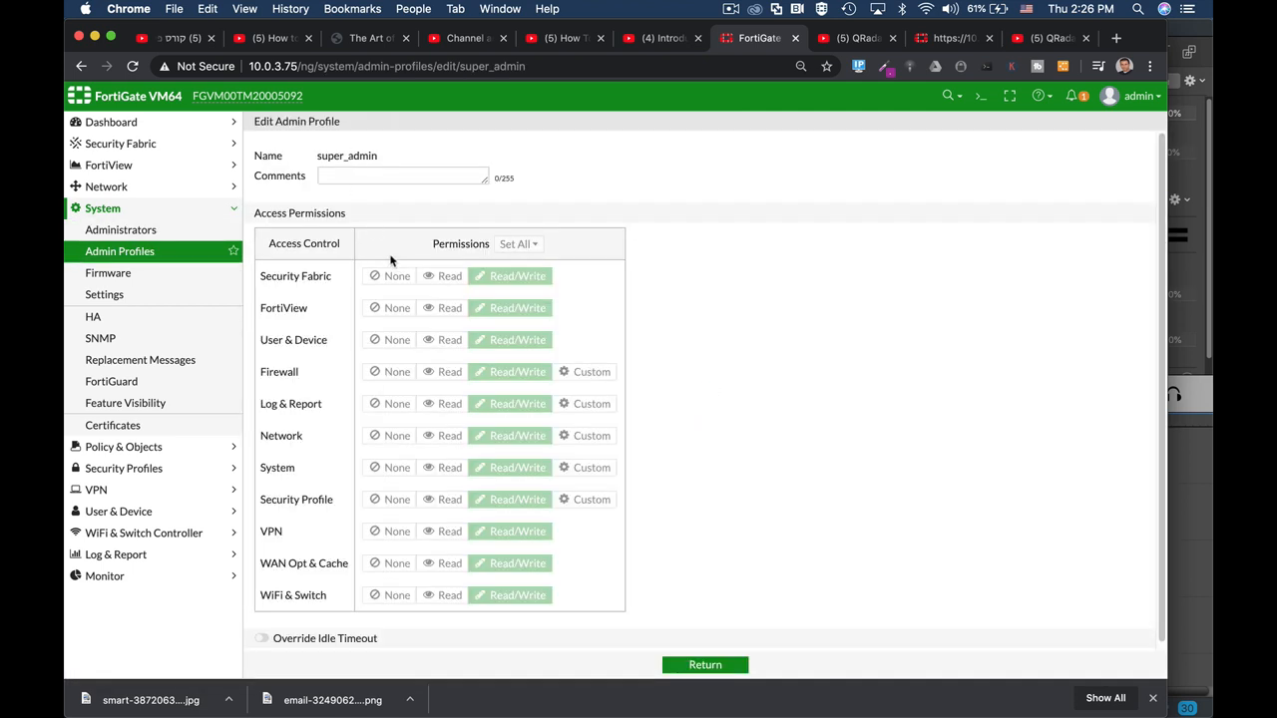
# Open the admin account, still without two-factor, and toggle trusted-host restriction to inspect Trusted Host 1
pyautogui.click(120, 229)
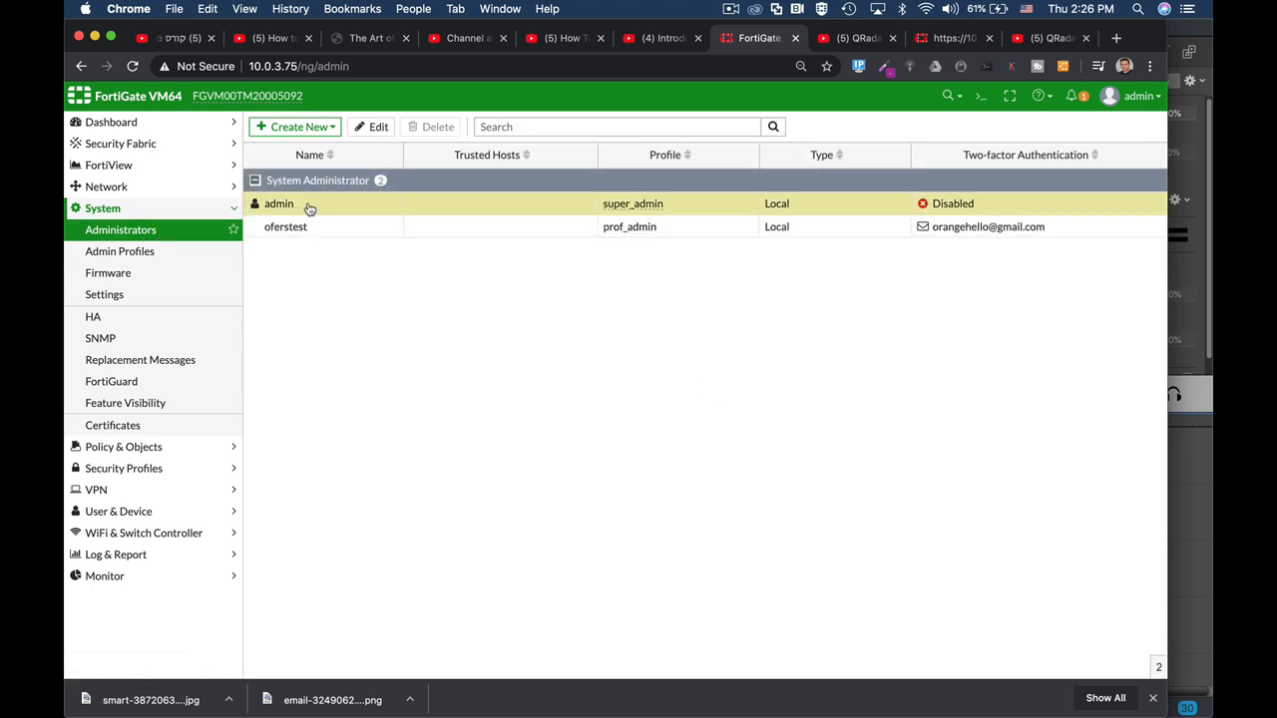
pyautogui.doubleClick(278, 204)
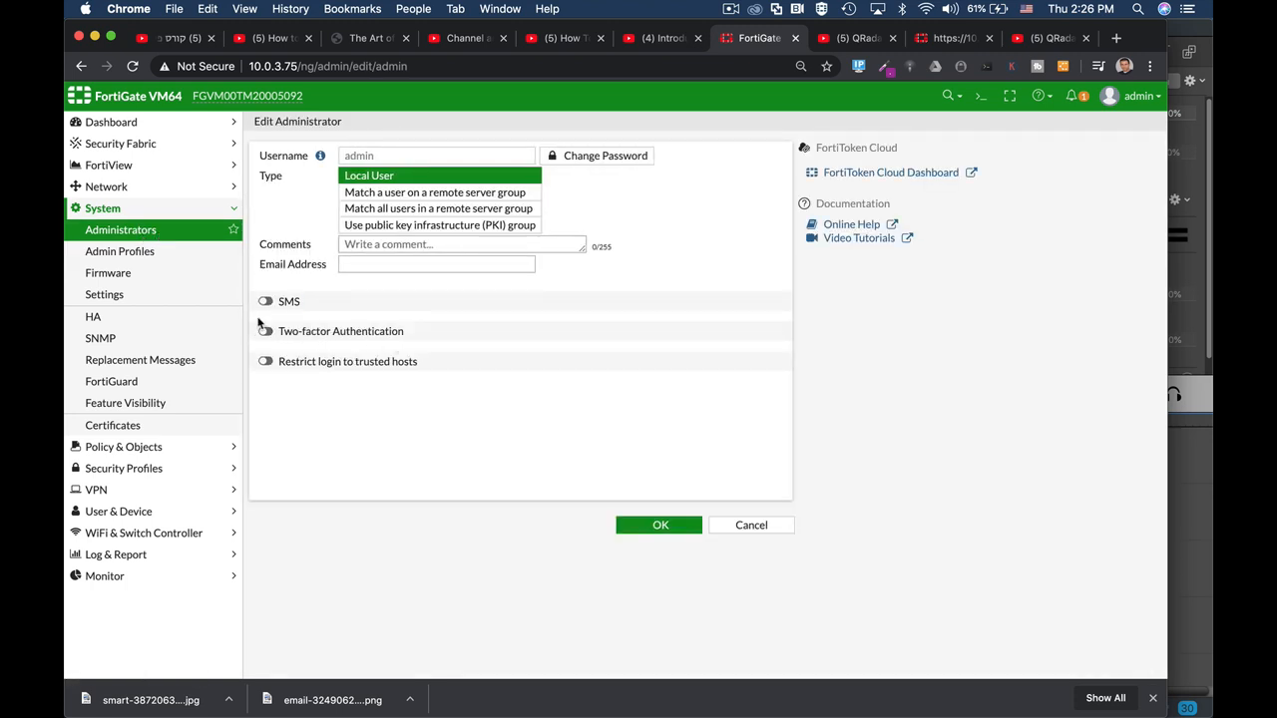
pyautogui.click(265, 362)
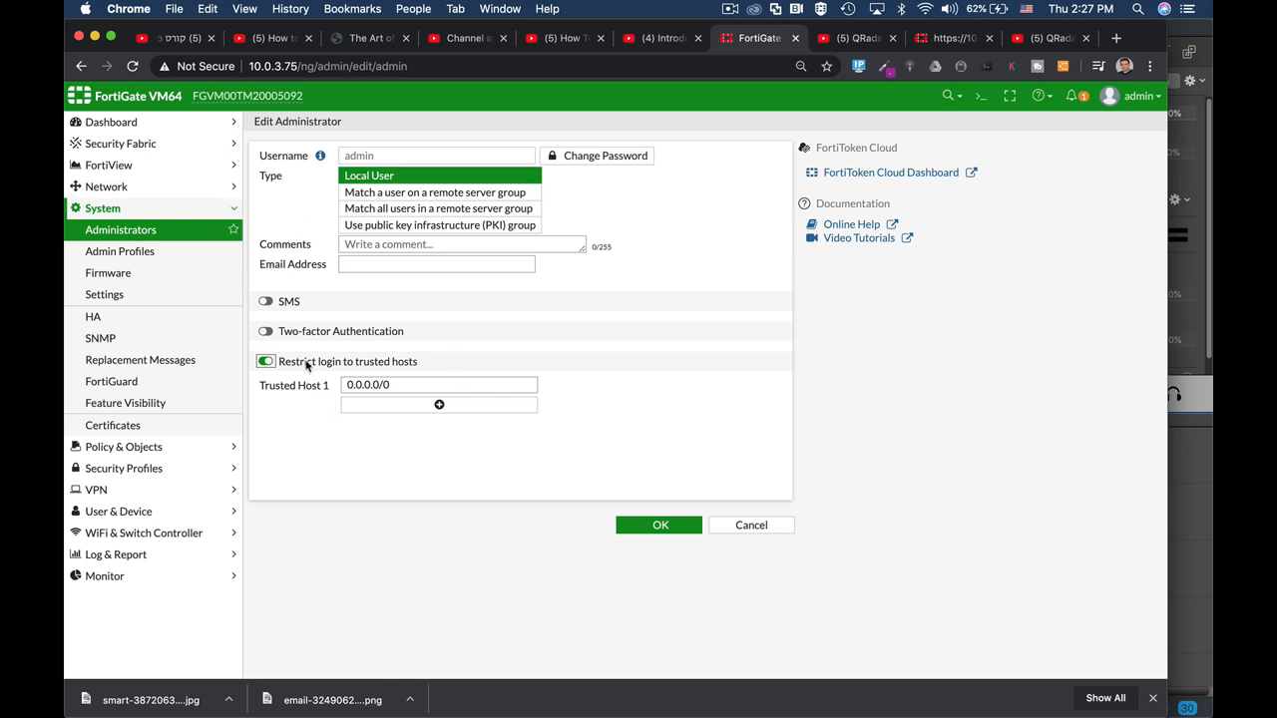
pyautogui.click(265, 331)
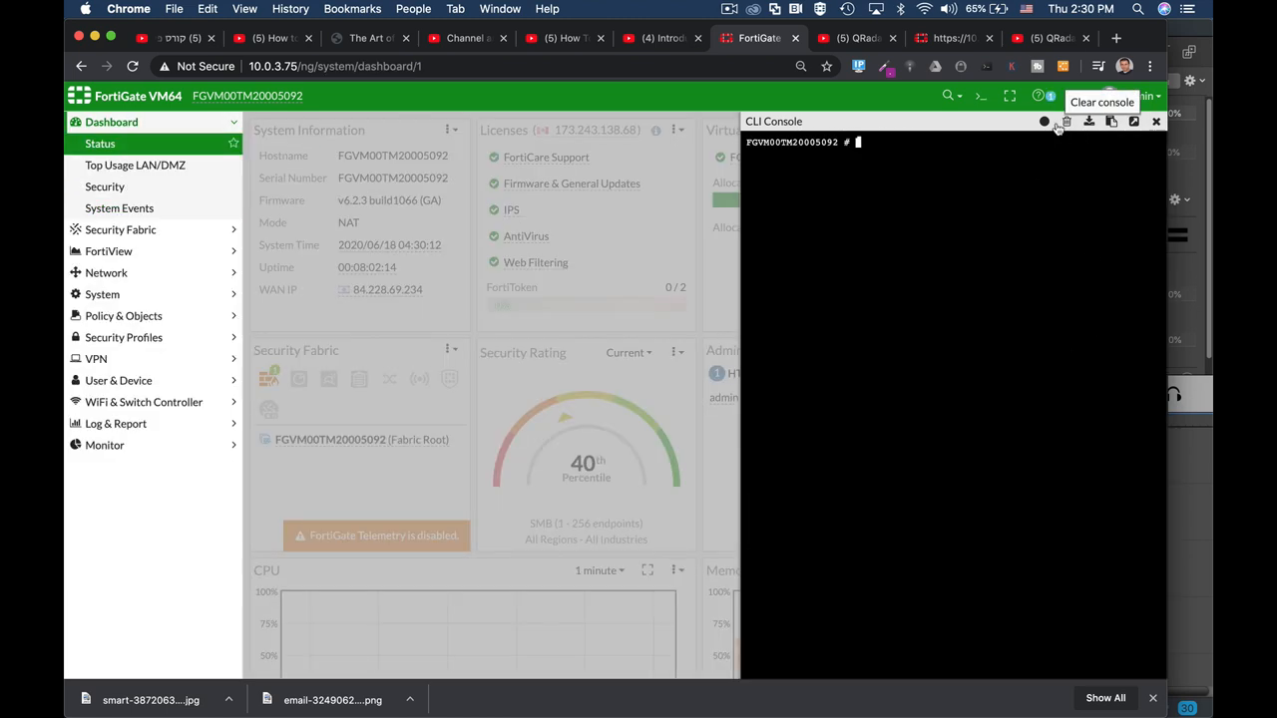
# Set the admin account's two-factor method to email with a delivery address via CLI, and end
pyautogui.write('con')
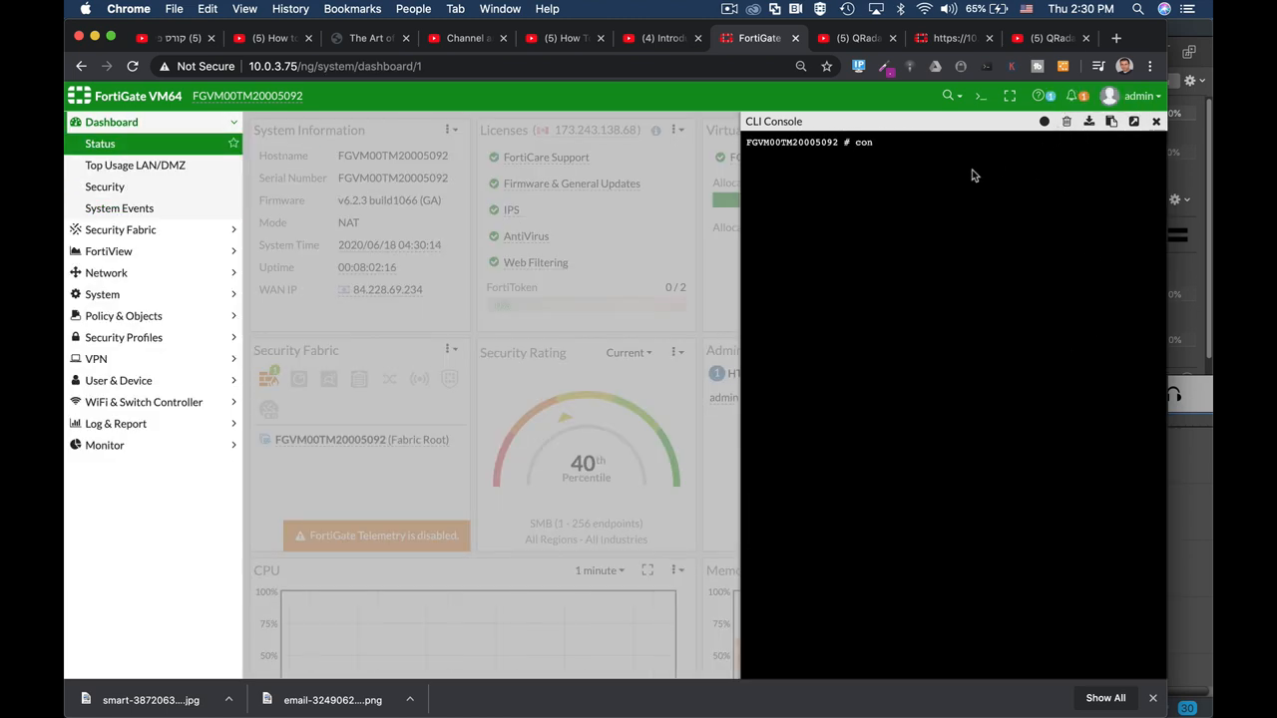
pyautogui.write('config system admin')
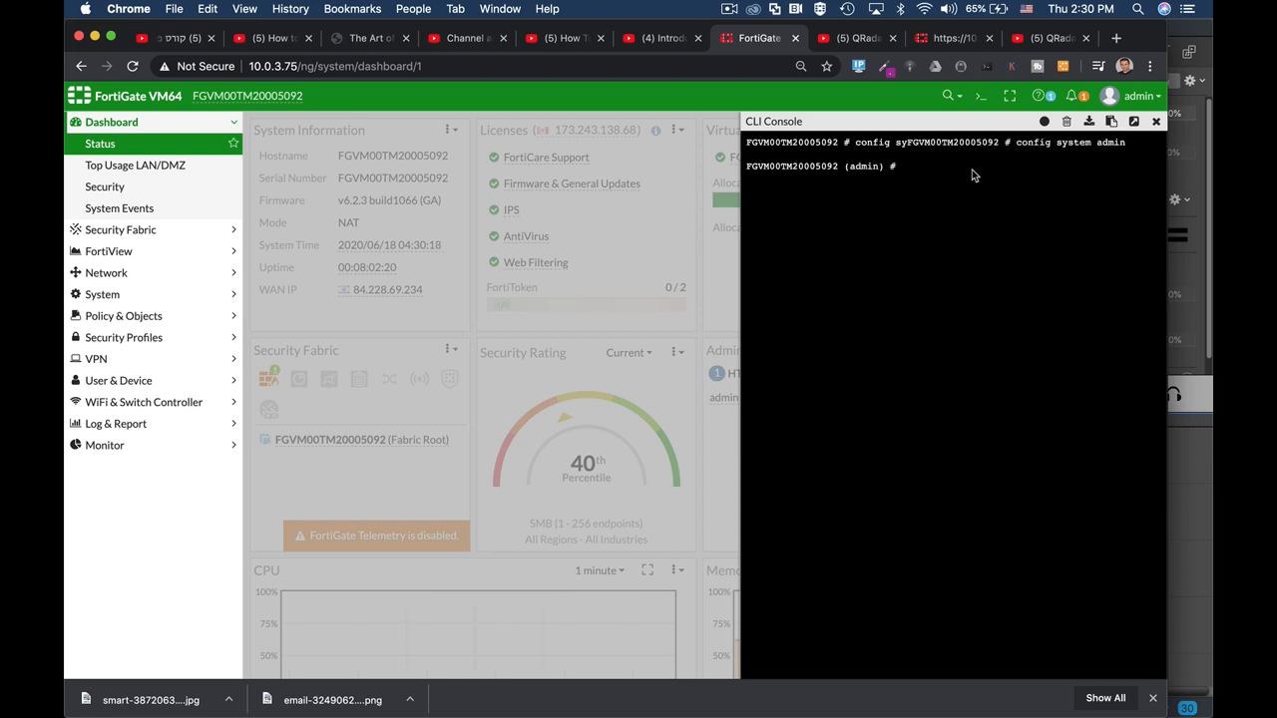
pyautogui.write('set')
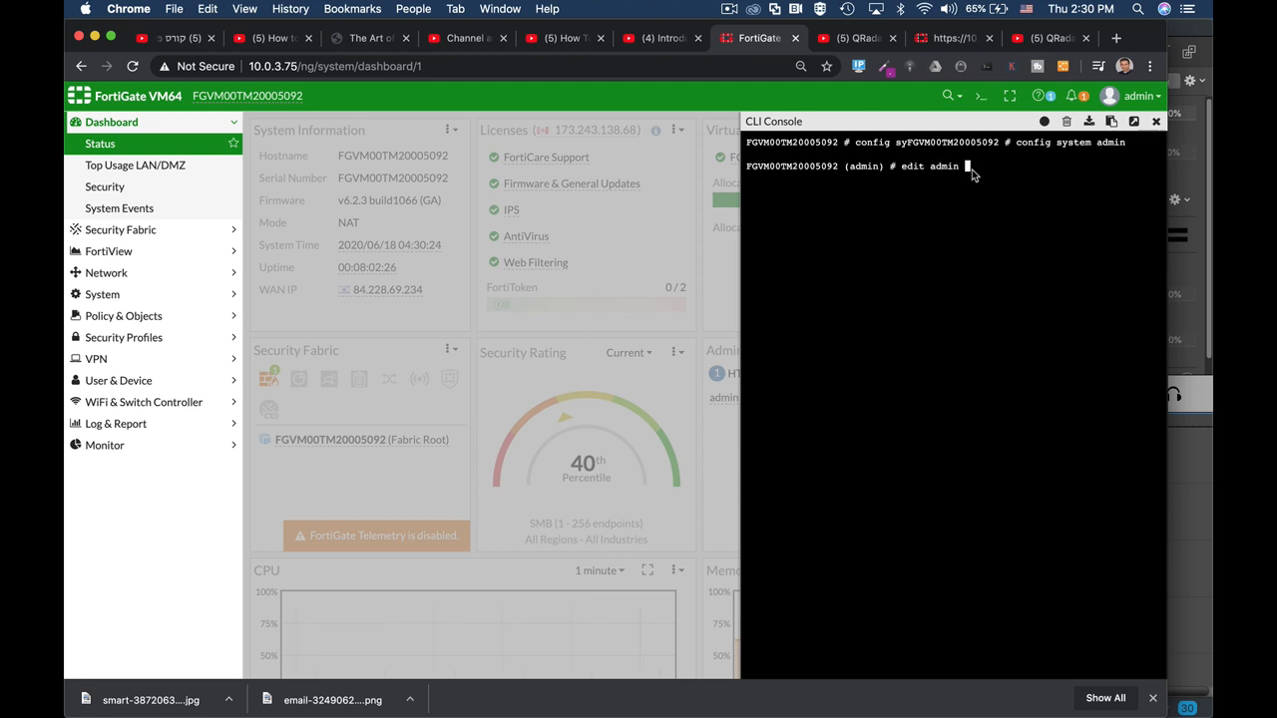
pyautogui.write('set two-factor em')
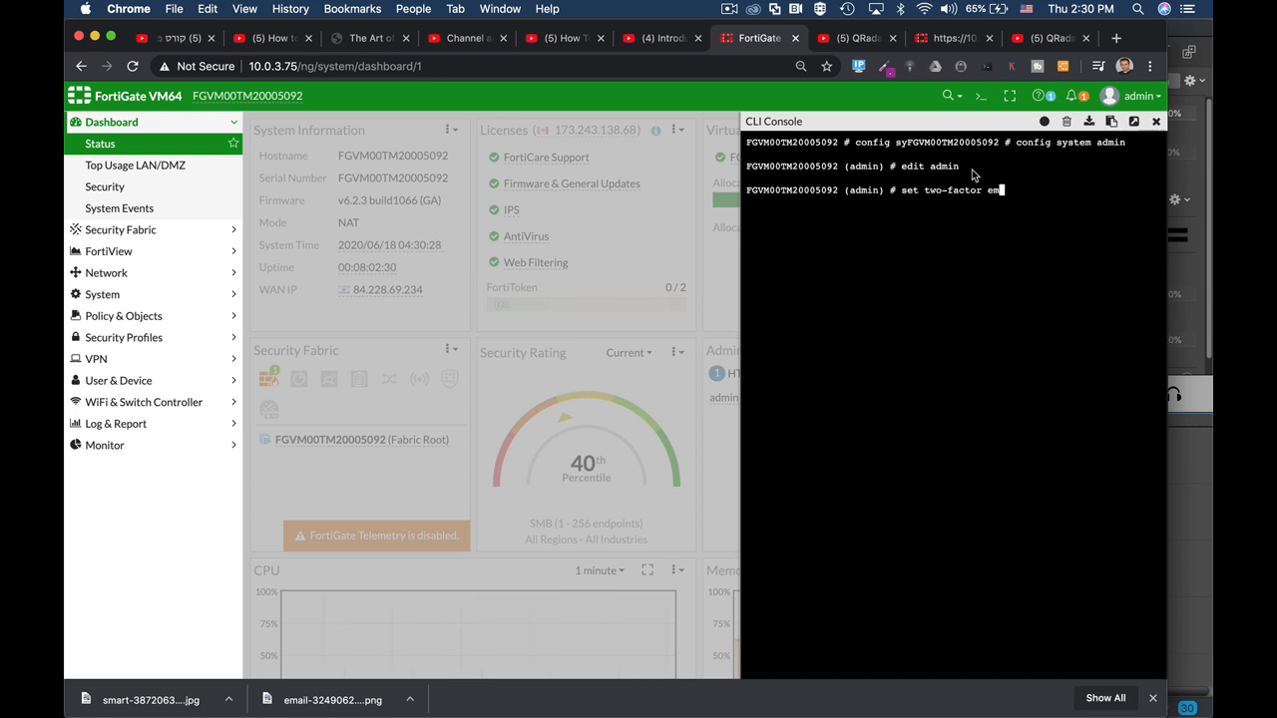
pyautogui.press('enter')
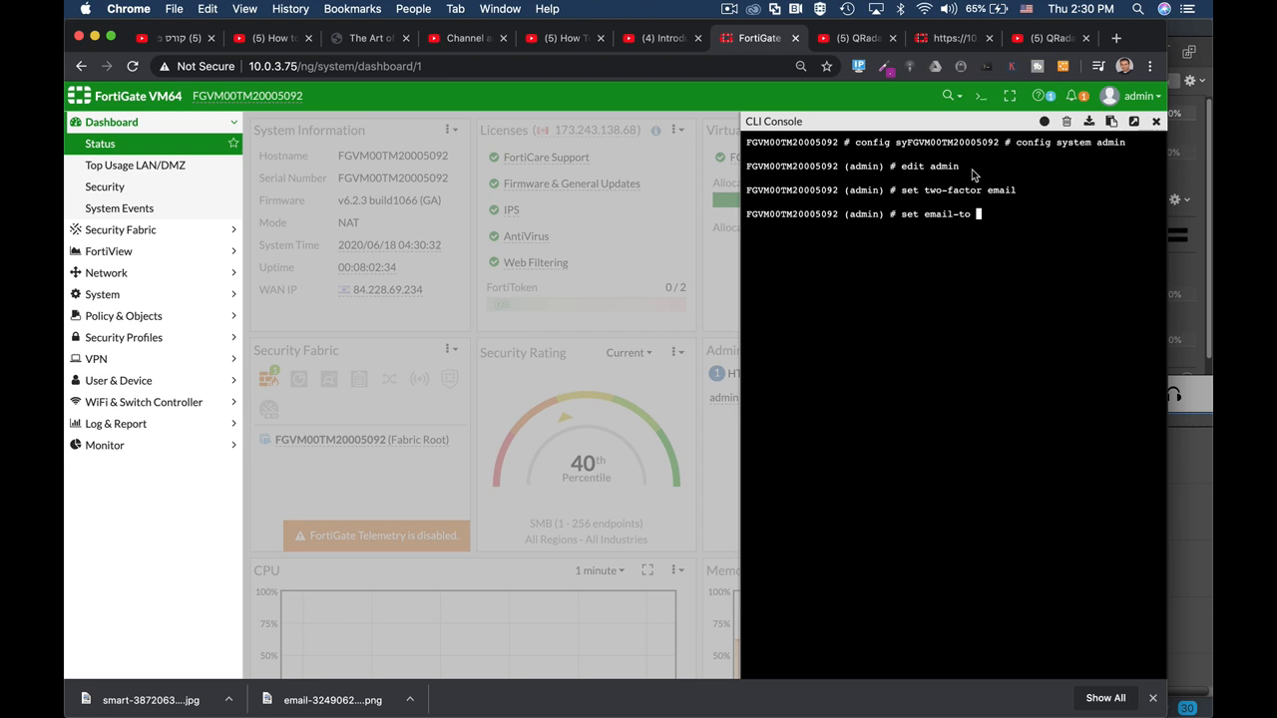
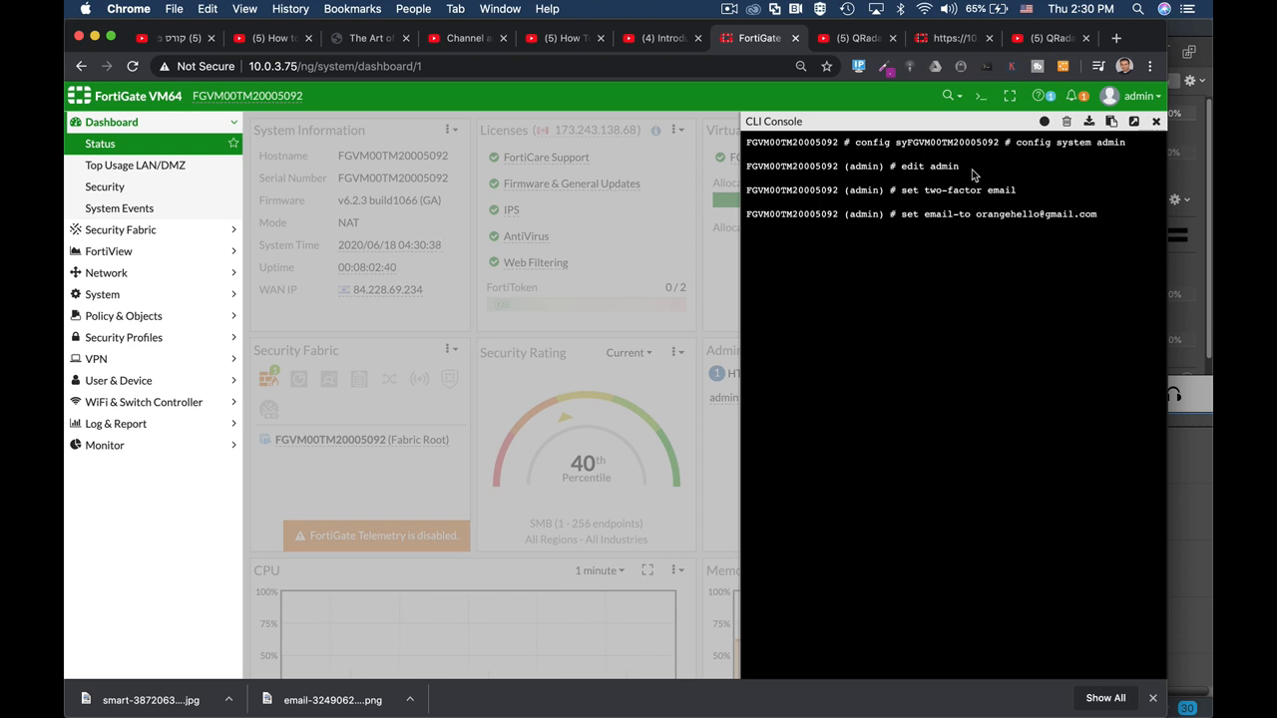
pyautogui.write('end')
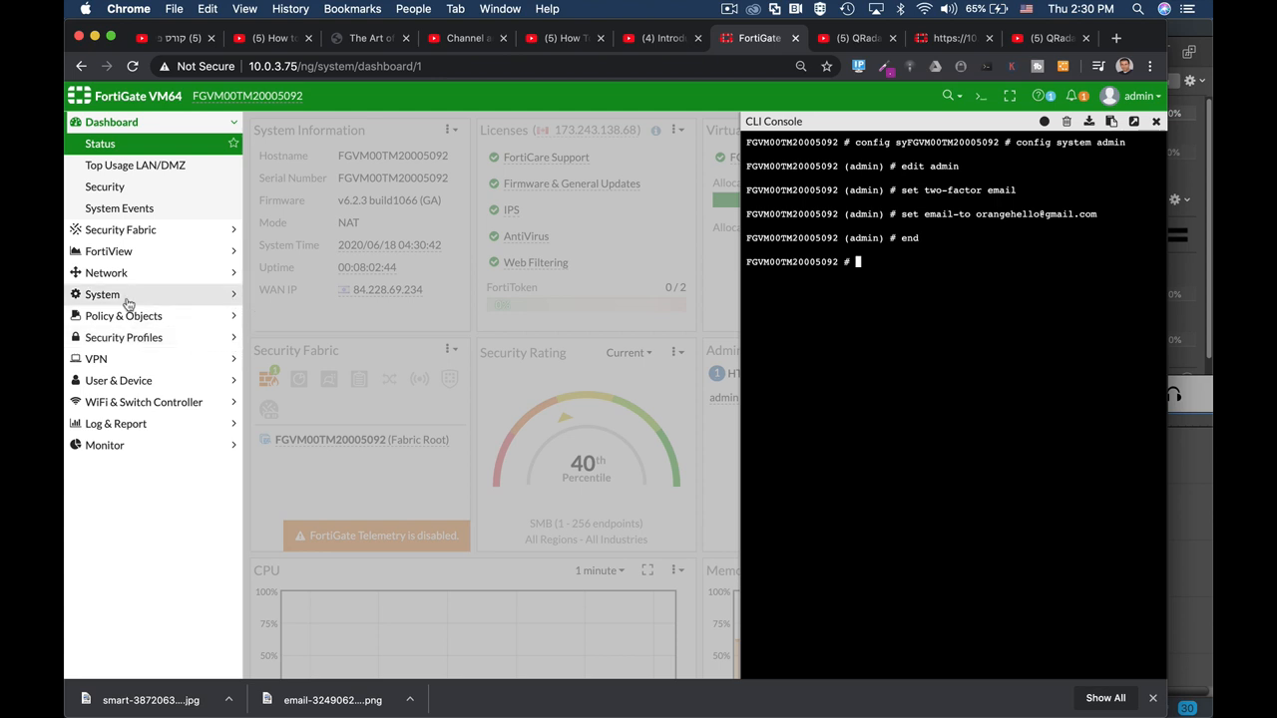
pyautogui.click(101, 294)
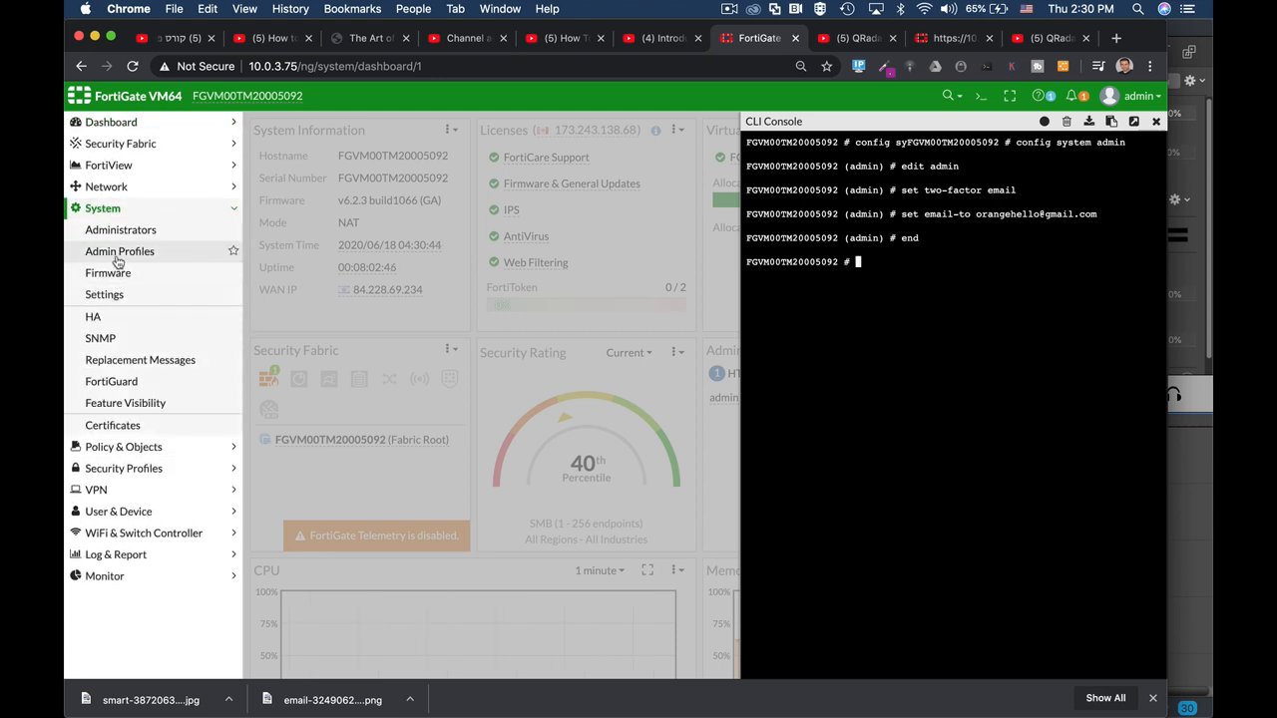
# Open the admin entry under Administrators to see email-based two-factor authentication selected
pyautogui.click(121, 229)
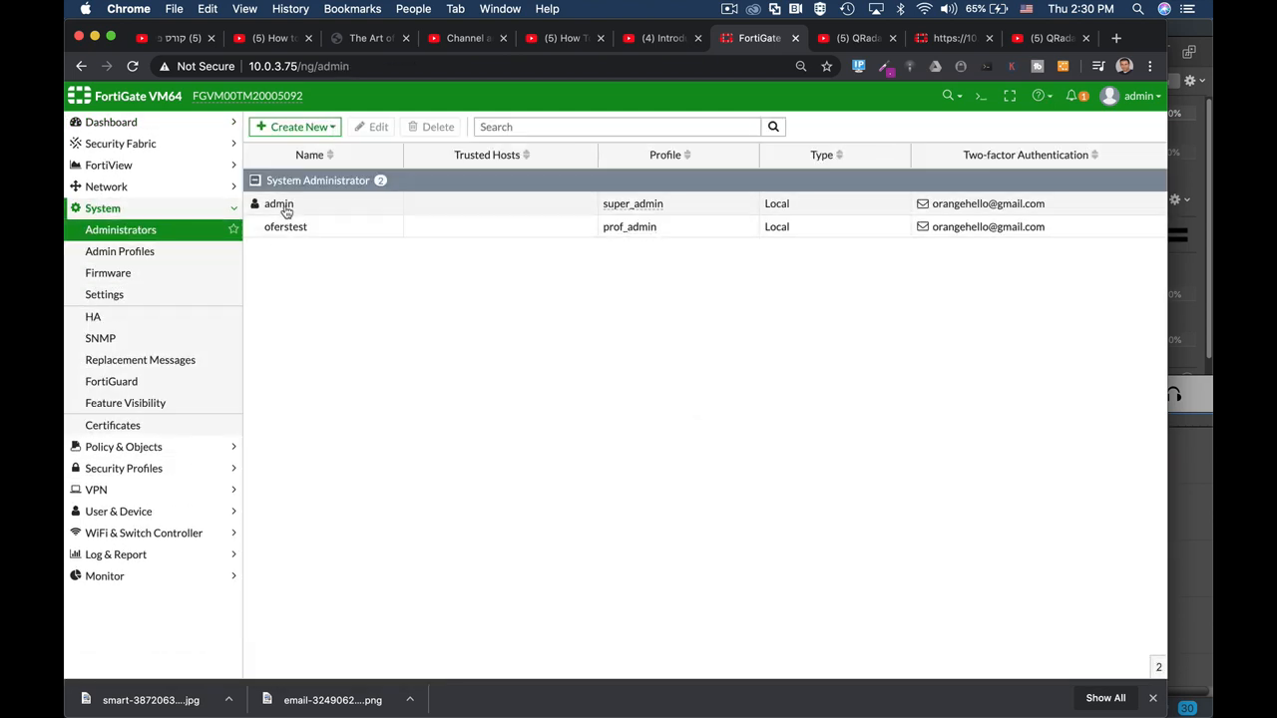
pyautogui.click(279, 203)
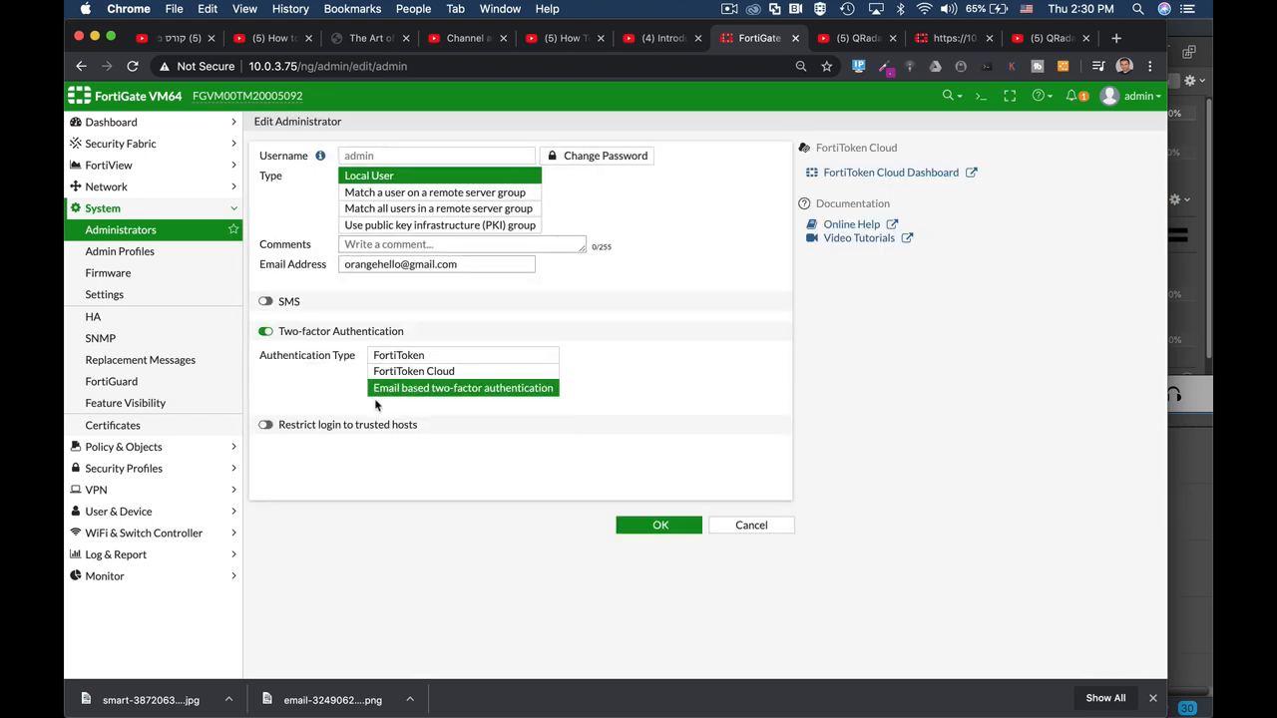
pyautogui.moveTo(490, 403)
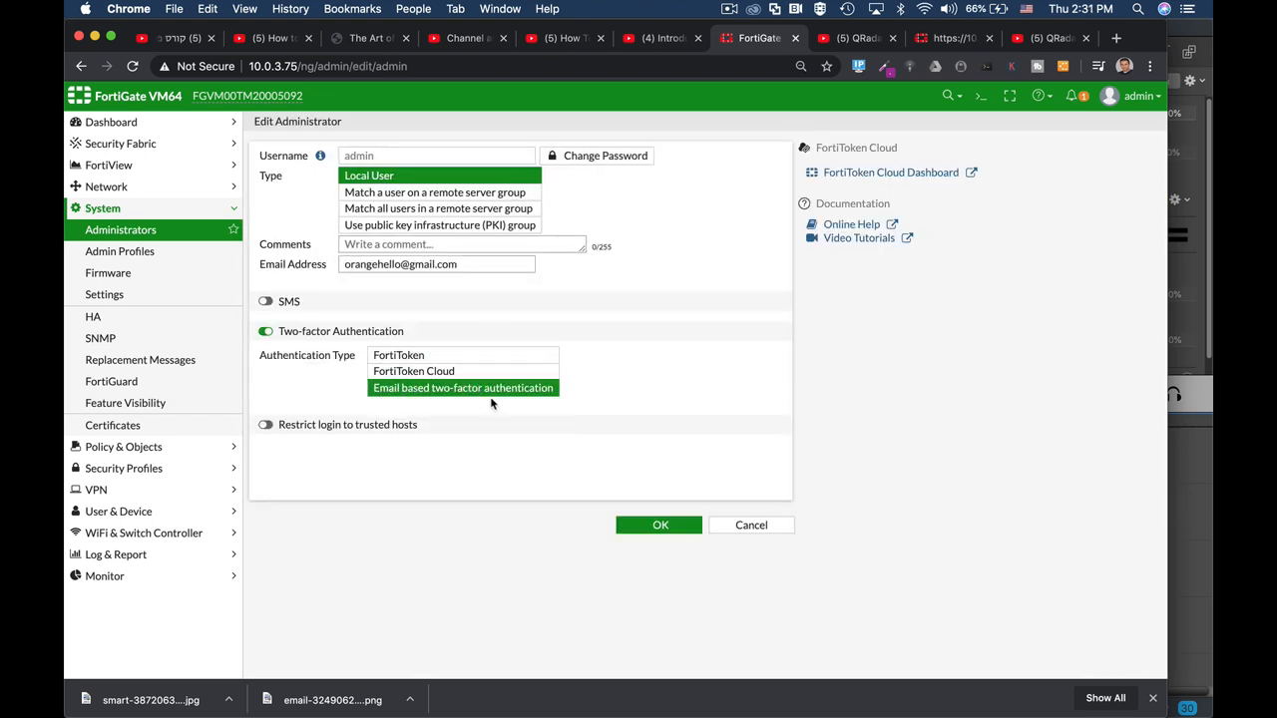